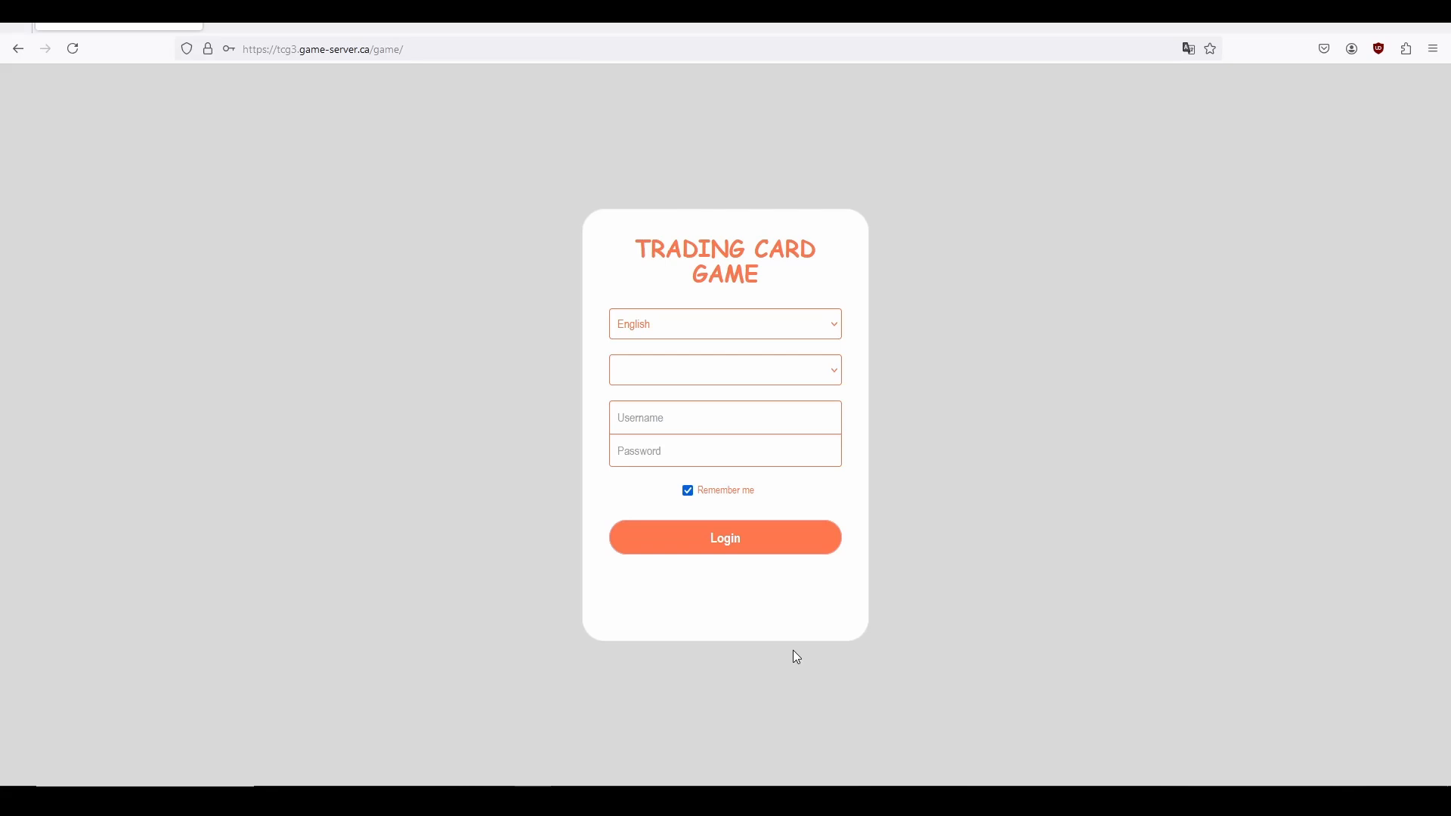
mouse_move(968, 484)
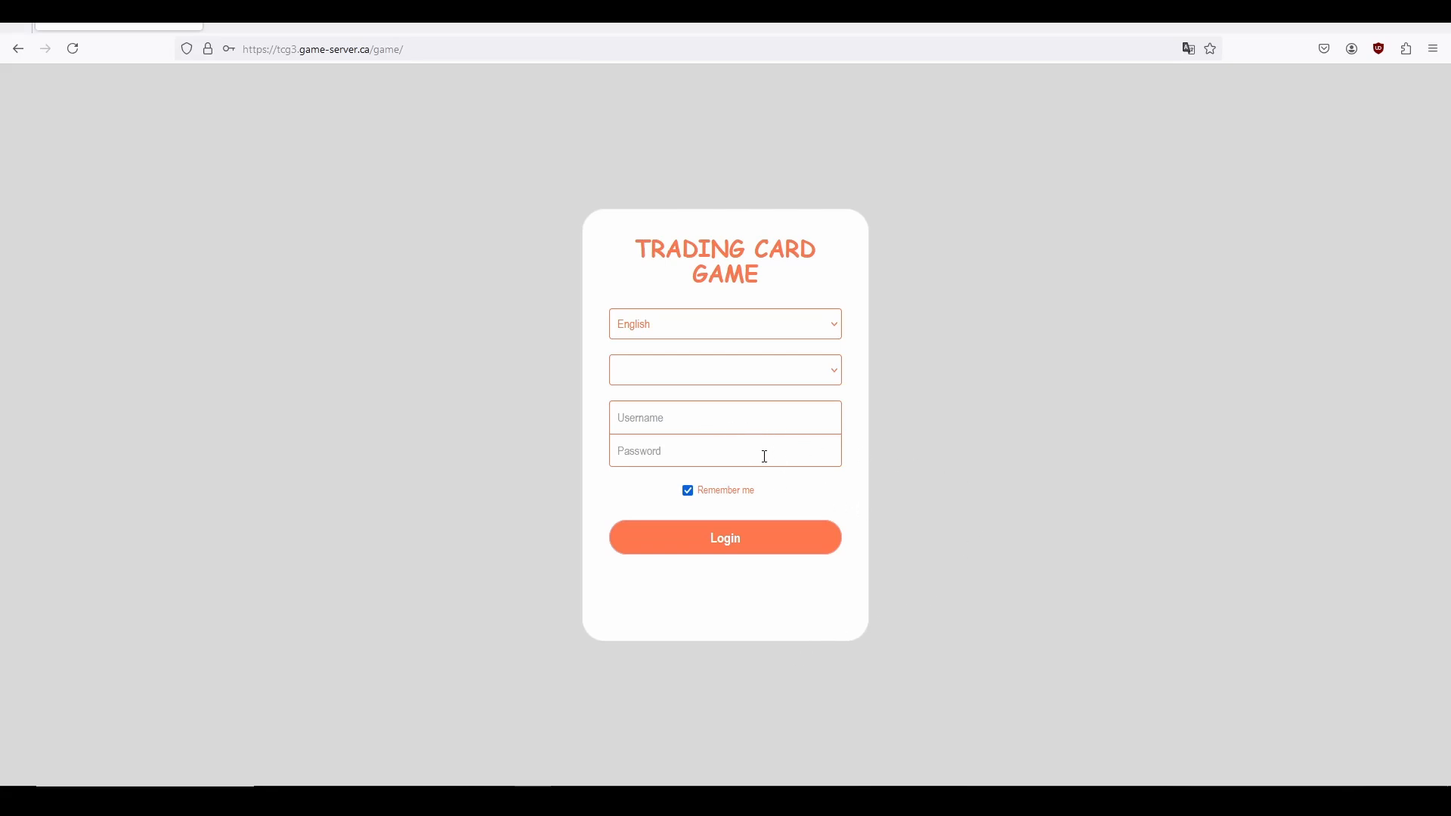
mouse_move(854, 338)
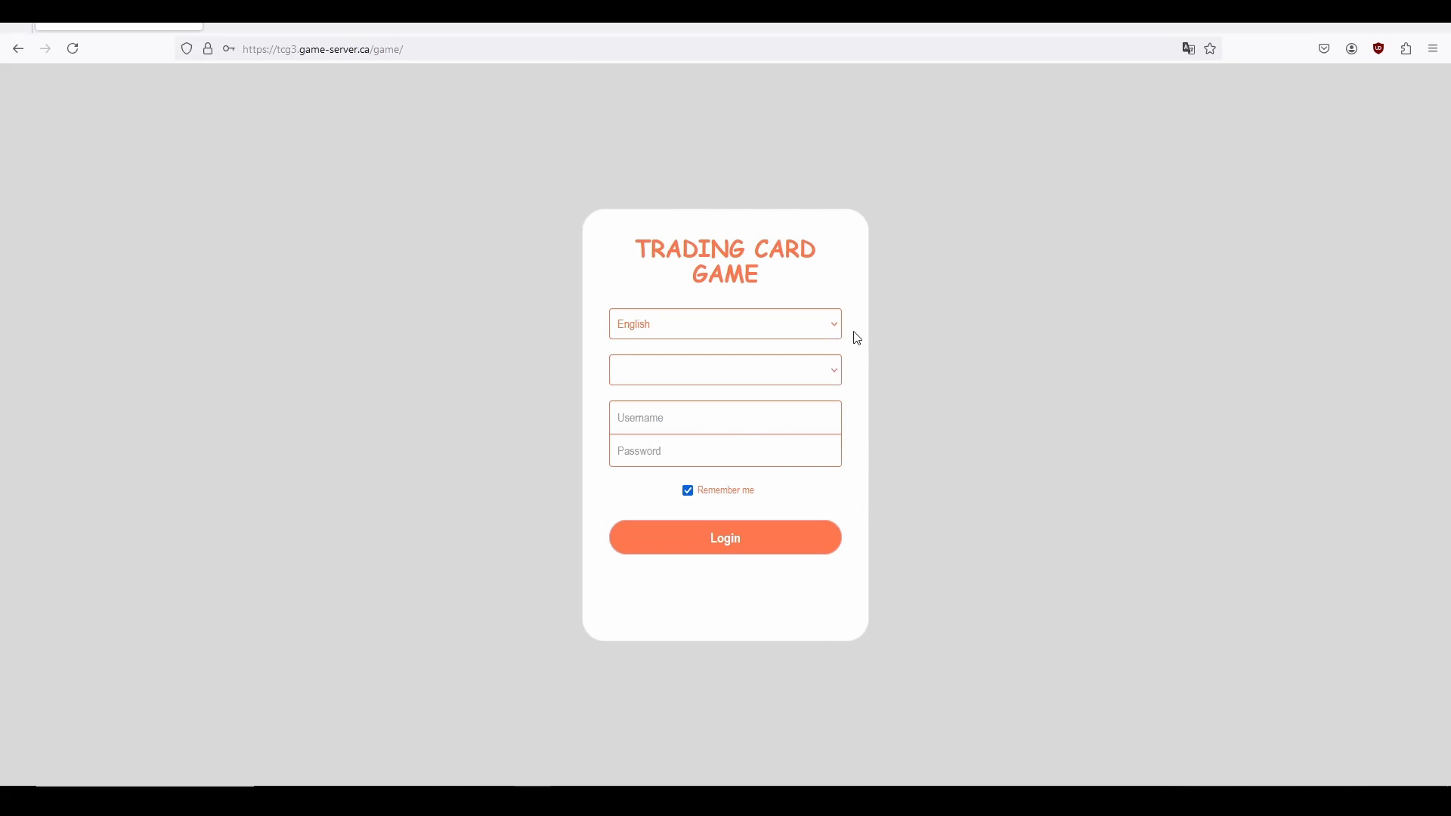
Step: Log in with username GuideM and the account password
click(725, 324)
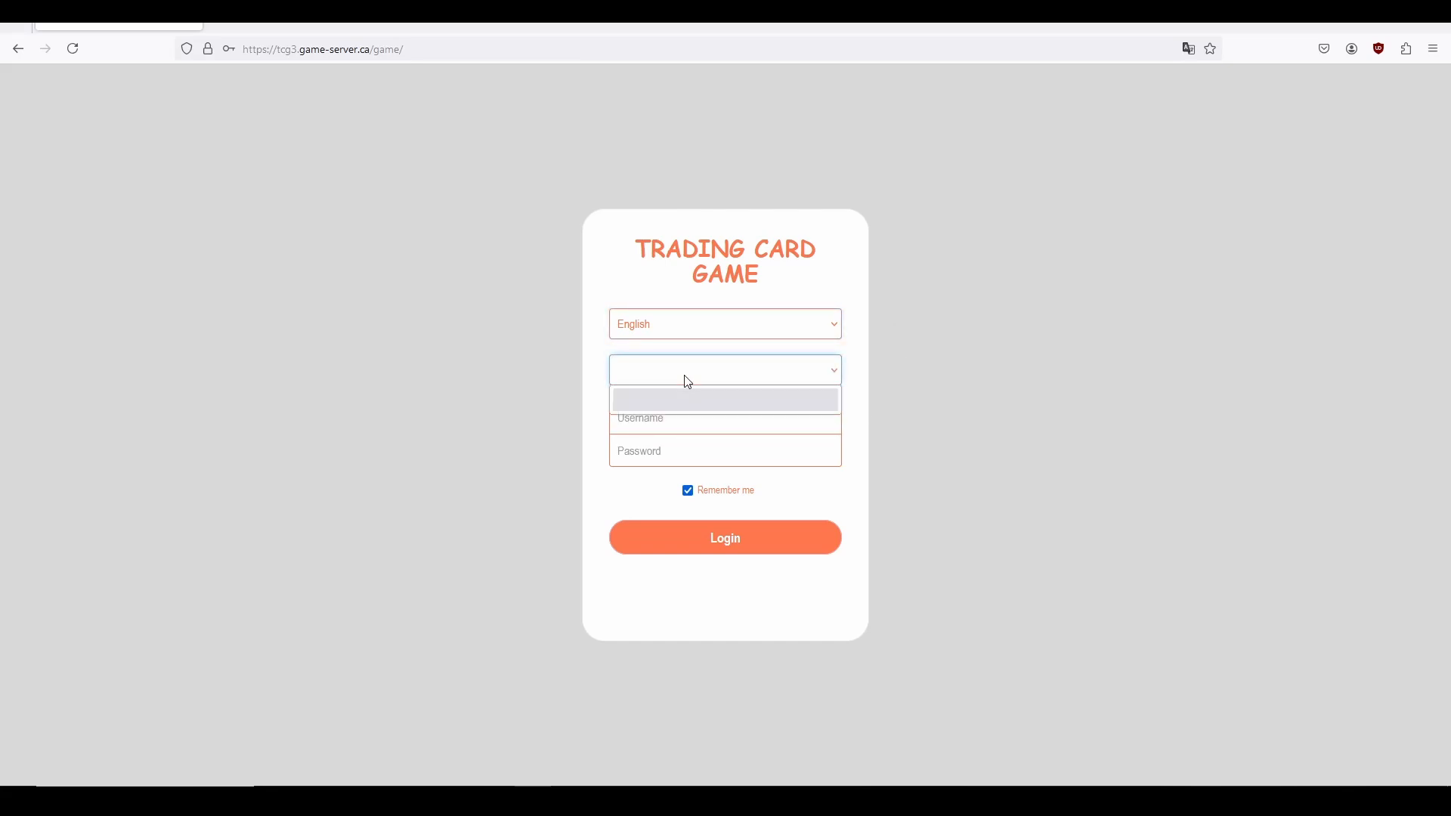
mouse_move(709, 370)
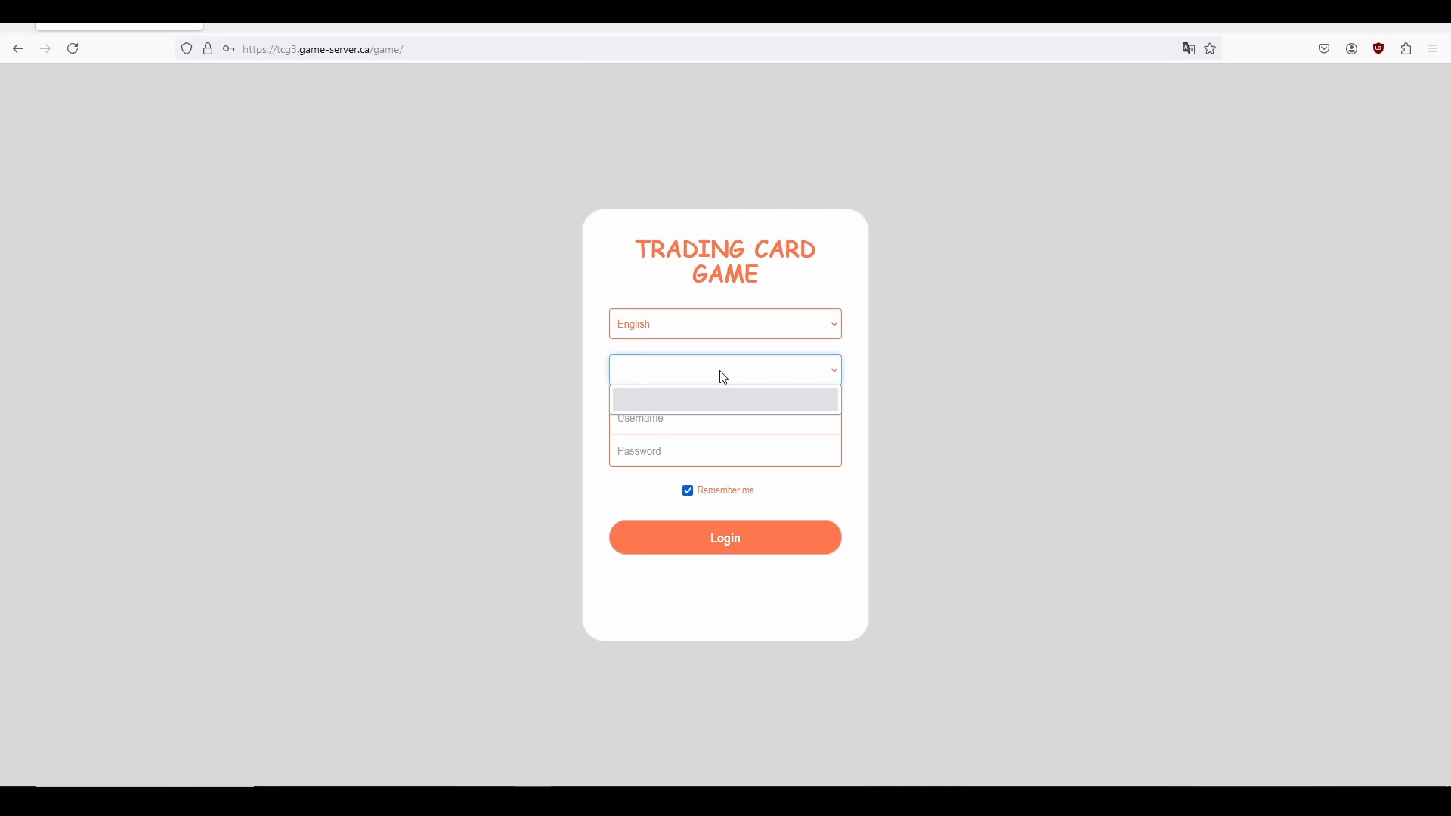
mouse_move(722, 380)
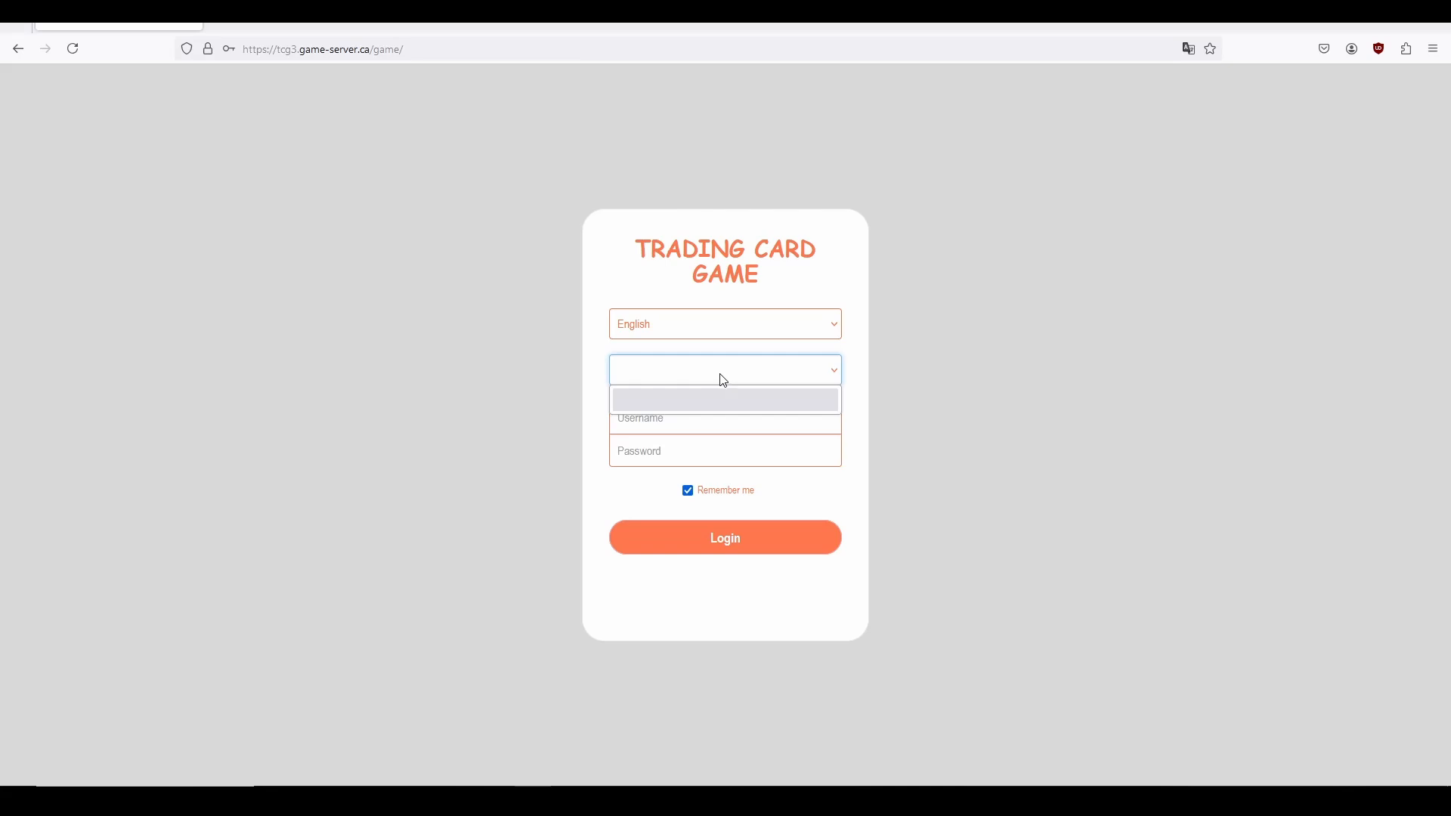
click(725, 417)
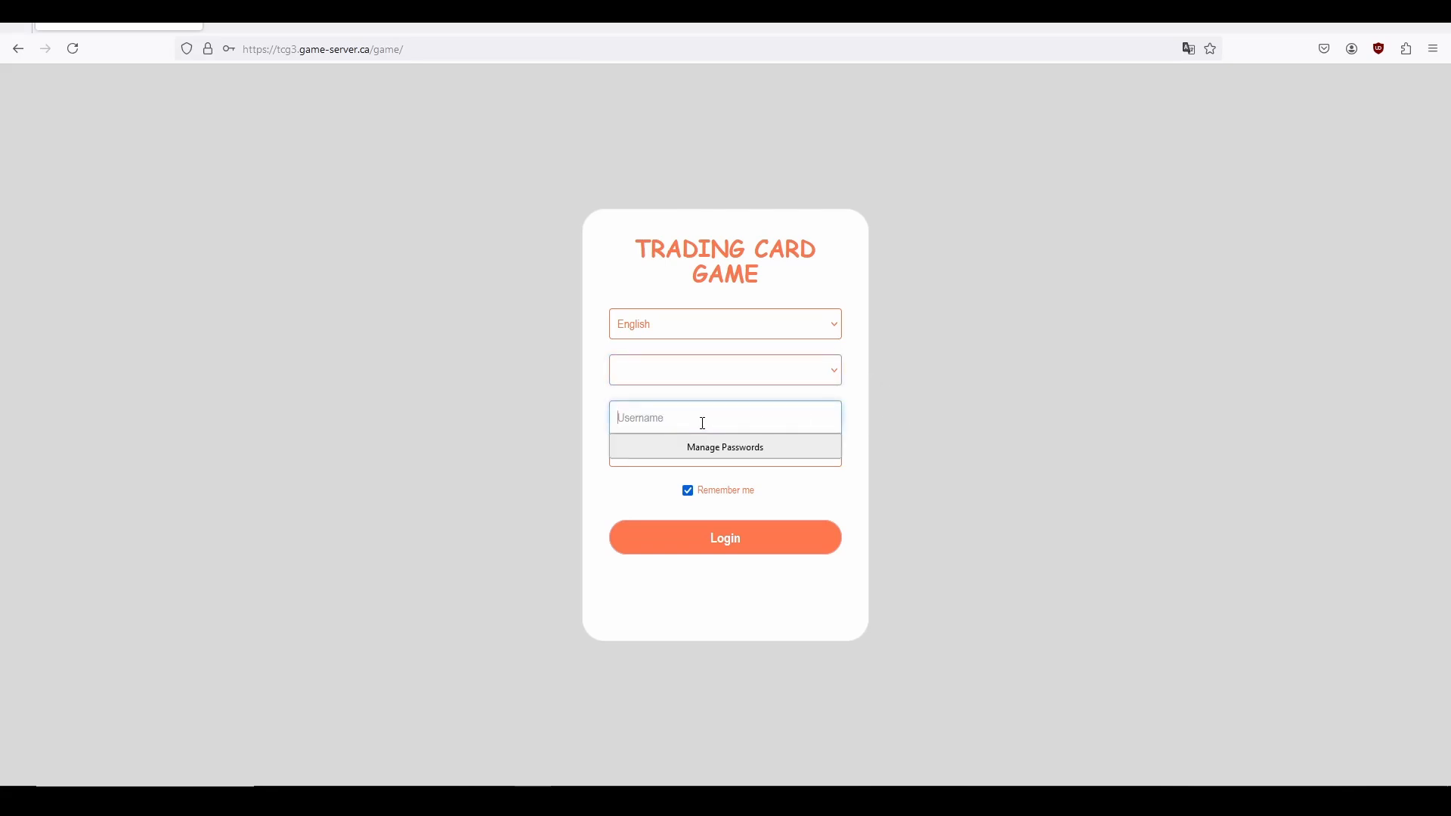
text(Guide)
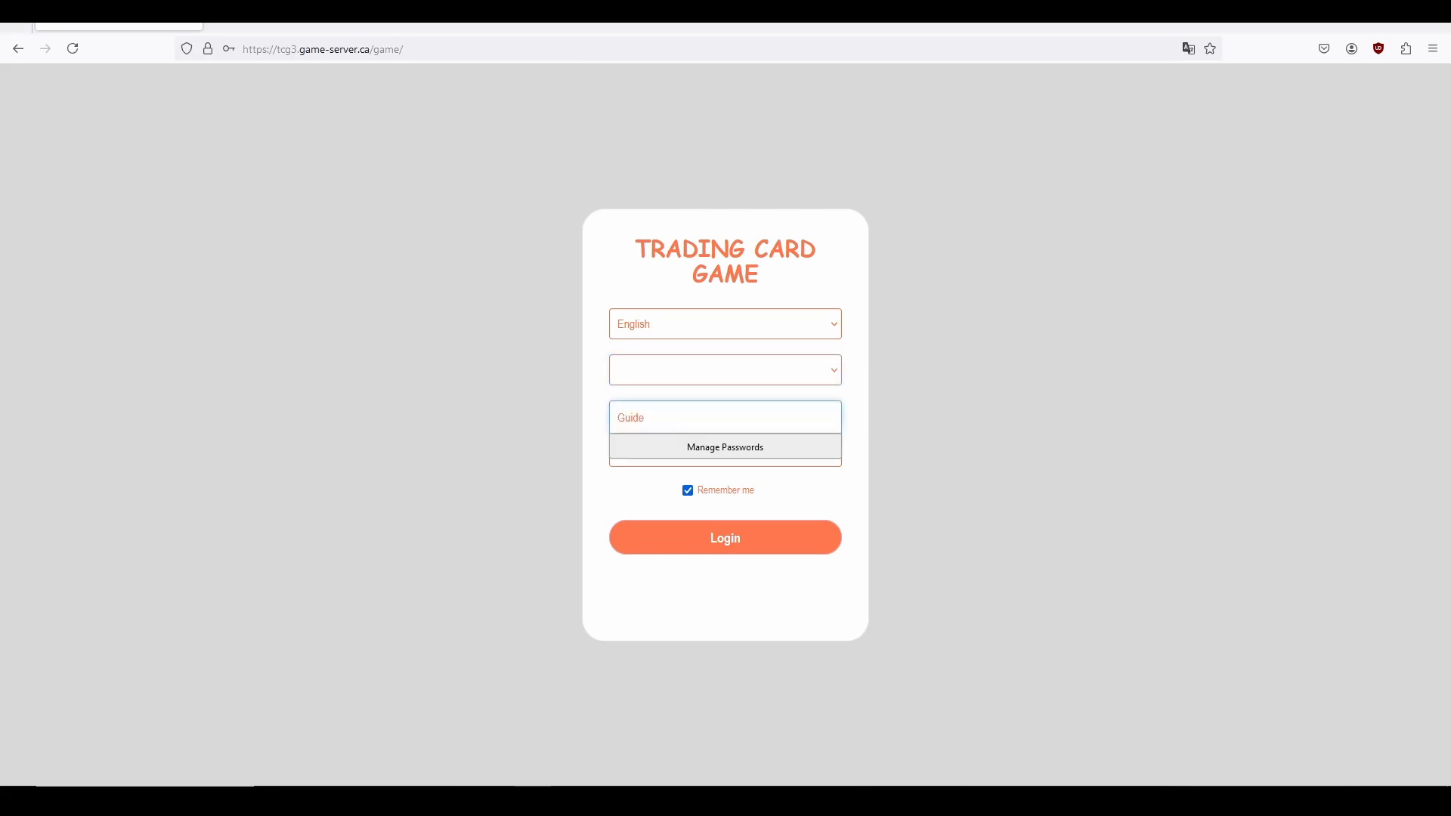
text(M)
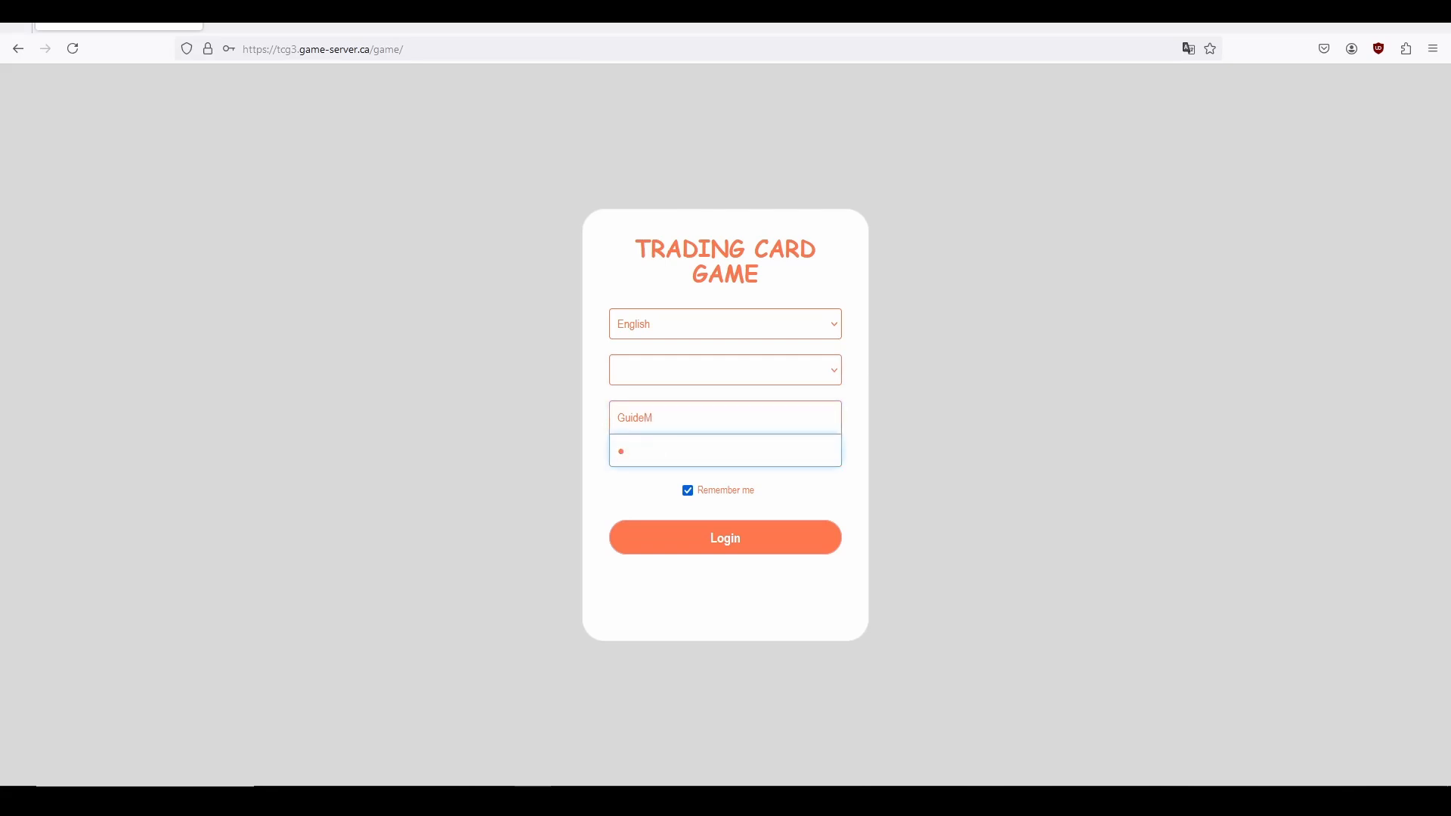
text(•)
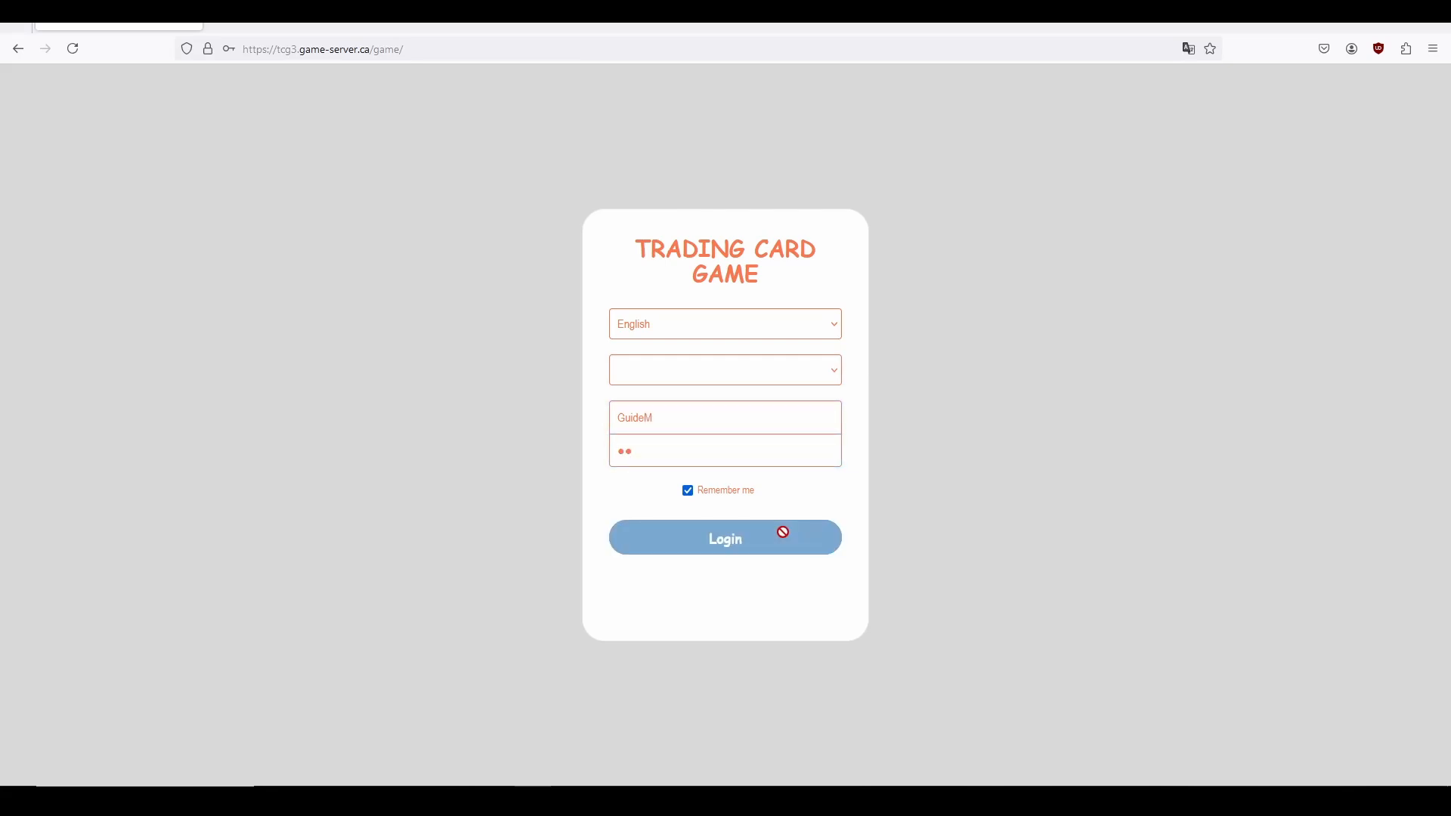
click(725, 536)
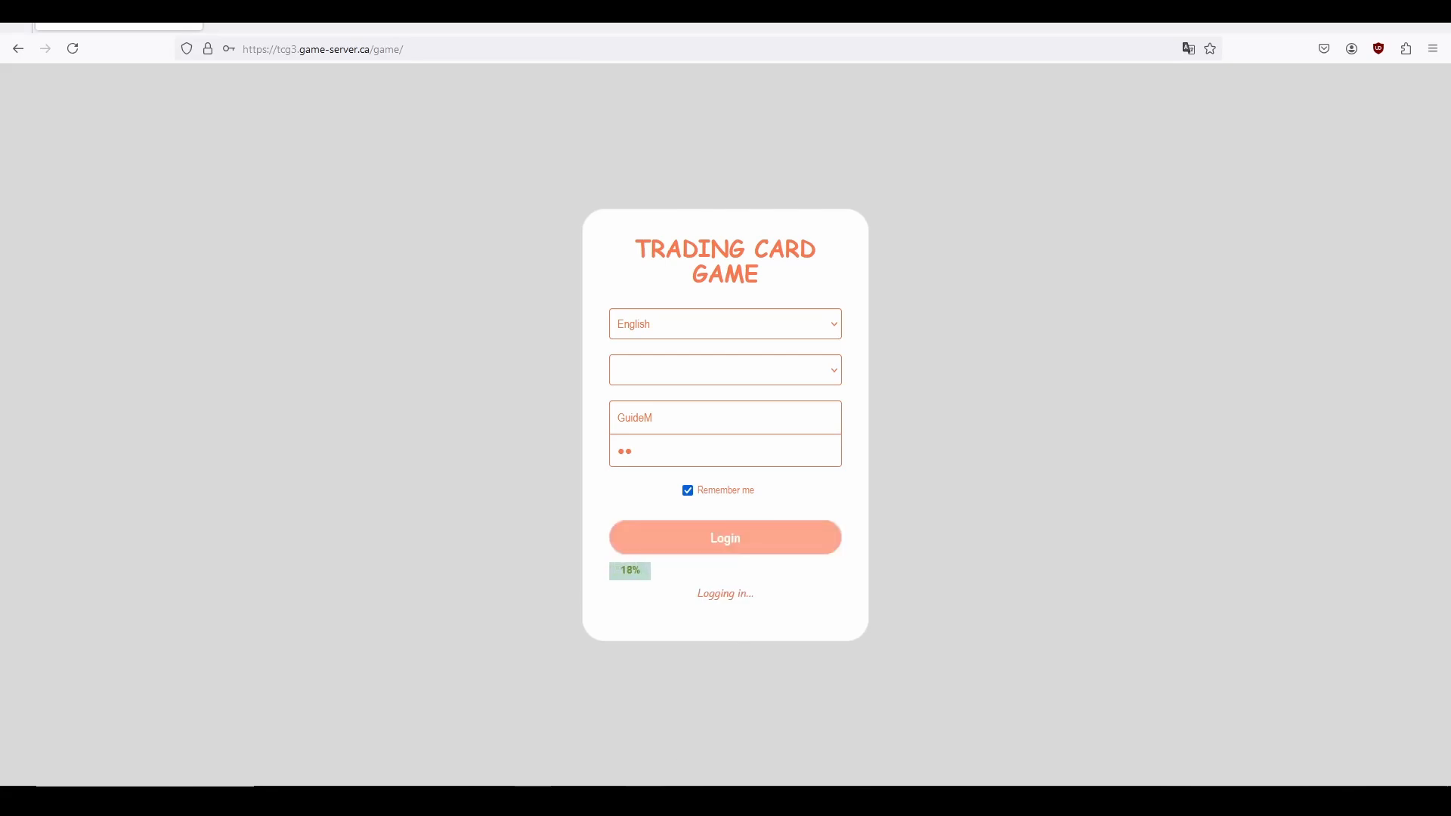
click(725, 537)
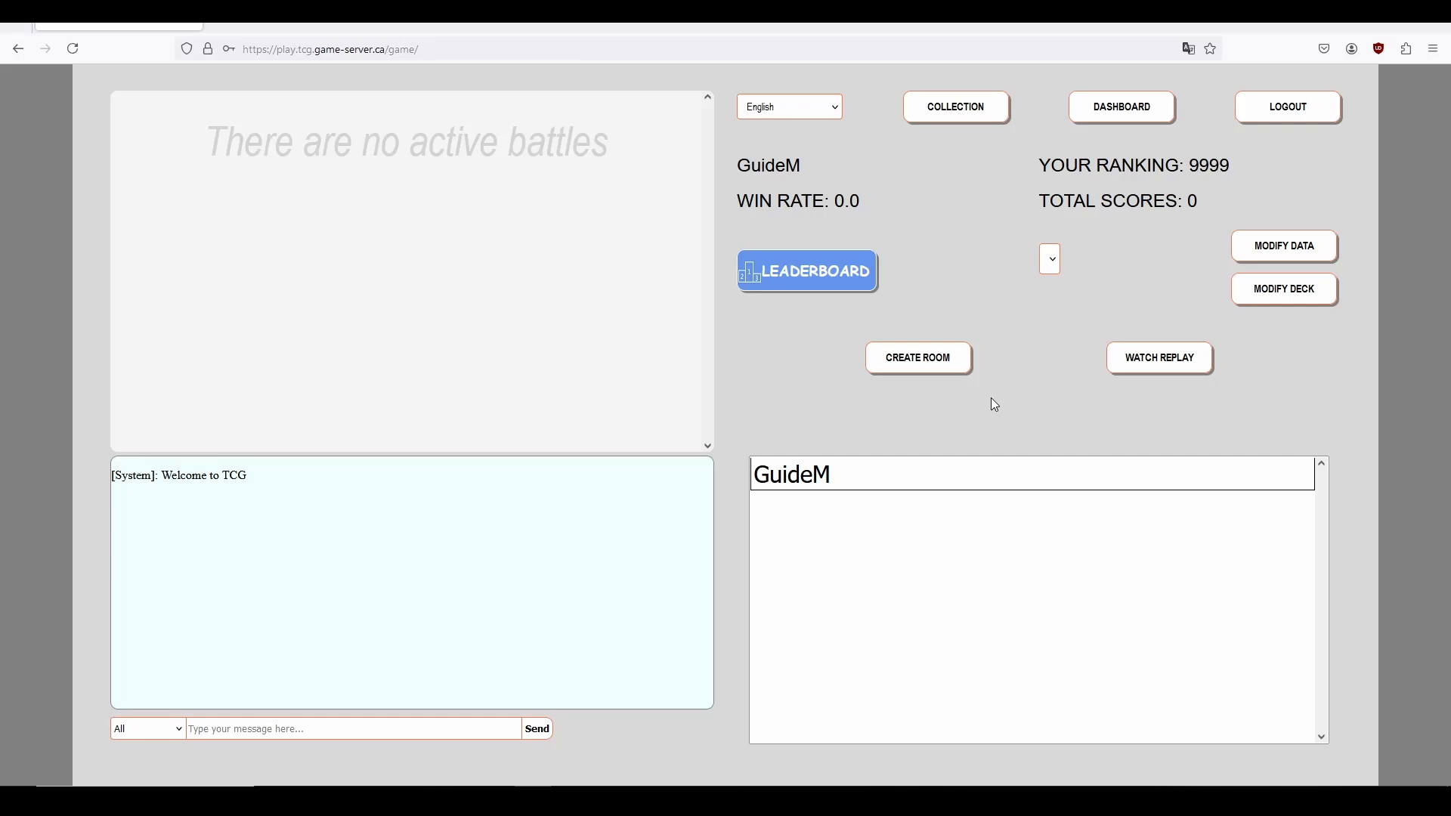
mouse_move(796, 113)
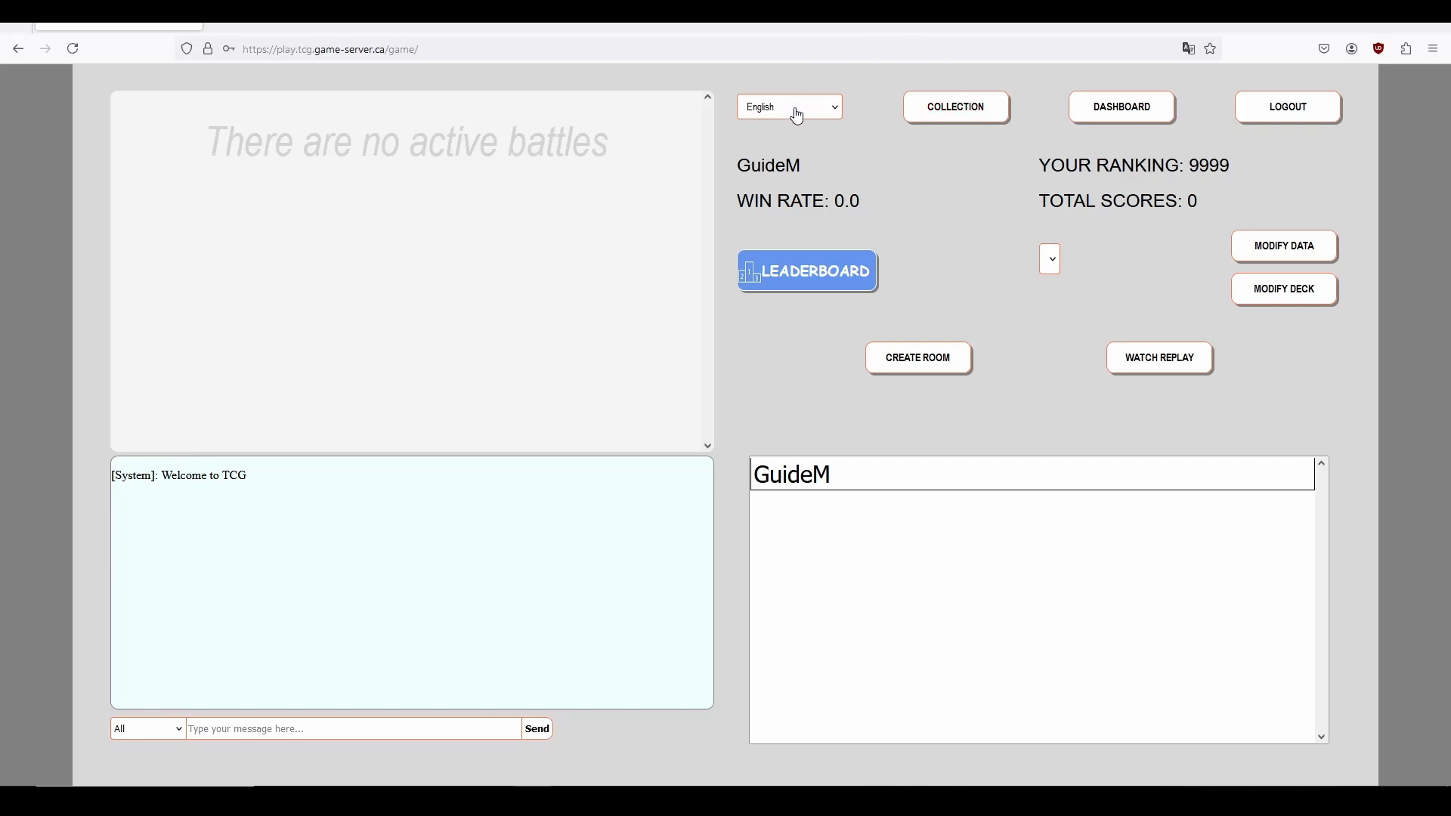
mouse_move(1221, 115)
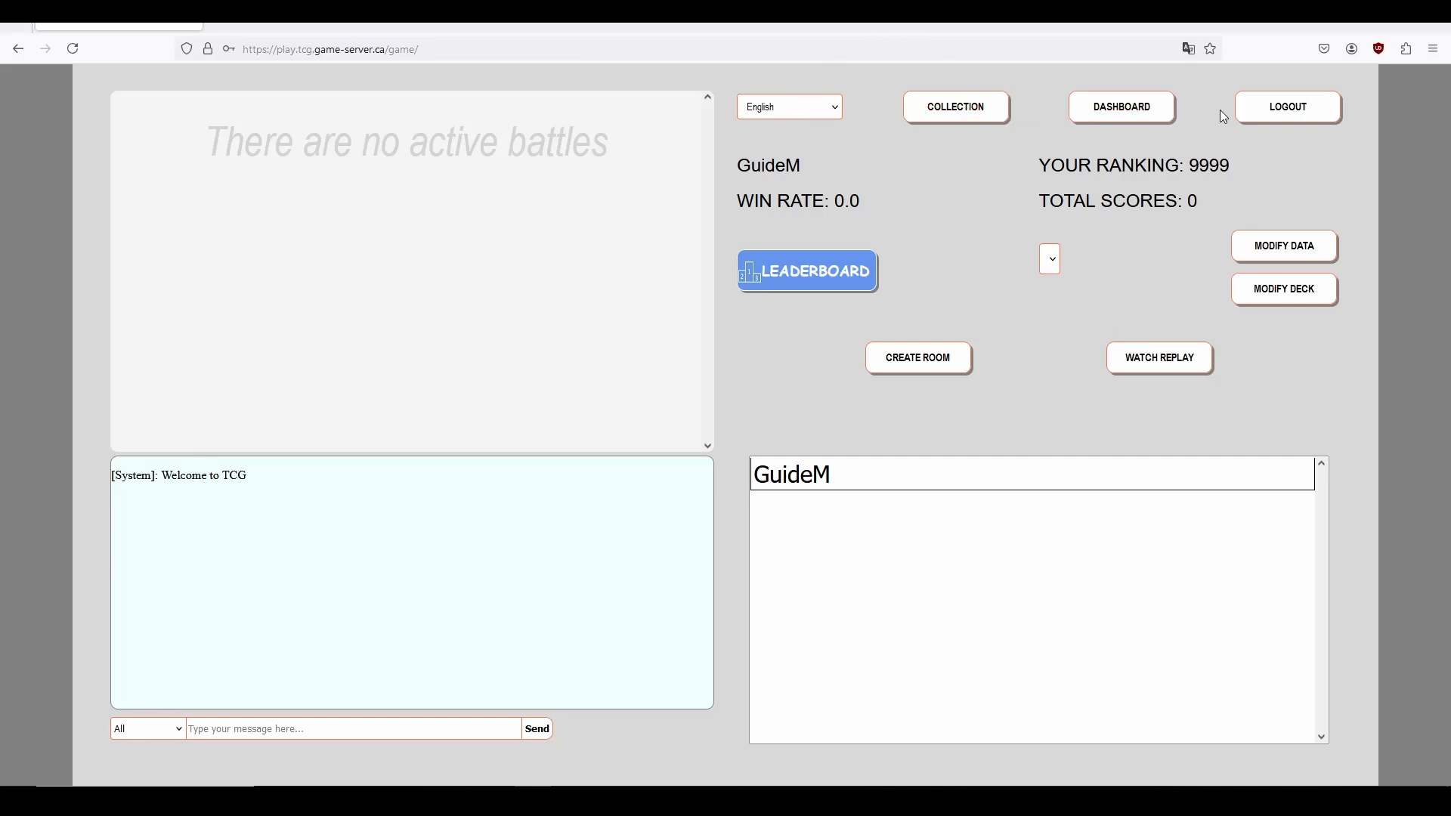
Step: Open the COLLECTION book listing all cards
click(788, 106)
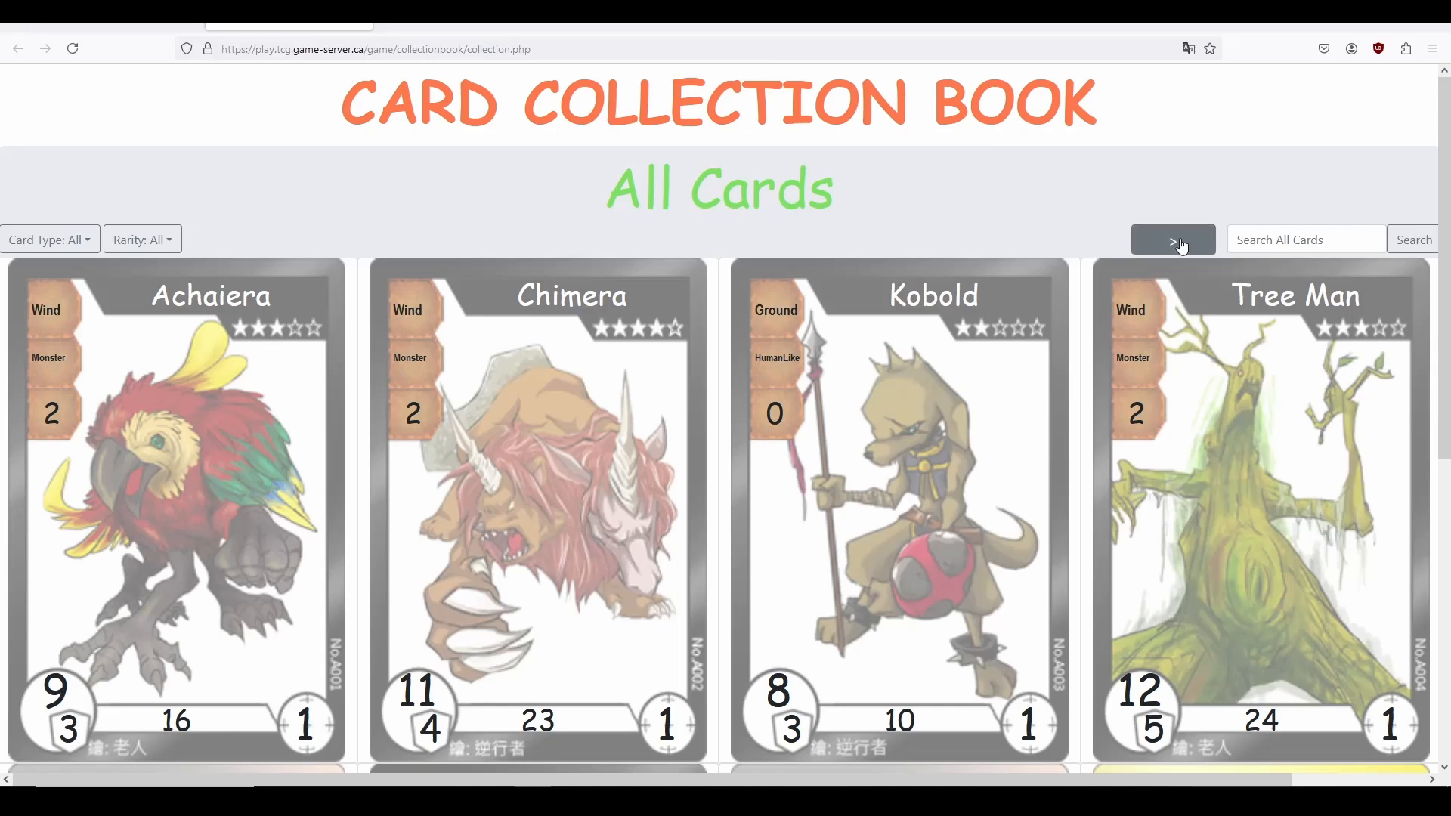
Step: Page forward three times through the card collection
click(1172, 239)
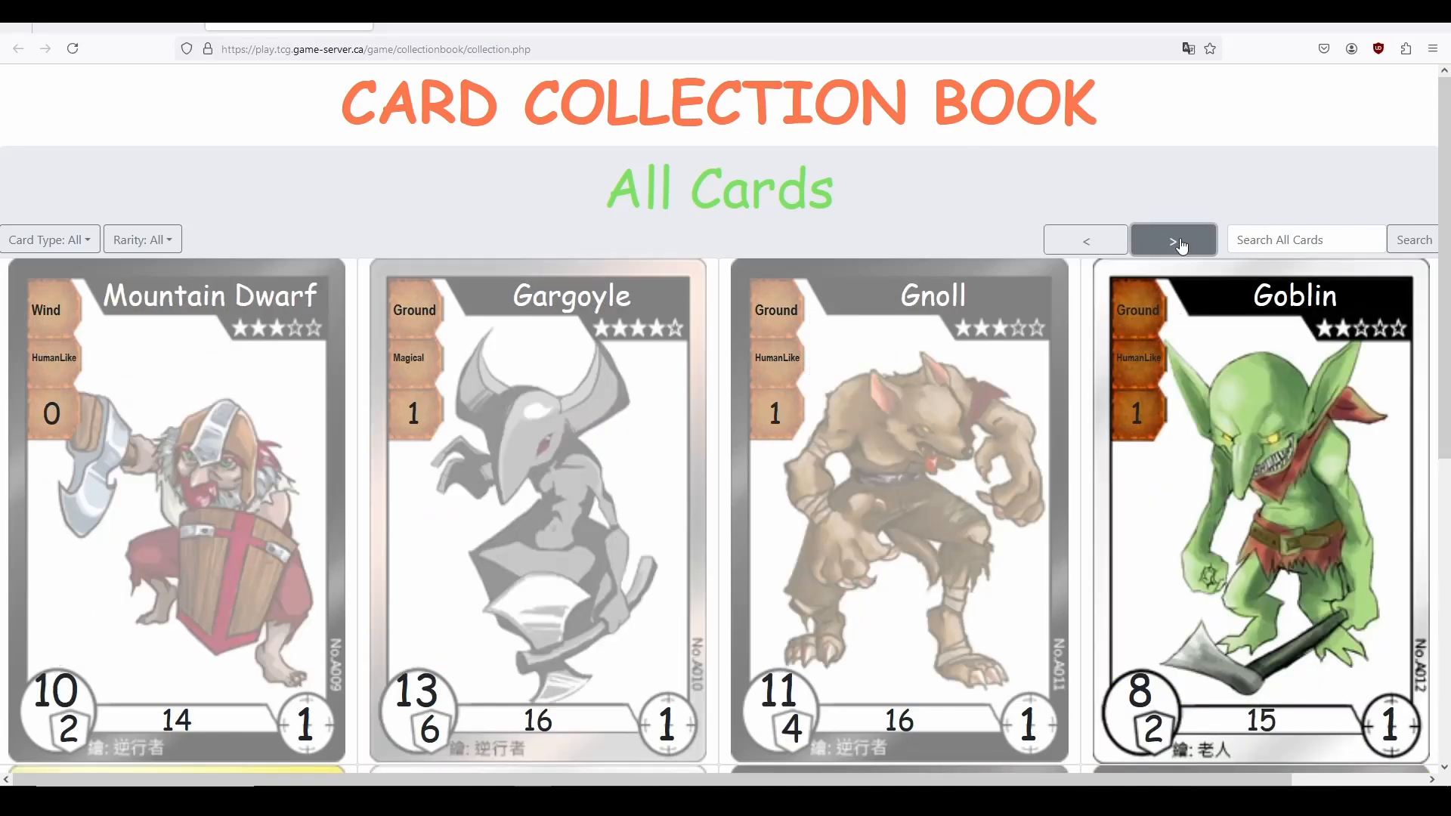
click(1172, 239)
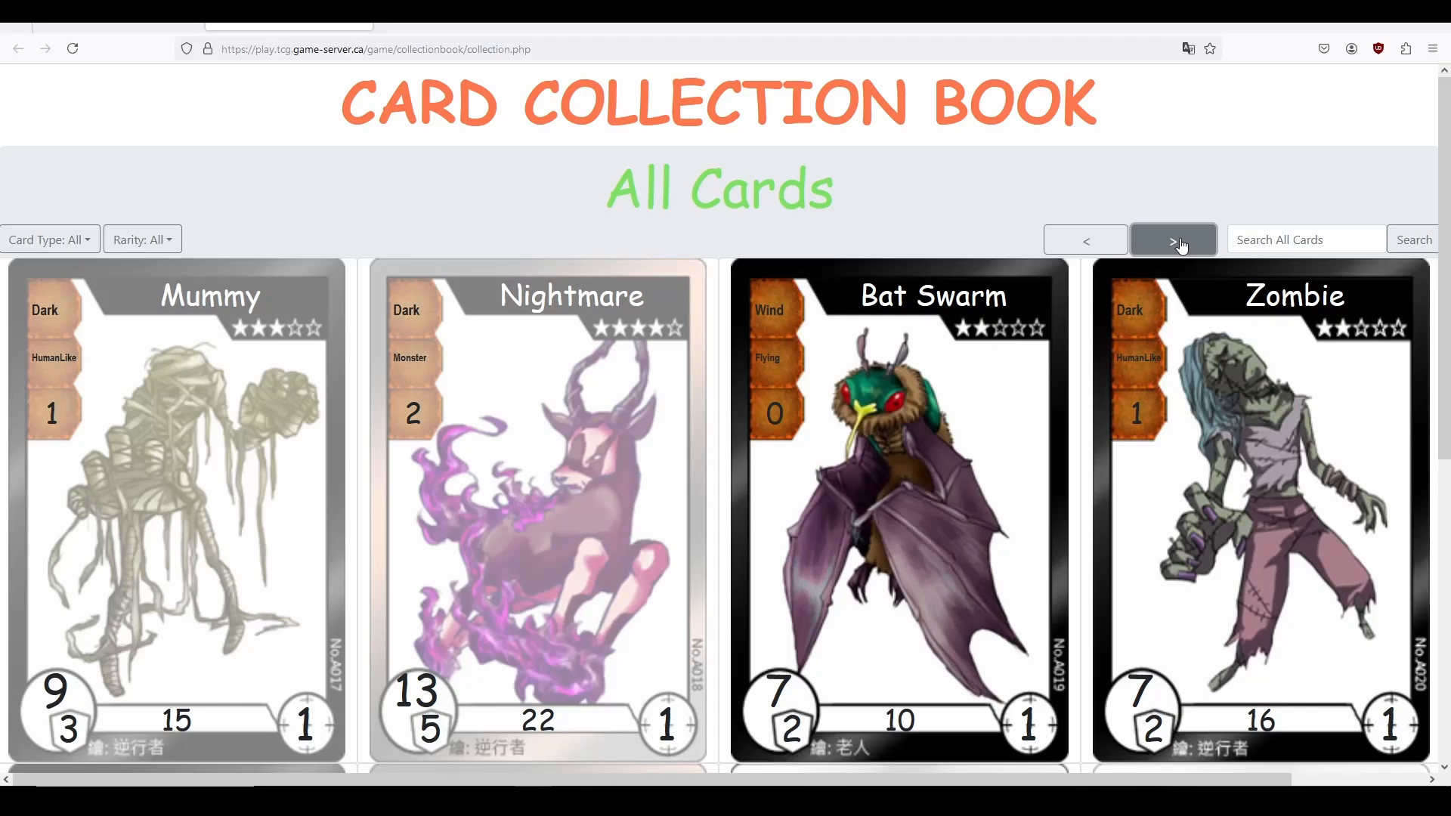
click(1173, 239)
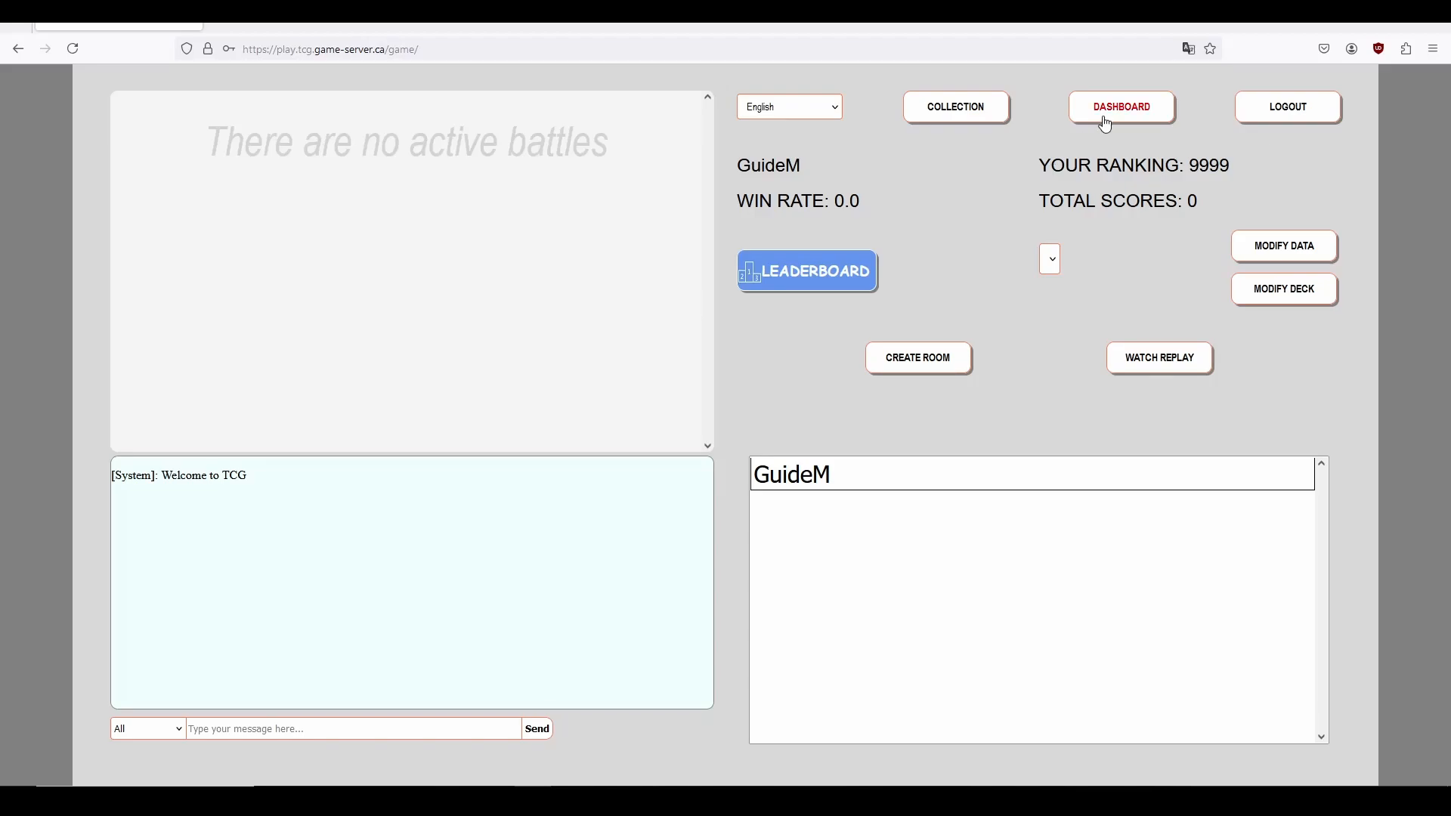
Step: Open the DASHBOARD showing zero games played
click(1120, 106)
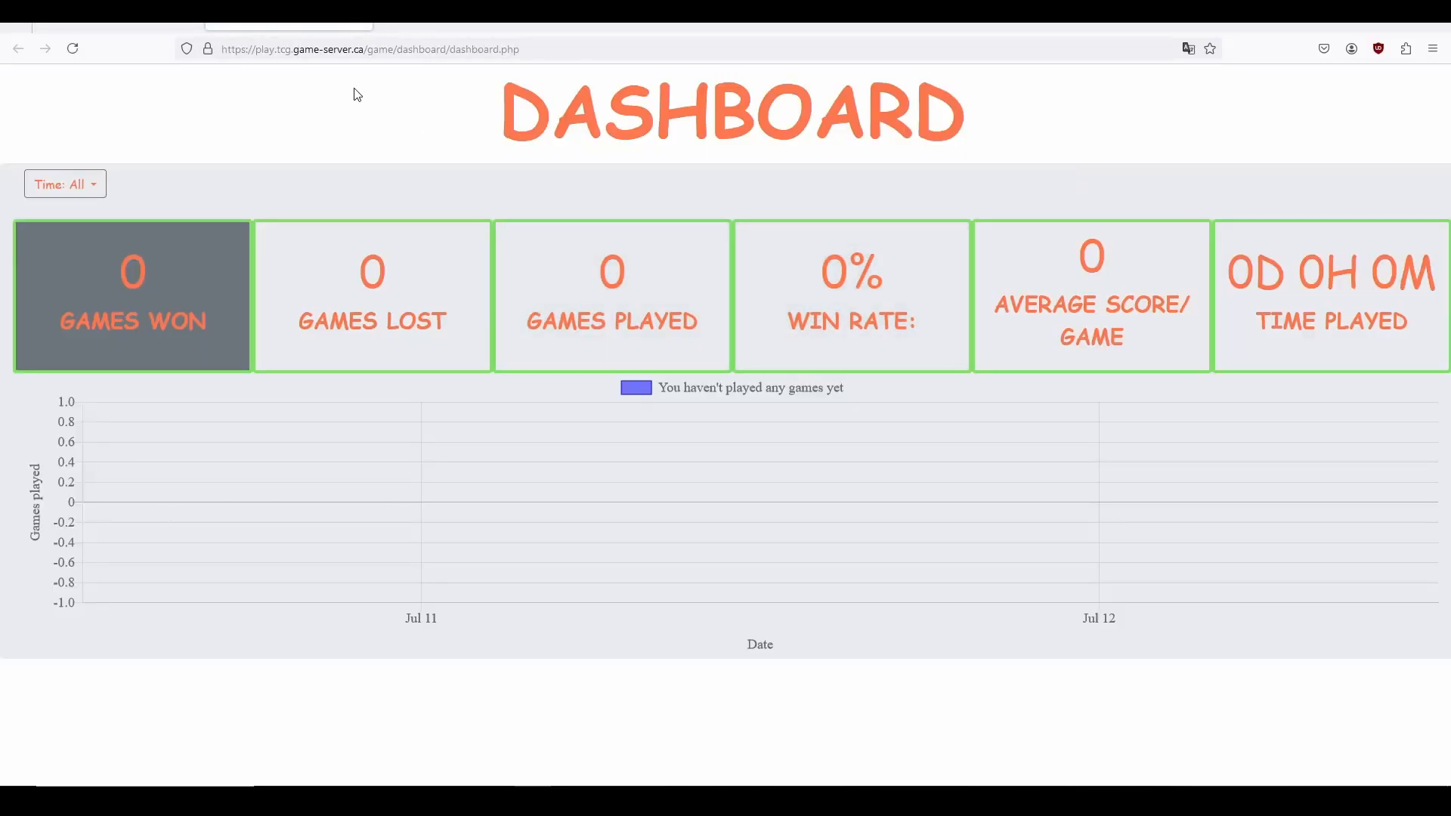
mouse_move(252, 129)
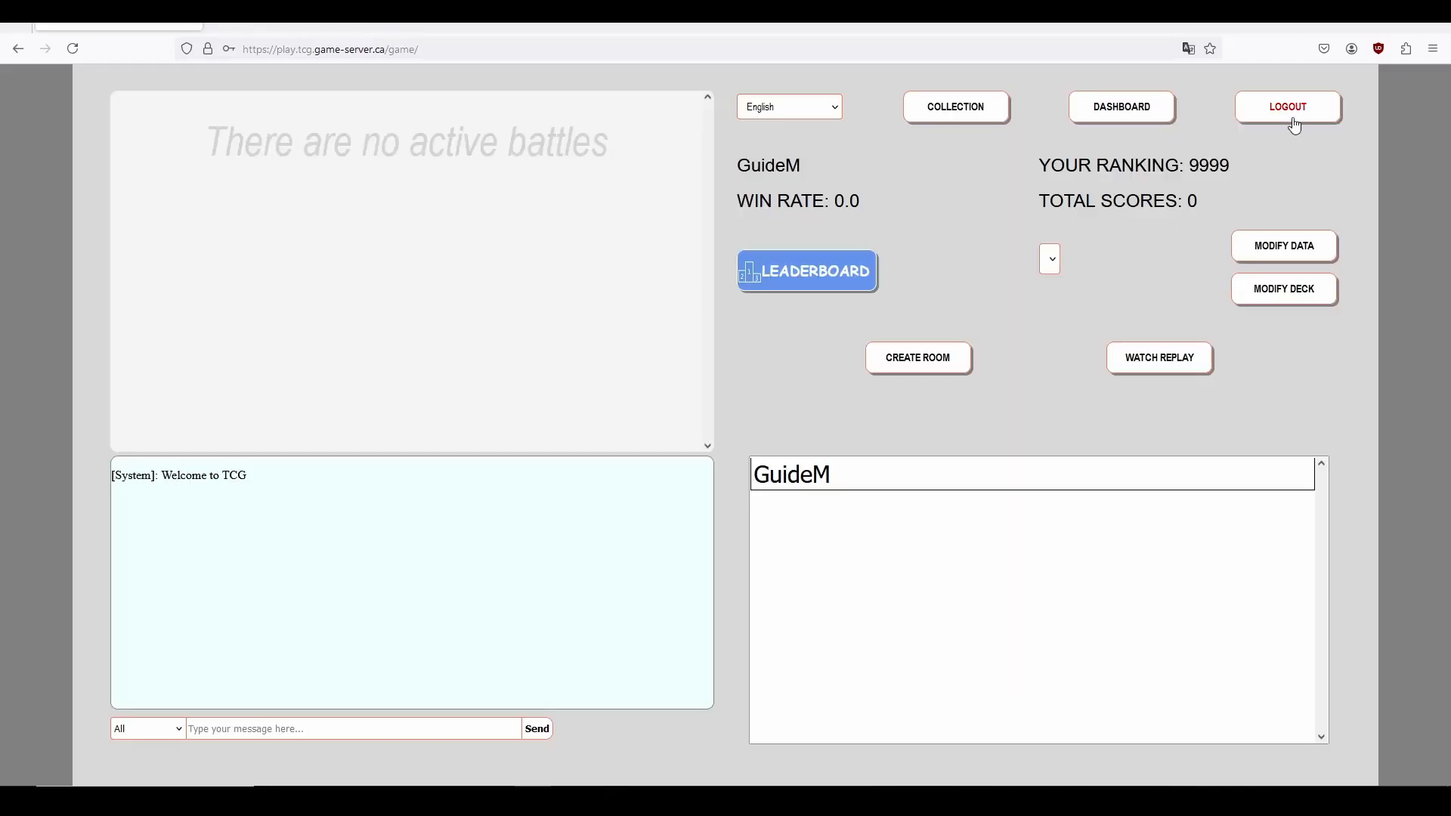
mouse_move(1312, 127)
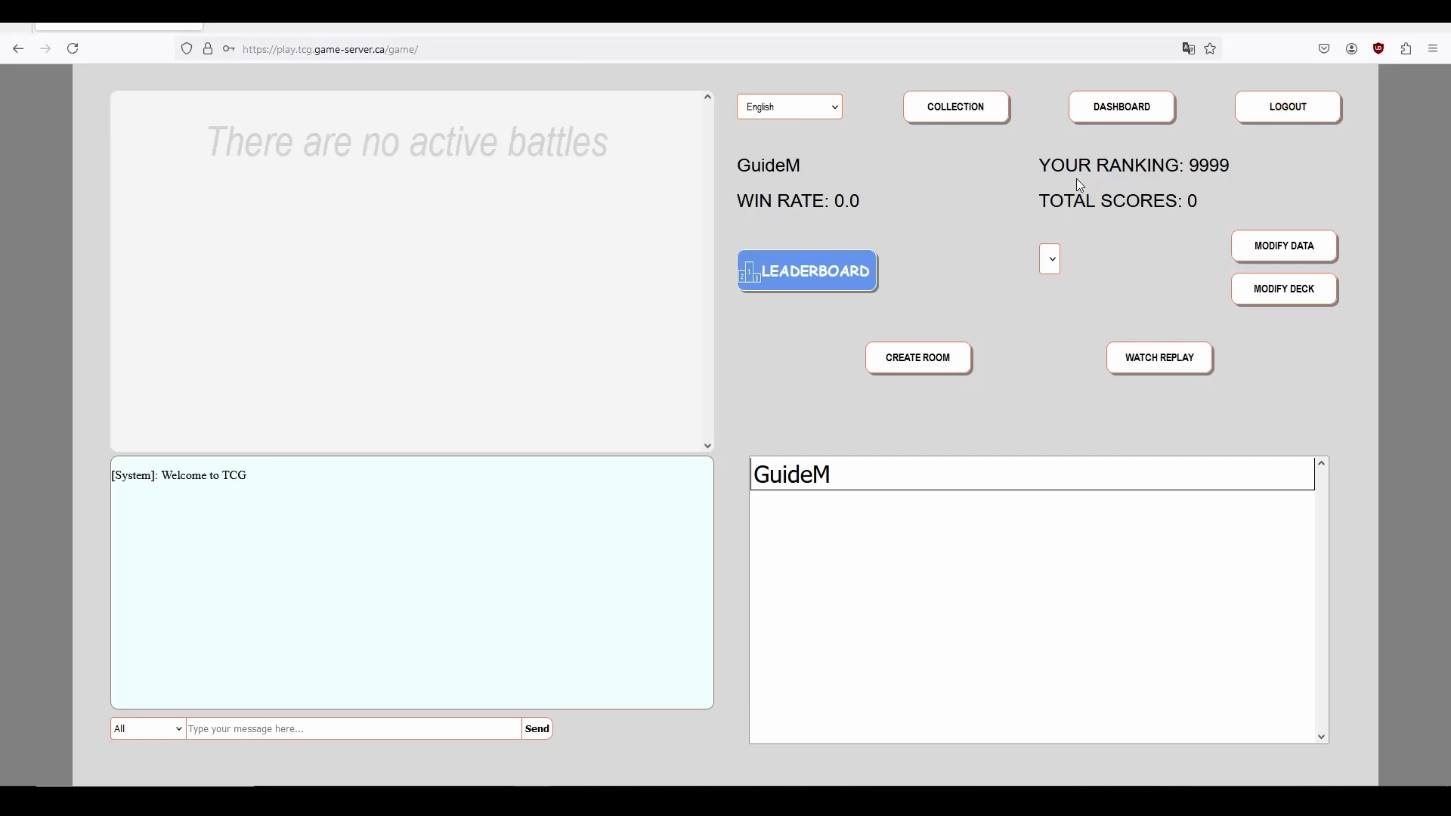
mouse_move(808, 185)
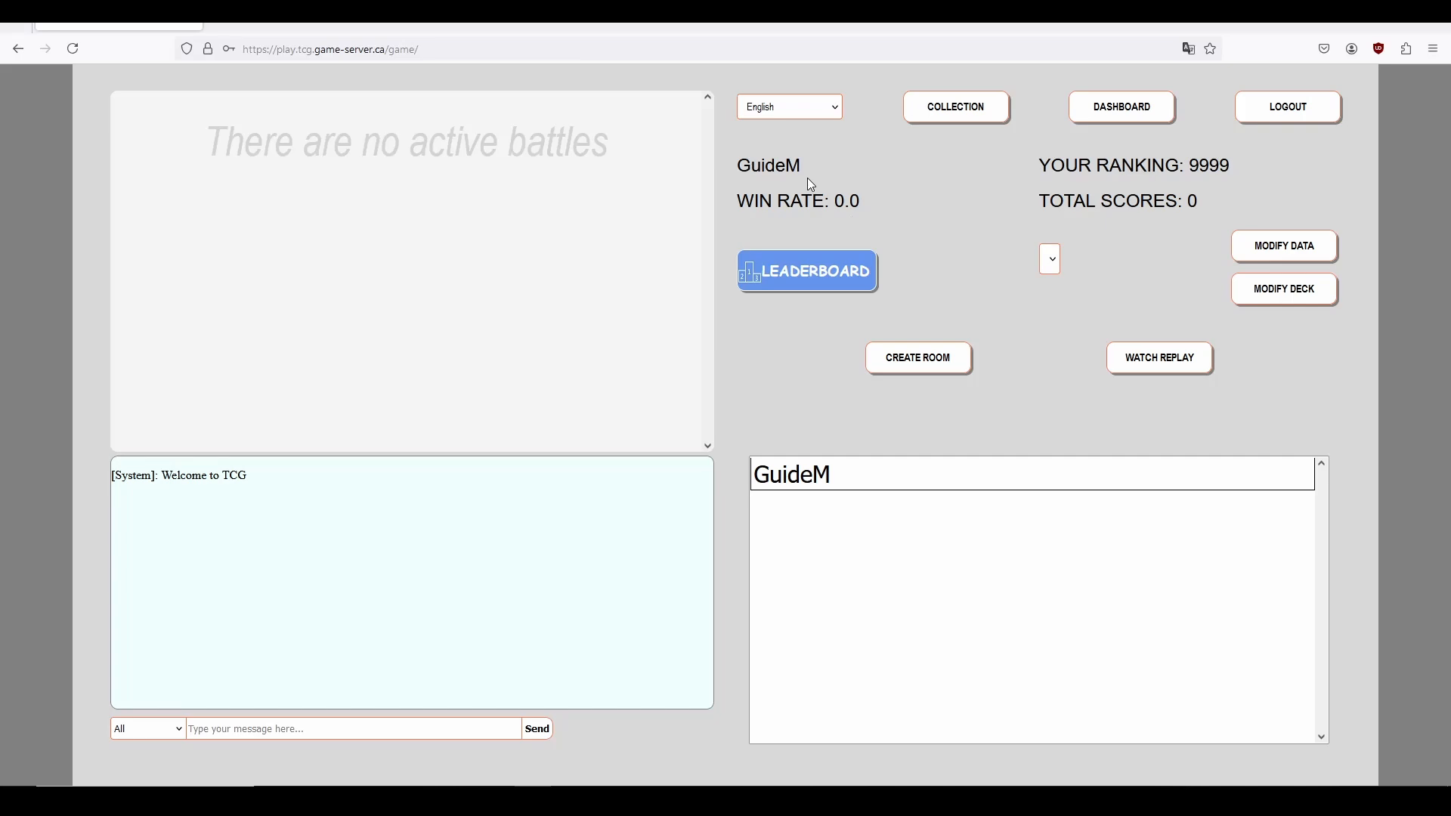
mouse_move(889, 181)
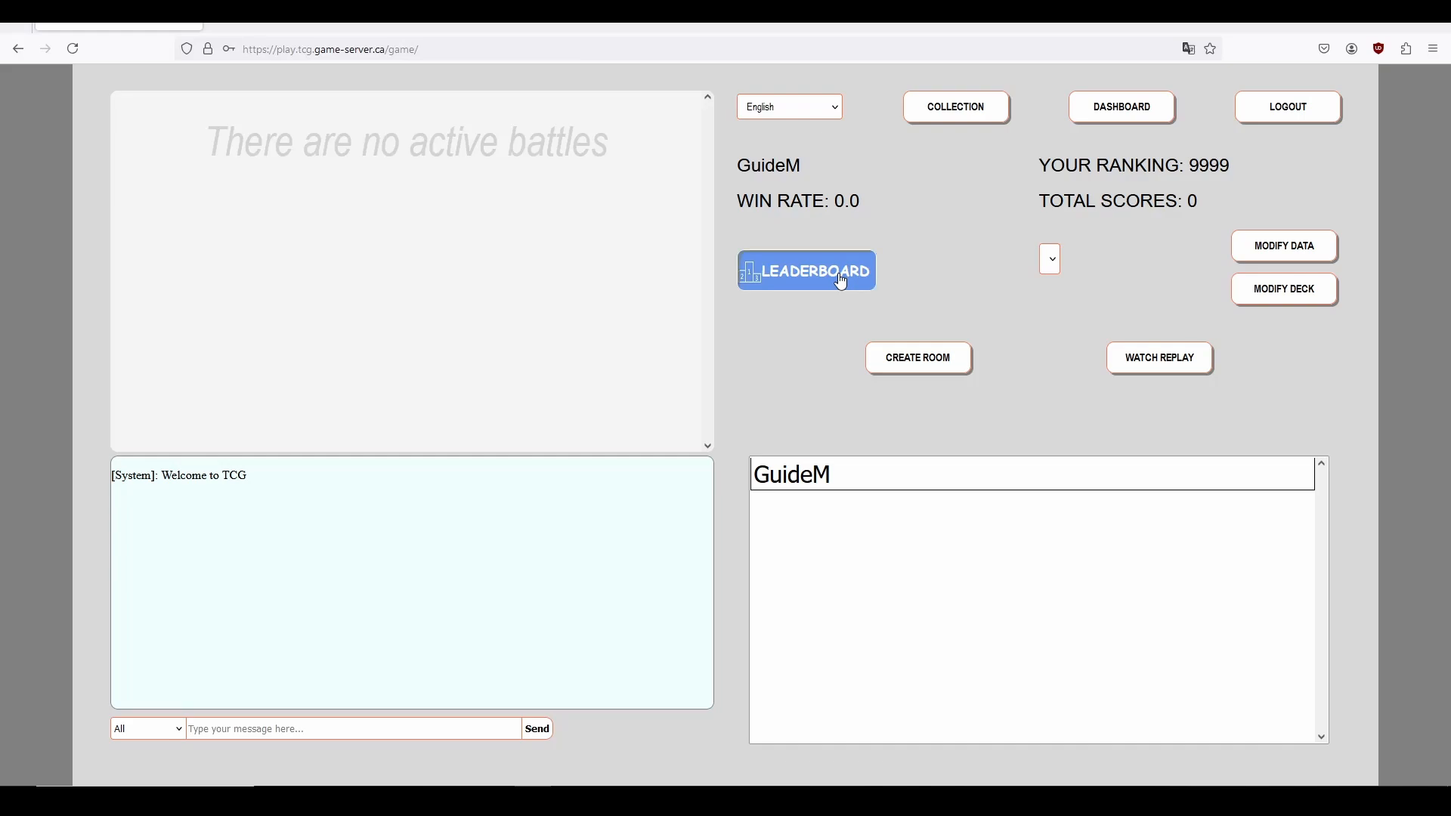
click(805, 269)
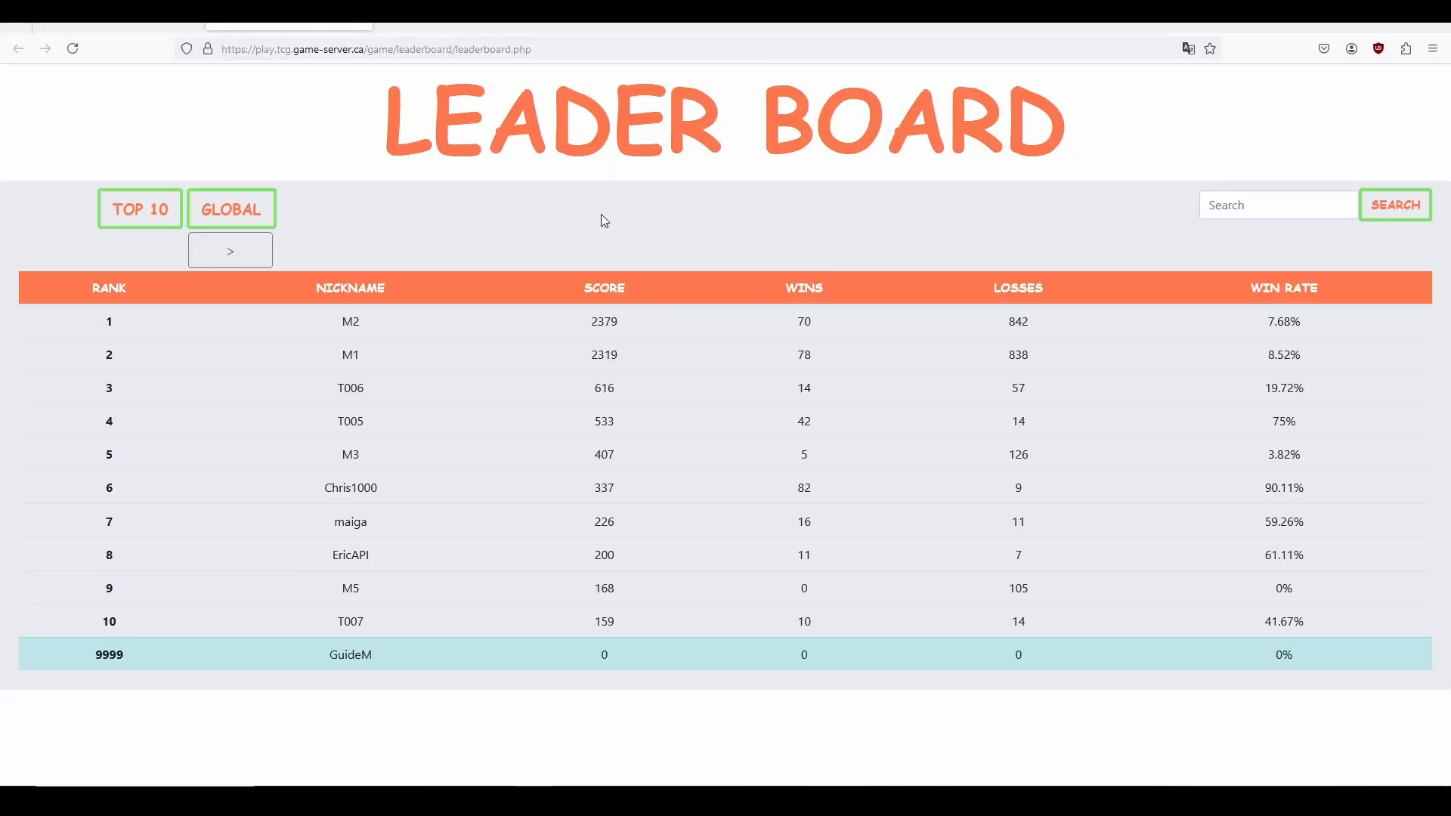
mouse_move(424, 242)
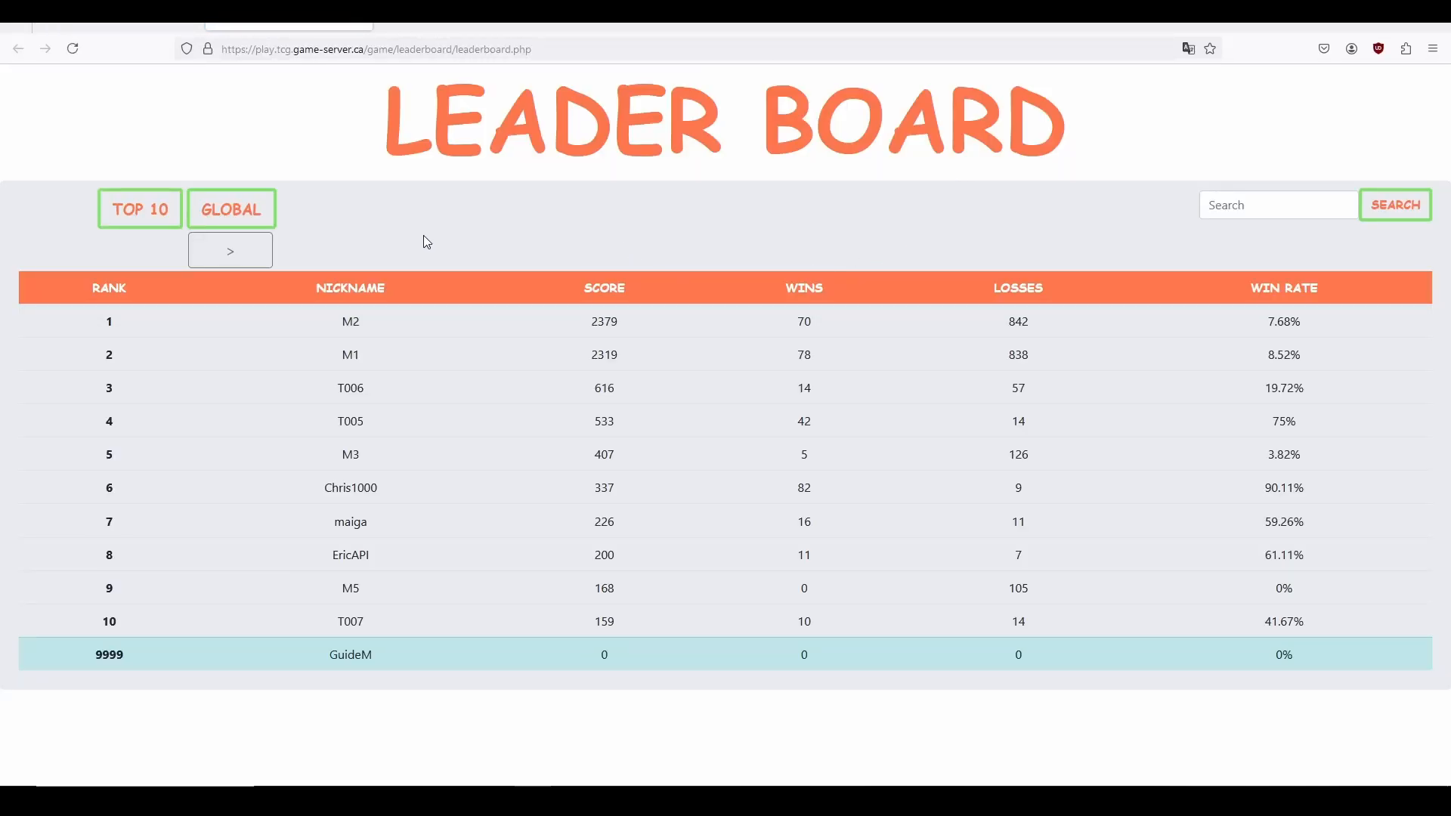
click(230, 250)
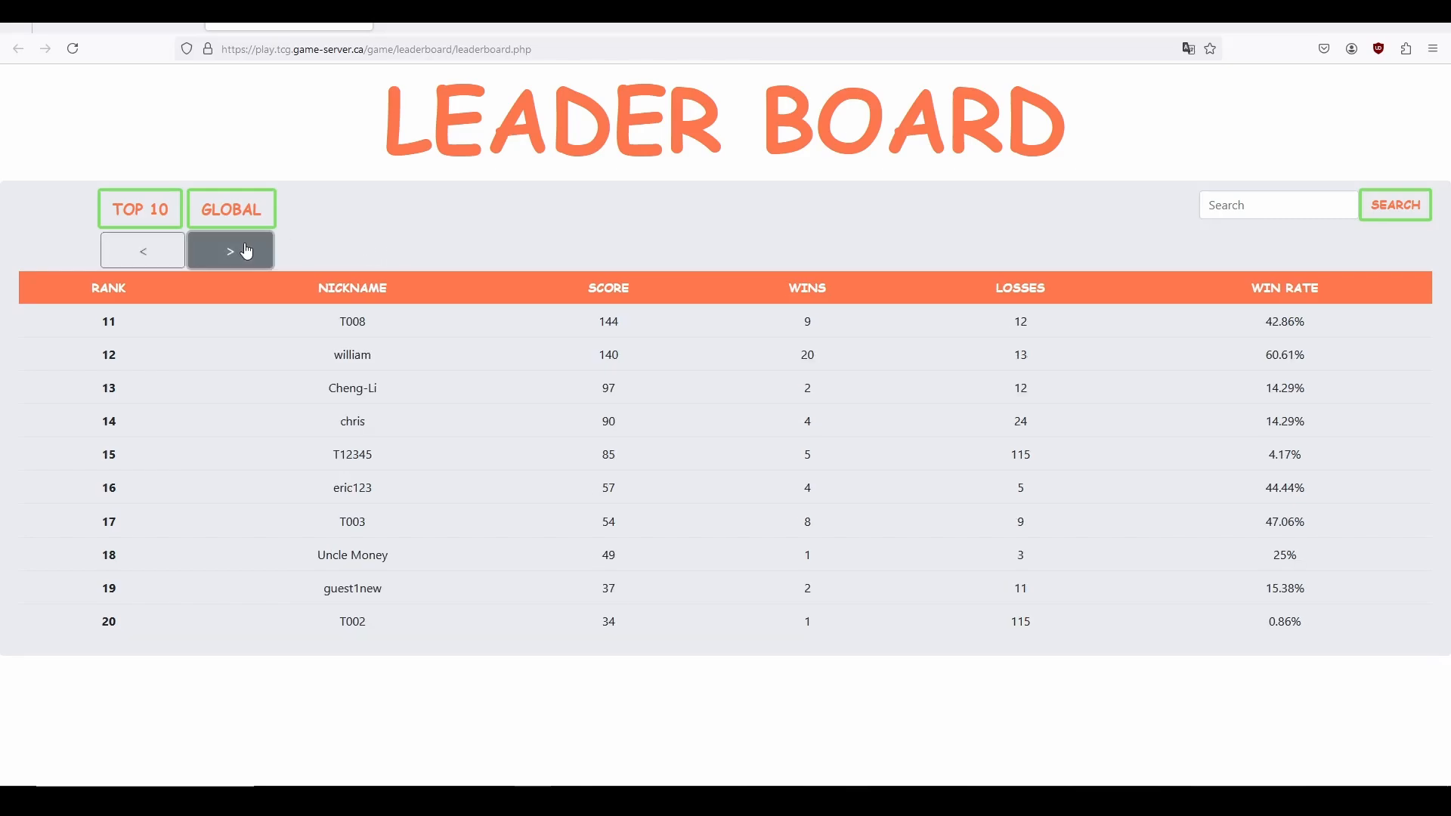
click(17, 49)
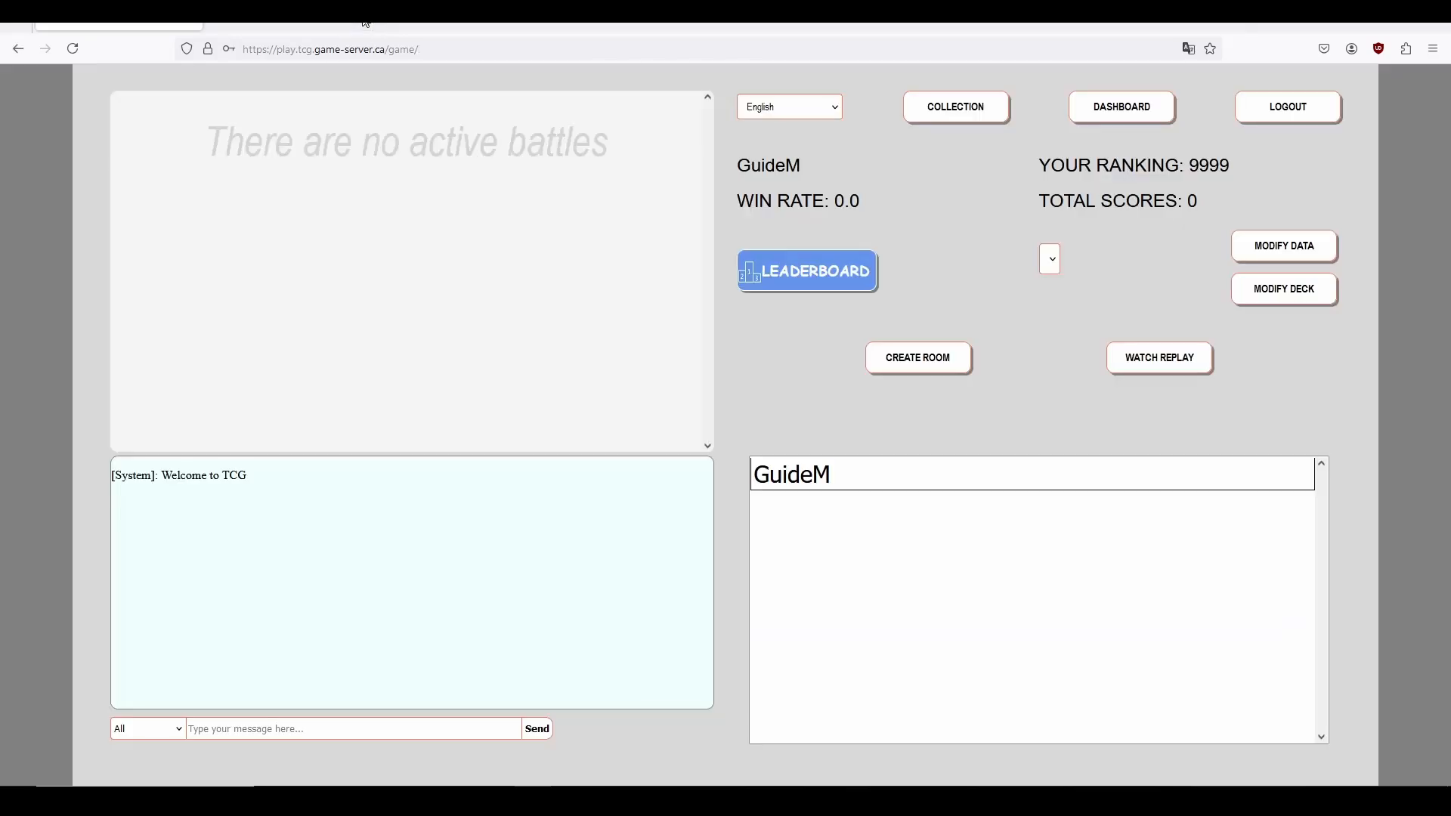
mouse_move(998, 322)
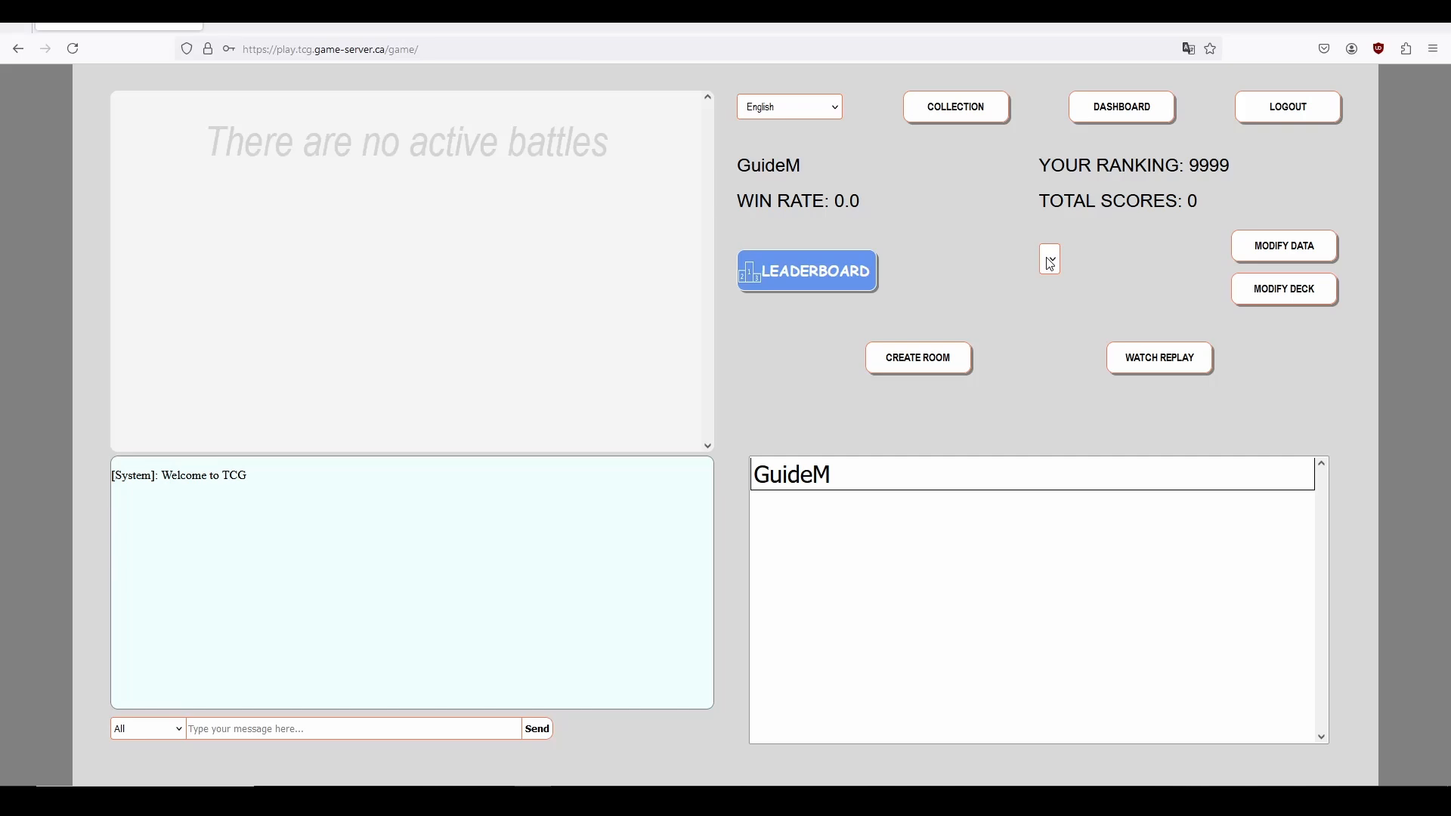
mouse_move(1157, 290)
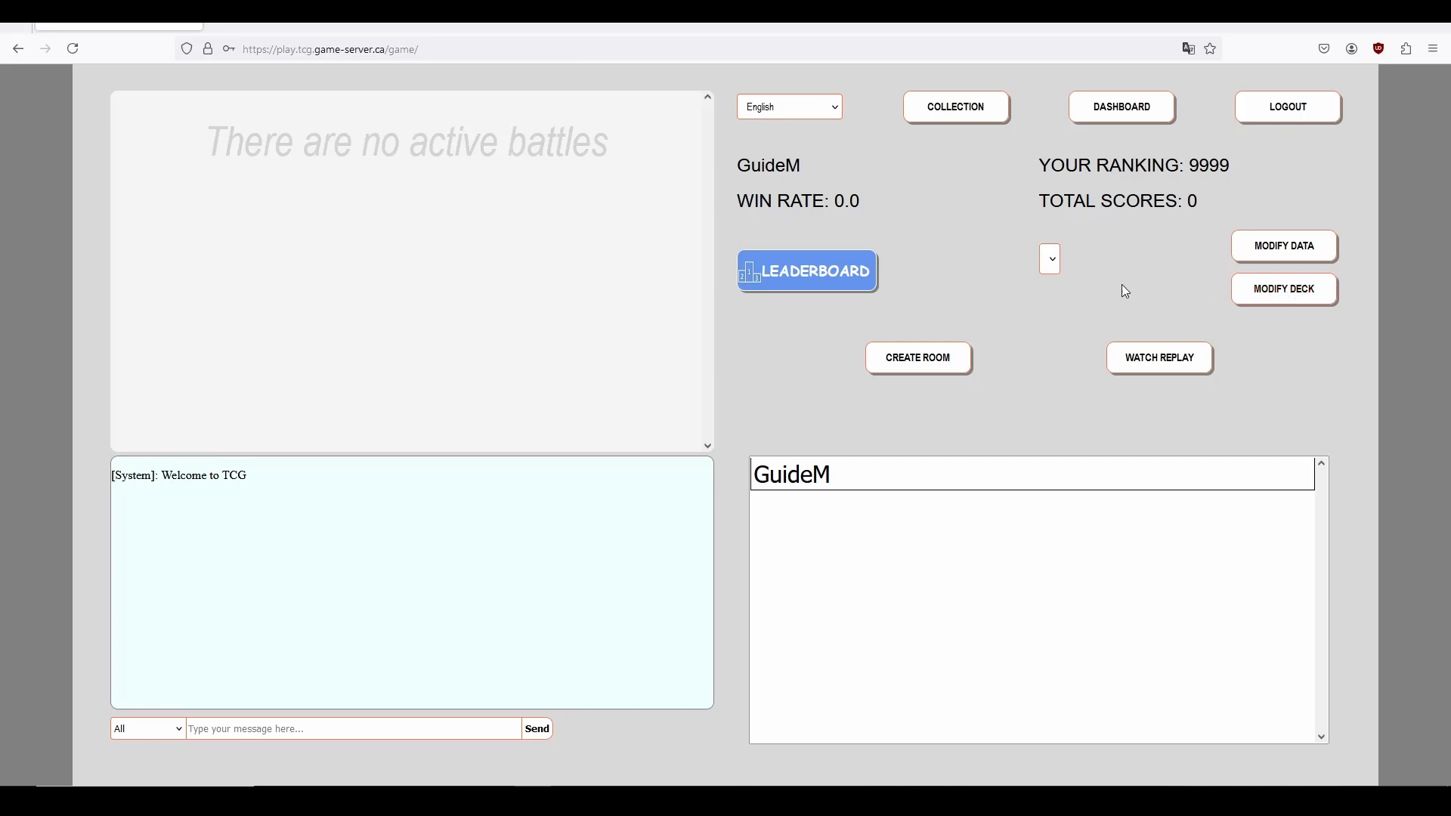
mouse_move(1169, 297)
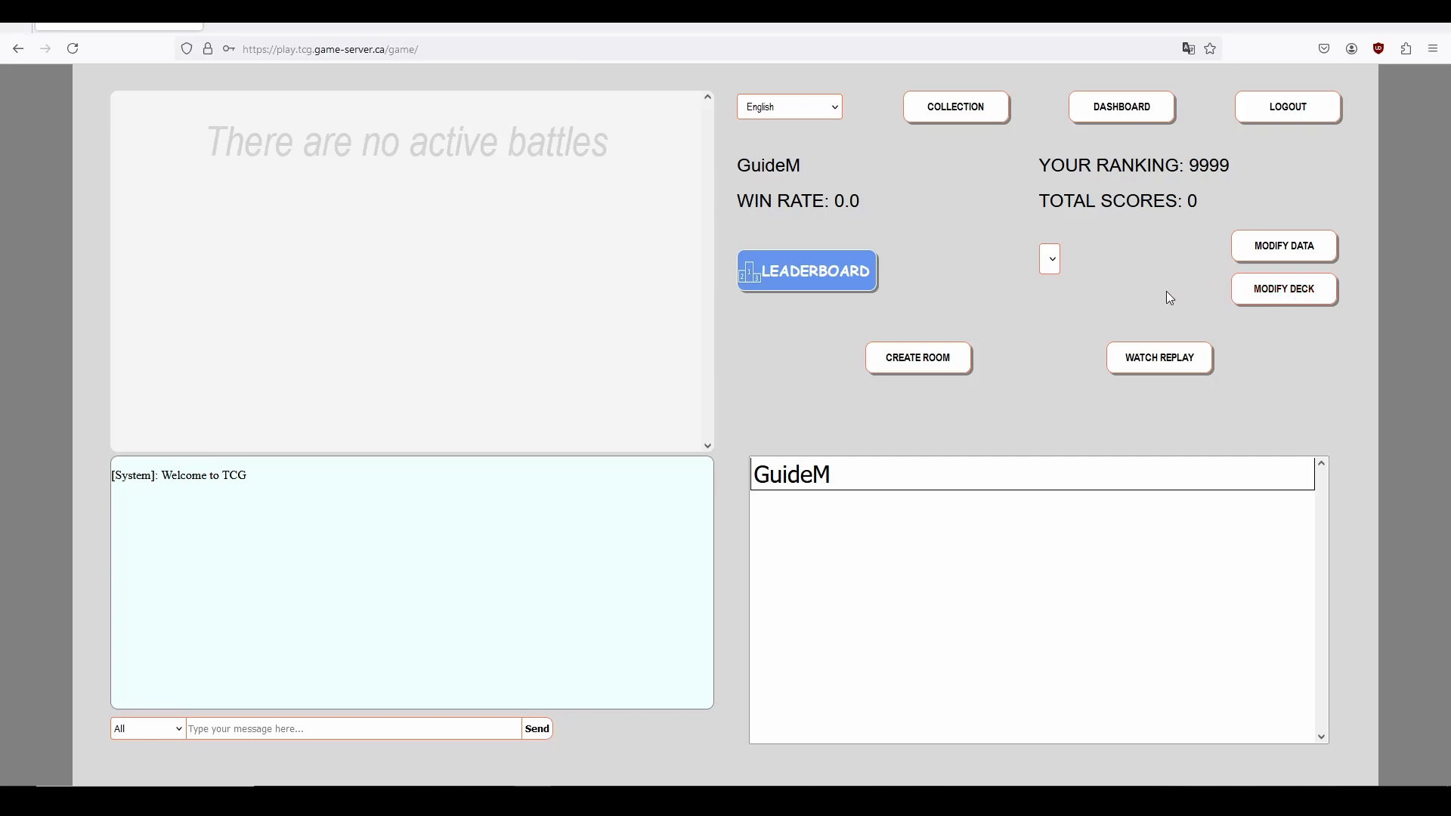
mouse_move(1158, 279)
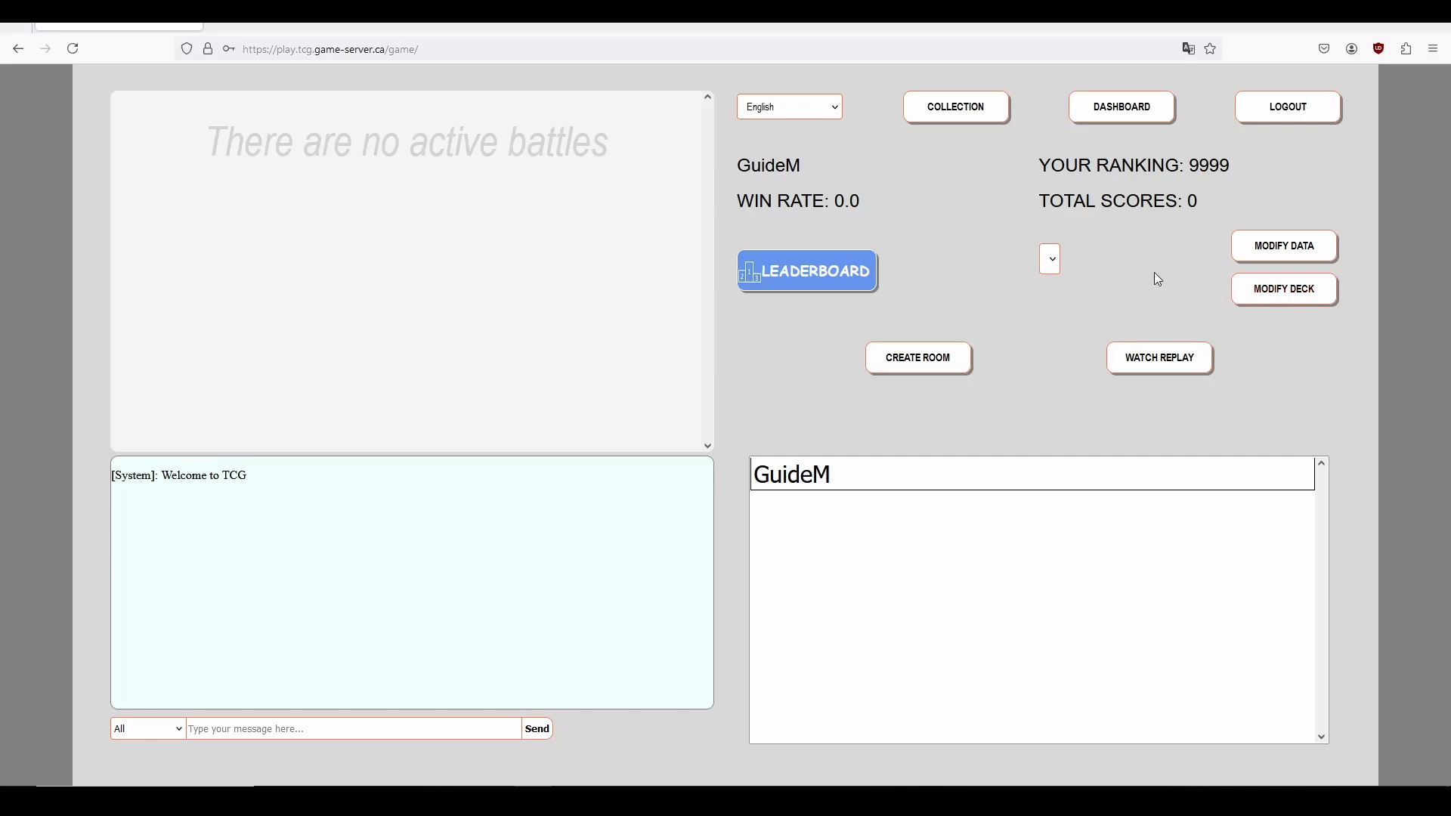
mouse_move(1285, 238)
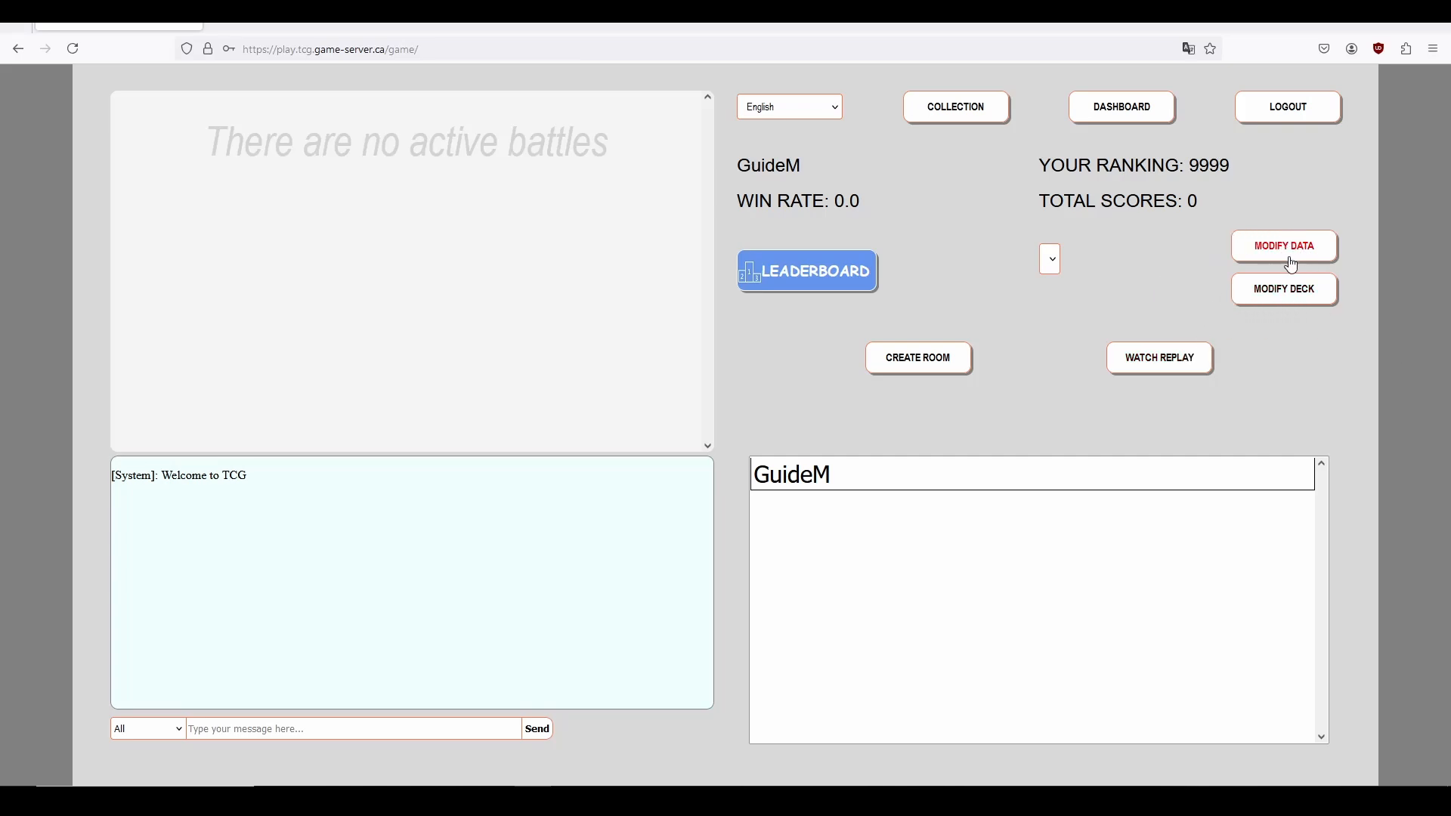
mouse_move(1252, 251)
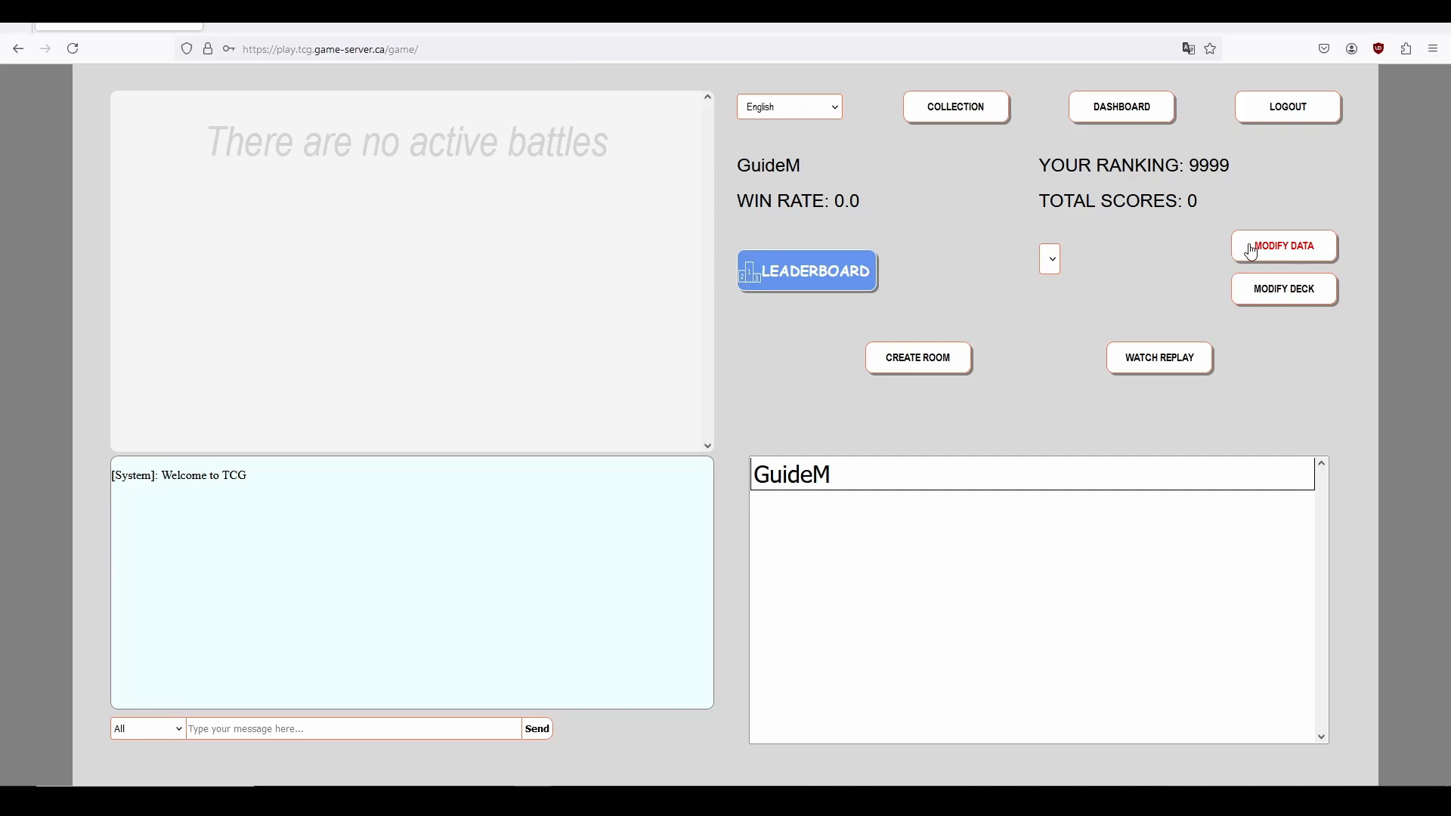
mouse_move(1046, 345)
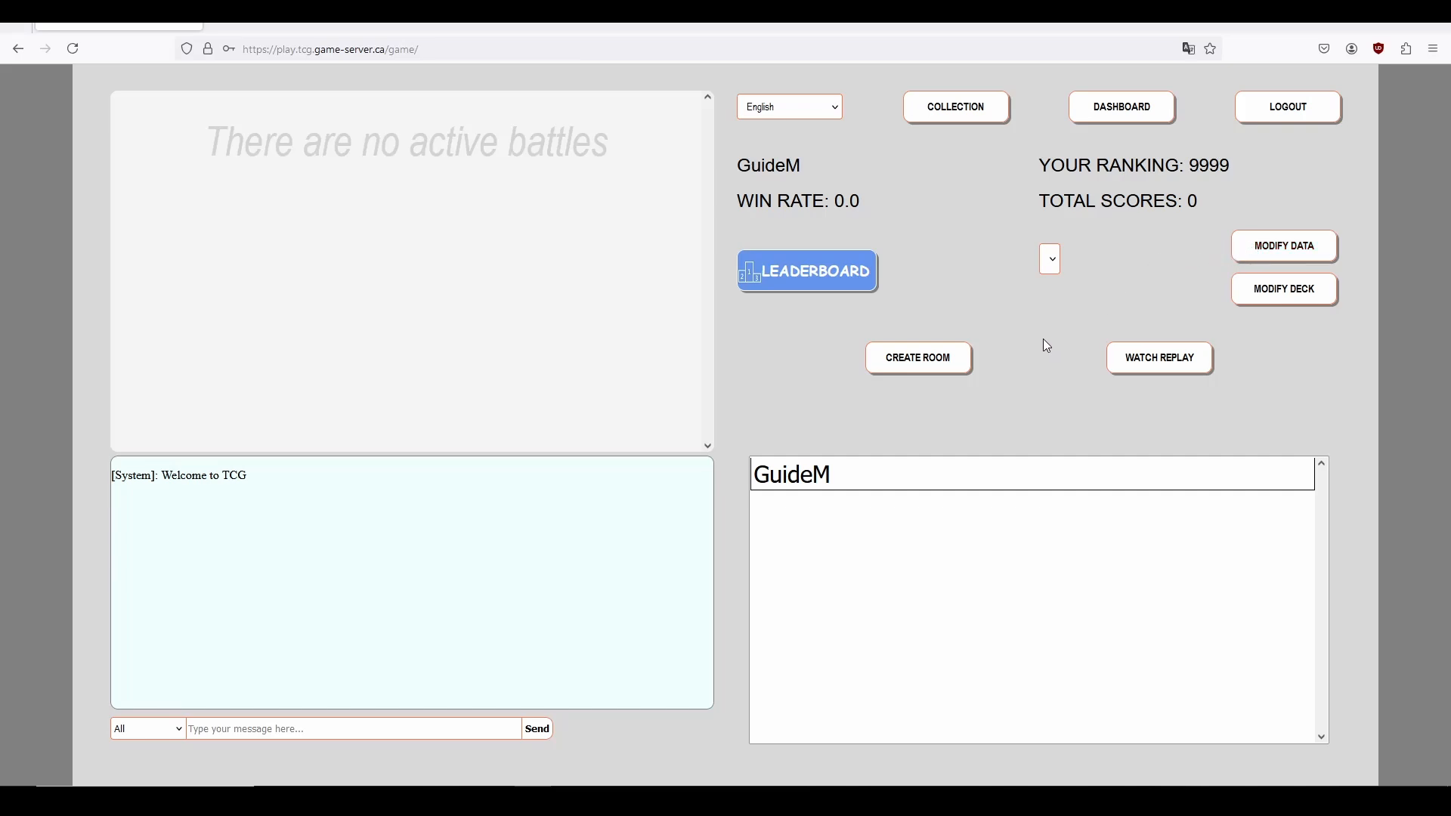
mouse_move(1005, 369)
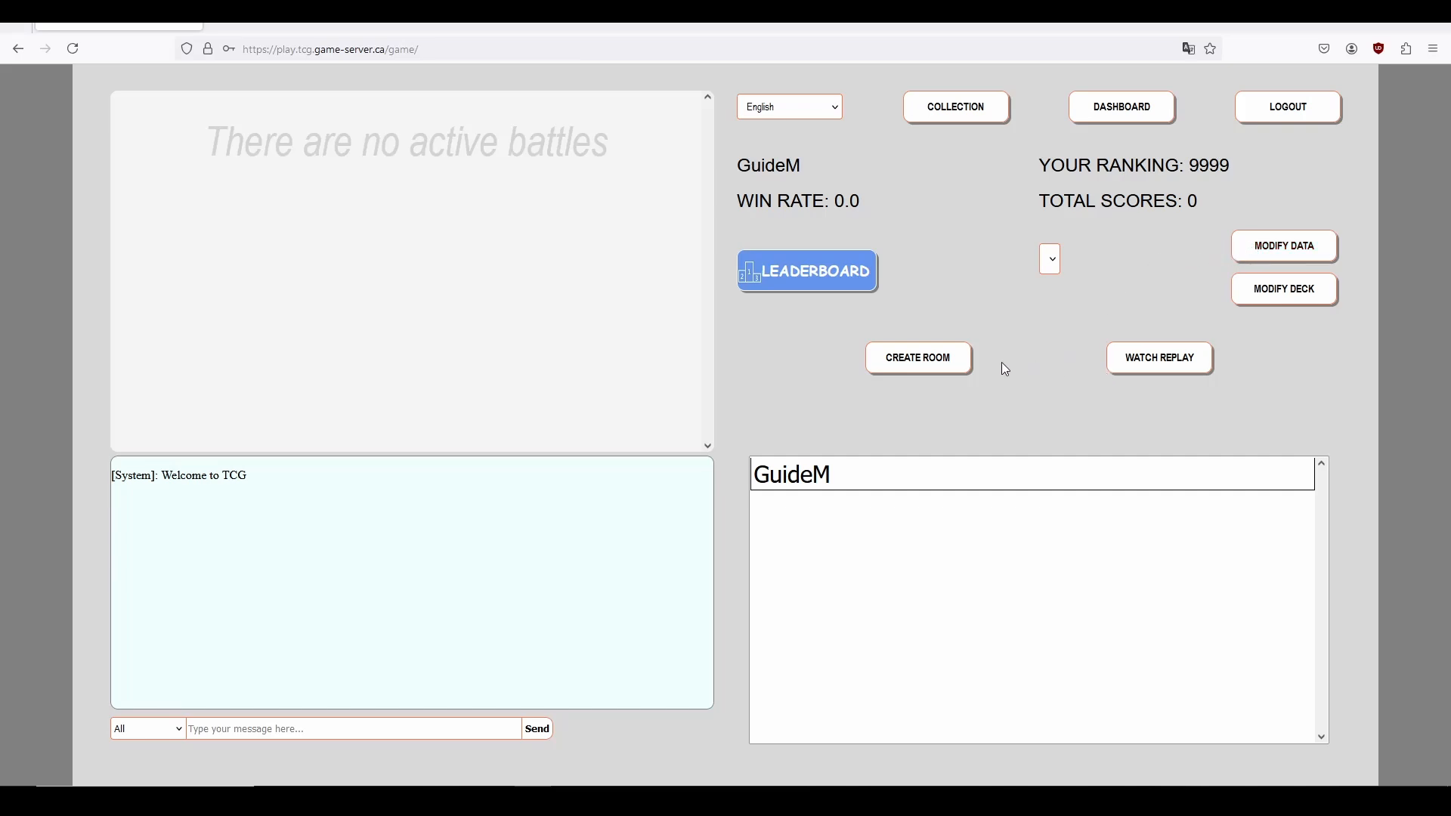
mouse_move(1191, 340)
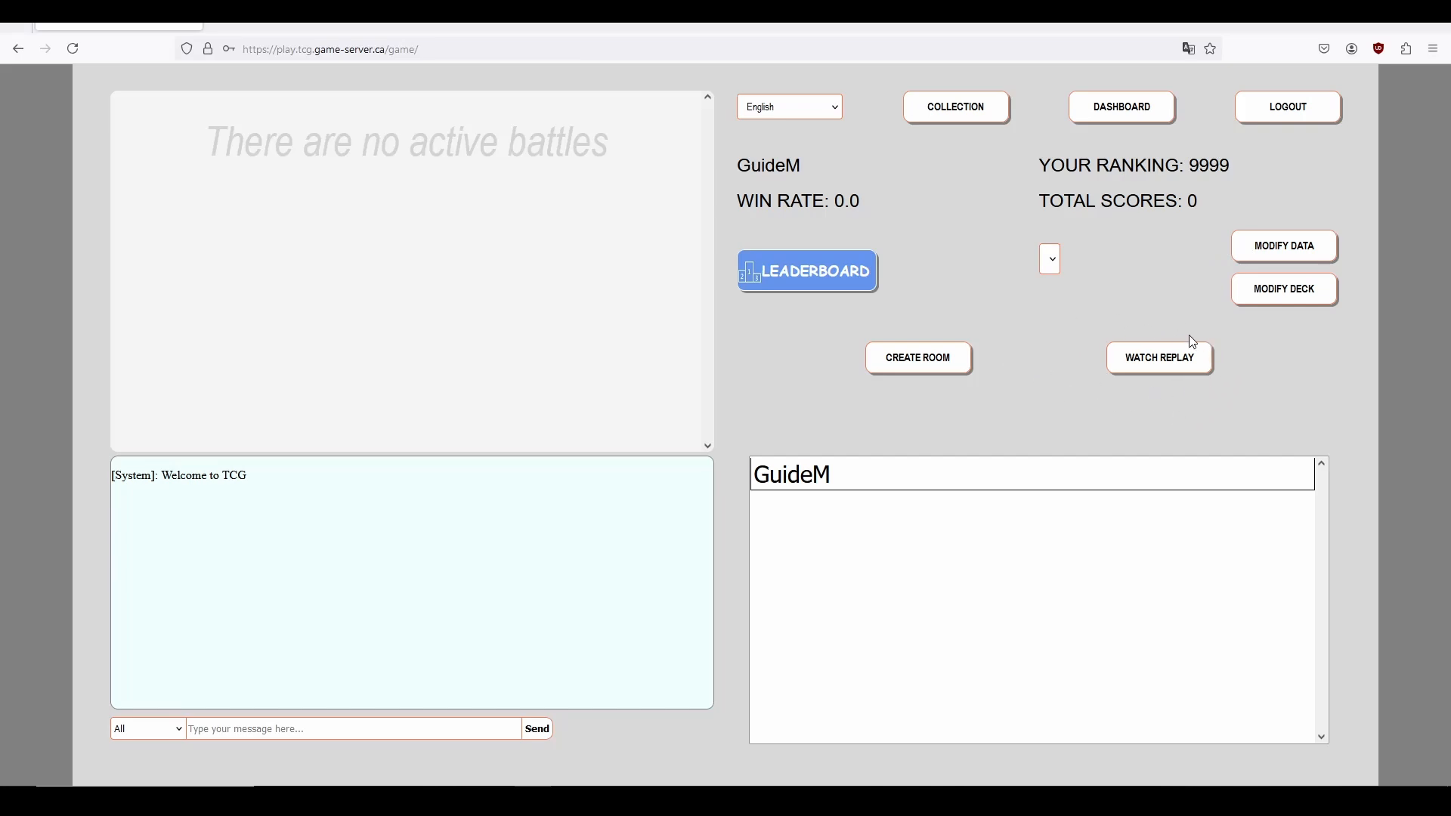
mouse_move(1159, 358)
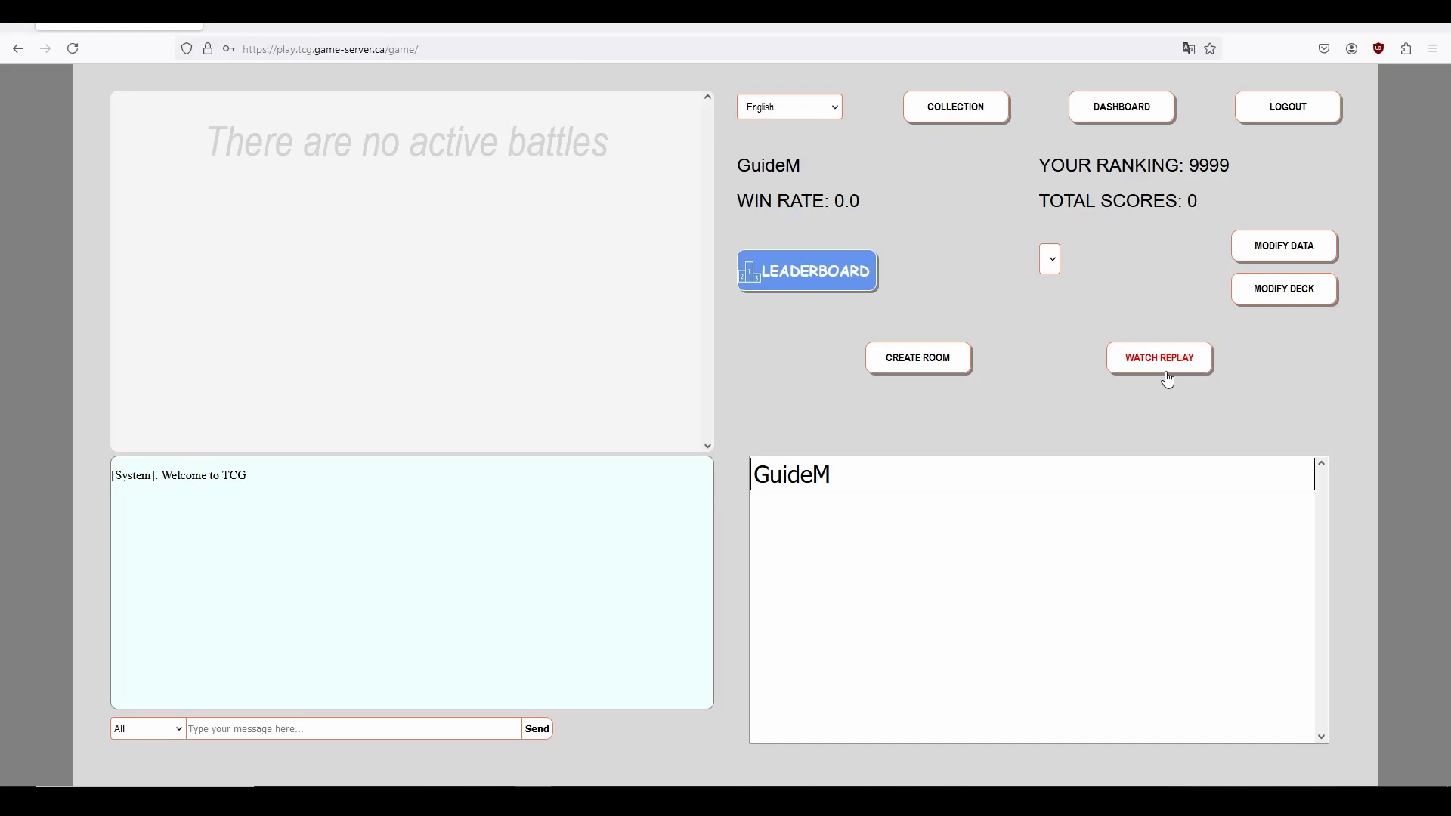
mouse_move(1158, 378)
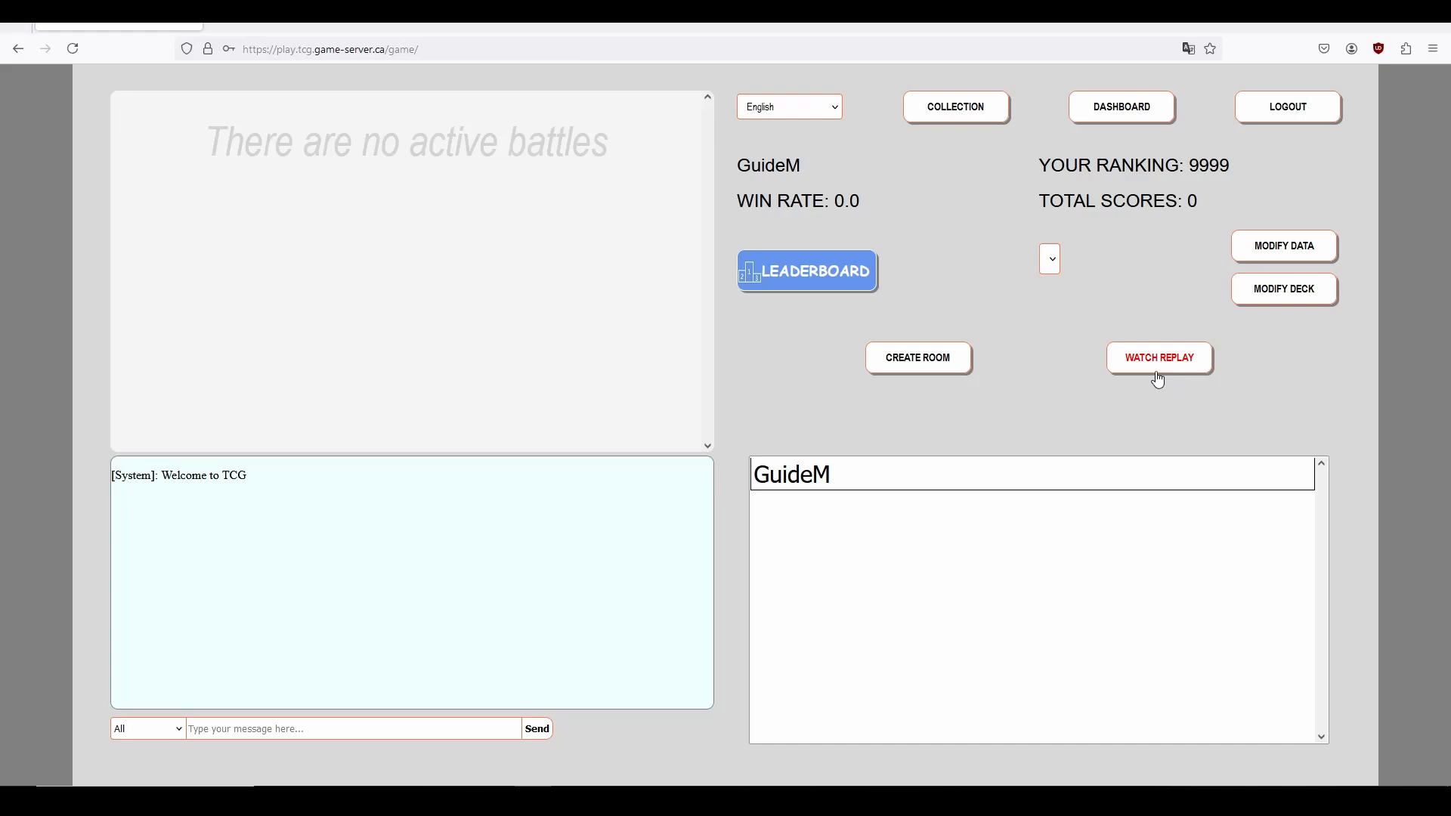
mouse_move(1174, 378)
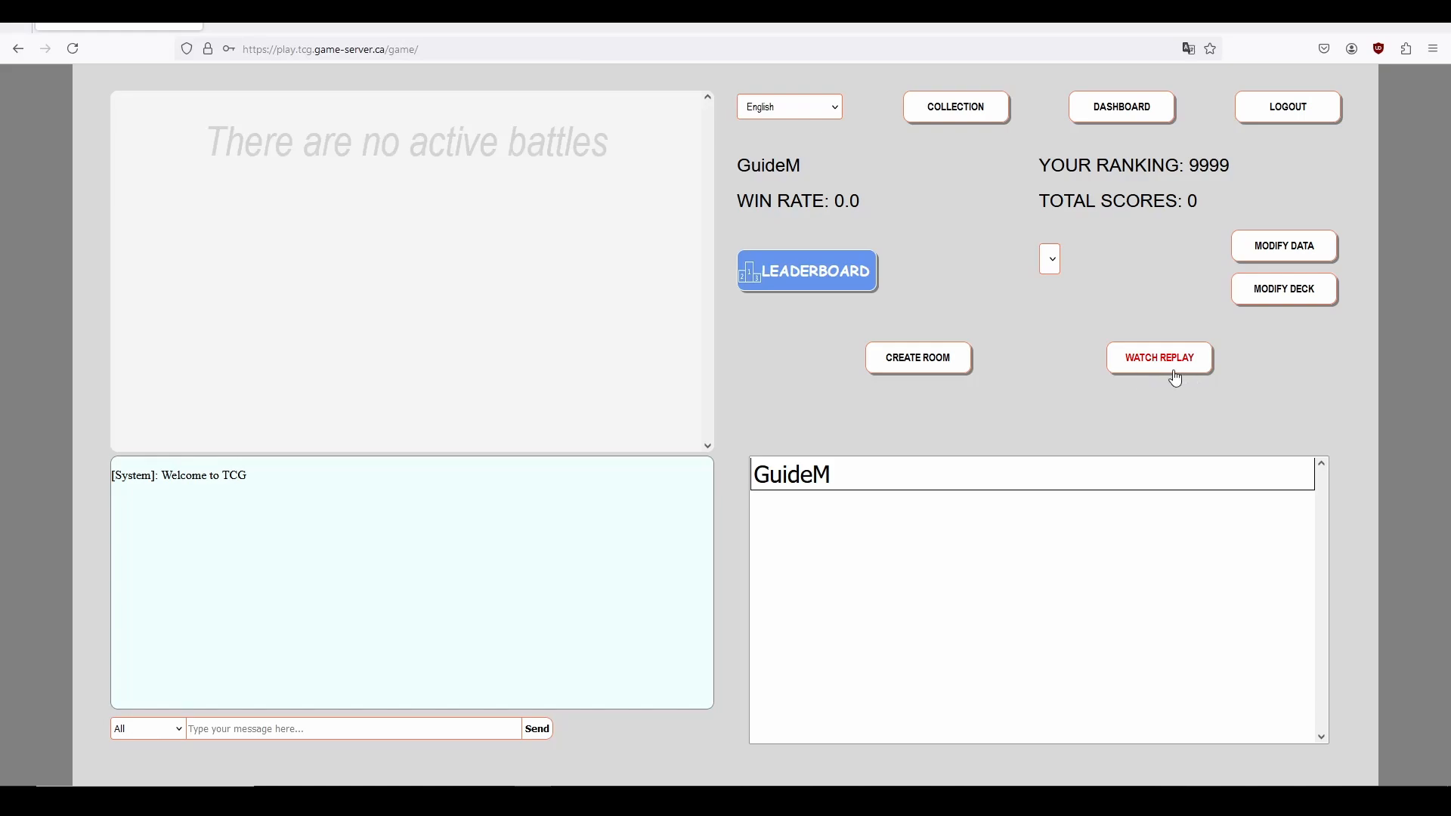
mouse_move(861, 442)
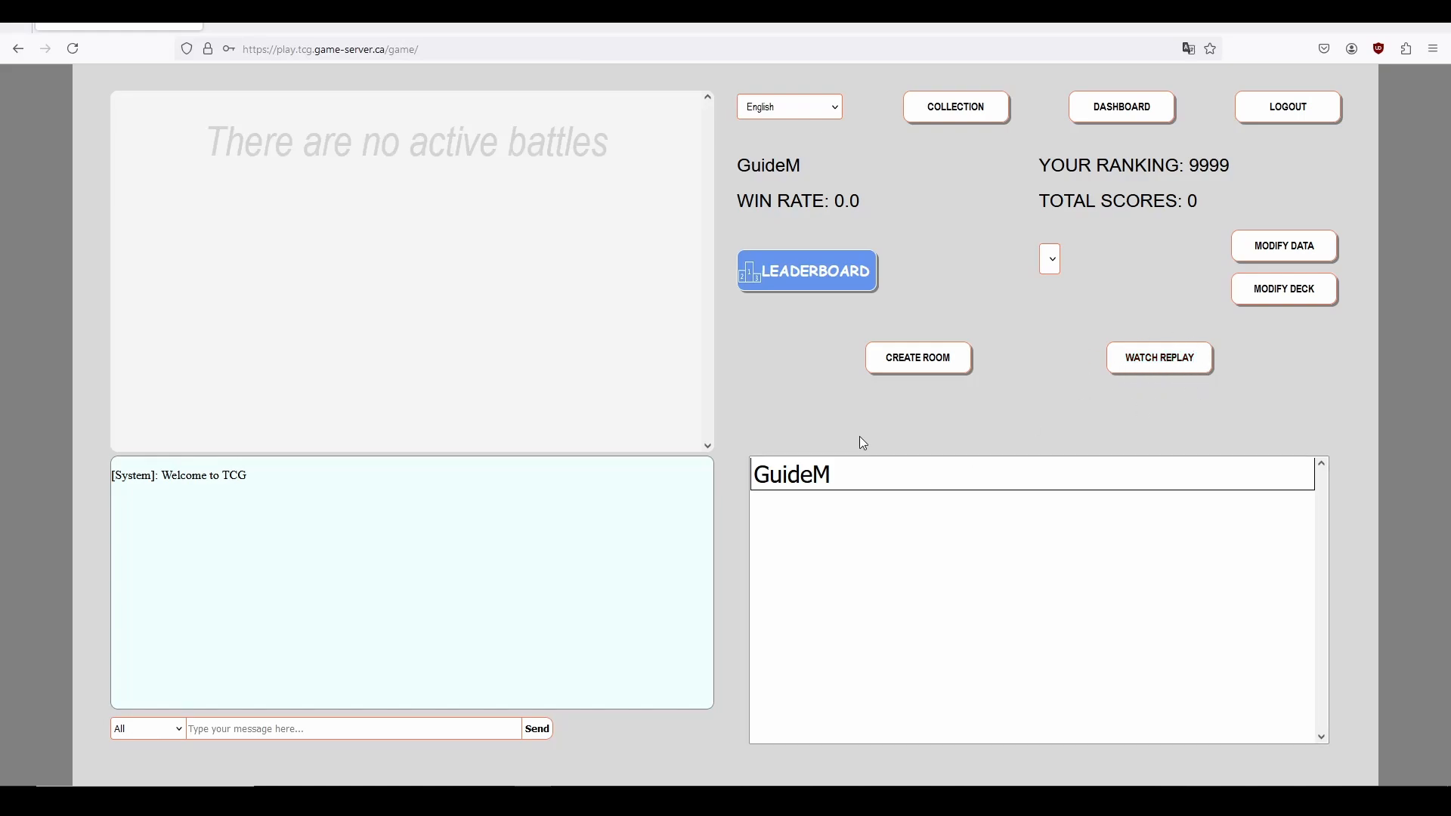
mouse_move(861, 422)
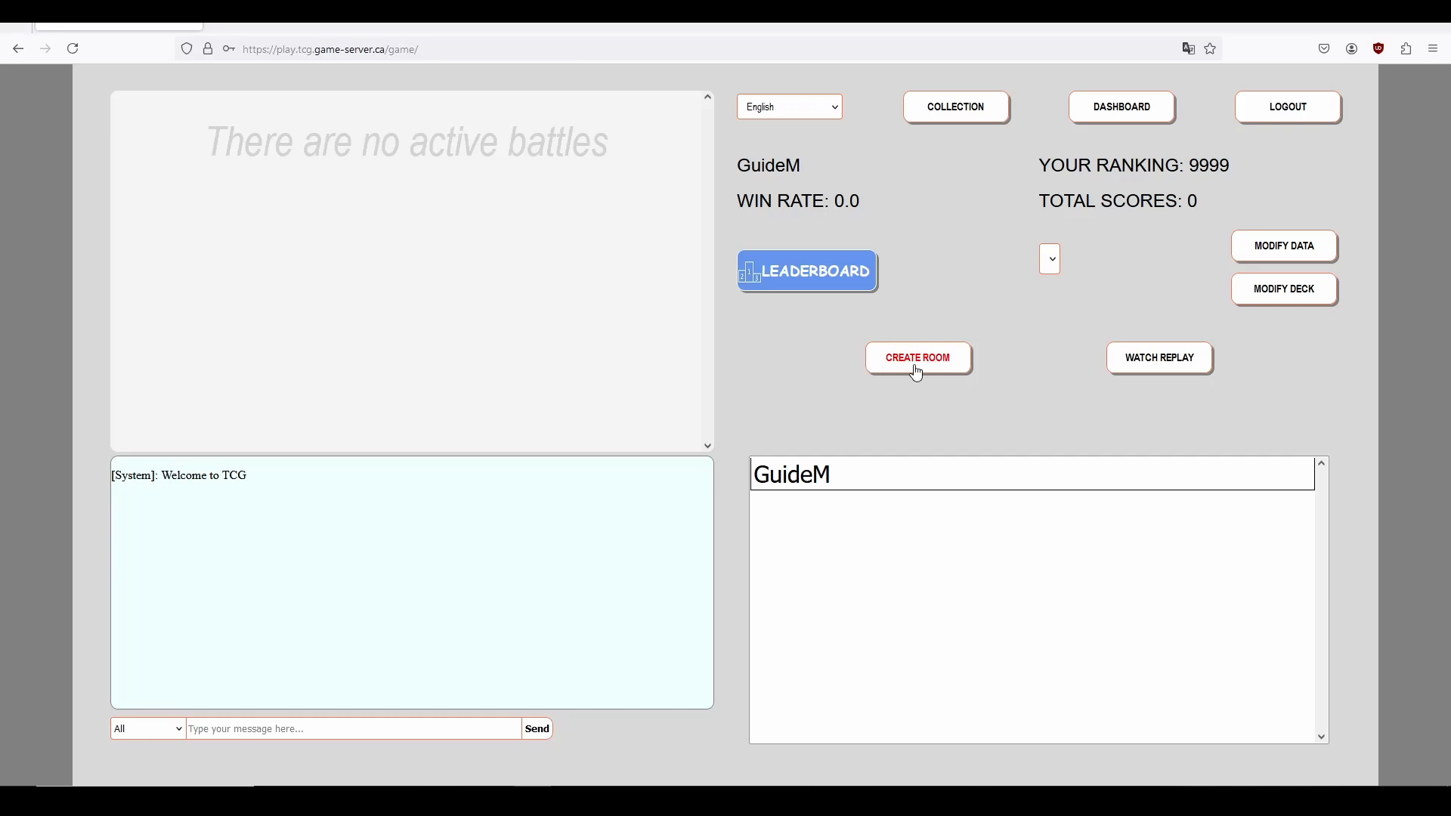
mouse_move(1128, 511)
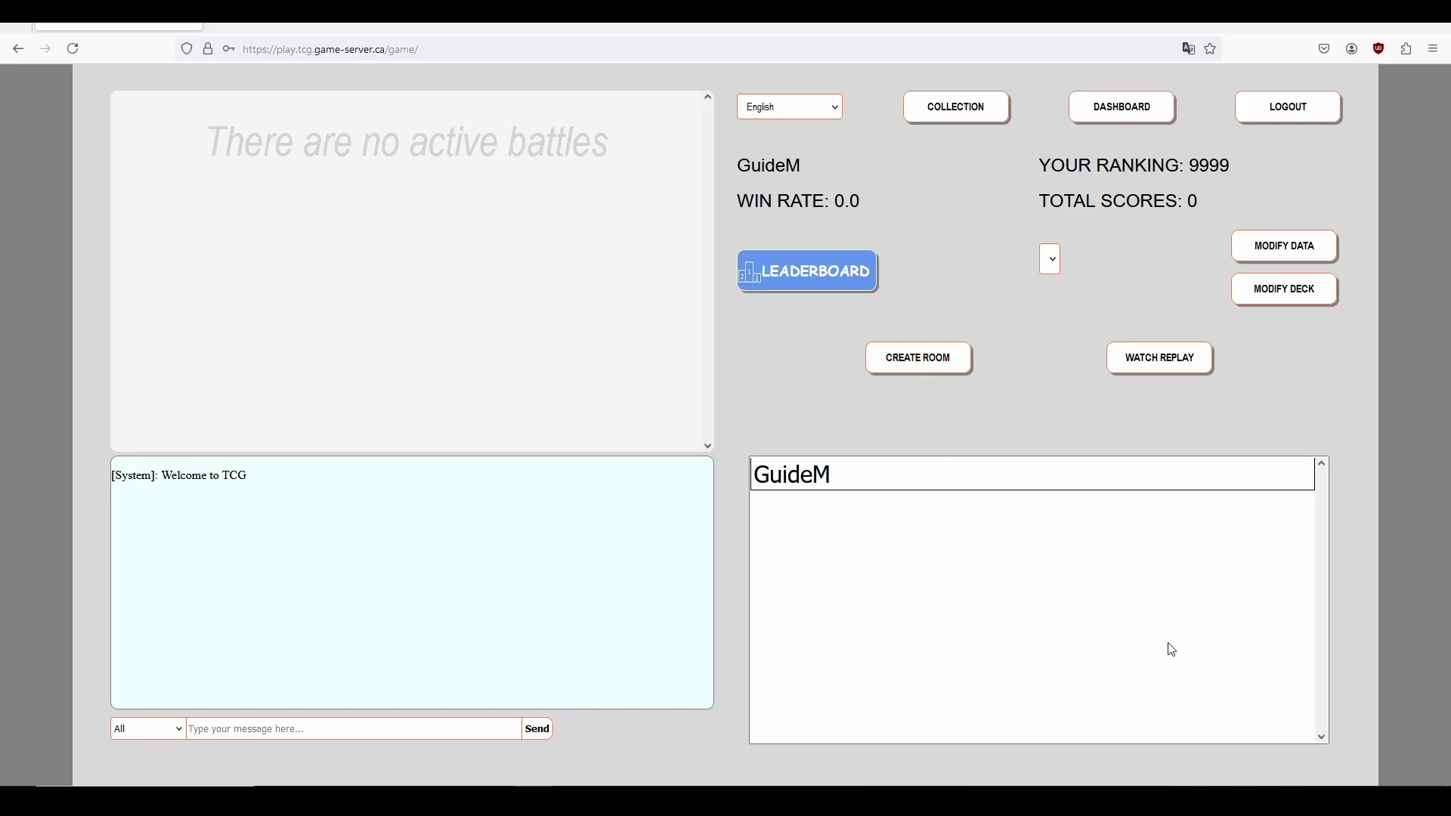
mouse_move(1088, 644)
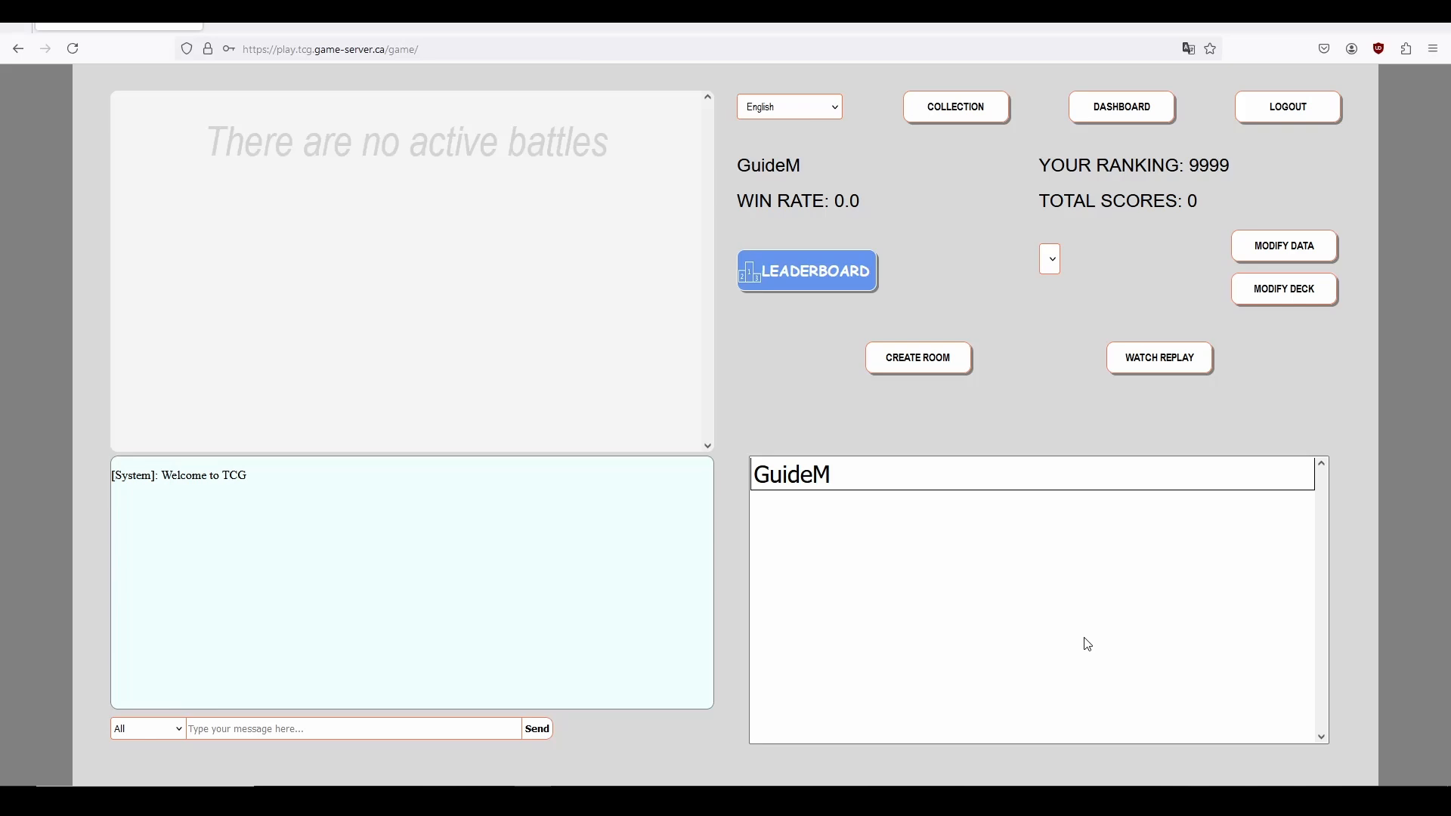
mouse_move(417, 593)
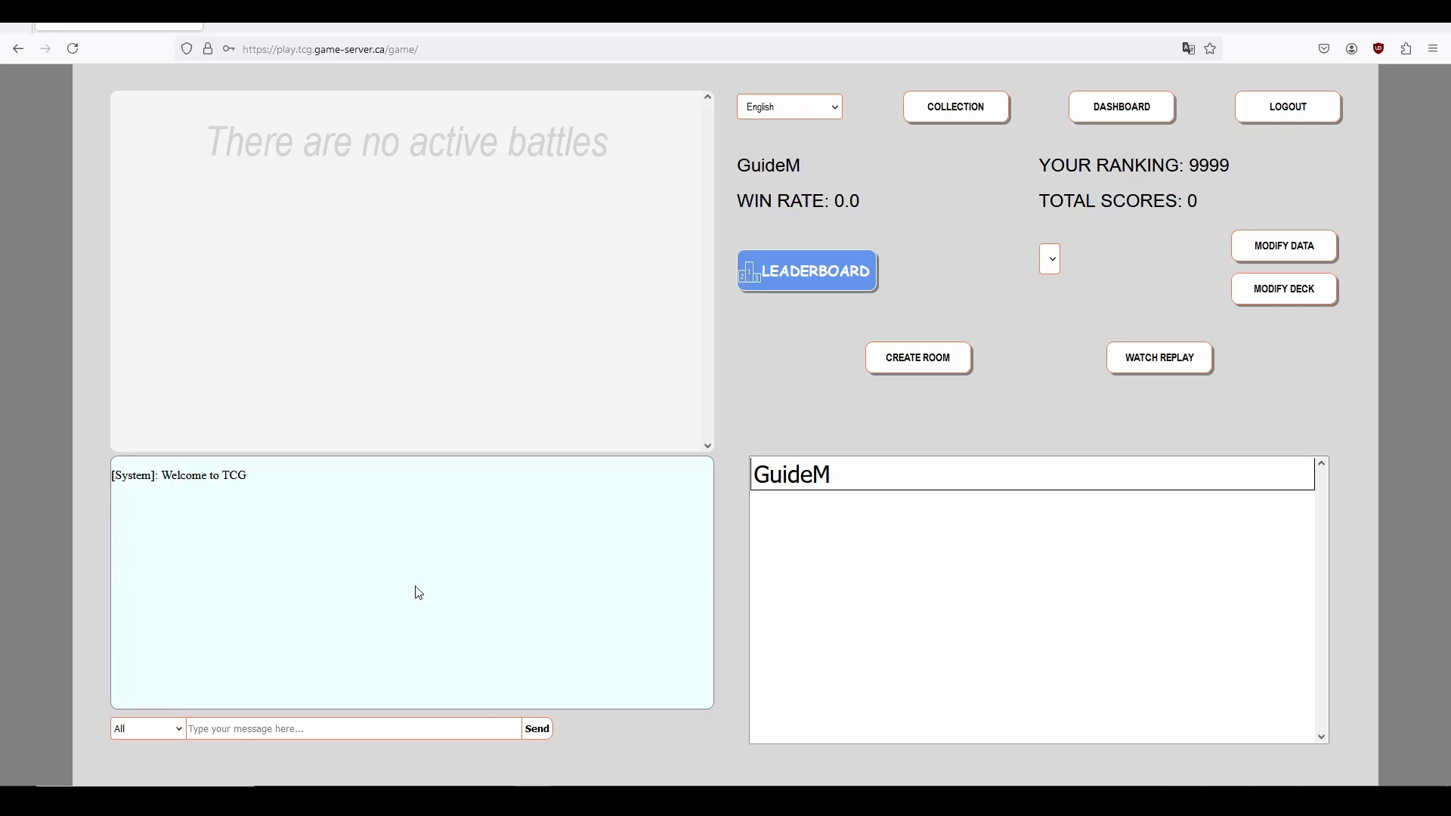
mouse_move(451, 522)
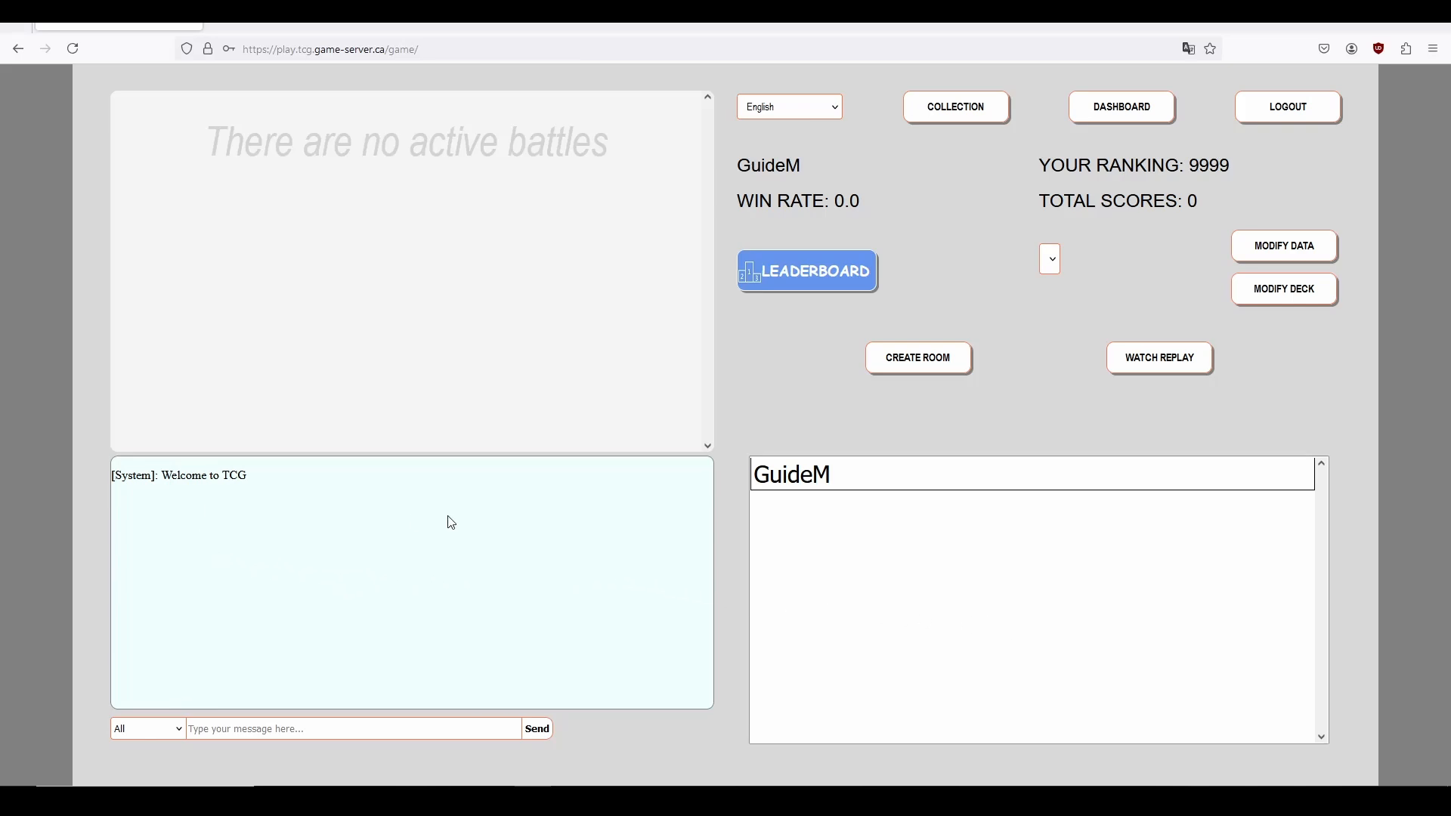
mouse_move(472, 574)
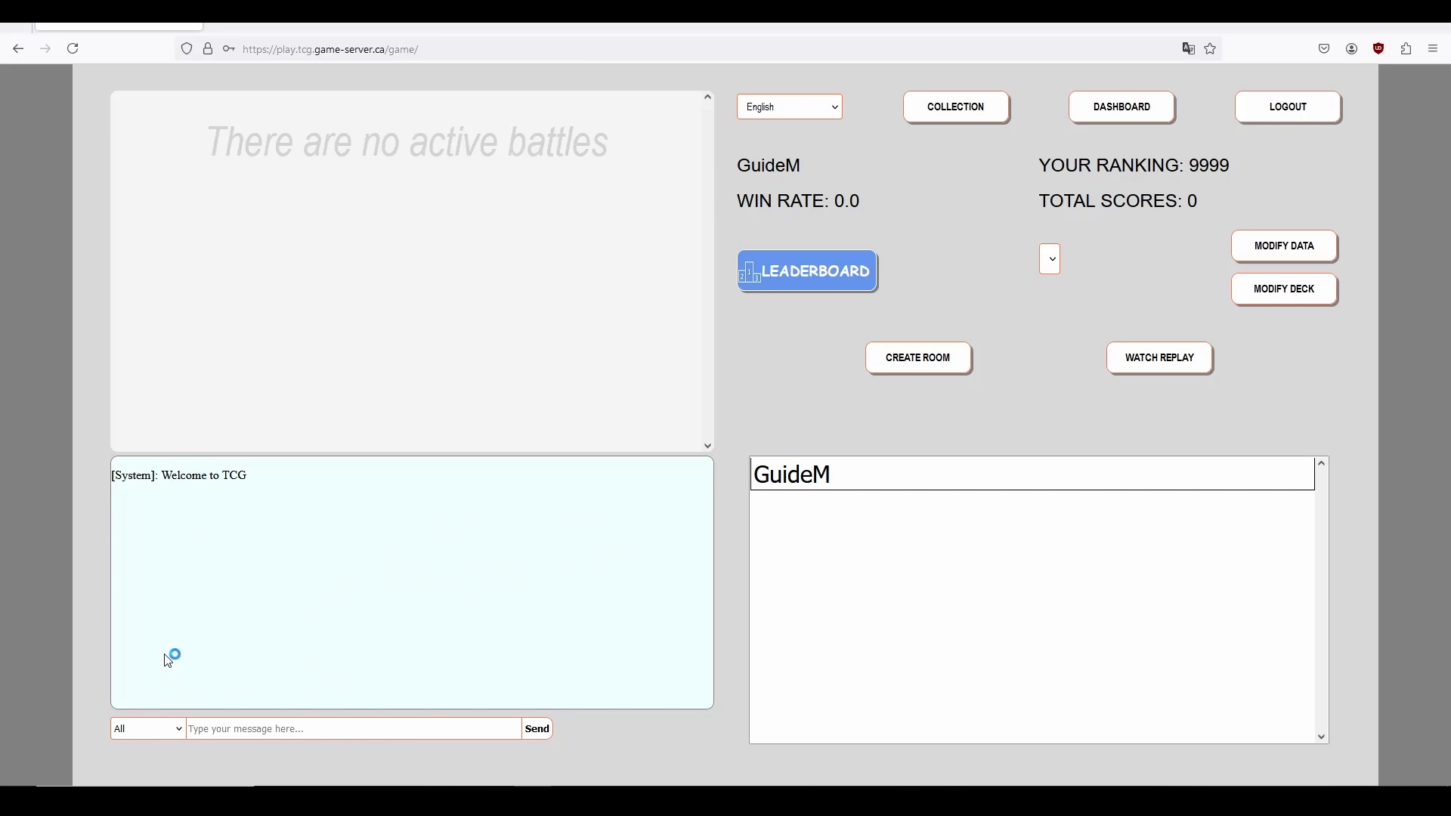
Step: Show the lobby chat's recipient options, with only All available
click(146, 729)
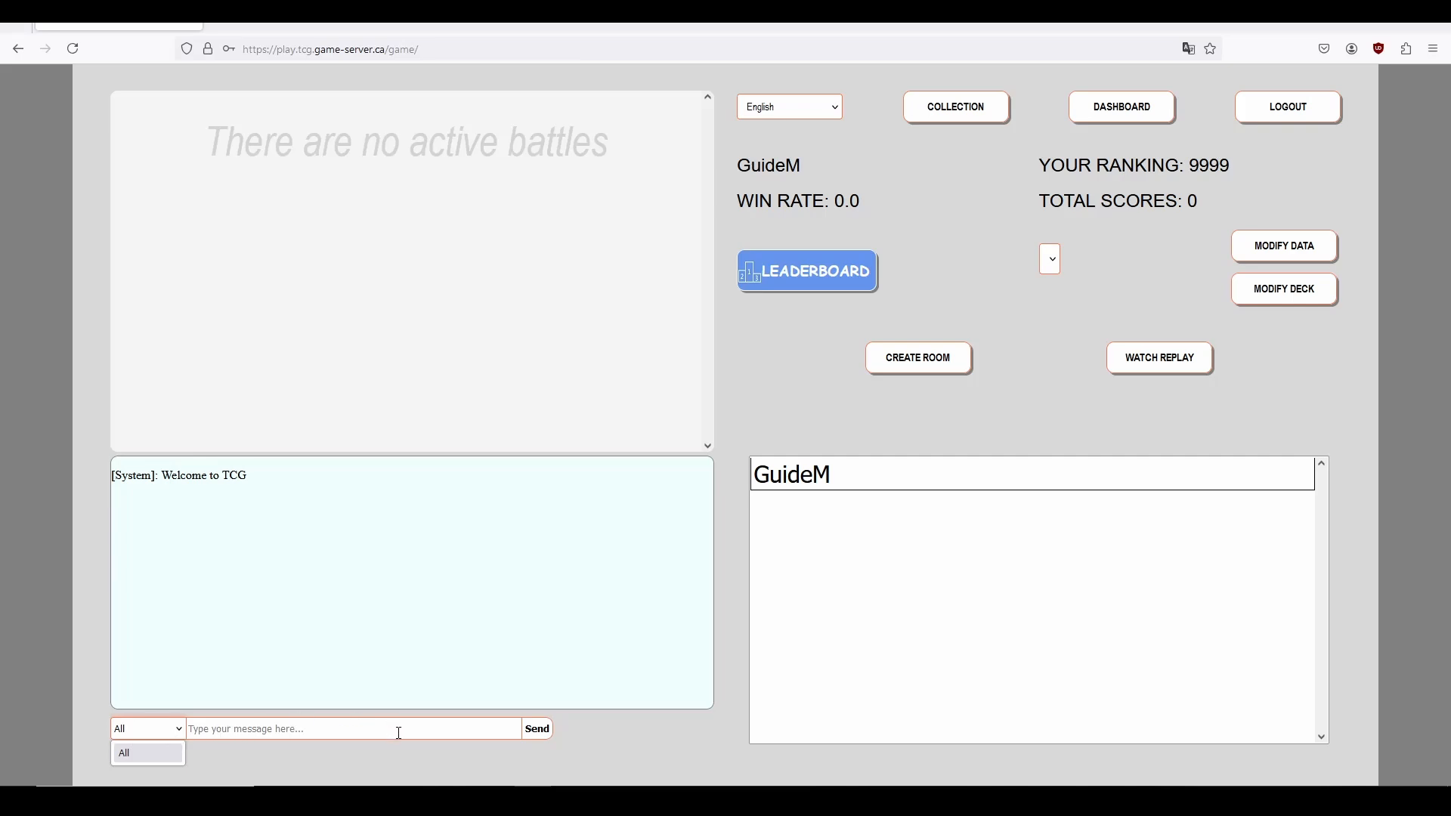
mouse_move(535, 266)
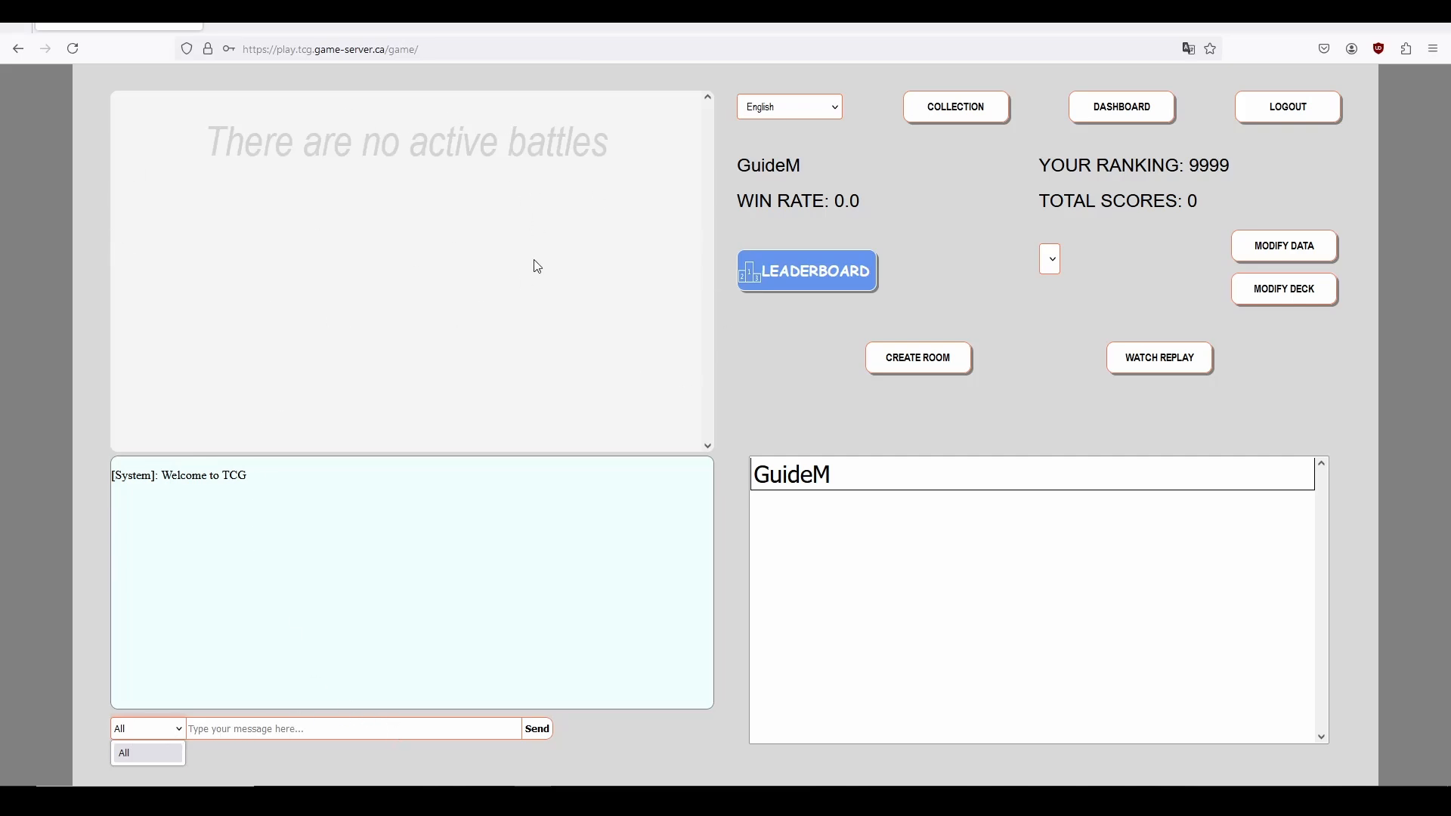
mouse_move(289, 236)
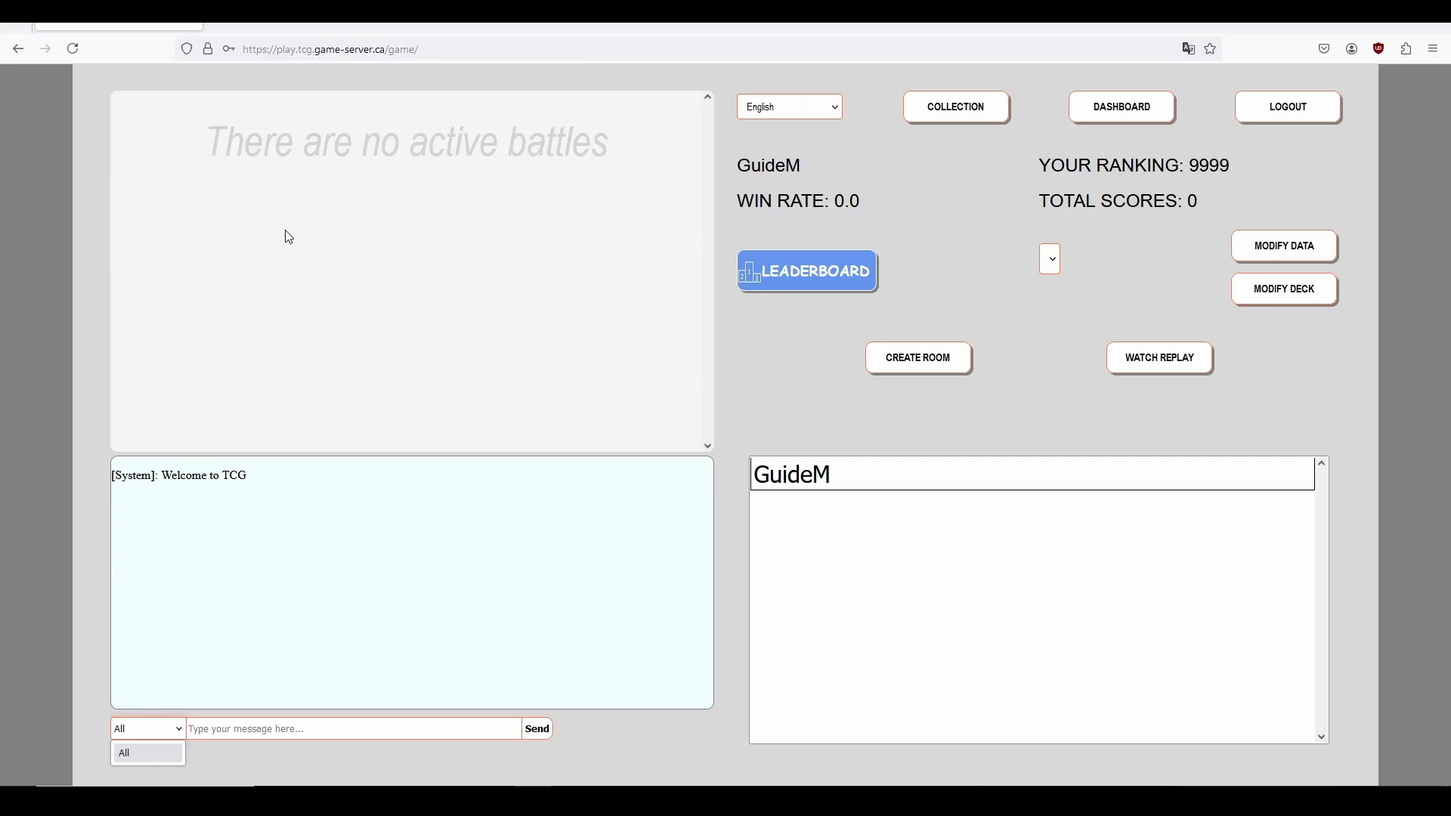
mouse_move(481, 194)
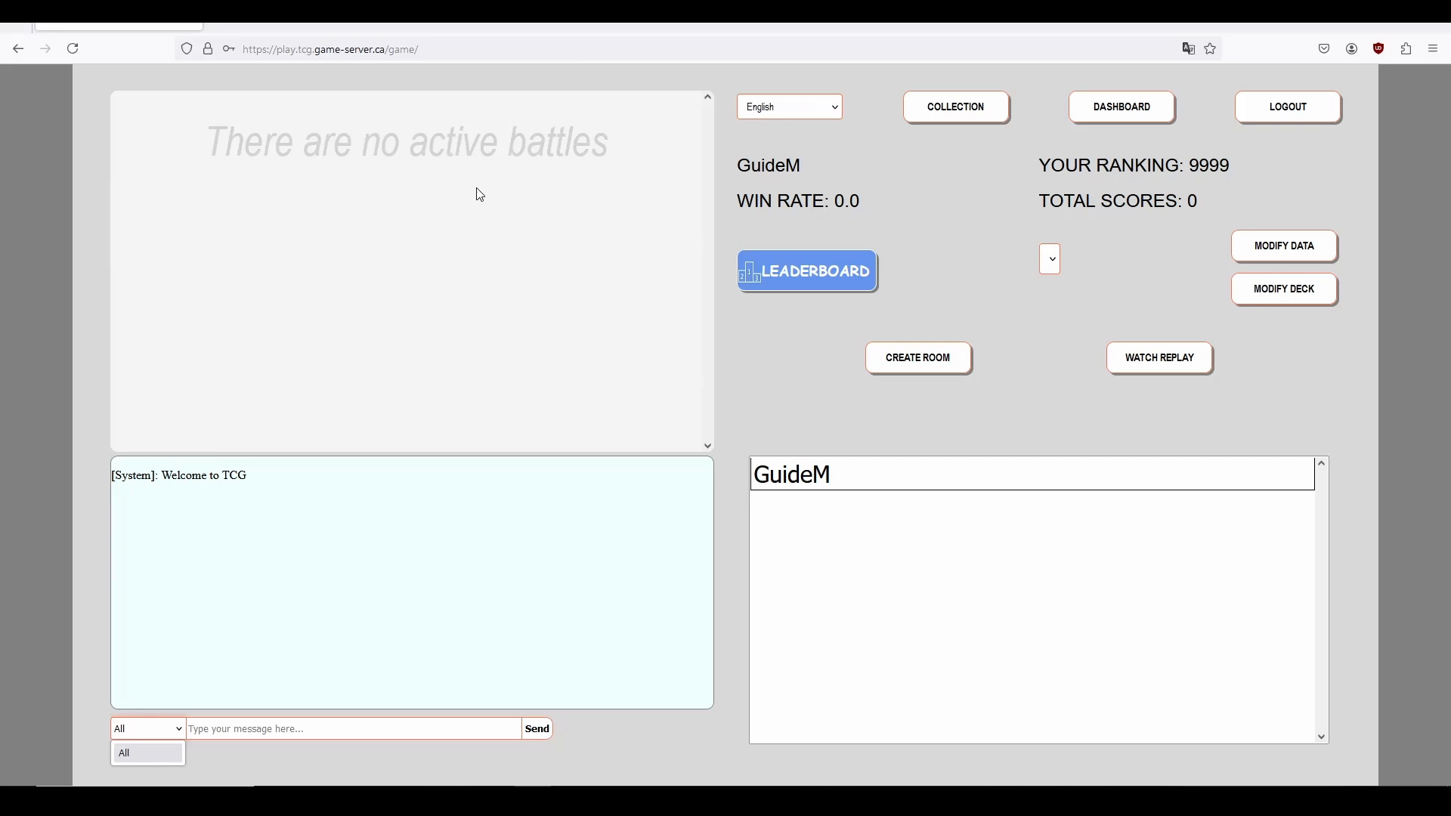
mouse_move(580, 152)
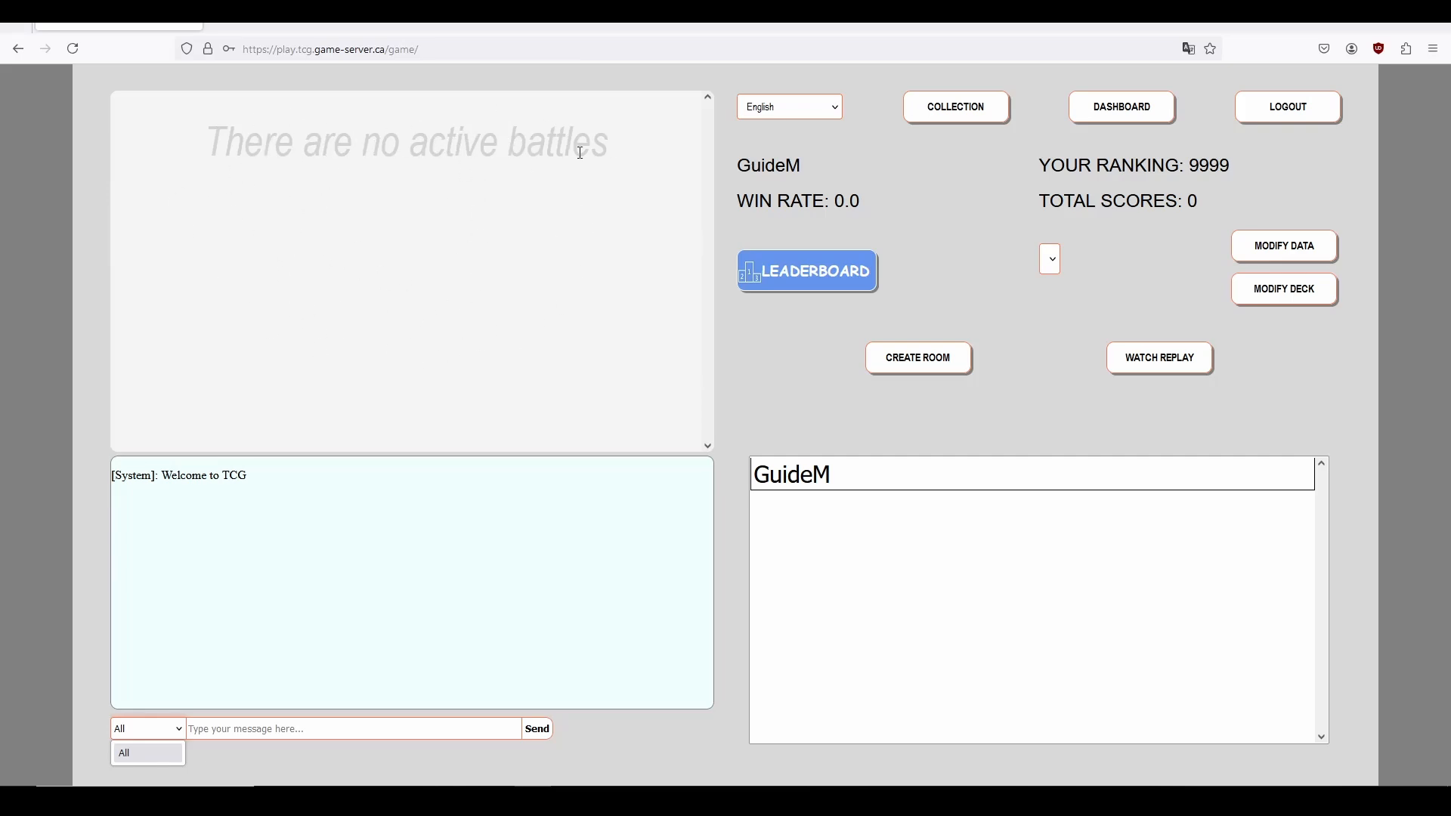
mouse_move(565, 322)
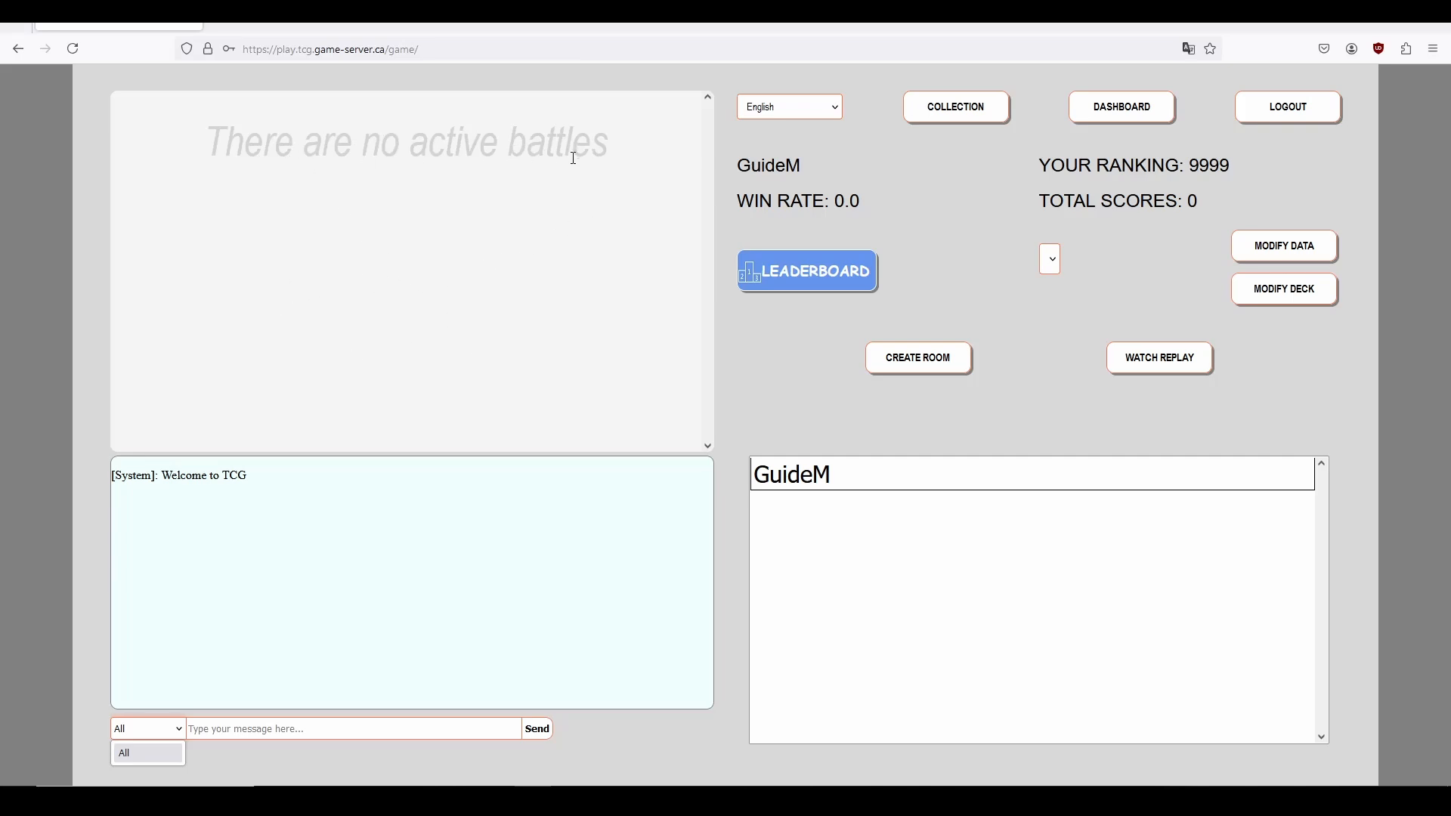
mouse_move(583, 239)
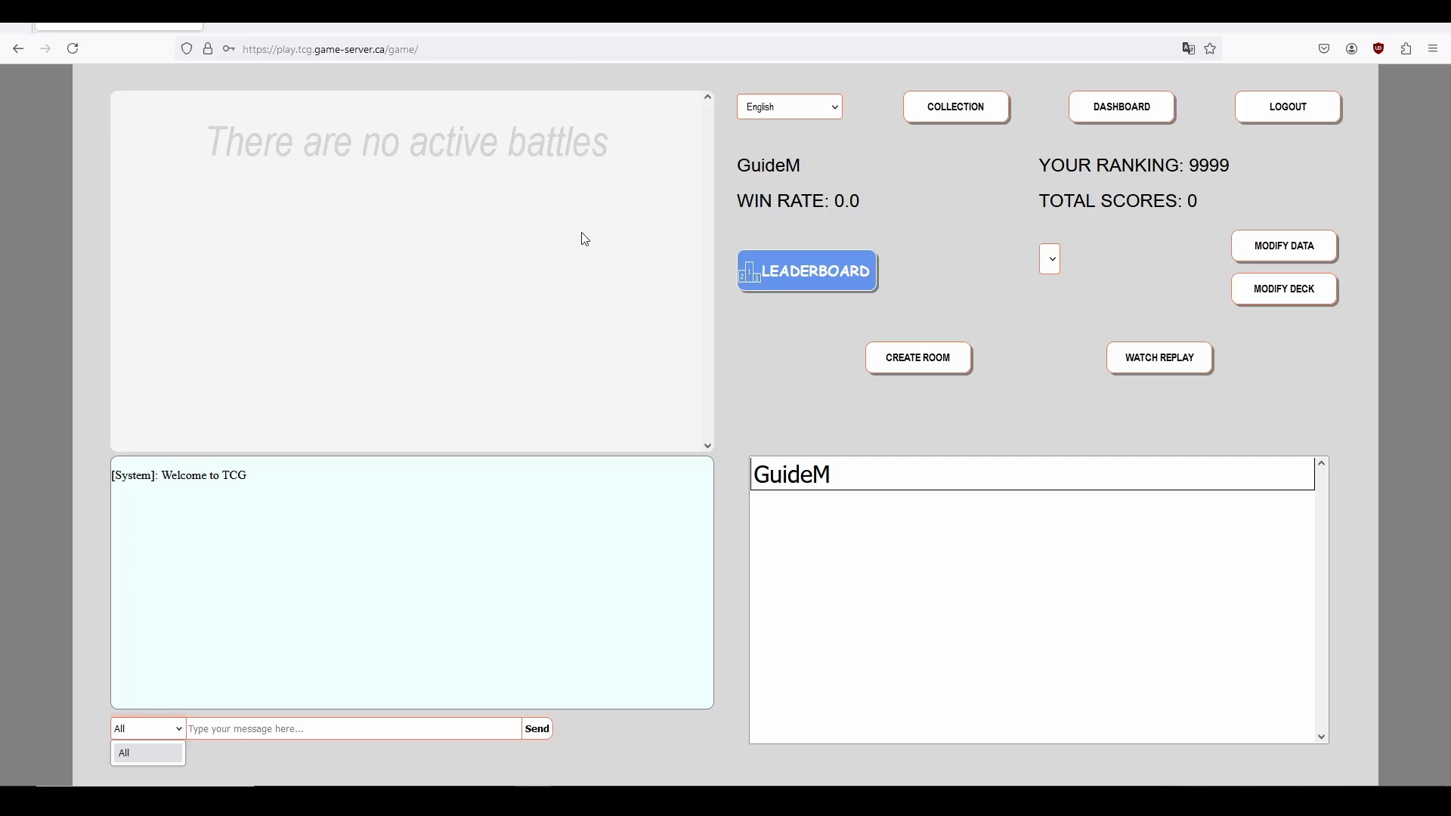
mouse_move(700, 716)
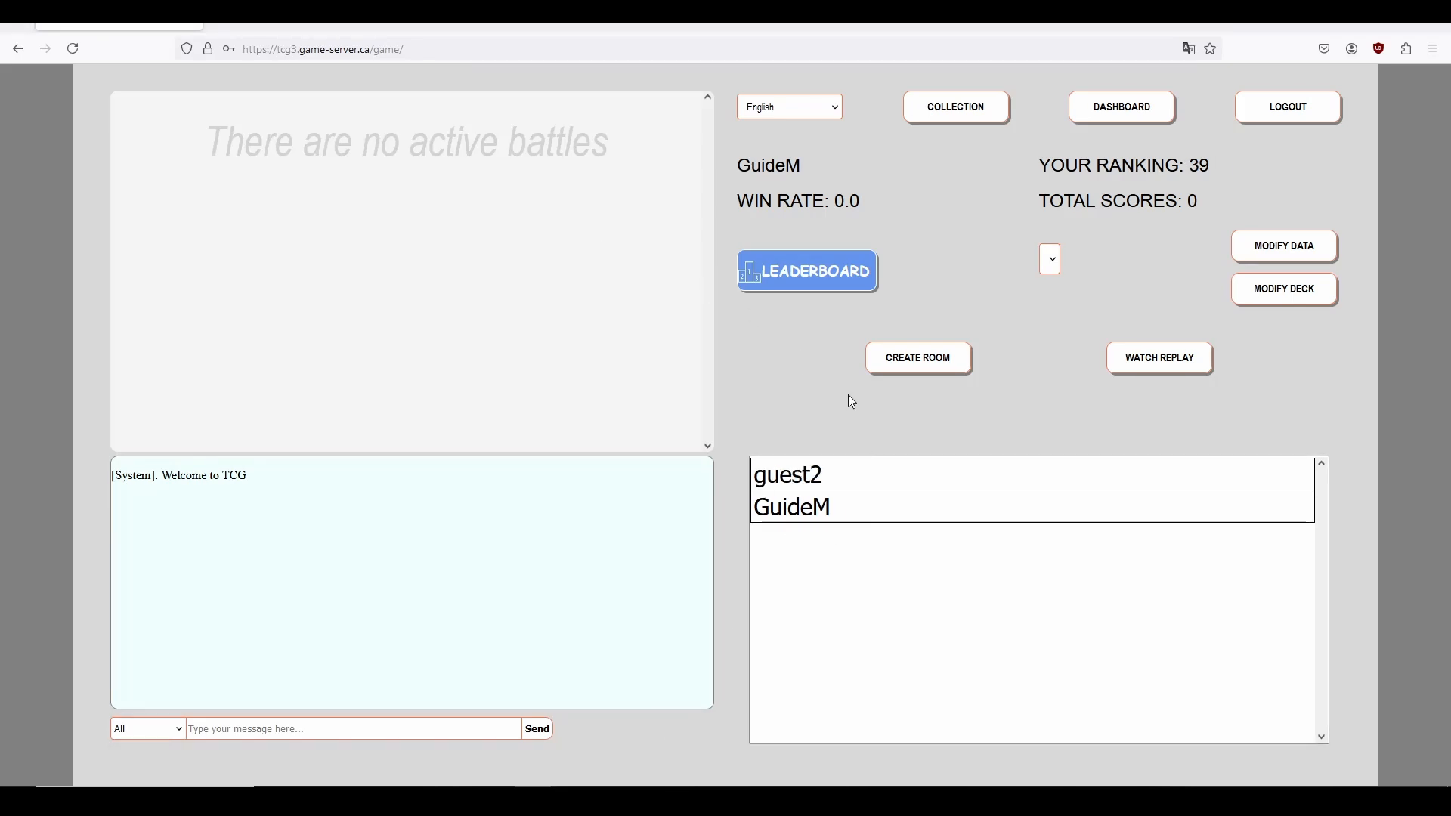
Step: Open the deck editor and name a new deck 'FirstDeck'
click(1283, 288)
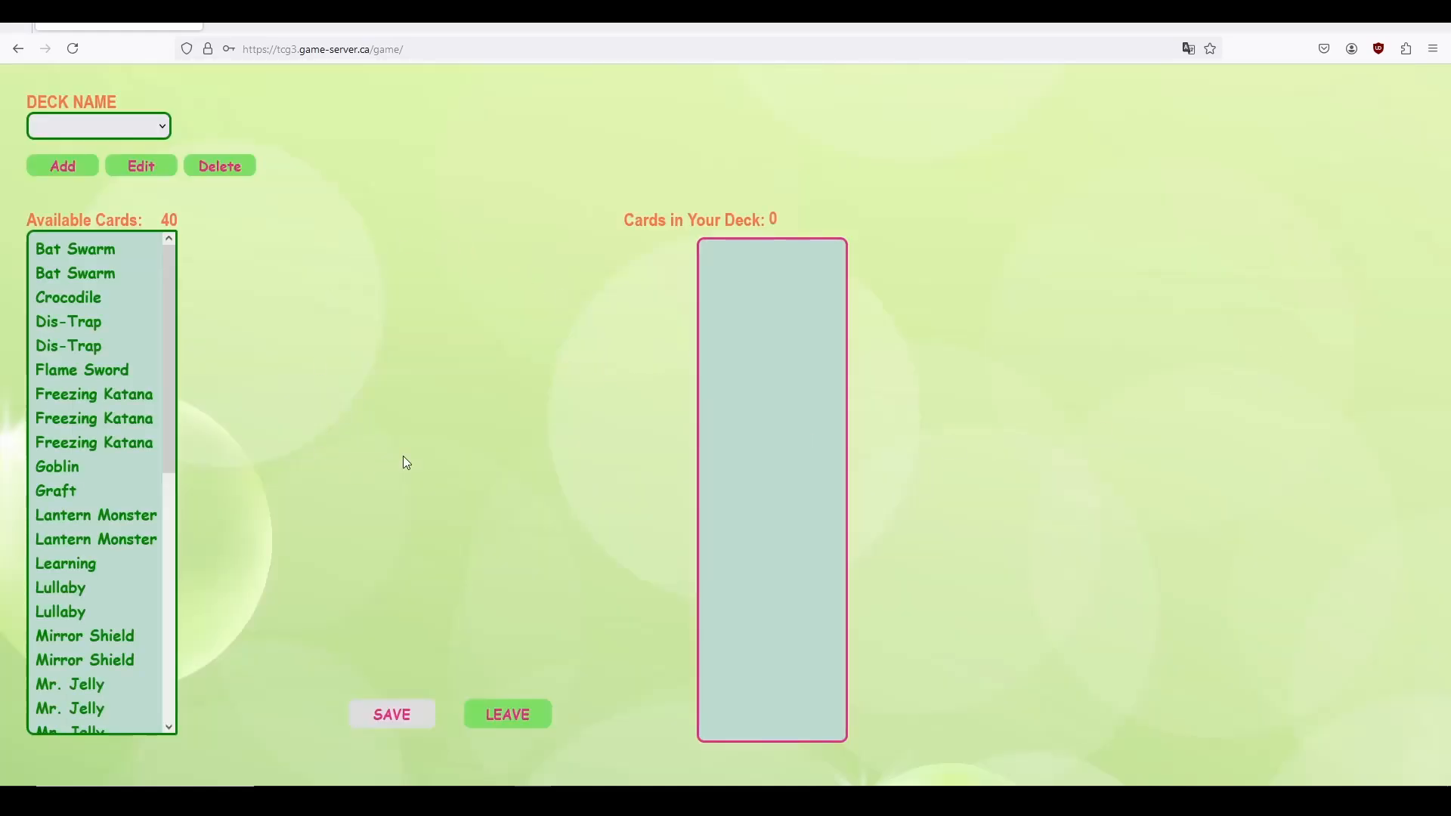
mouse_move(530, 350)
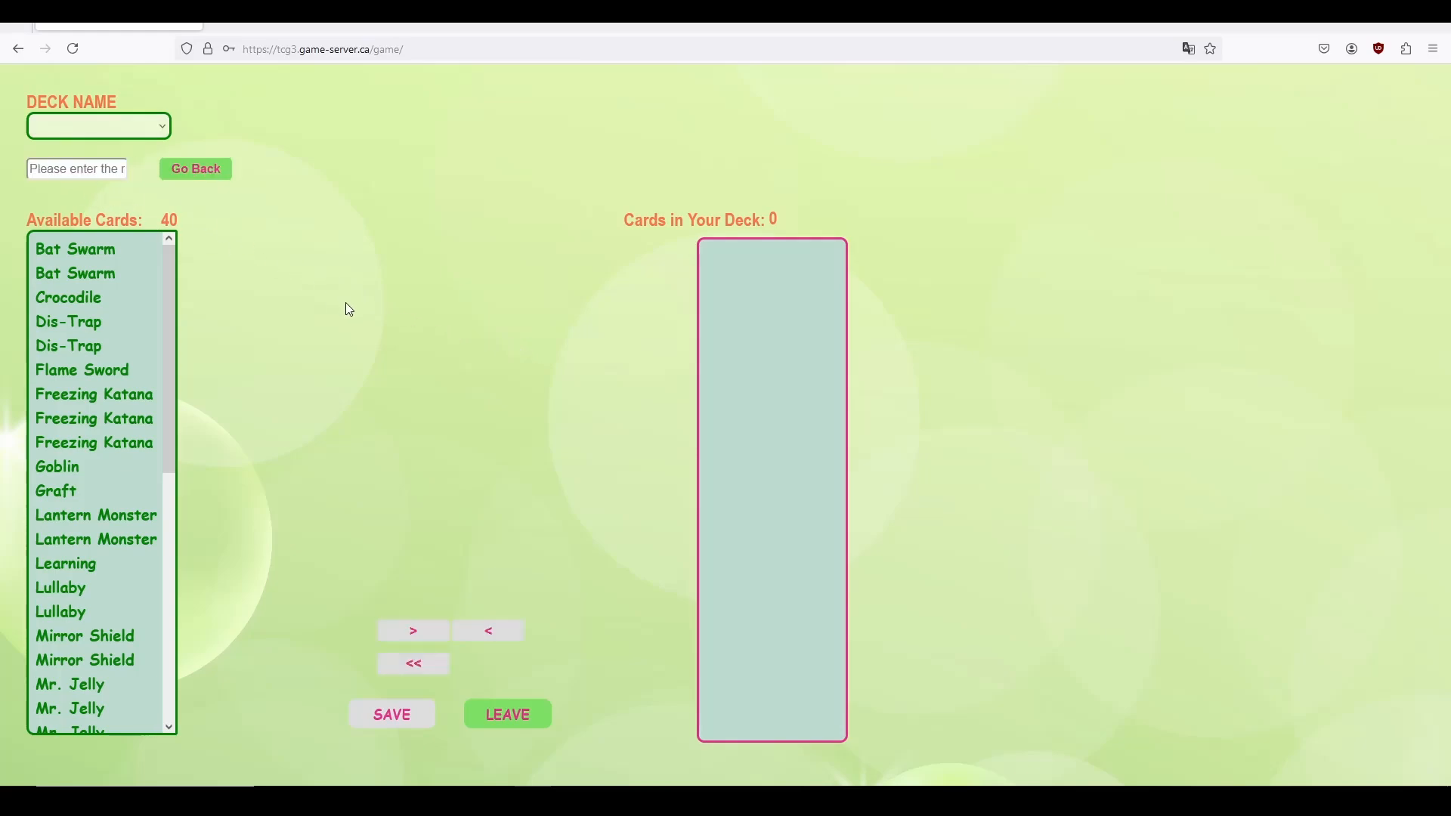
click(77, 169)
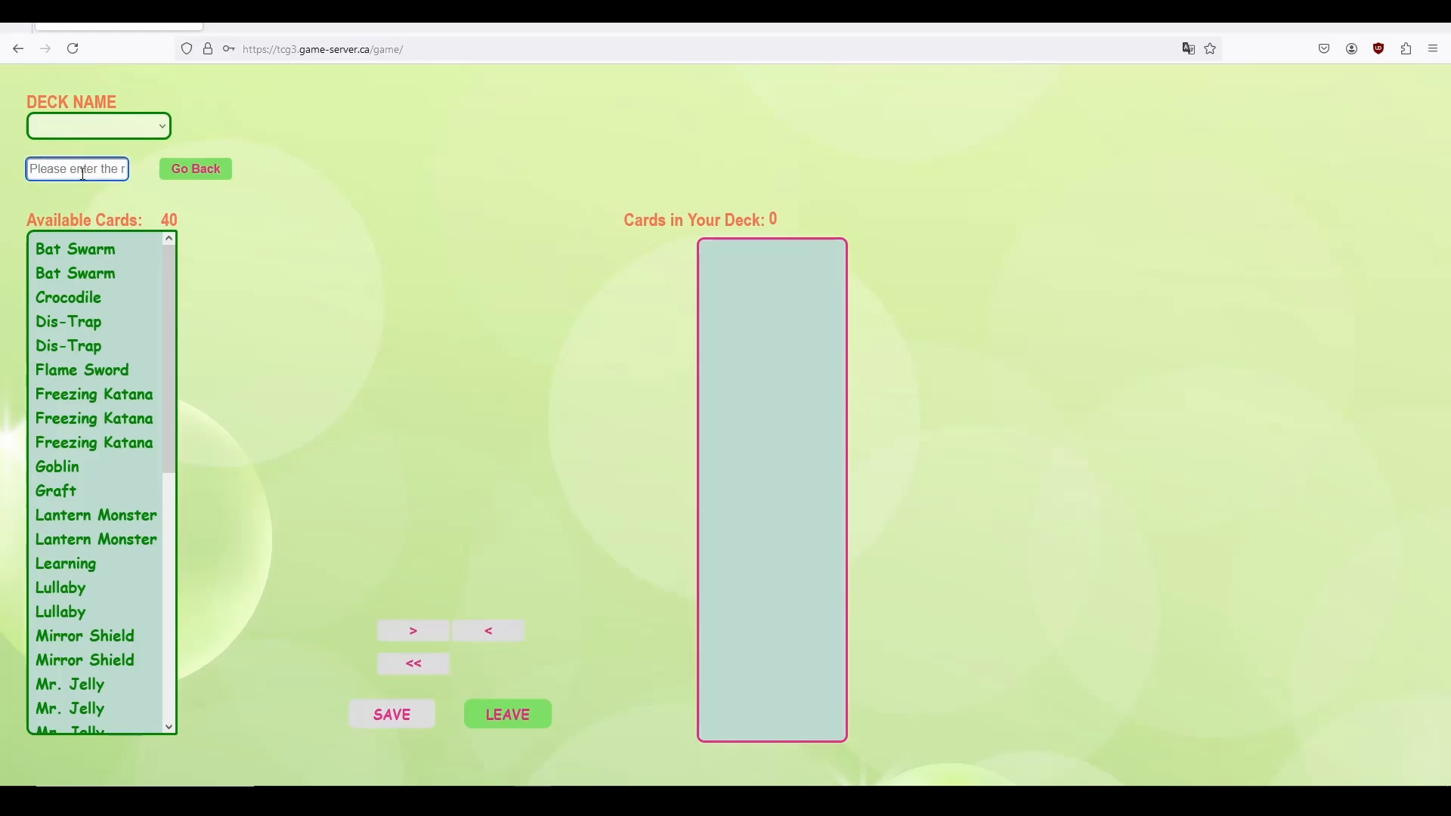
text(FirstDeck)
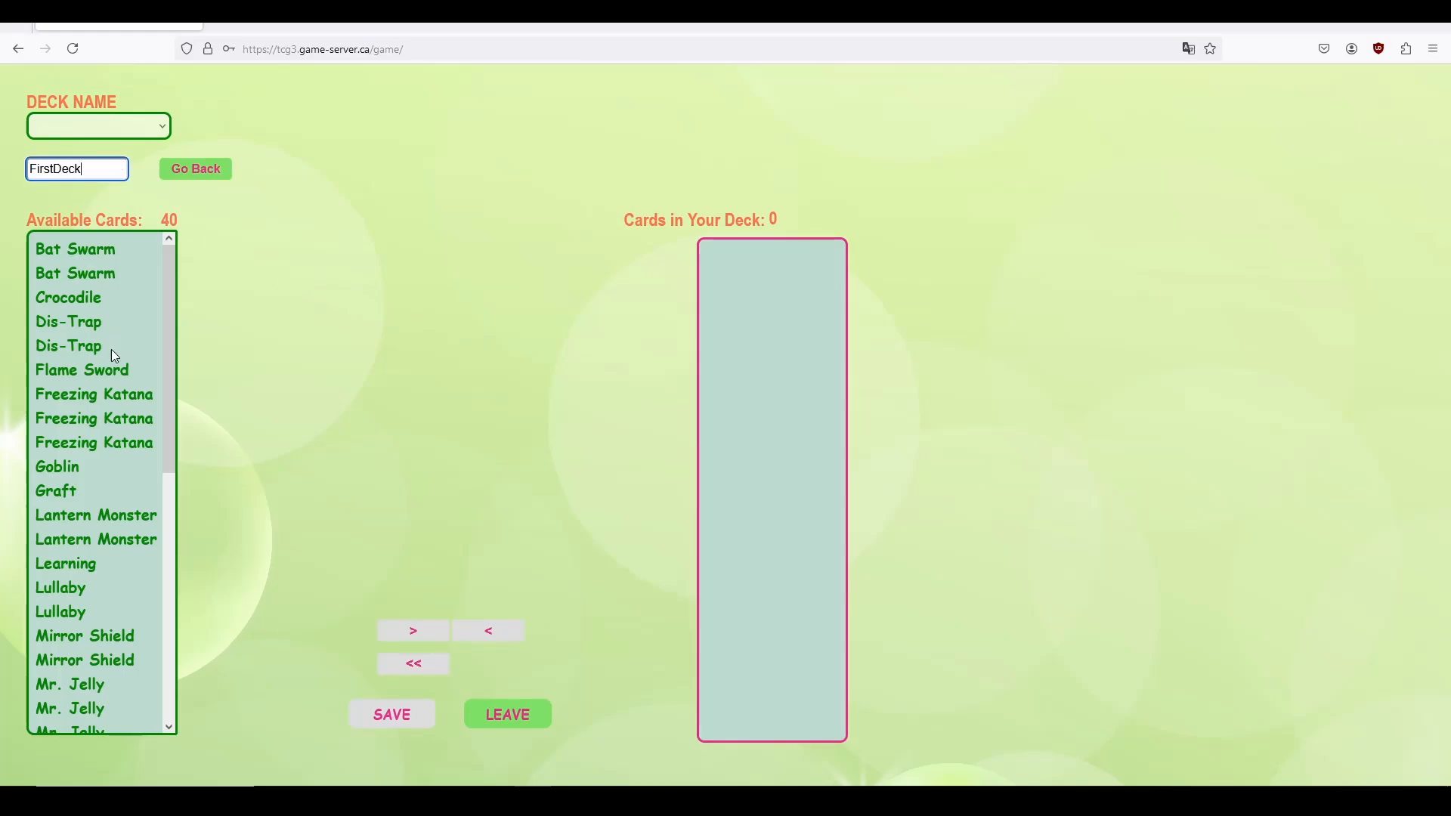
mouse_move(104, 523)
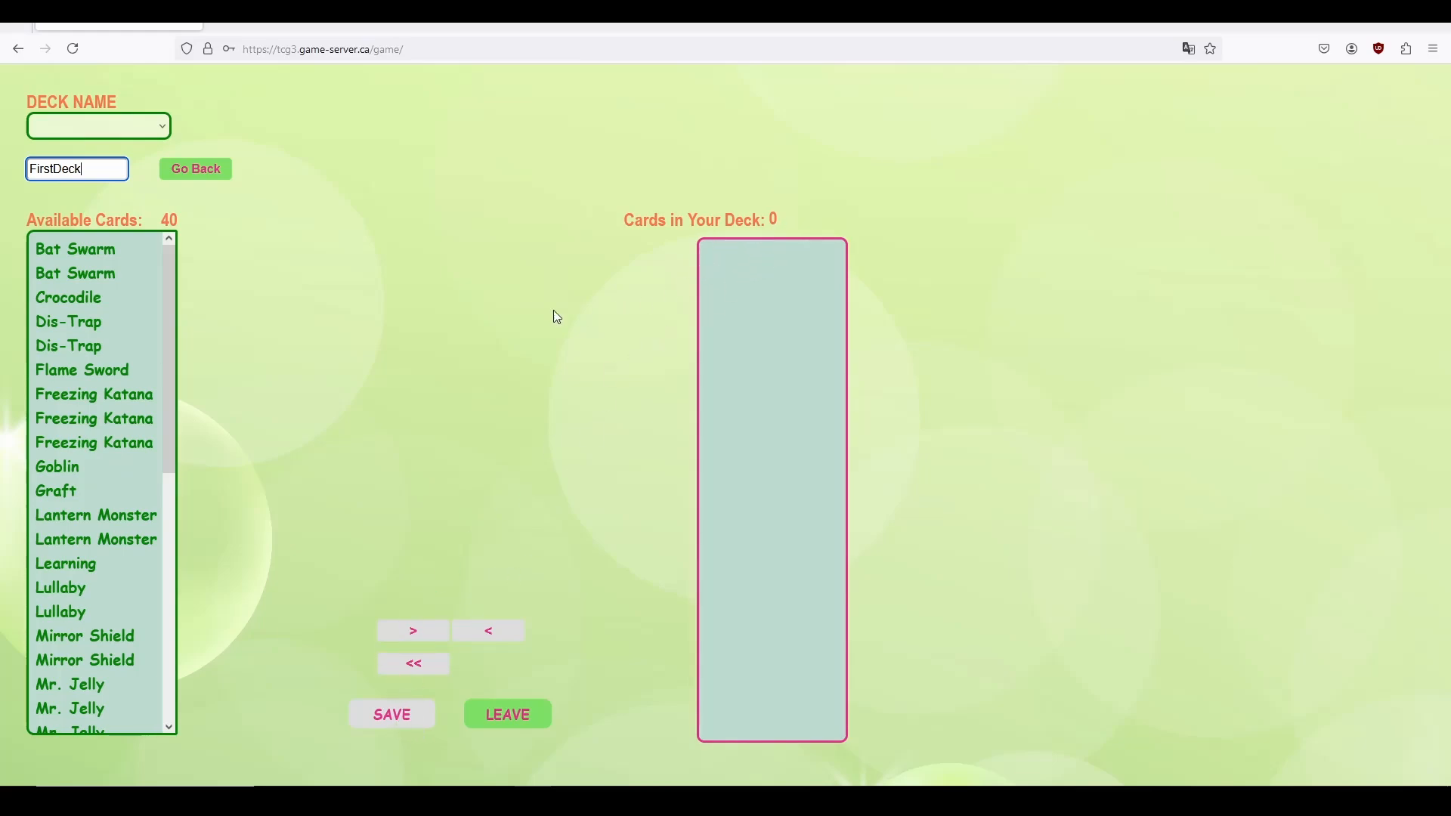
Step: Add Bat Swarm cards to the deck, then remove one Bat Swarm
click(413, 630)
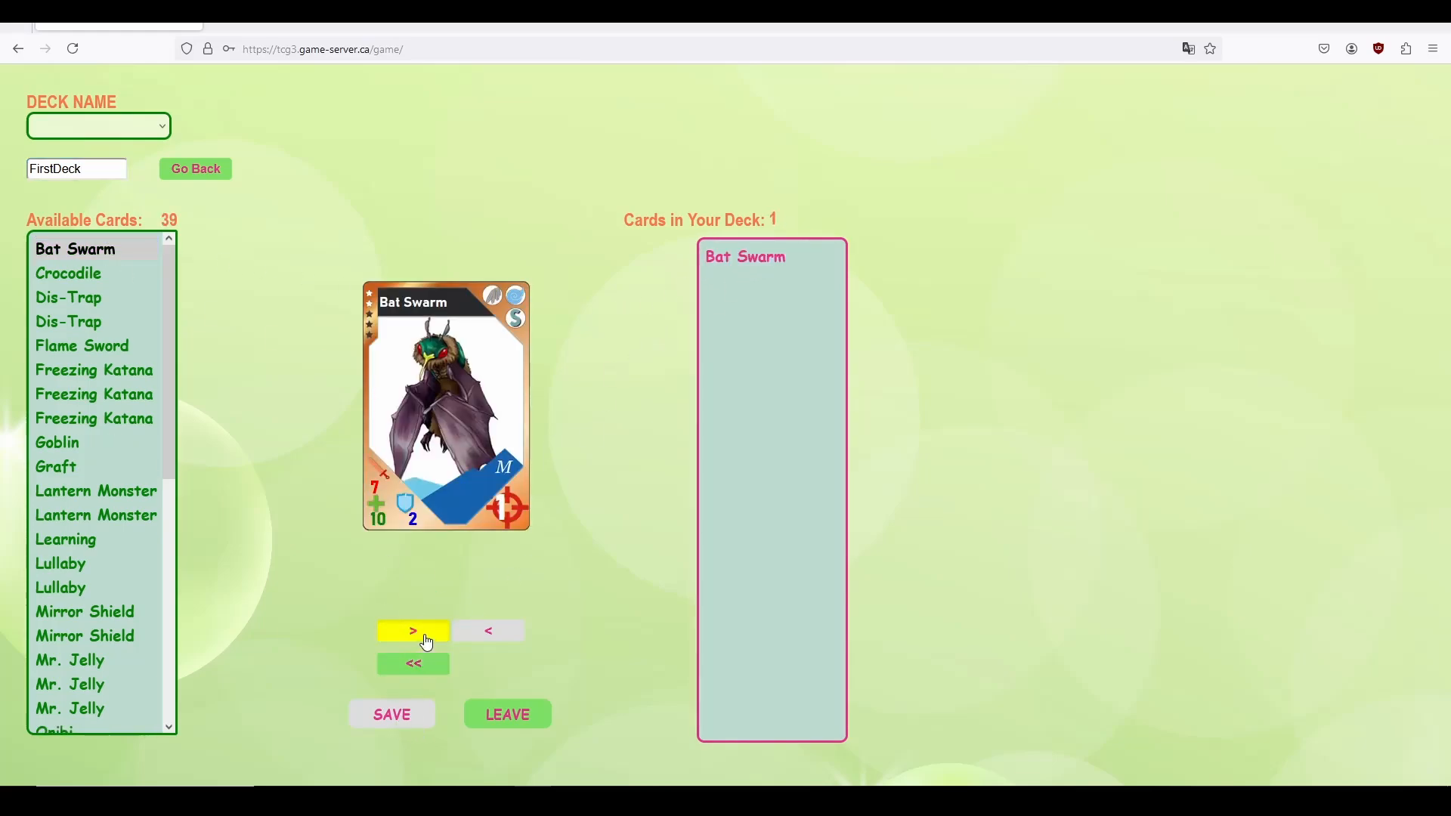
click(412, 630)
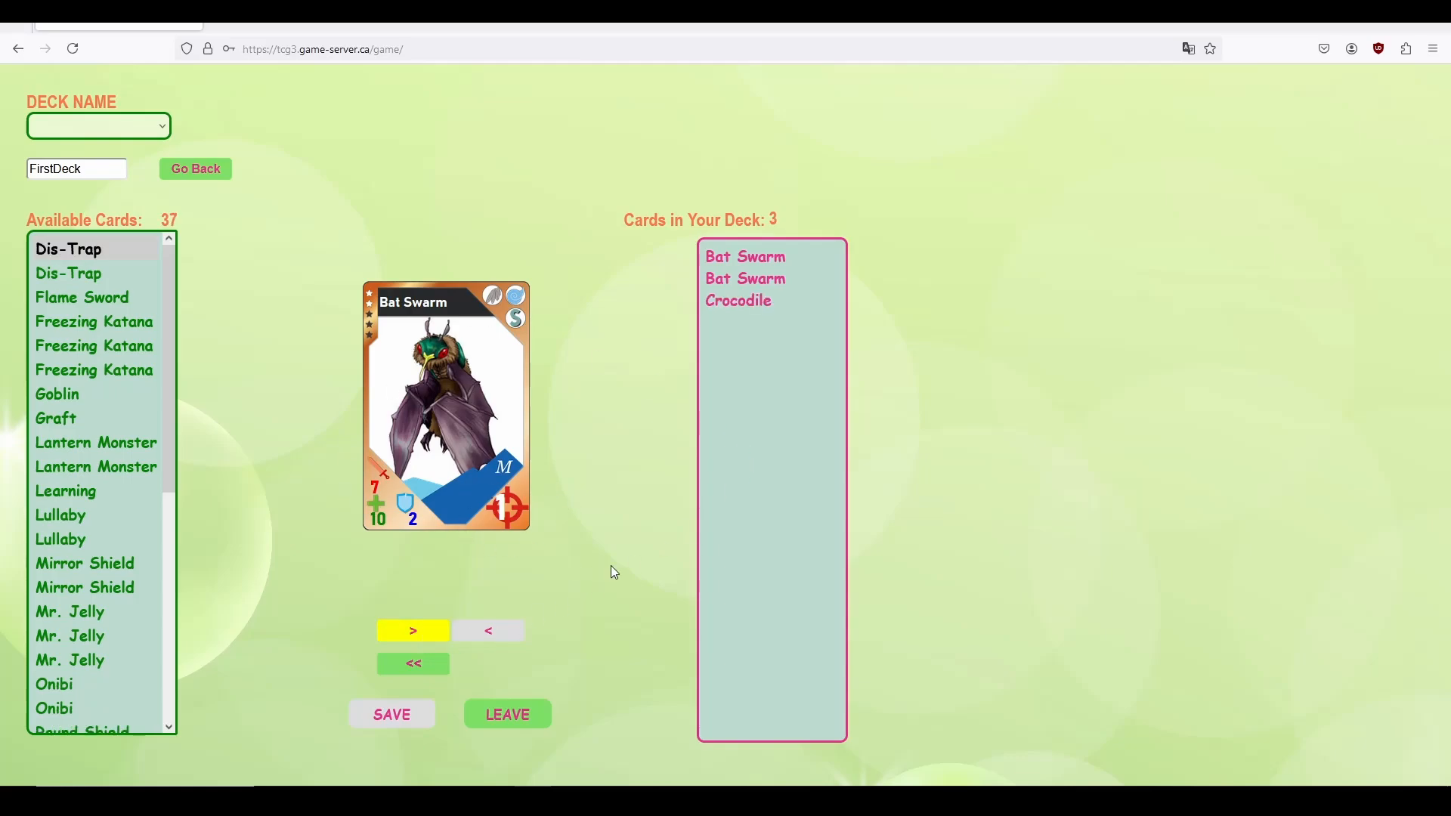
mouse_move(585, 589)
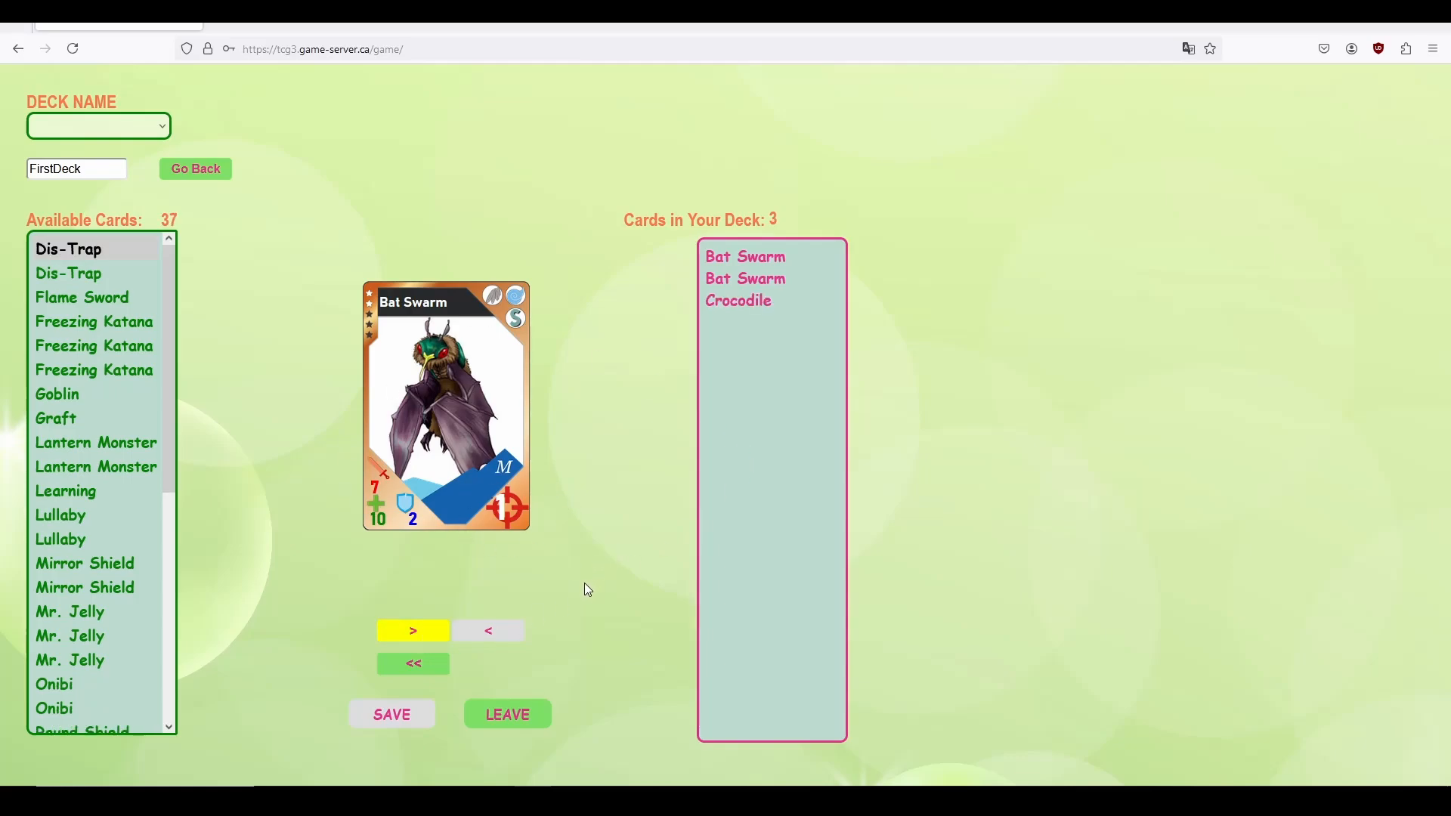
click(745, 278)
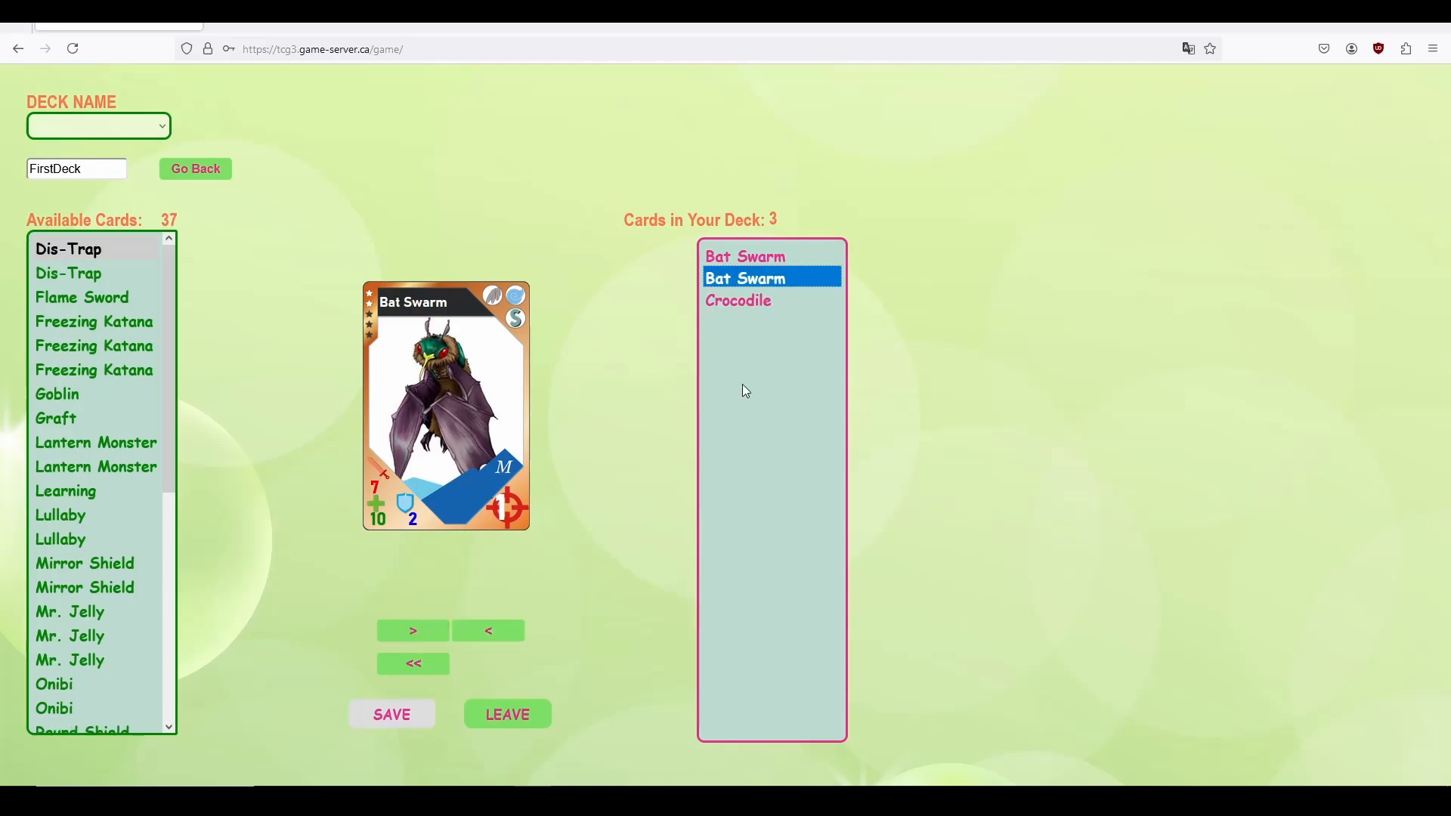
click(487, 631)
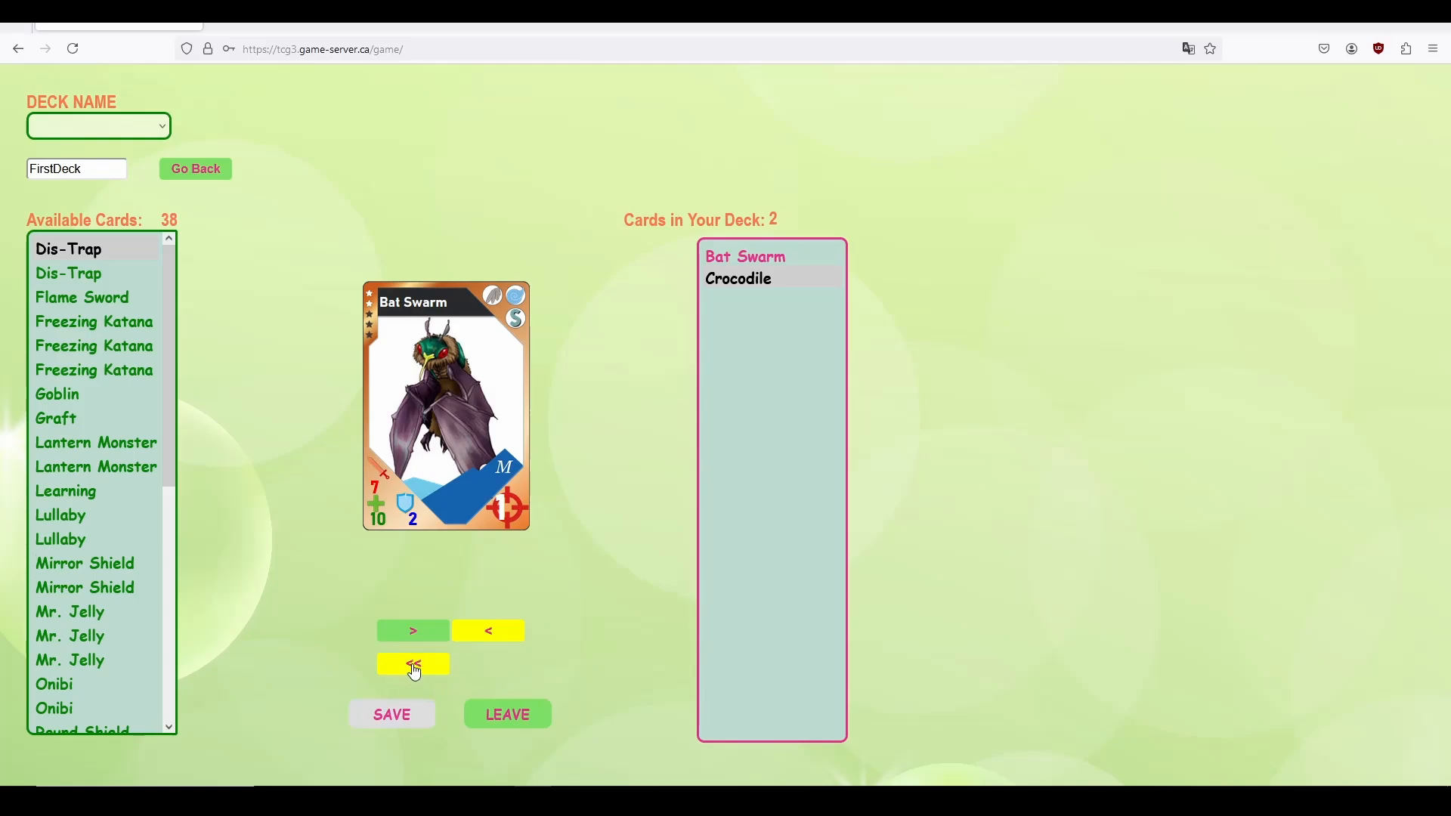
Step: Select cards from Dis-Trap onward and move them in, filling FirstDeck to 30
click(411, 663)
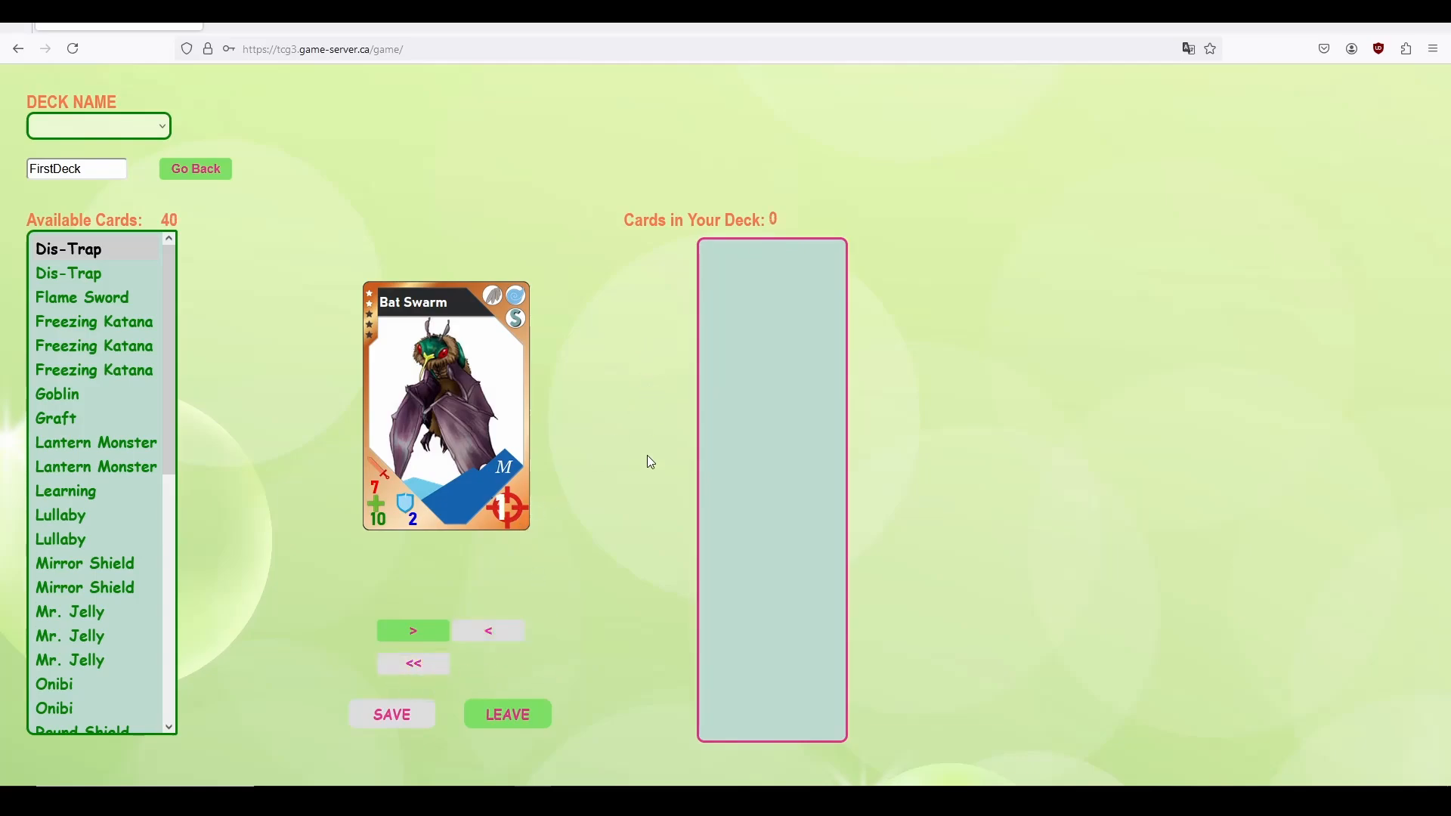
click(69, 249)
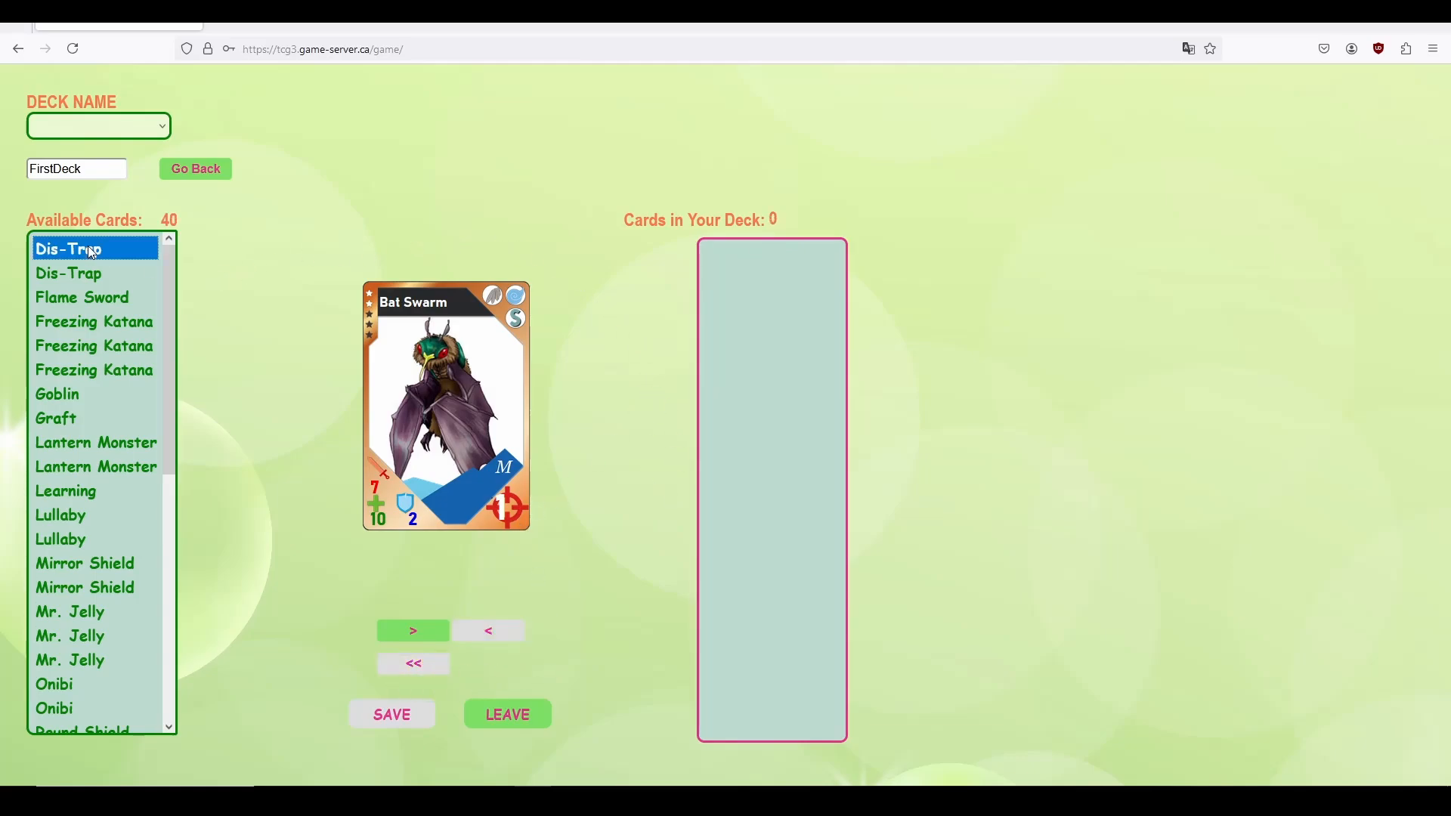
click(412, 630)
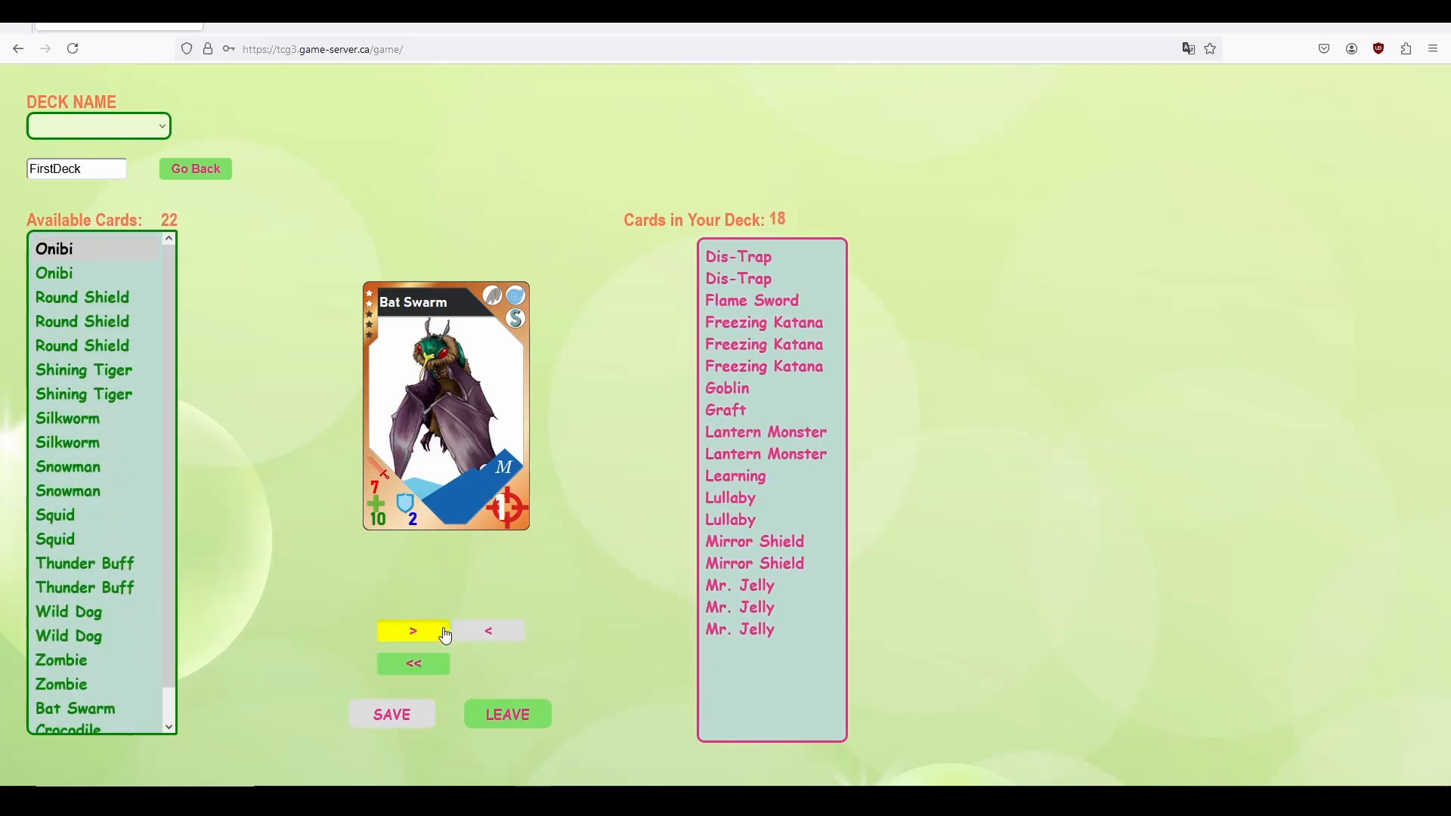
click(413, 630)
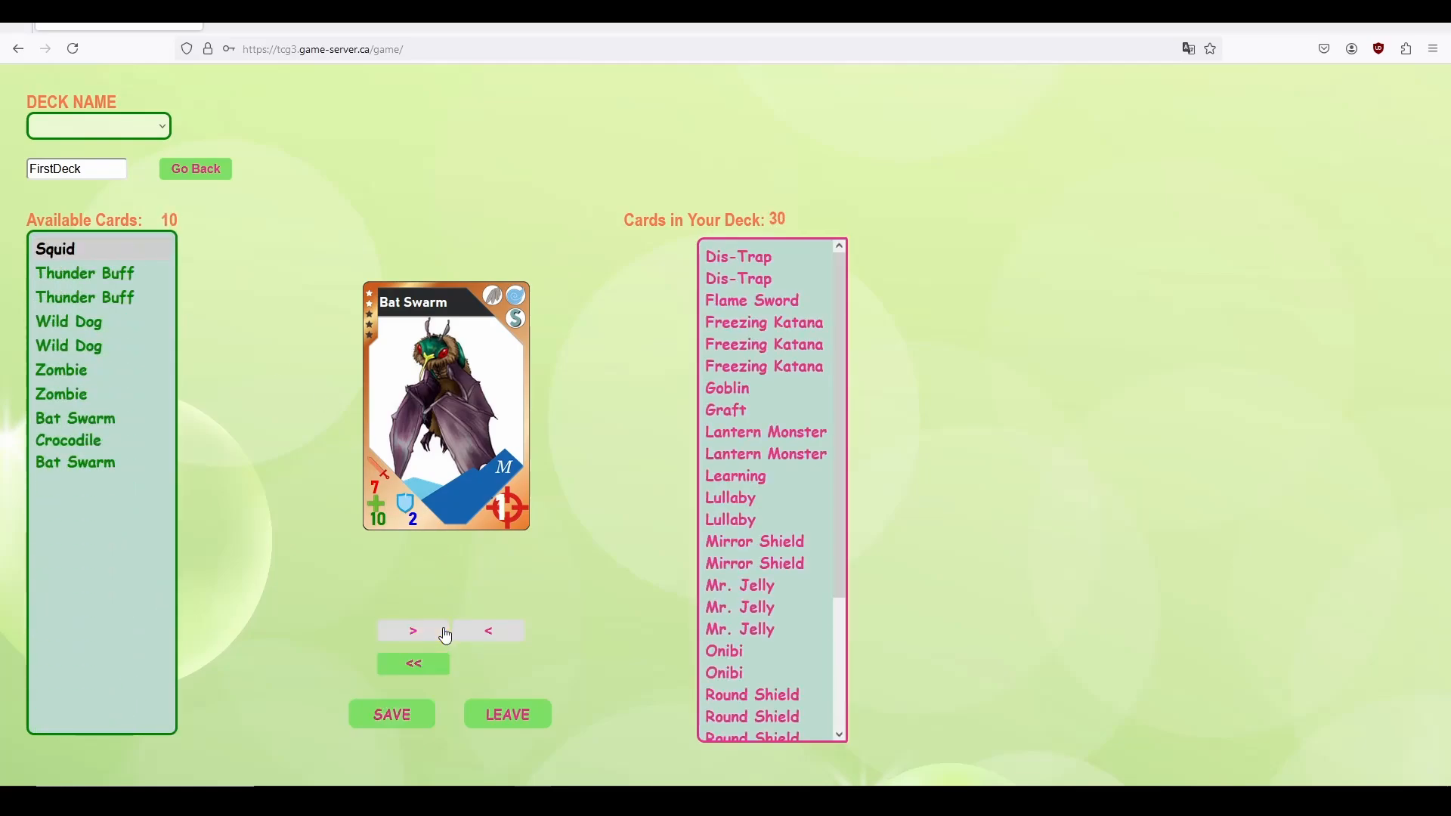
mouse_move(600, 492)
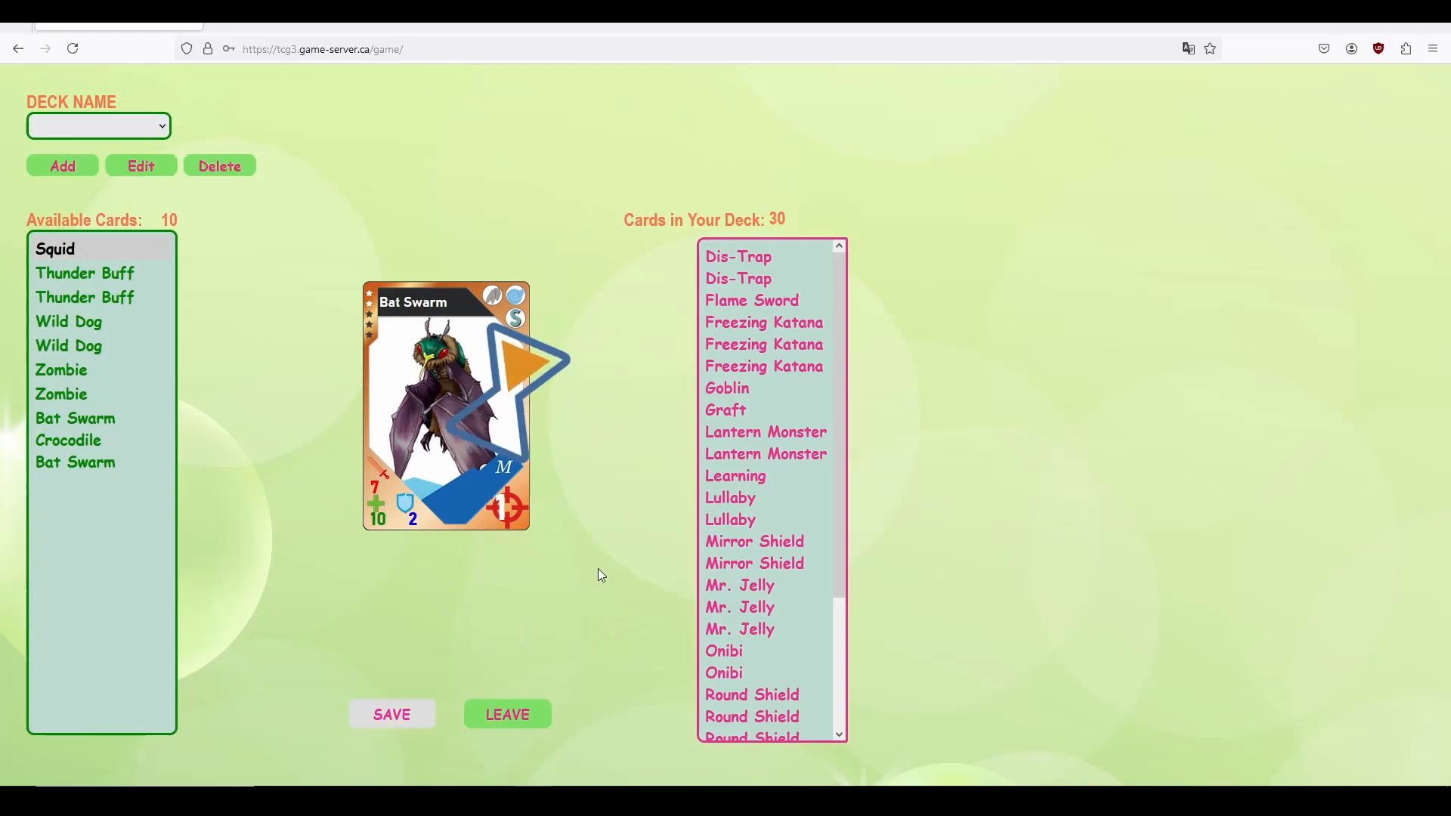
Step: Load FirstDeck from the saved decks list to view its 30 cards
click(98, 125)
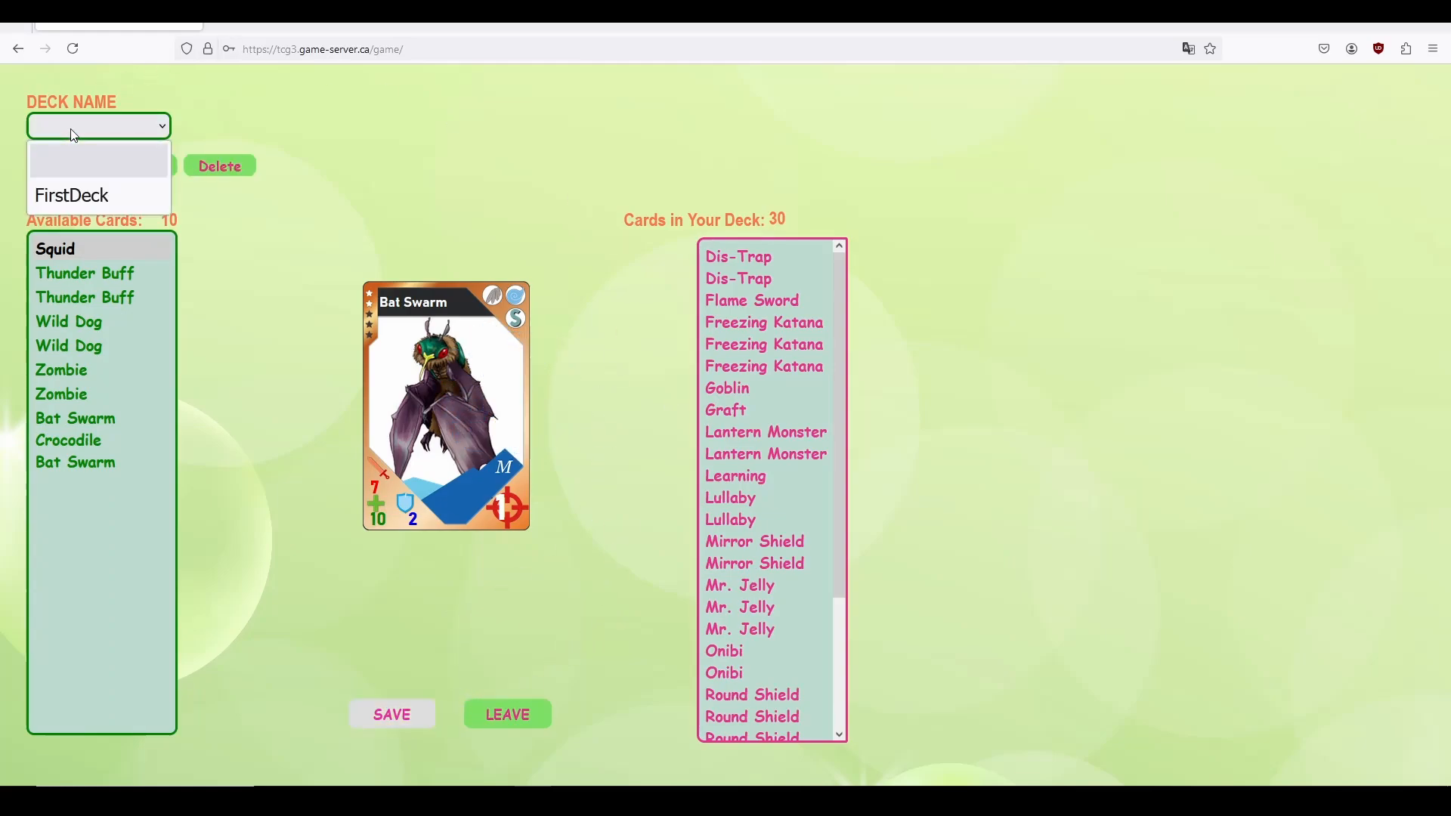
click(97, 195)
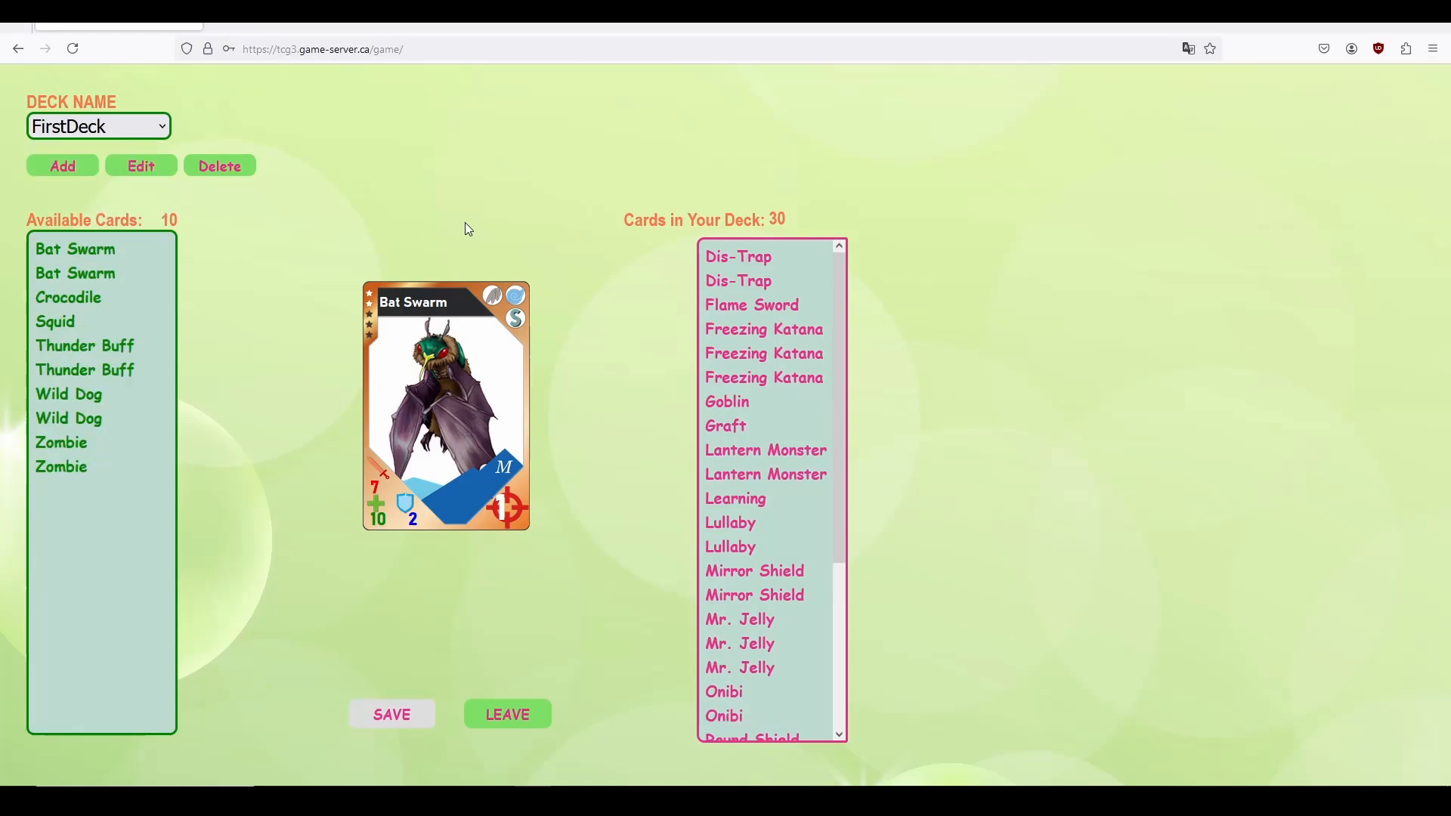
mouse_move(568, 627)
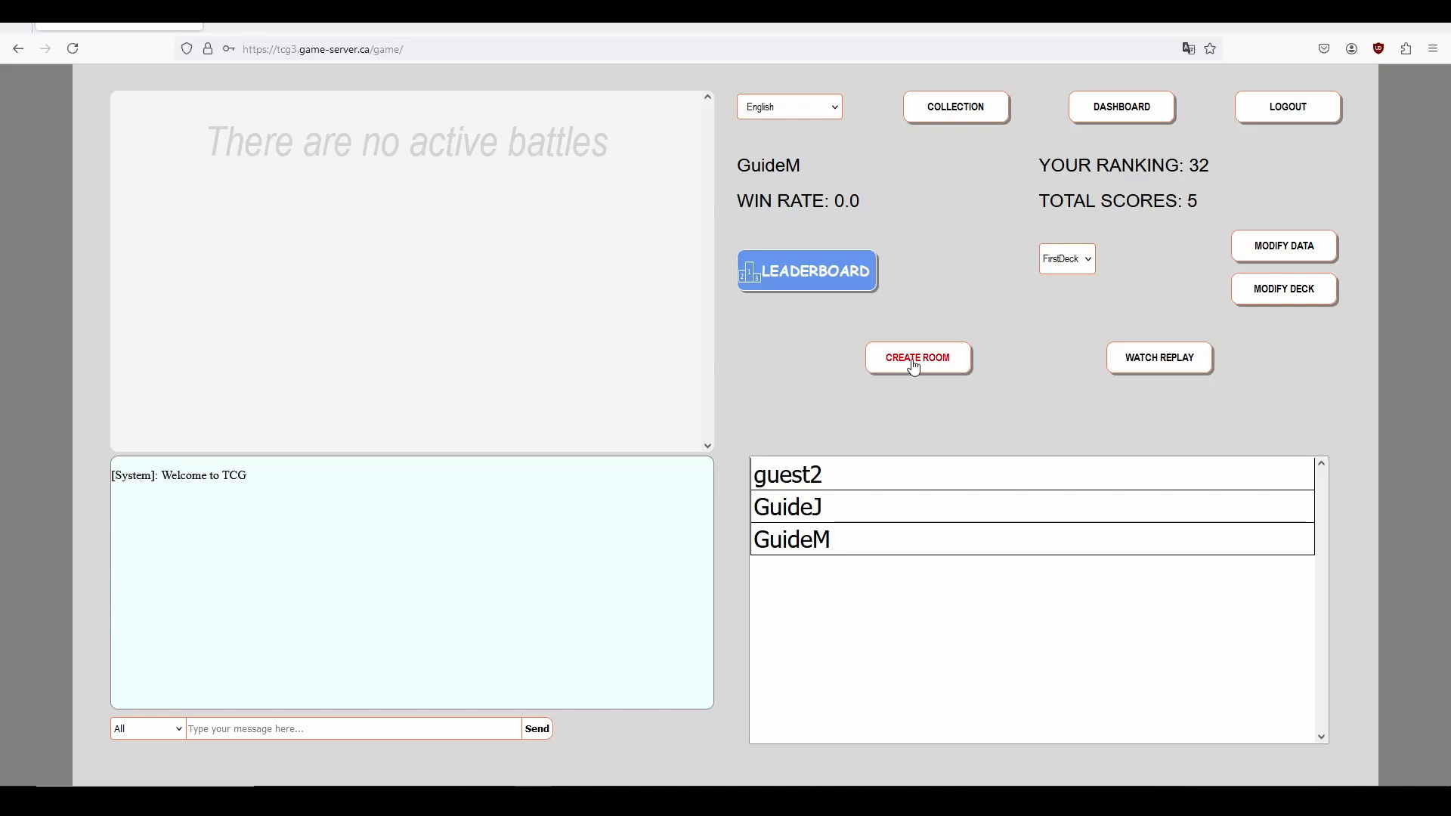
Step: Create a battle room named 'Guide2024'
click(916, 358)
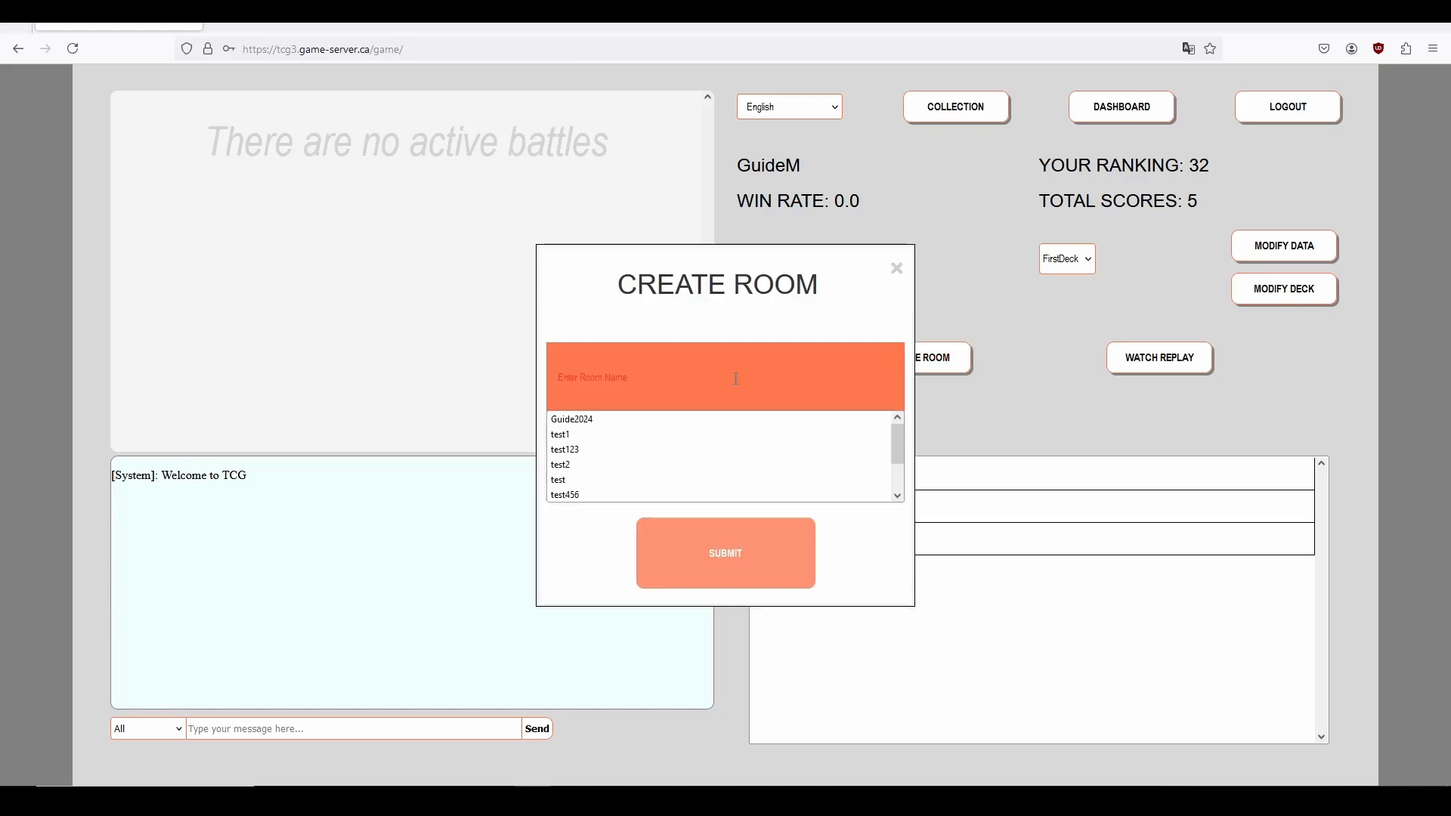
text(Guide2-2)
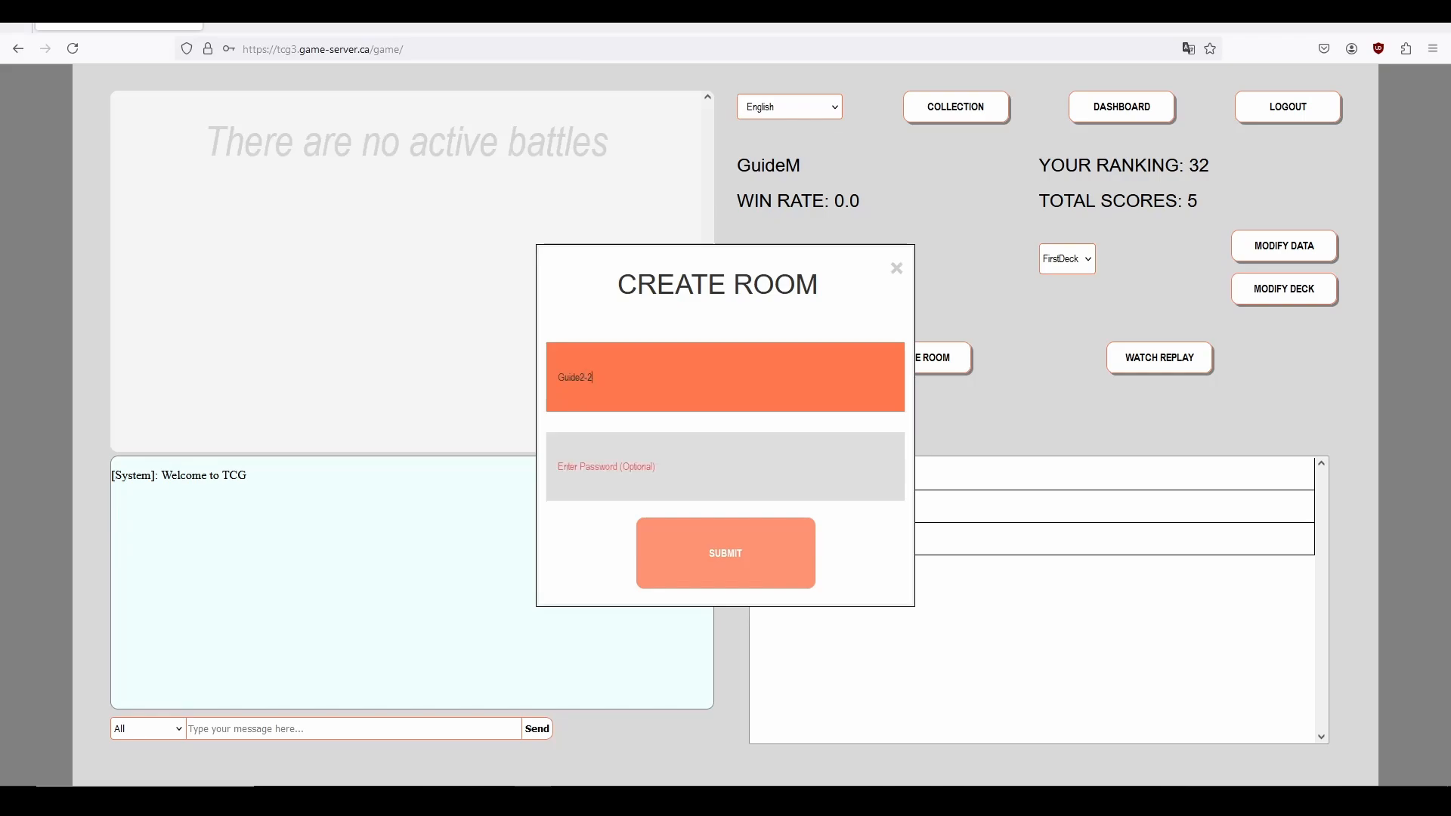
text(Guide2024)
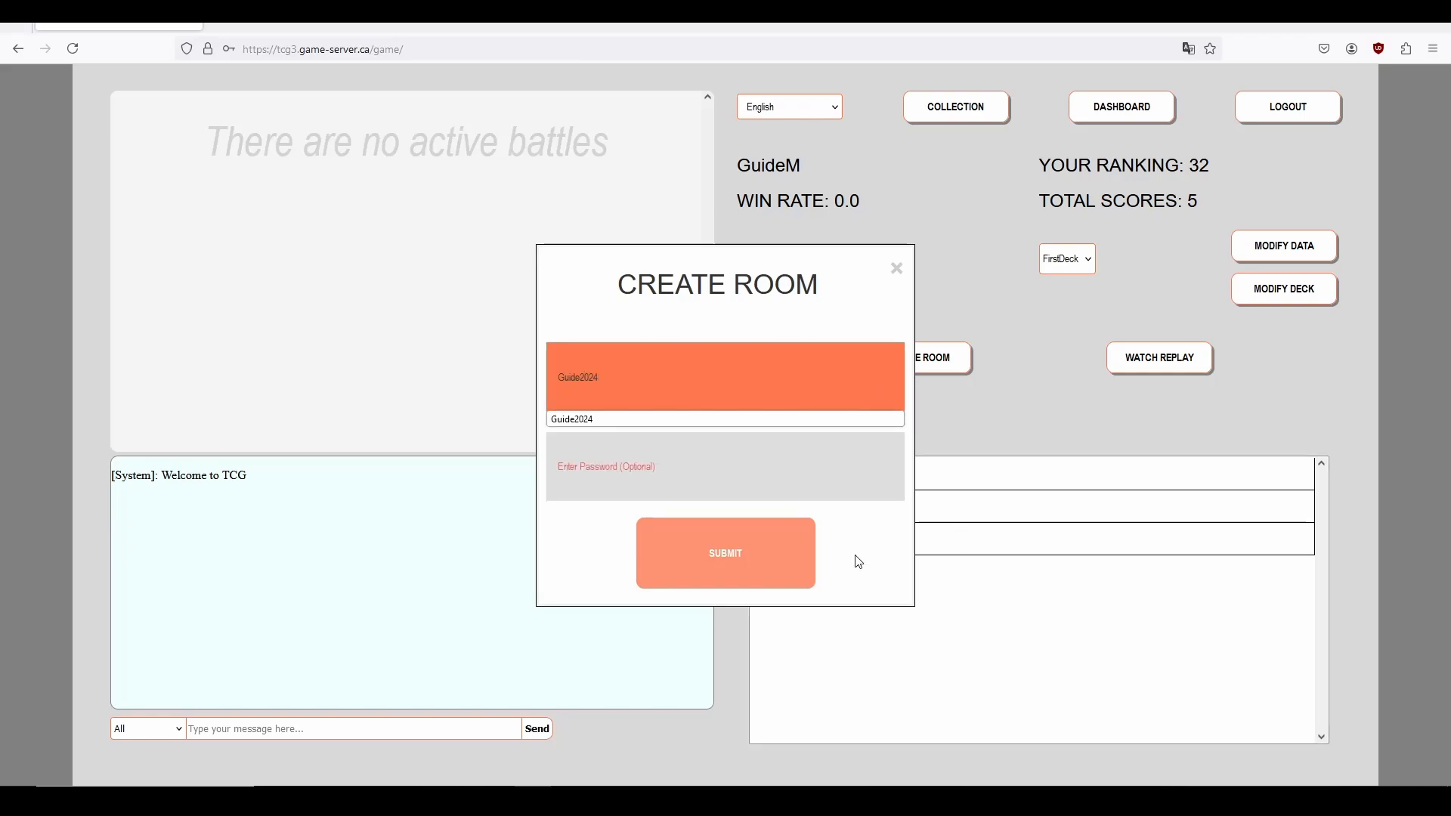
click(725, 553)
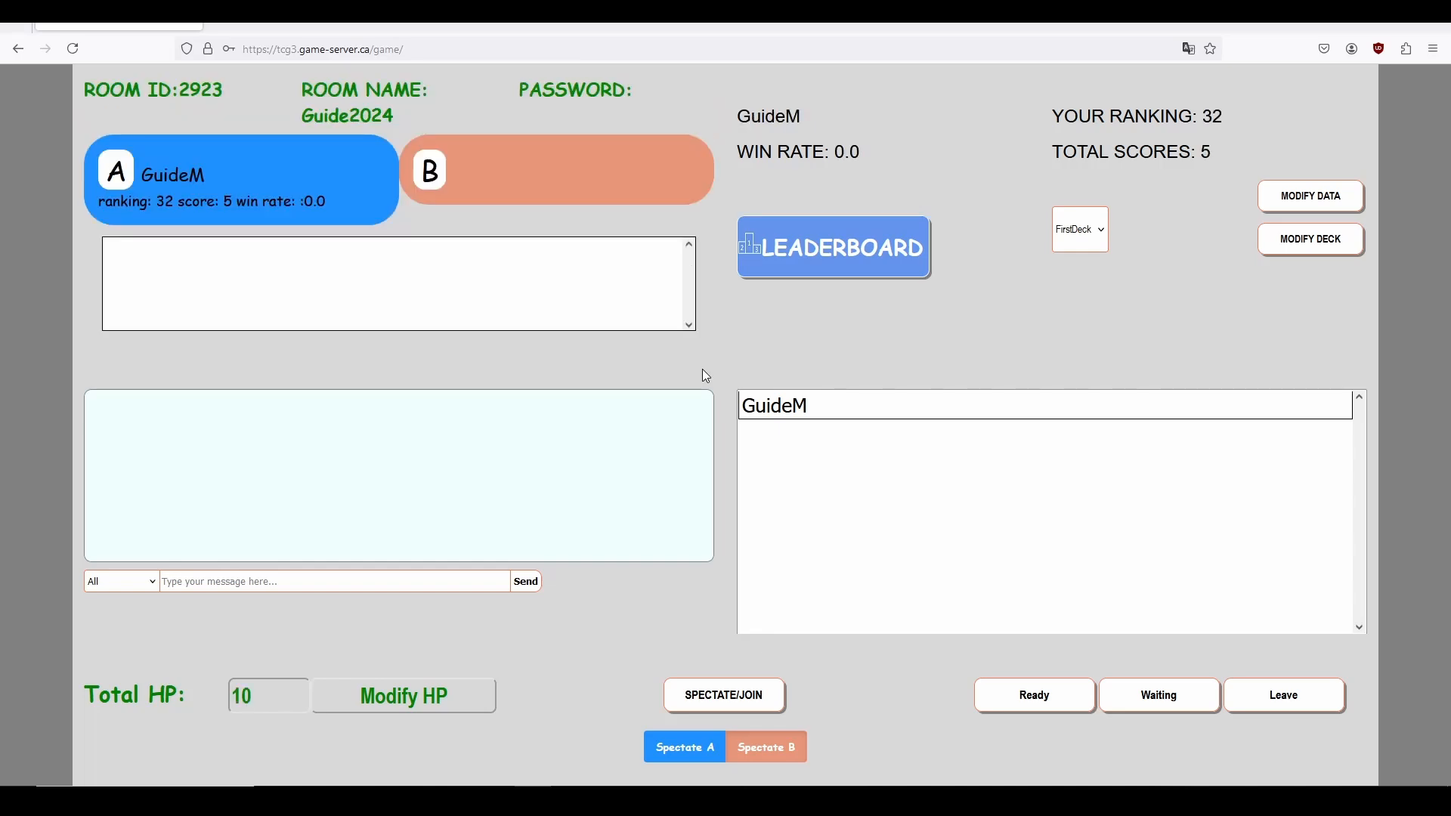
mouse_move(713, 370)
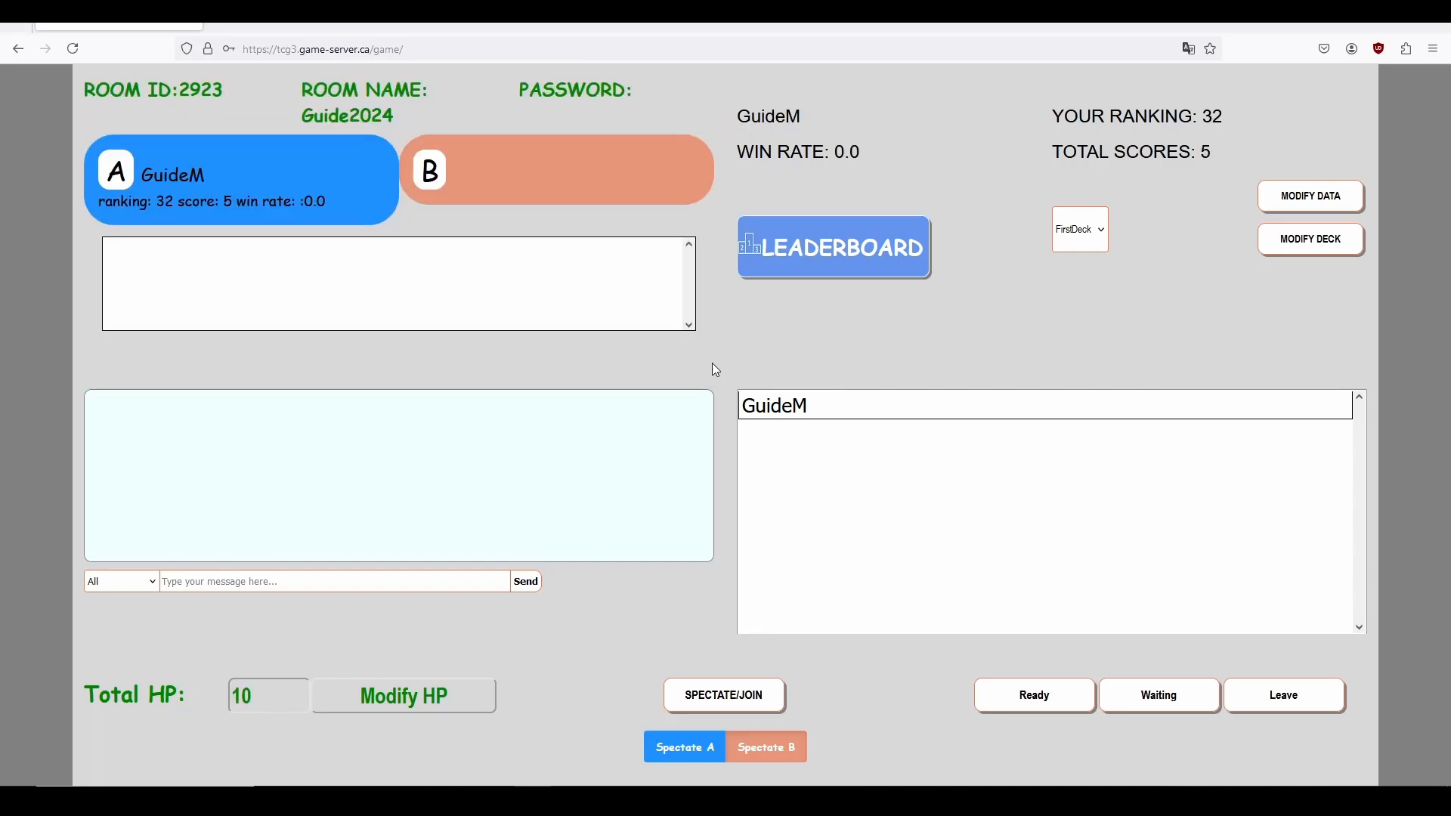
mouse_move(157, 96)
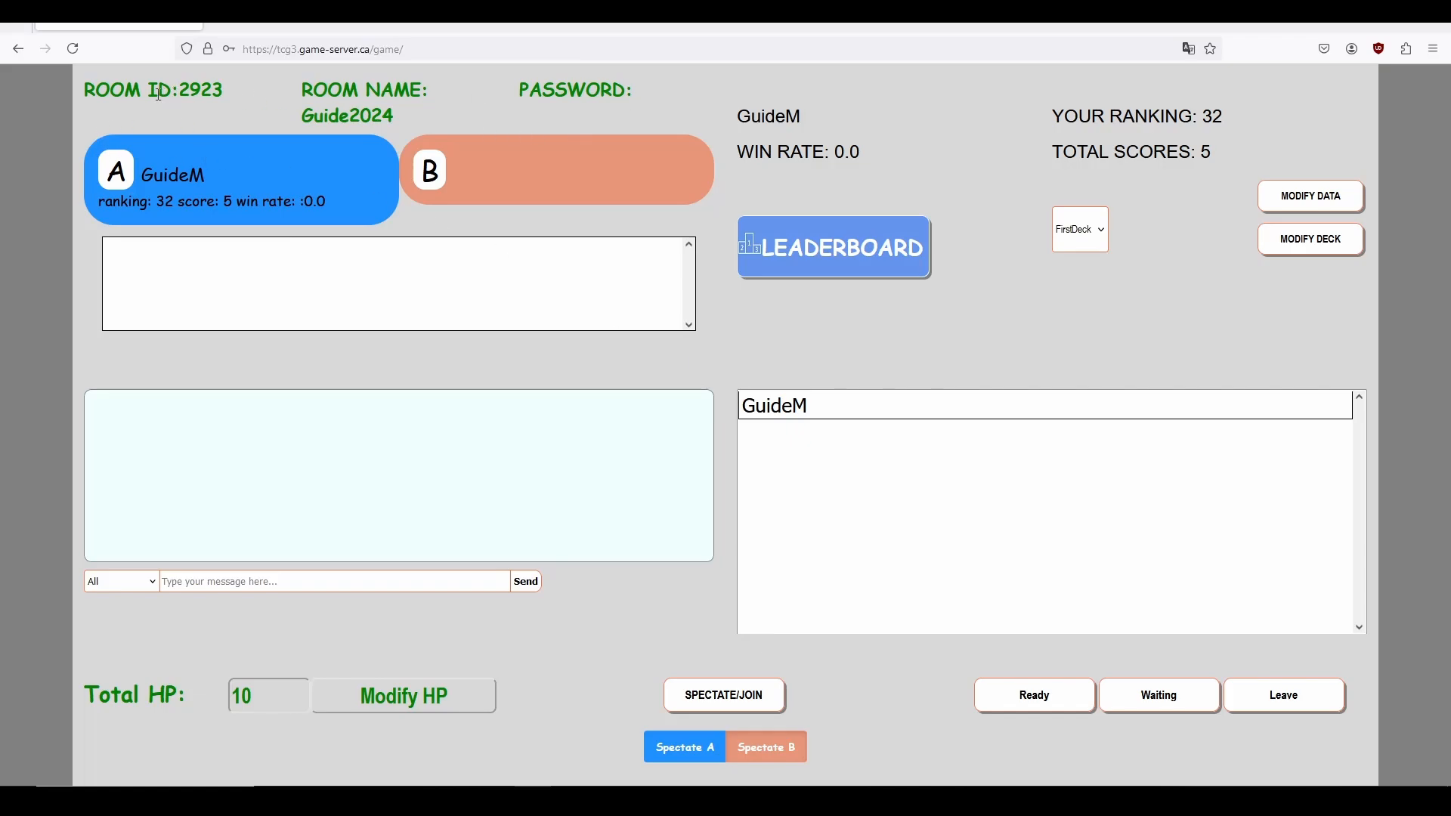
mouse_move(208, 79)
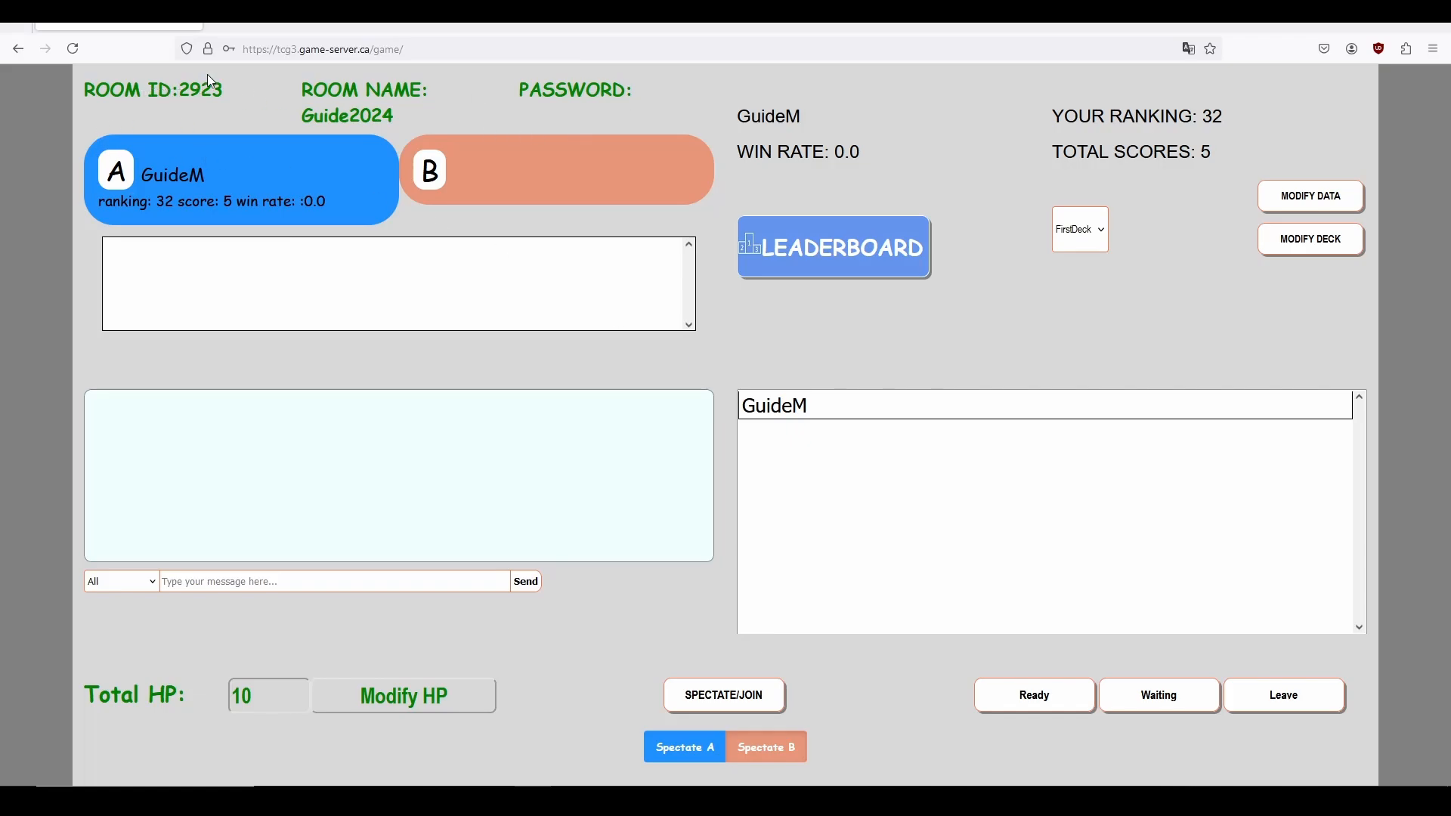
mouse_move(491, 112)
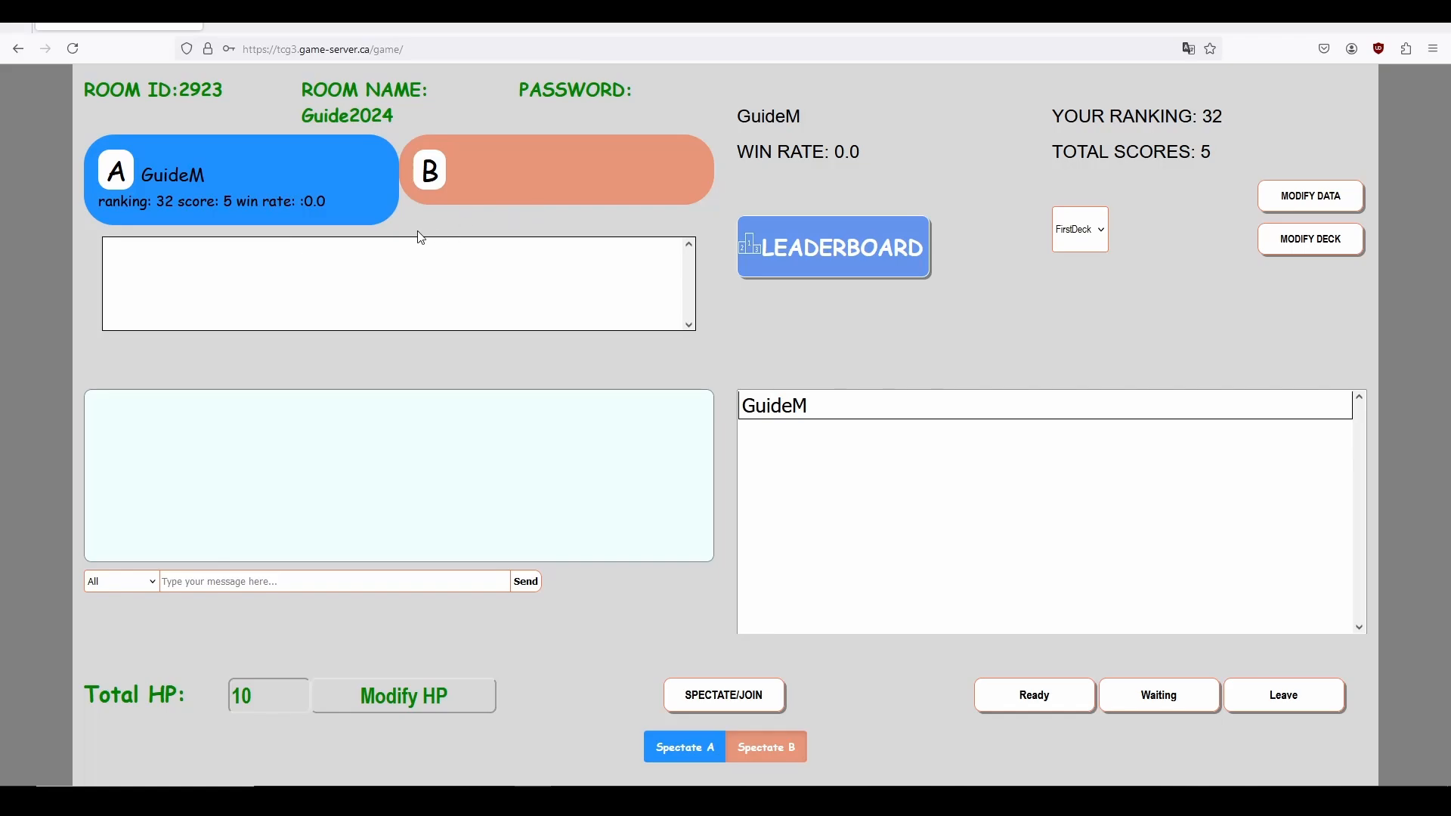
mouse_move(495, 243)
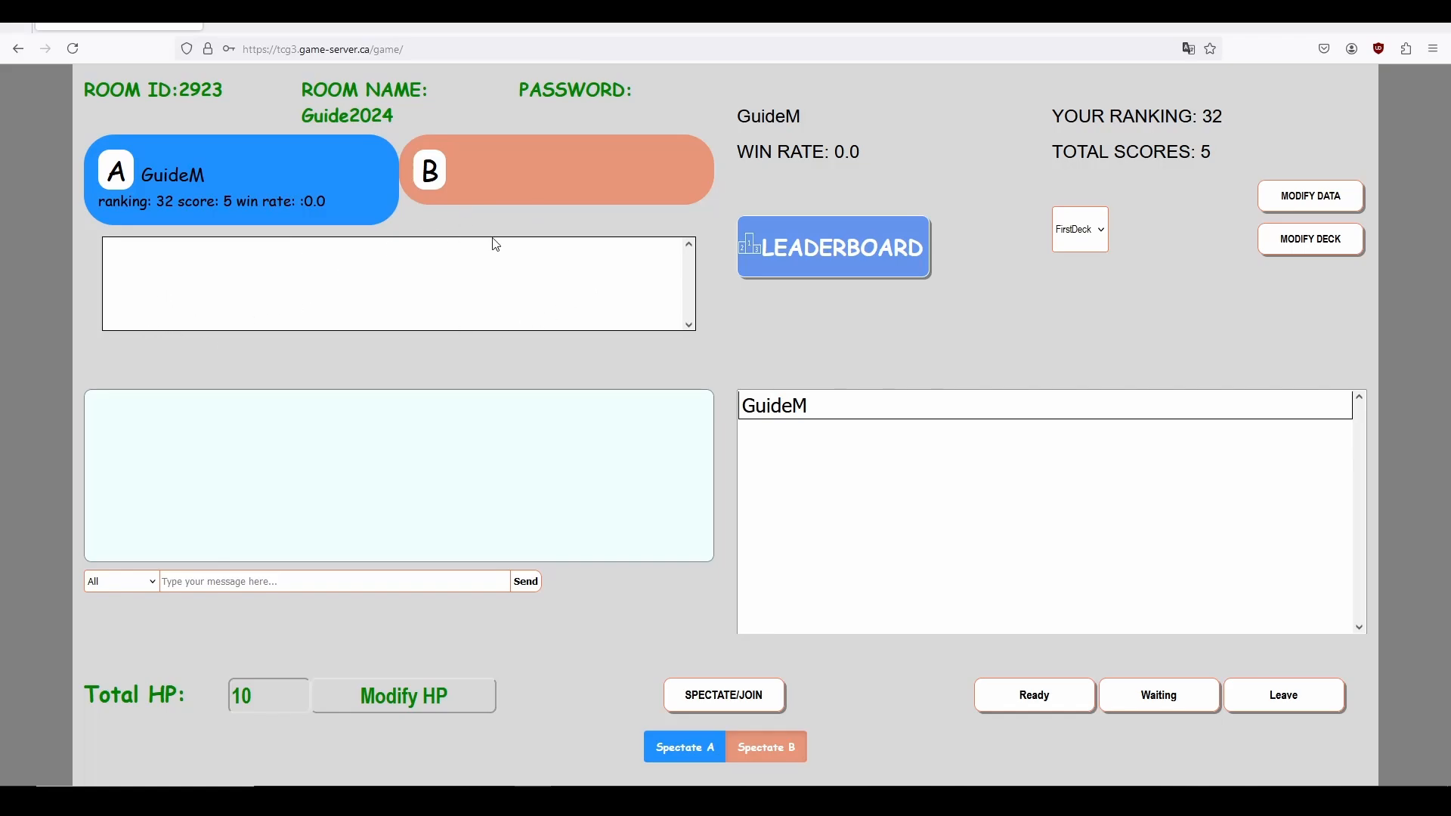
mouse_move(298, 302)
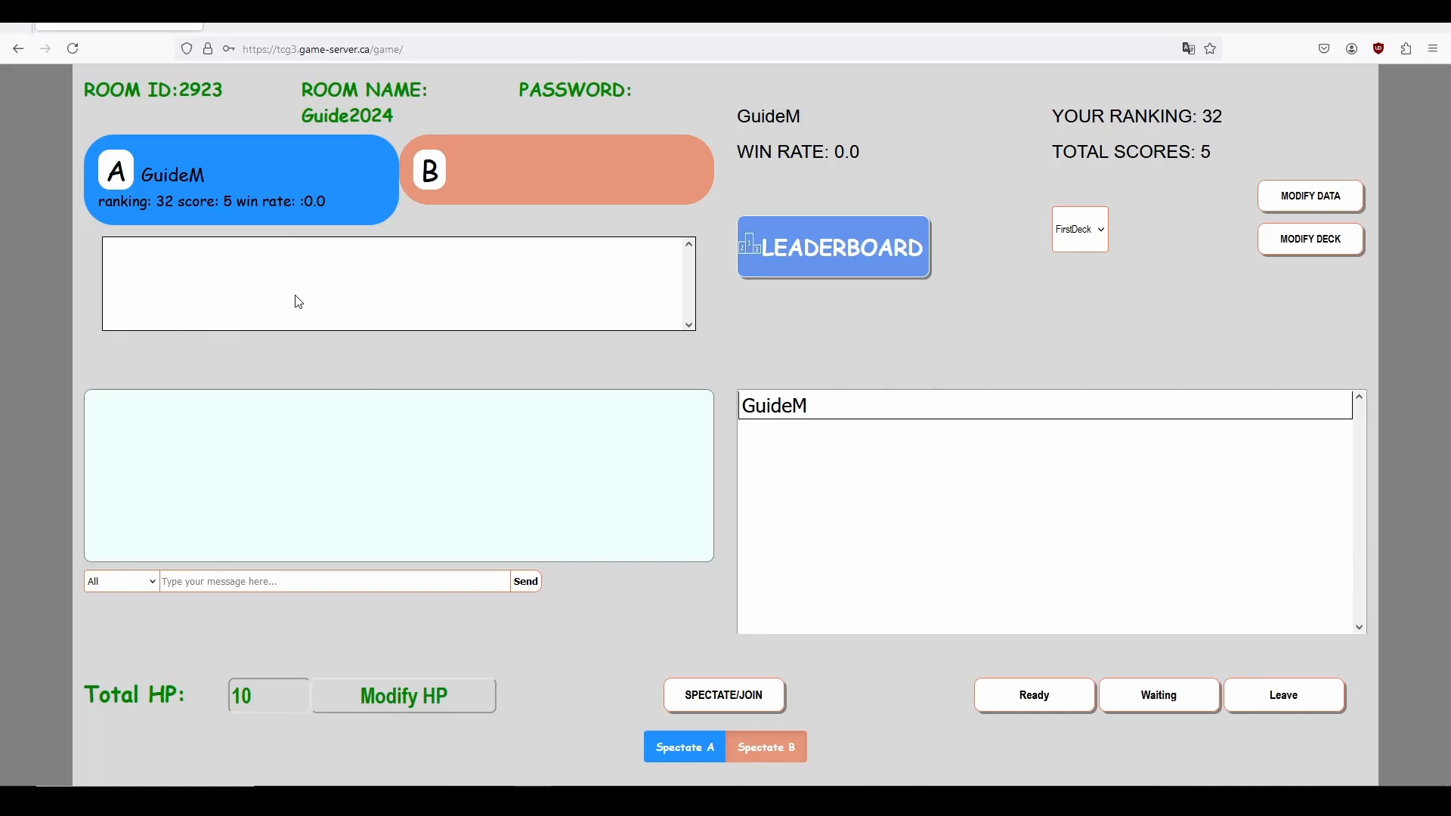
Step: Enter 5 as the room's Total HP
click(268, 696)
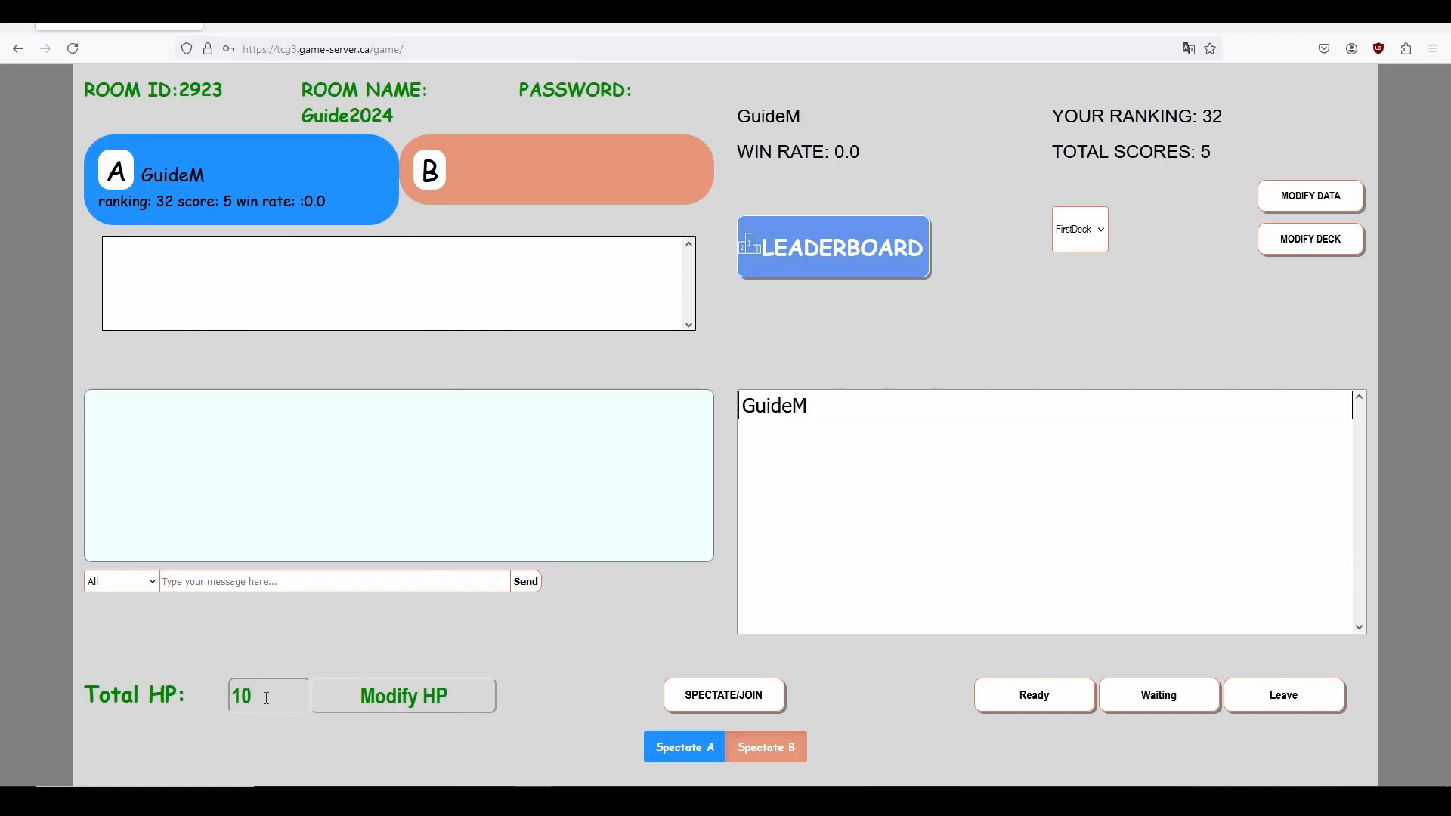
text(5)
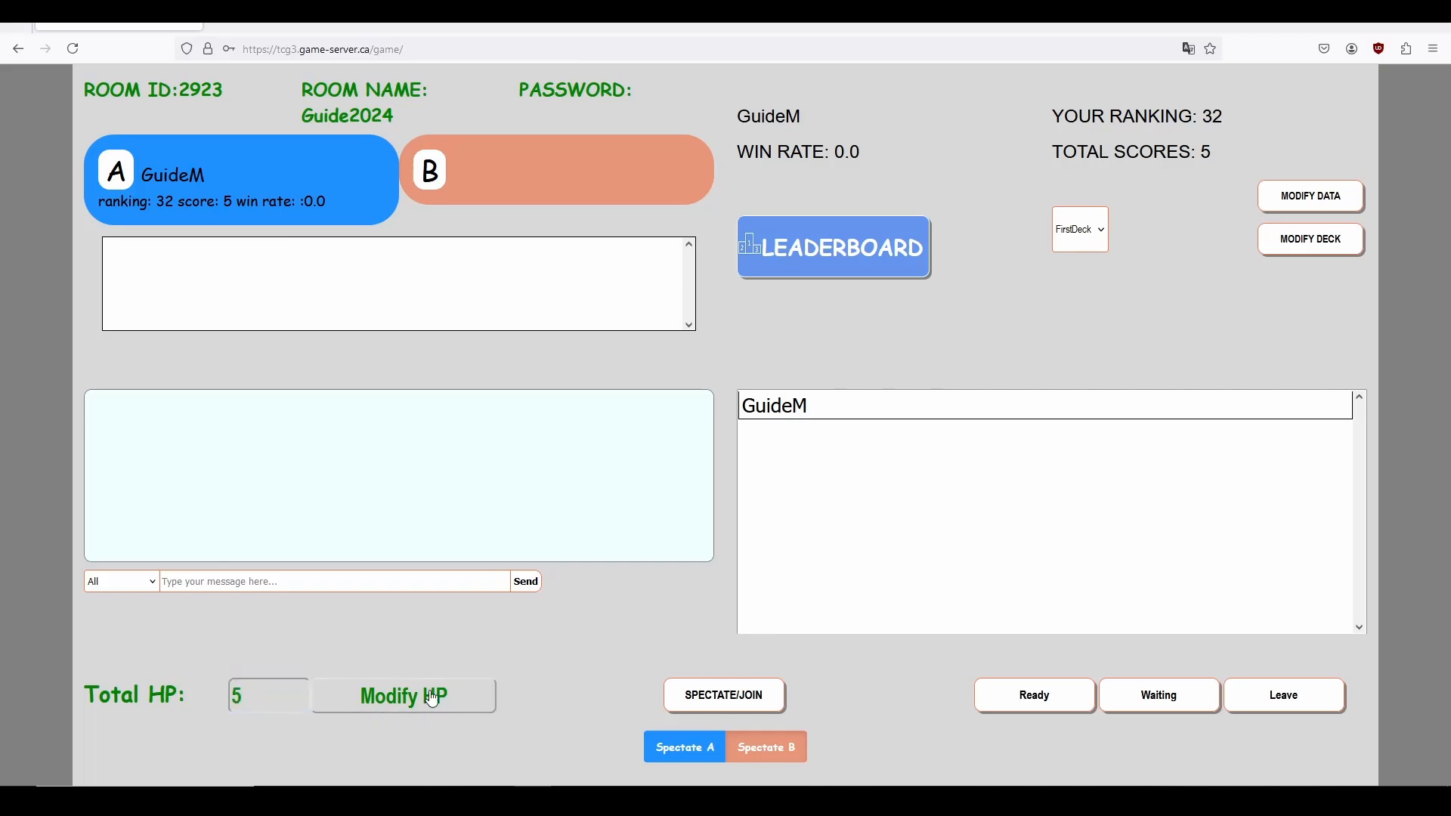
mouse_move(566, 673)
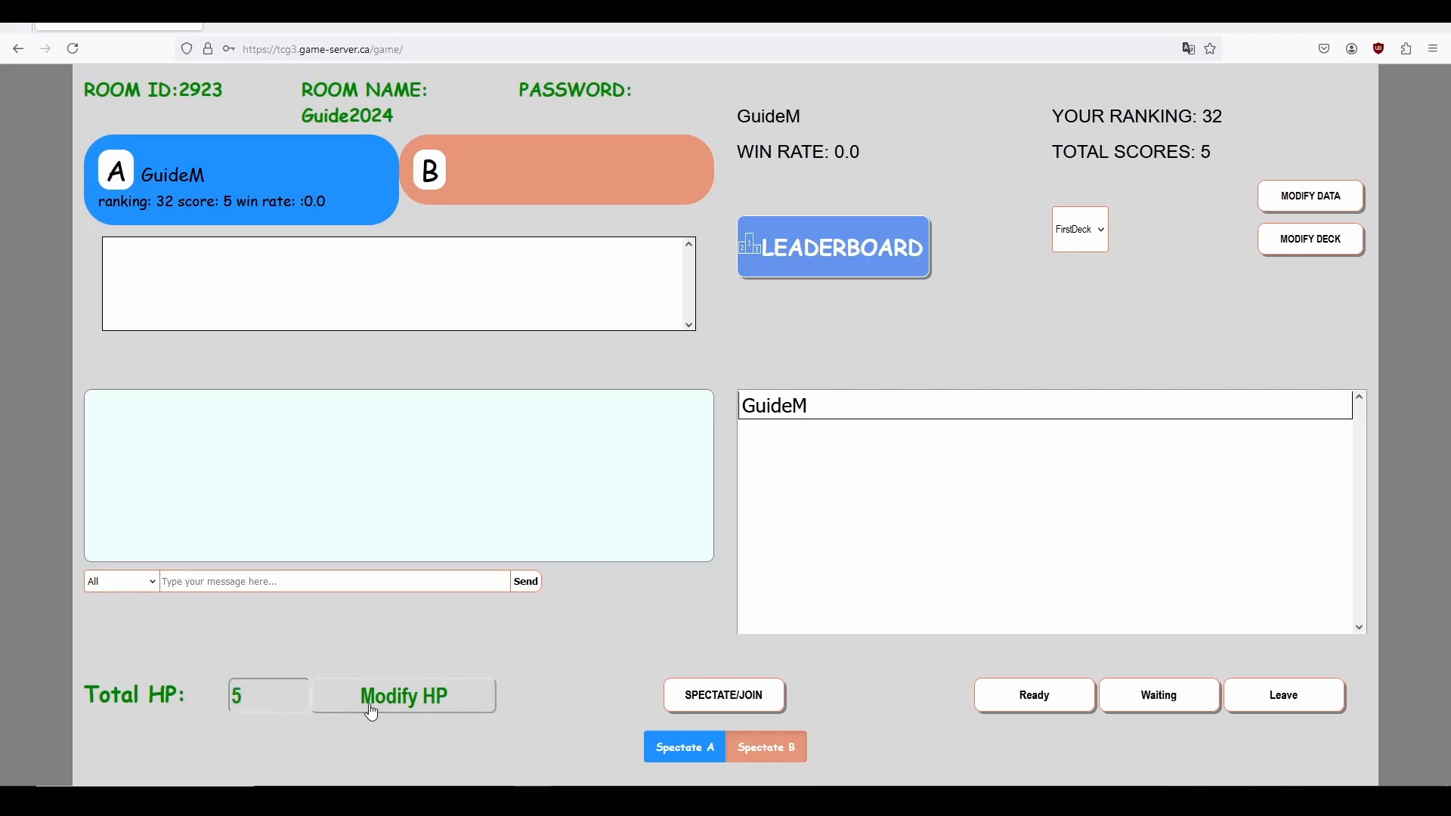
mouse_move(506, 668)
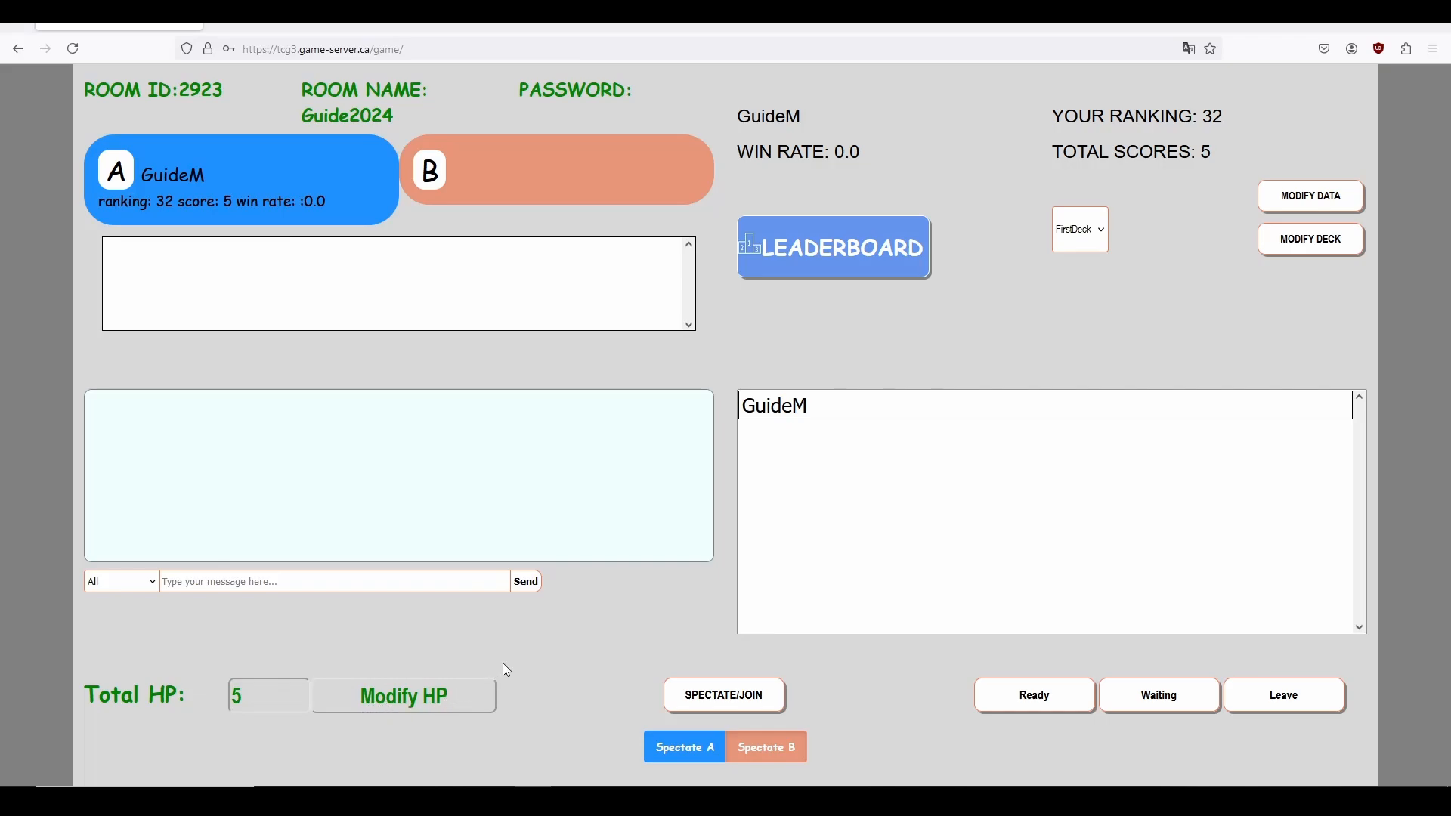
mouse_move(731, 662)
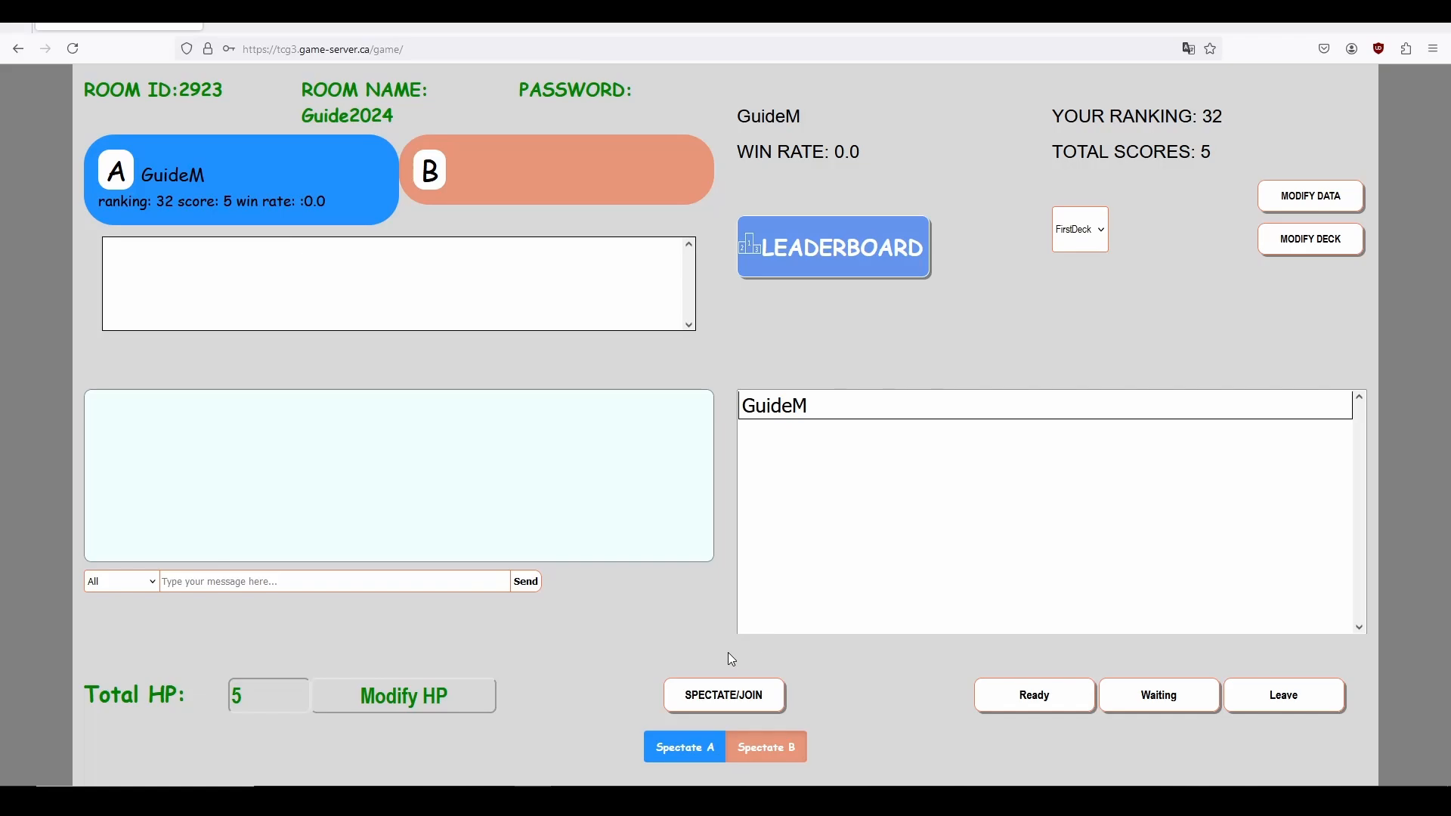
mouse_move(786, 671)
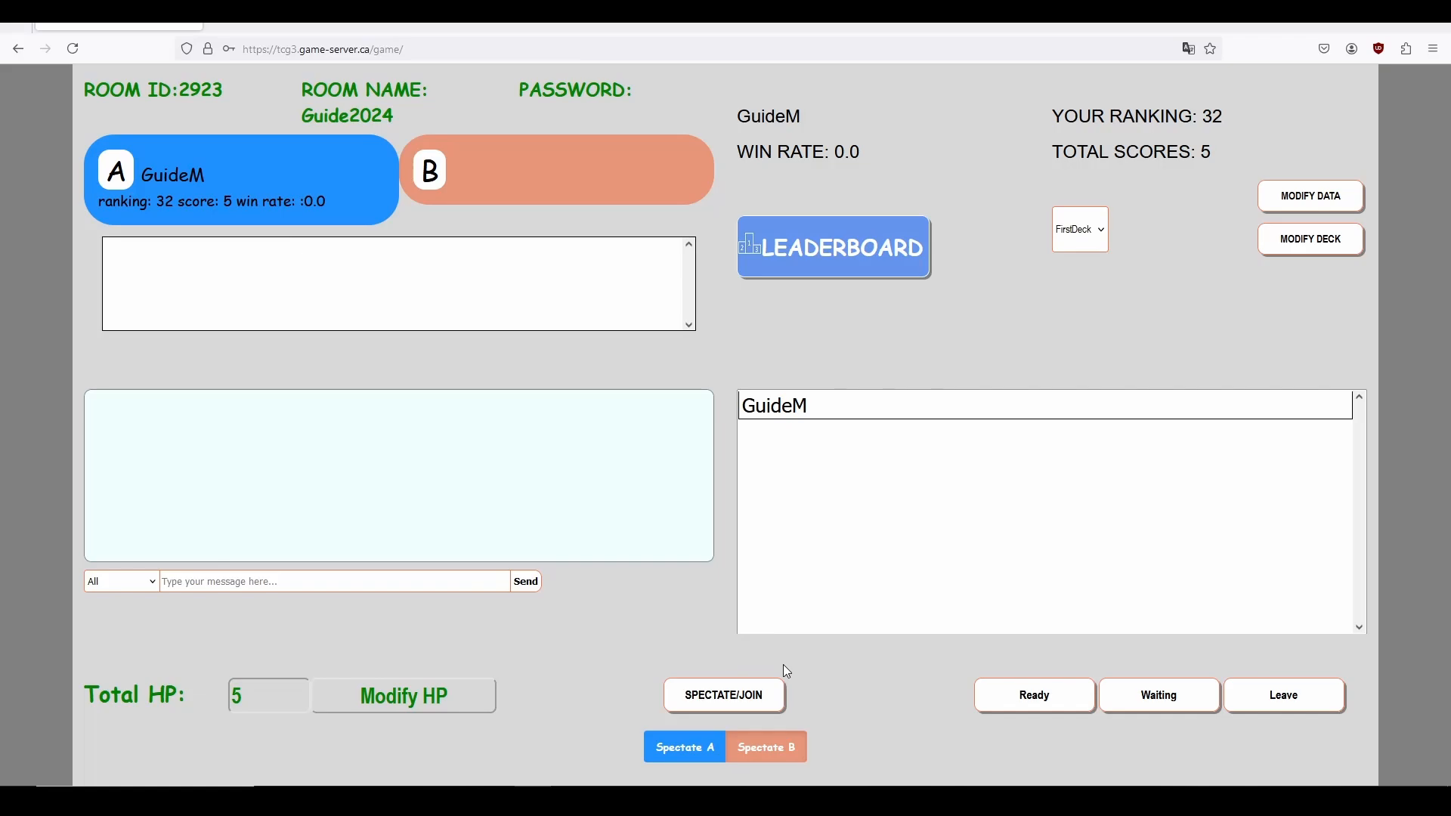
mouse_move(724, 695)
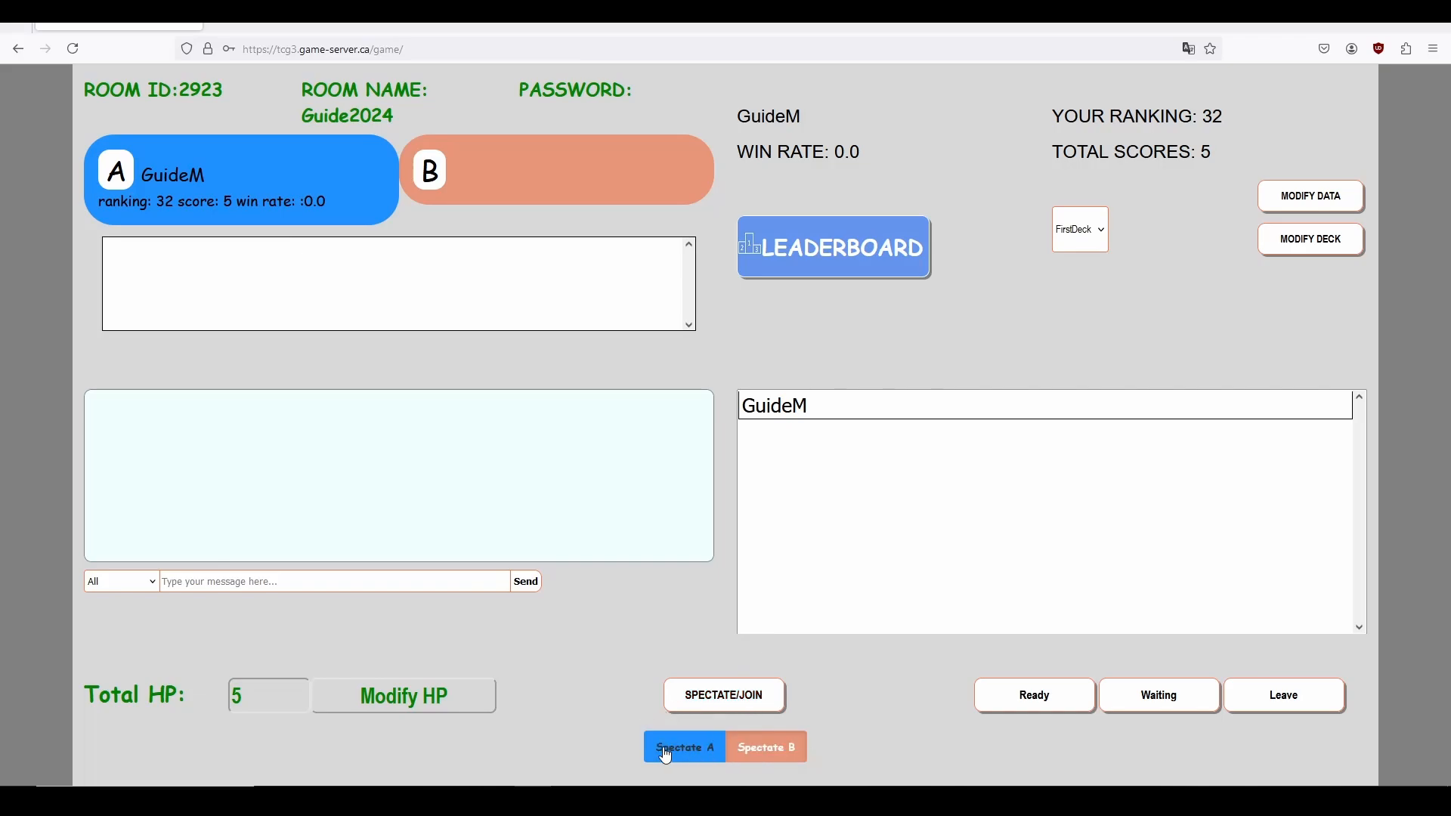
mouse_move(689, 757)
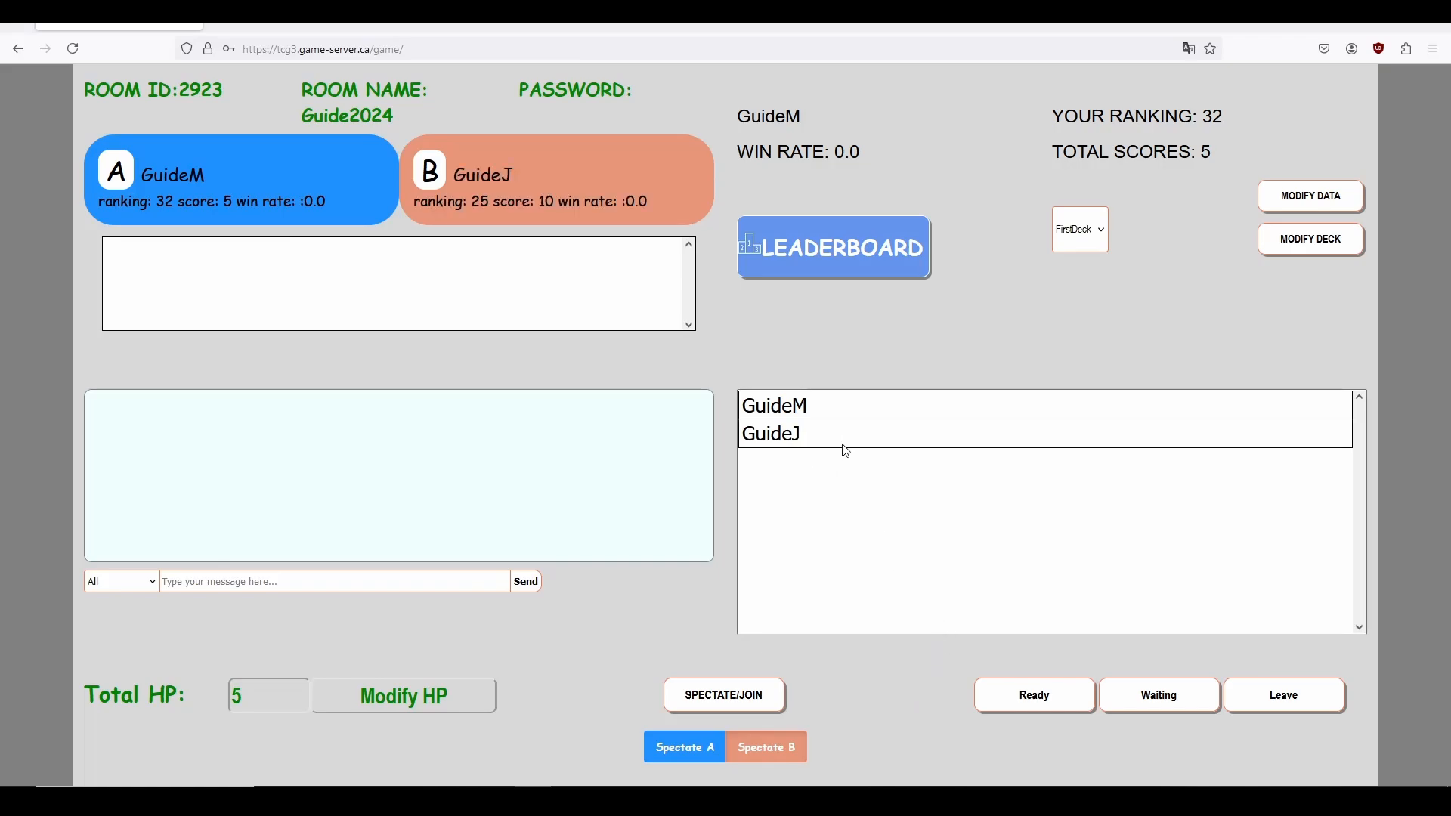
mouse_move(320, 284)
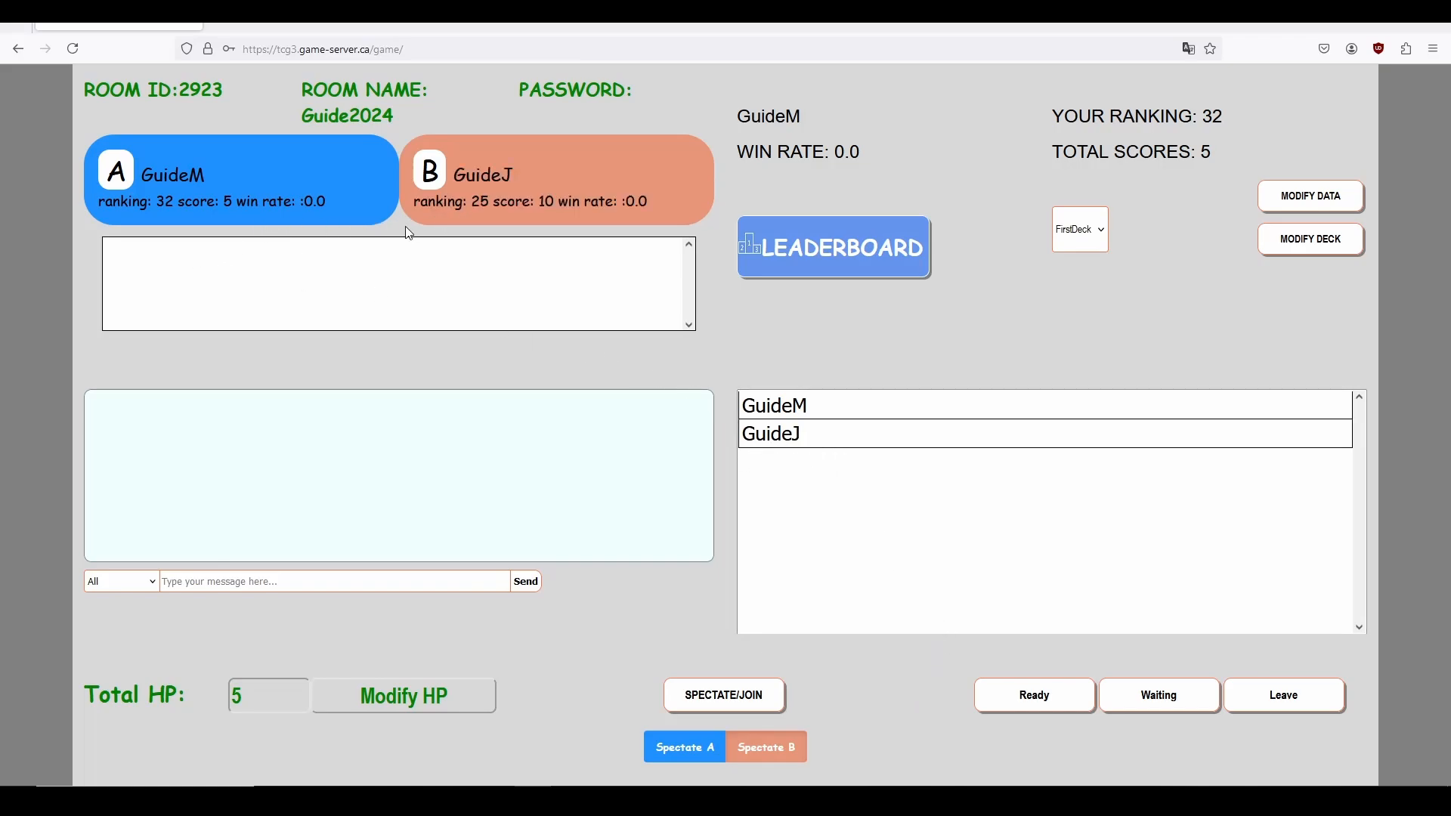
mouse_move(834, 605)
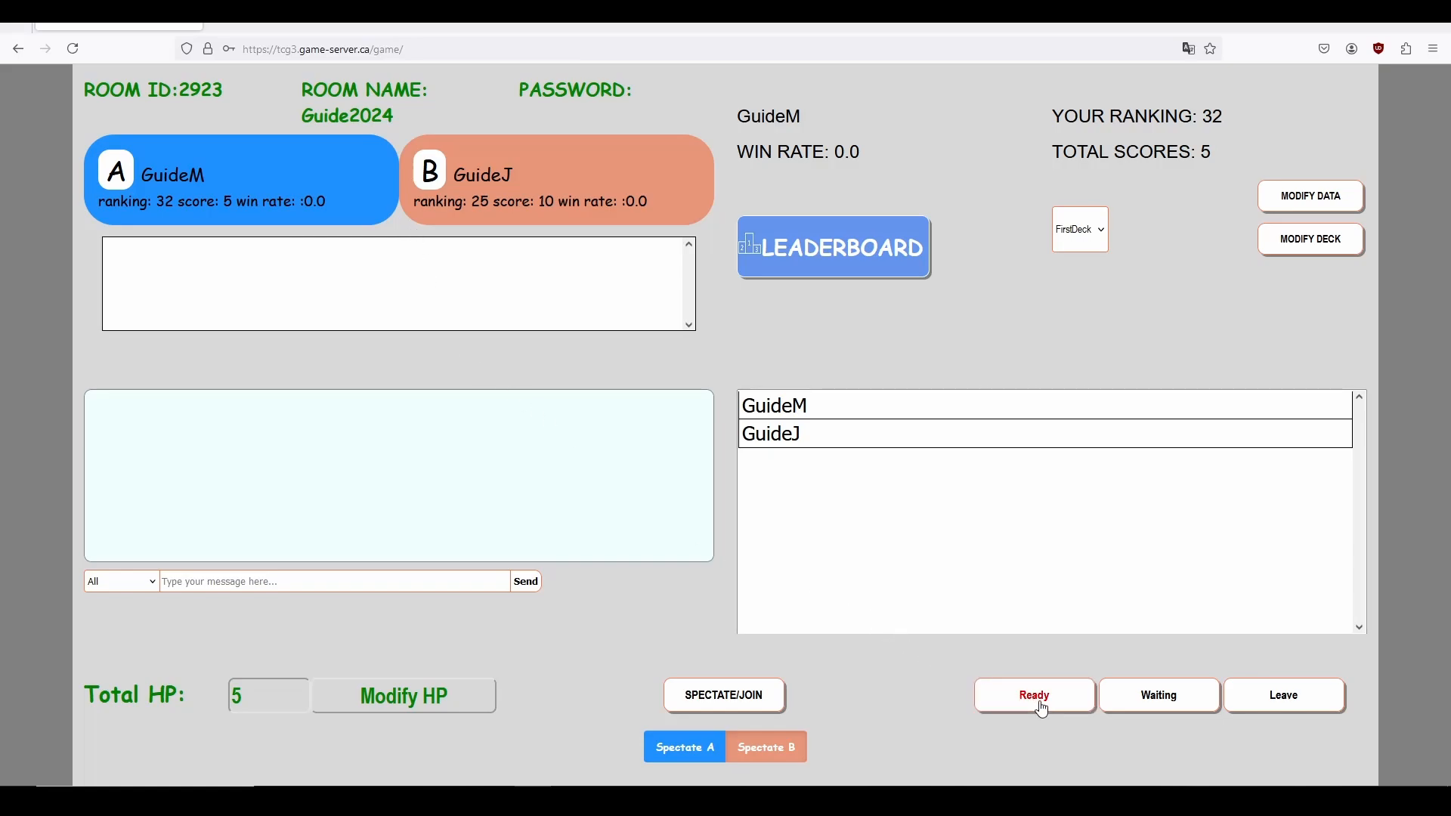
Step: Mark GuideM as ready, then launch the match with Go
click(1033, 695)
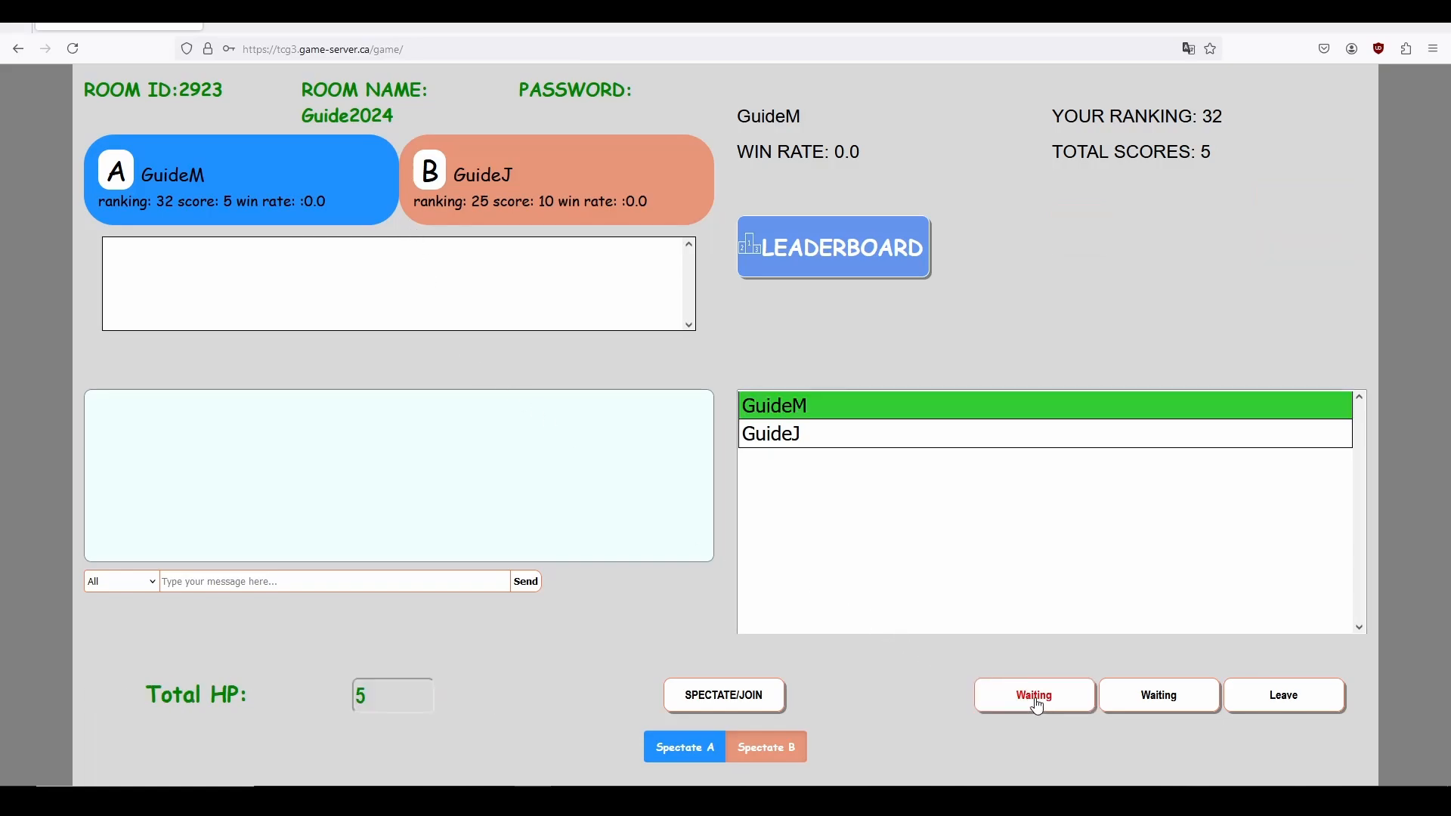
mouse_move(980, 657)
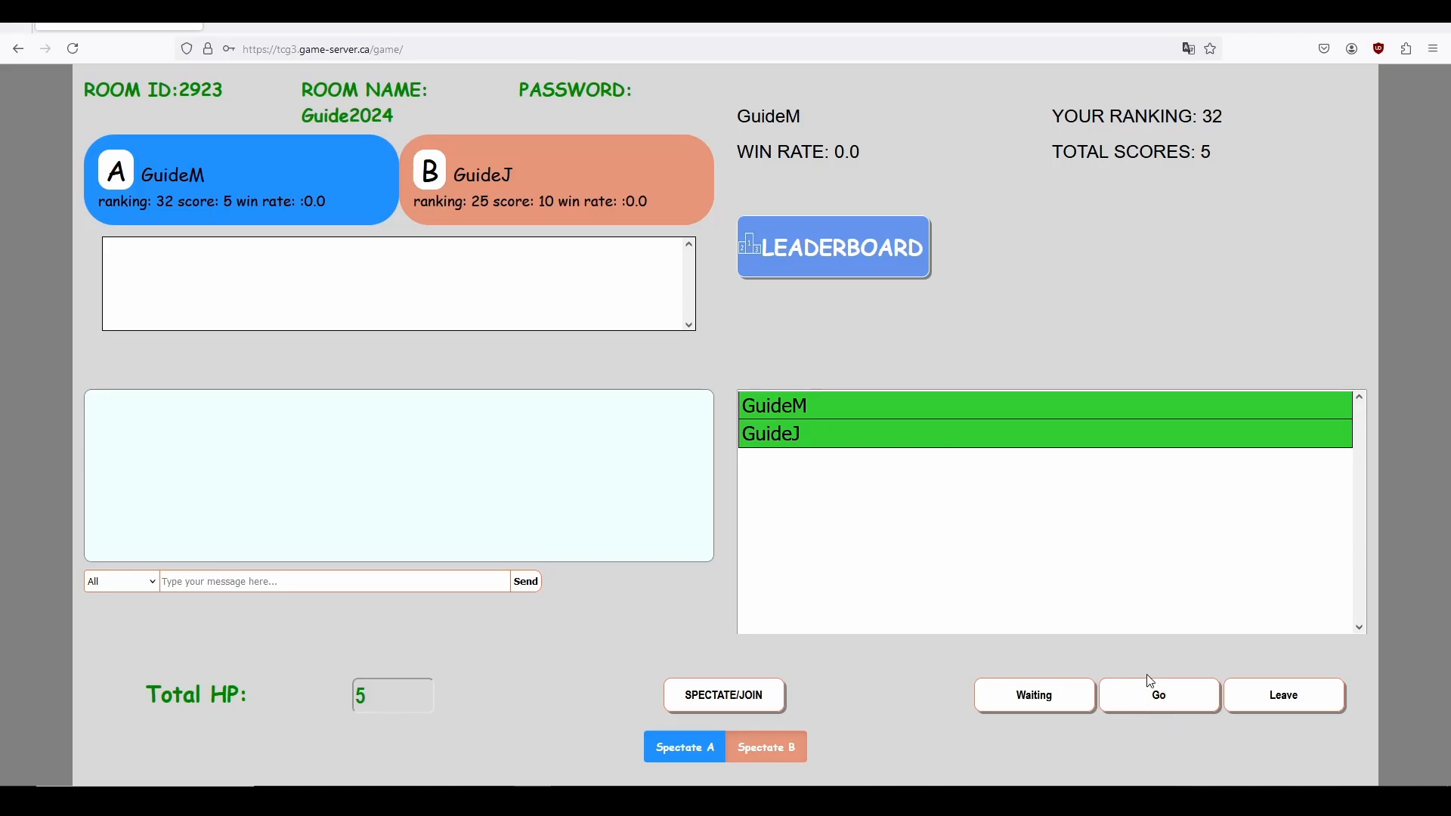
mouse_move(1079, 613)
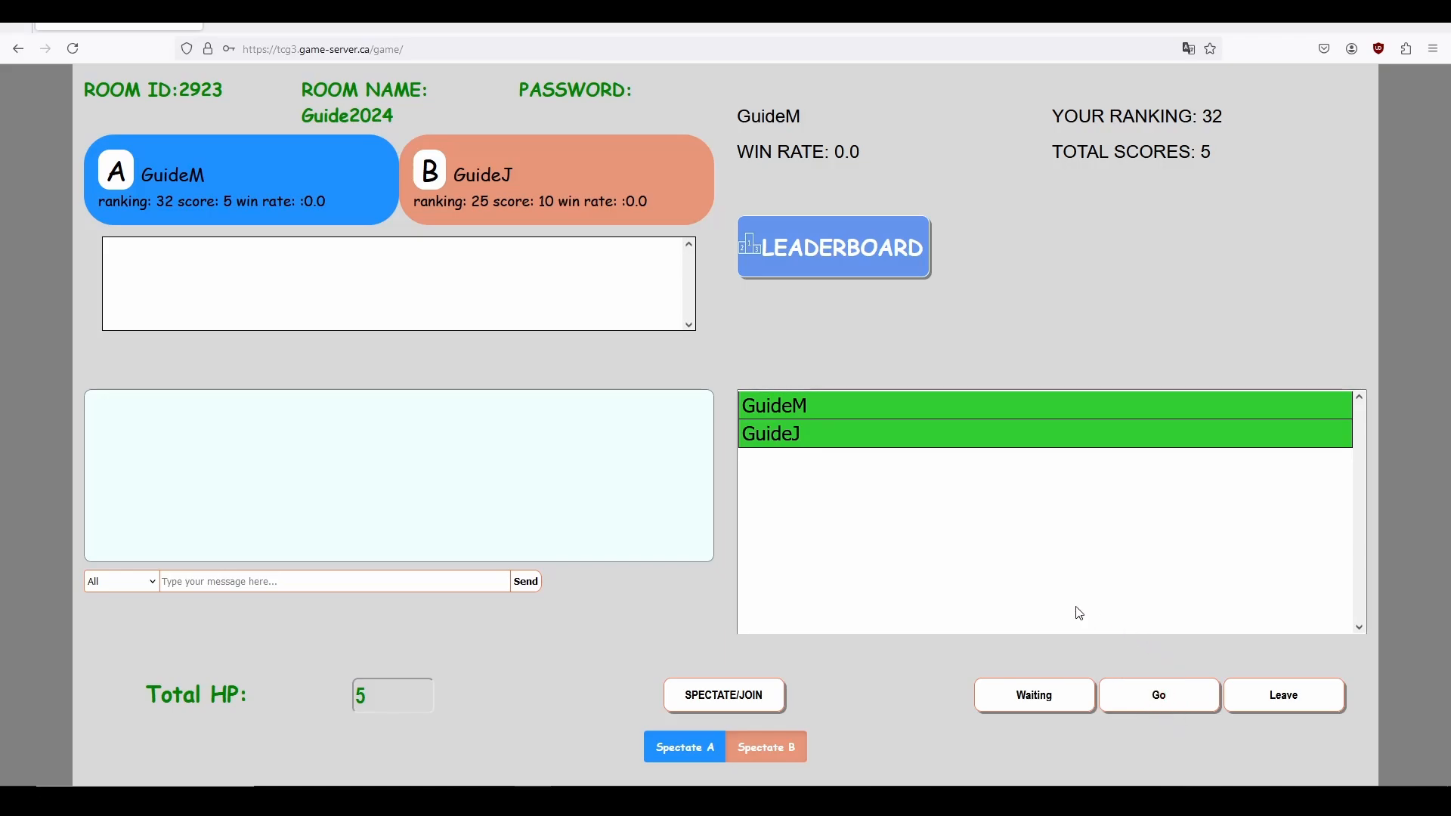
mouse_move(1008, 626)
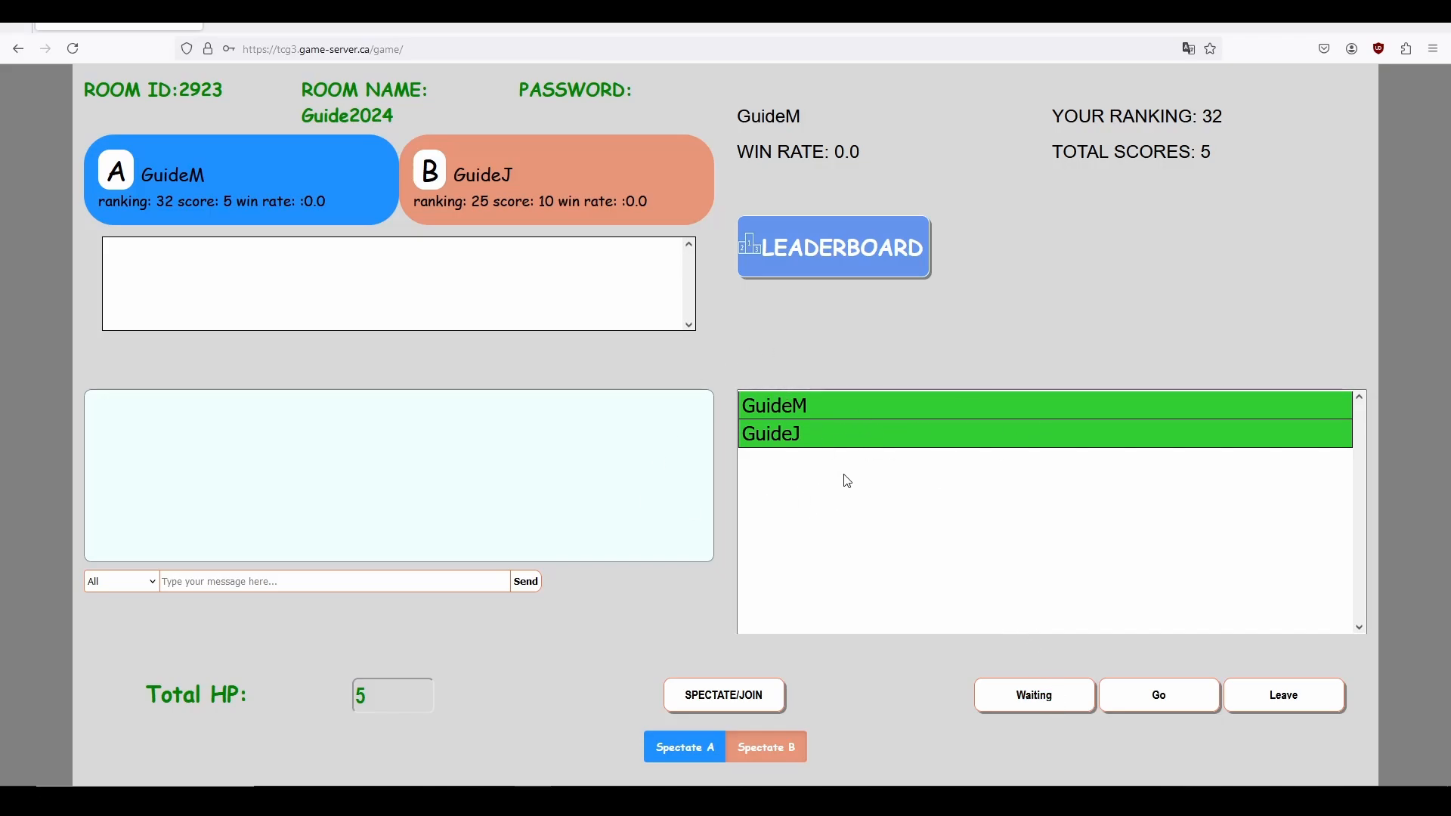
mouse_move(863, 478)
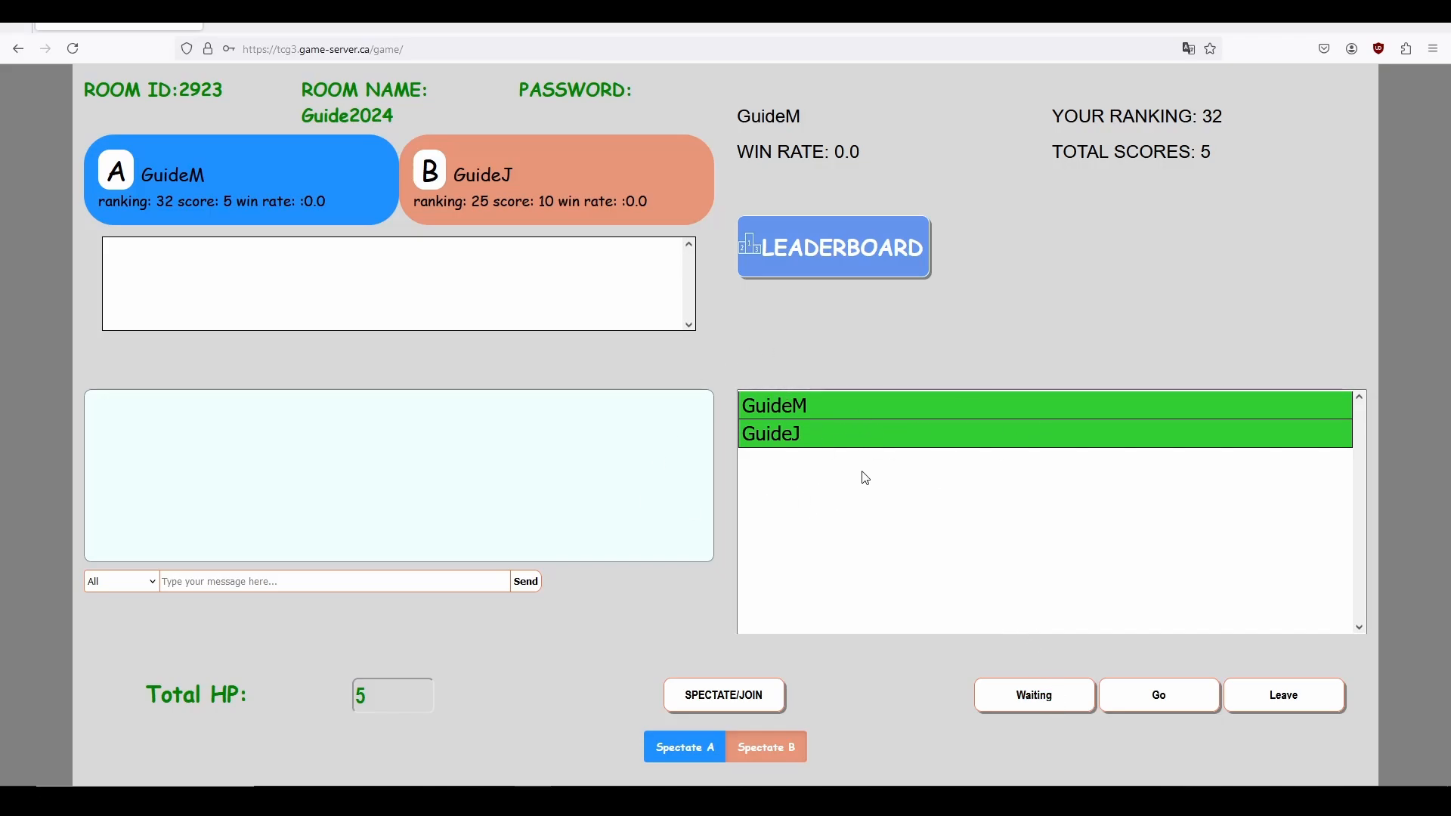
mouse_move(866, 474)
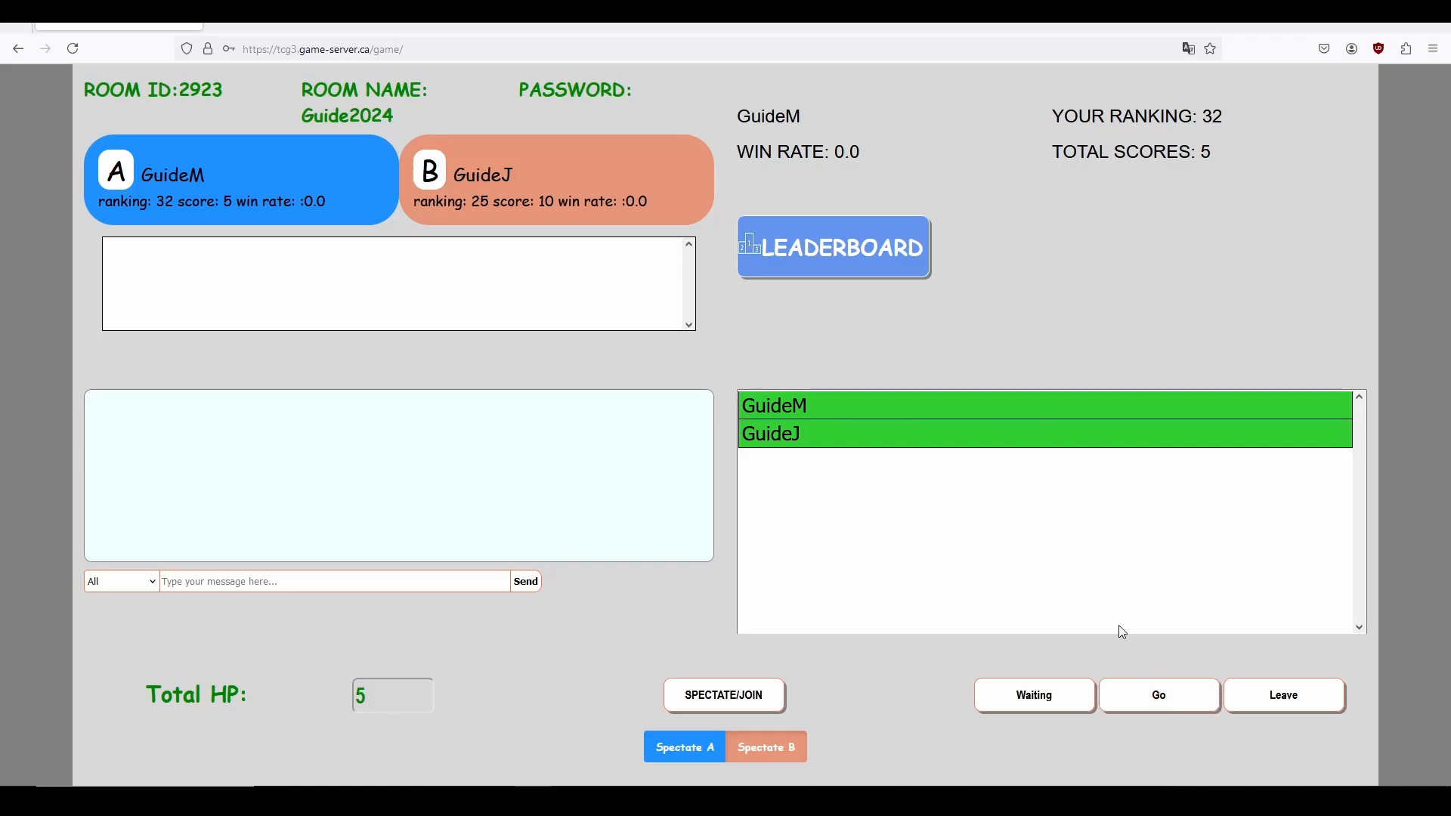
click(1157, 695)
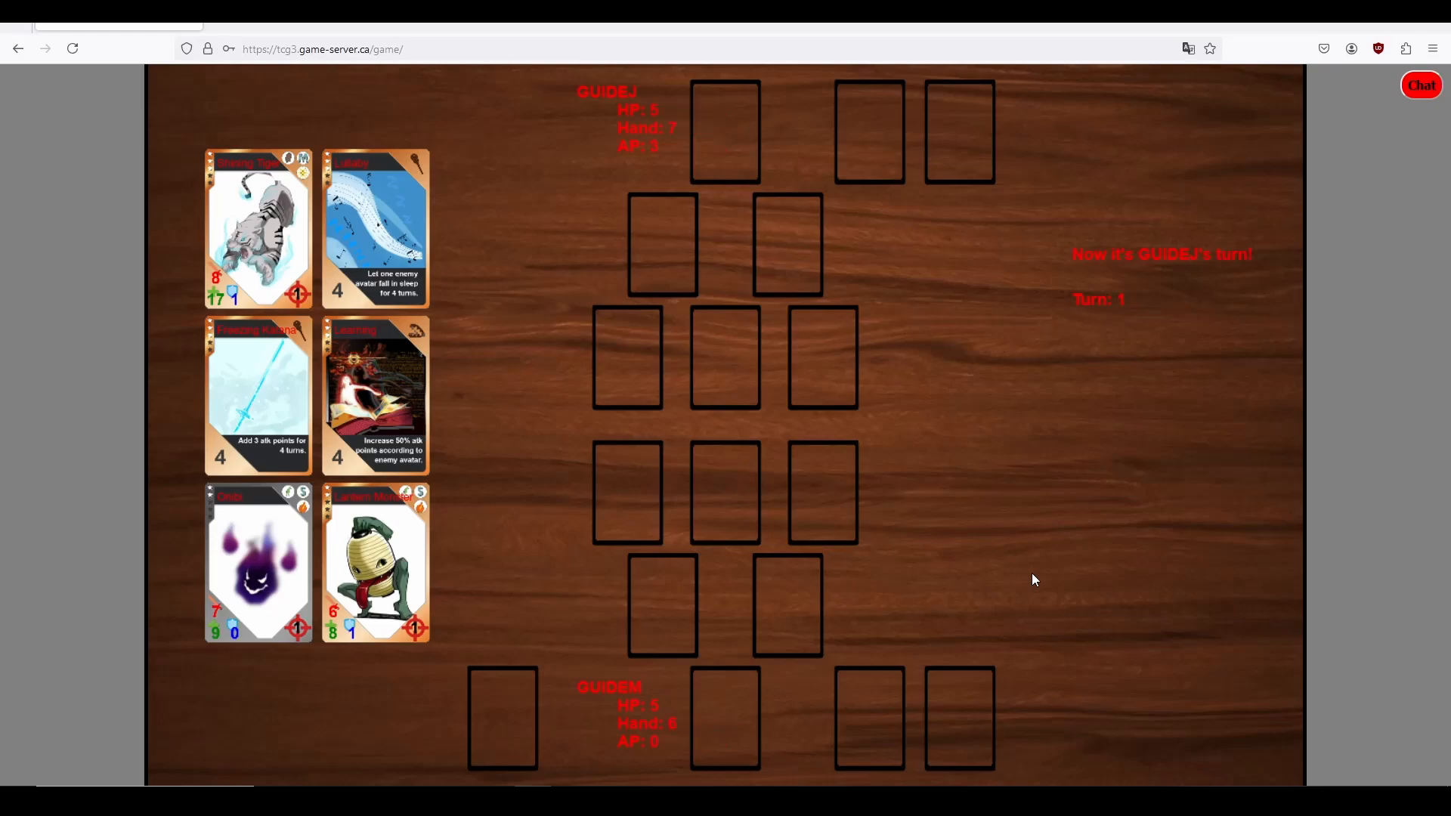
mouse_move(1423, 86)
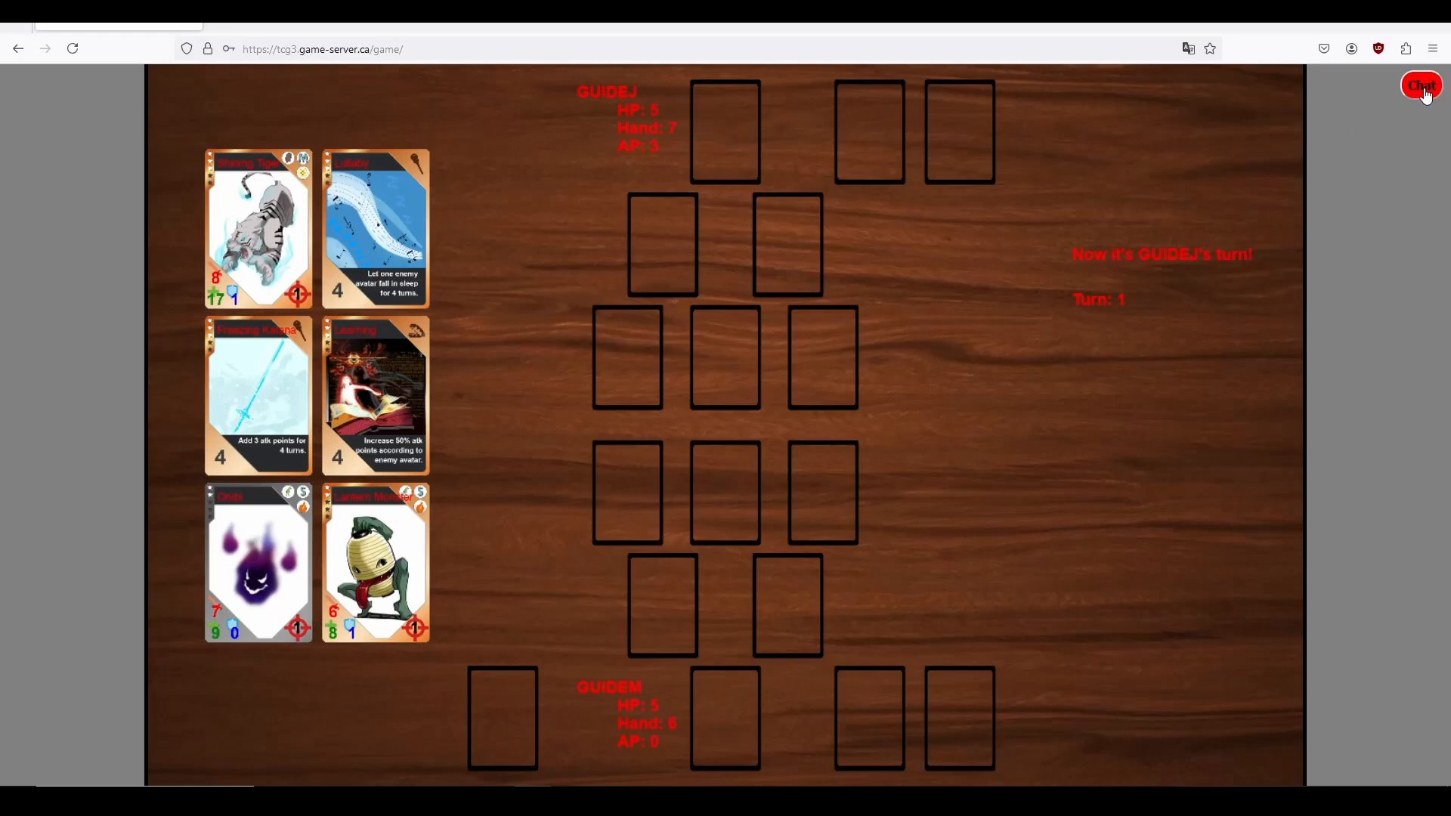
Step: Send 'Hello' in the match chat, then reopen it to read GuideJ's 'Hi !' reply
click(1421, 85)
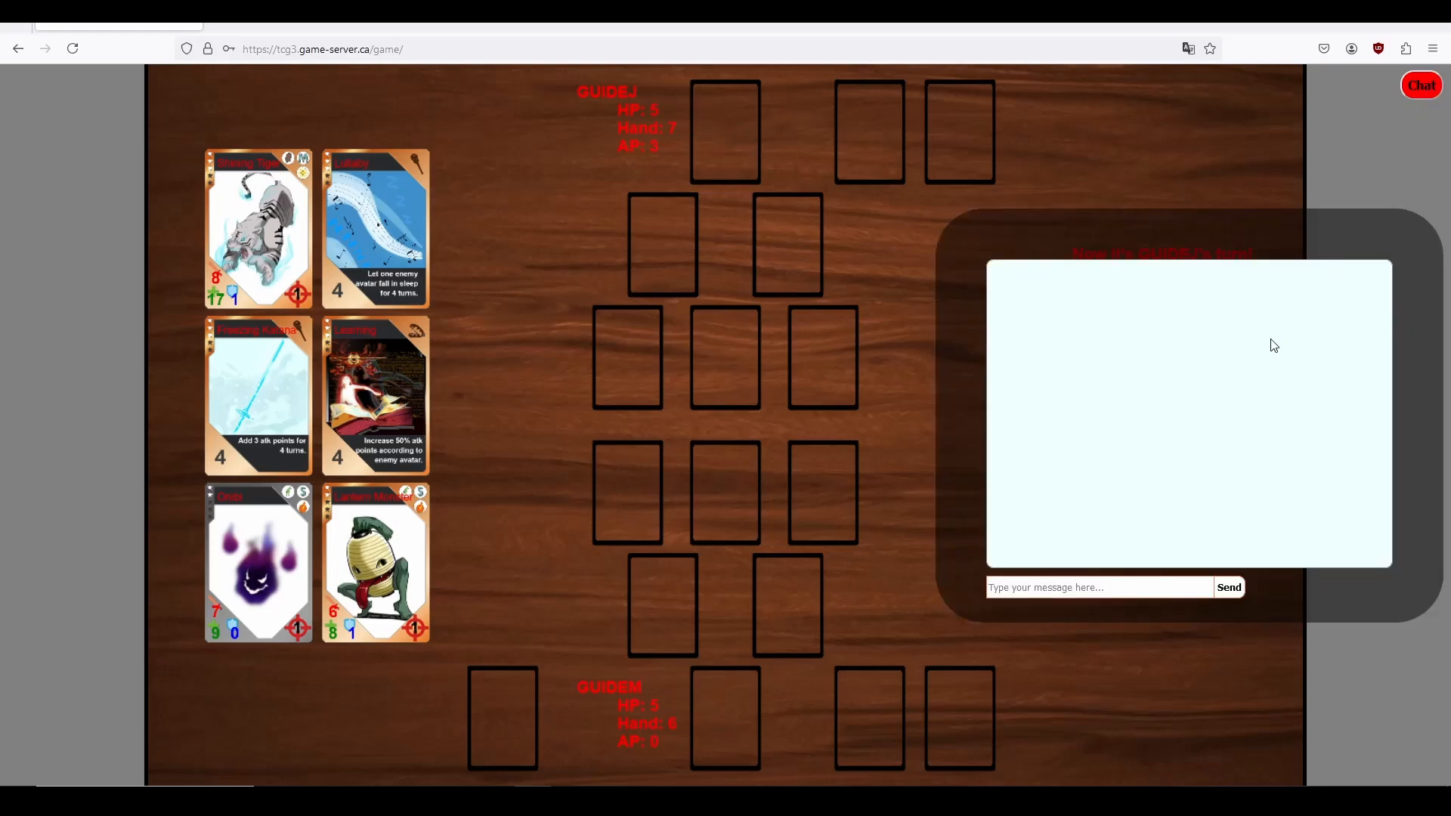
text(H)
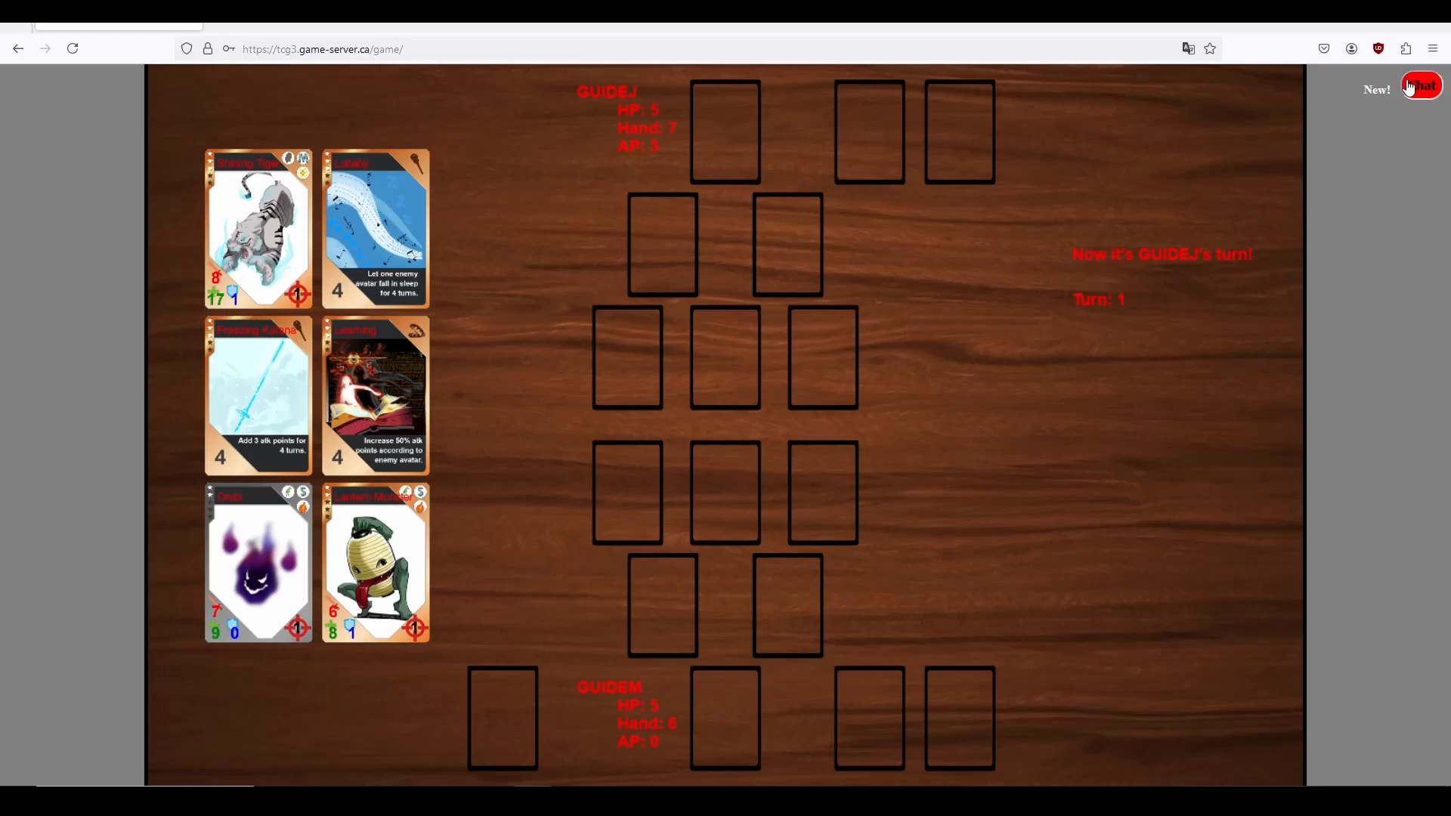
click(1421, 84)
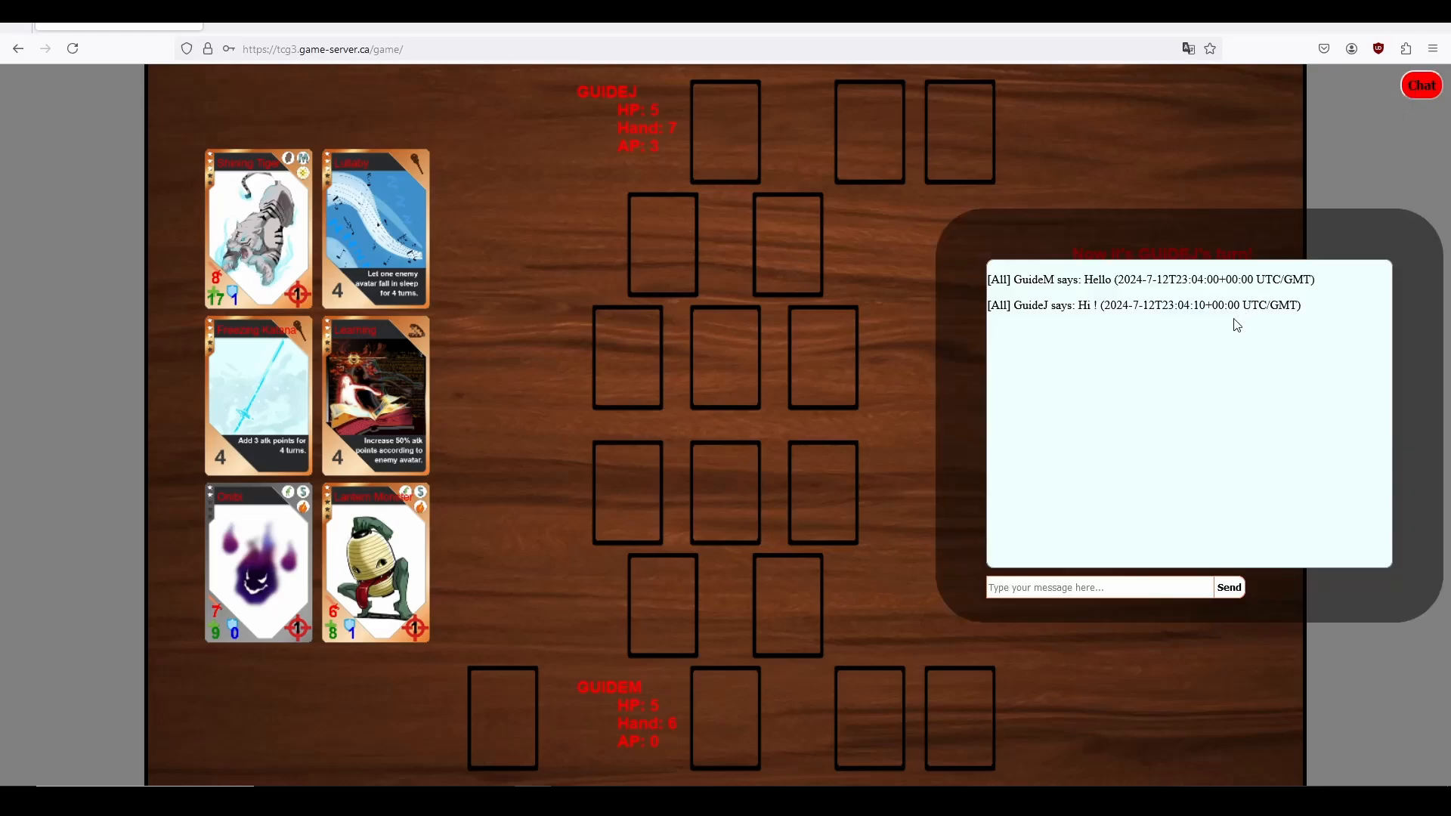
mouse_move(1368, 248)
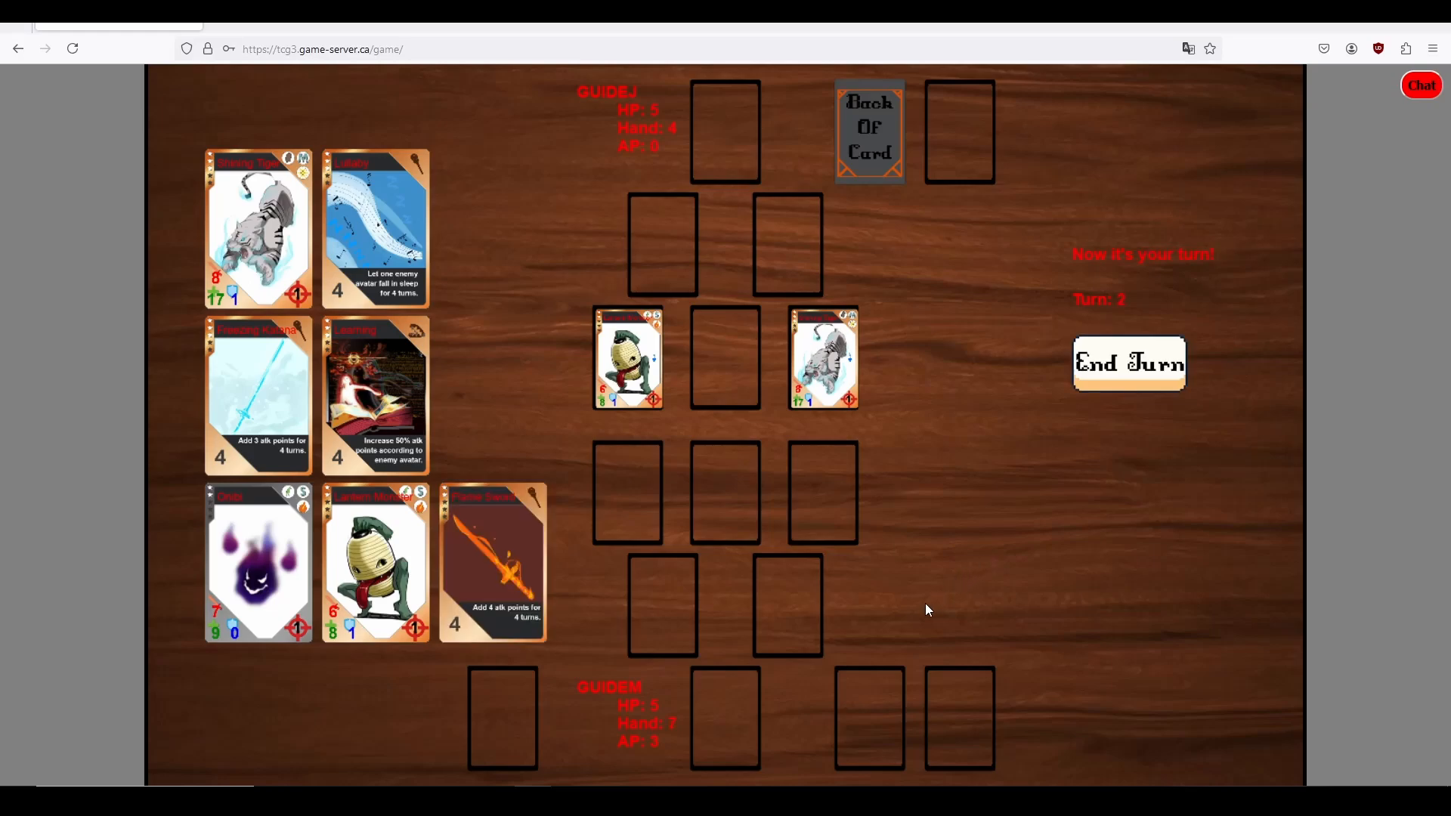
mouse_move(907, 612)
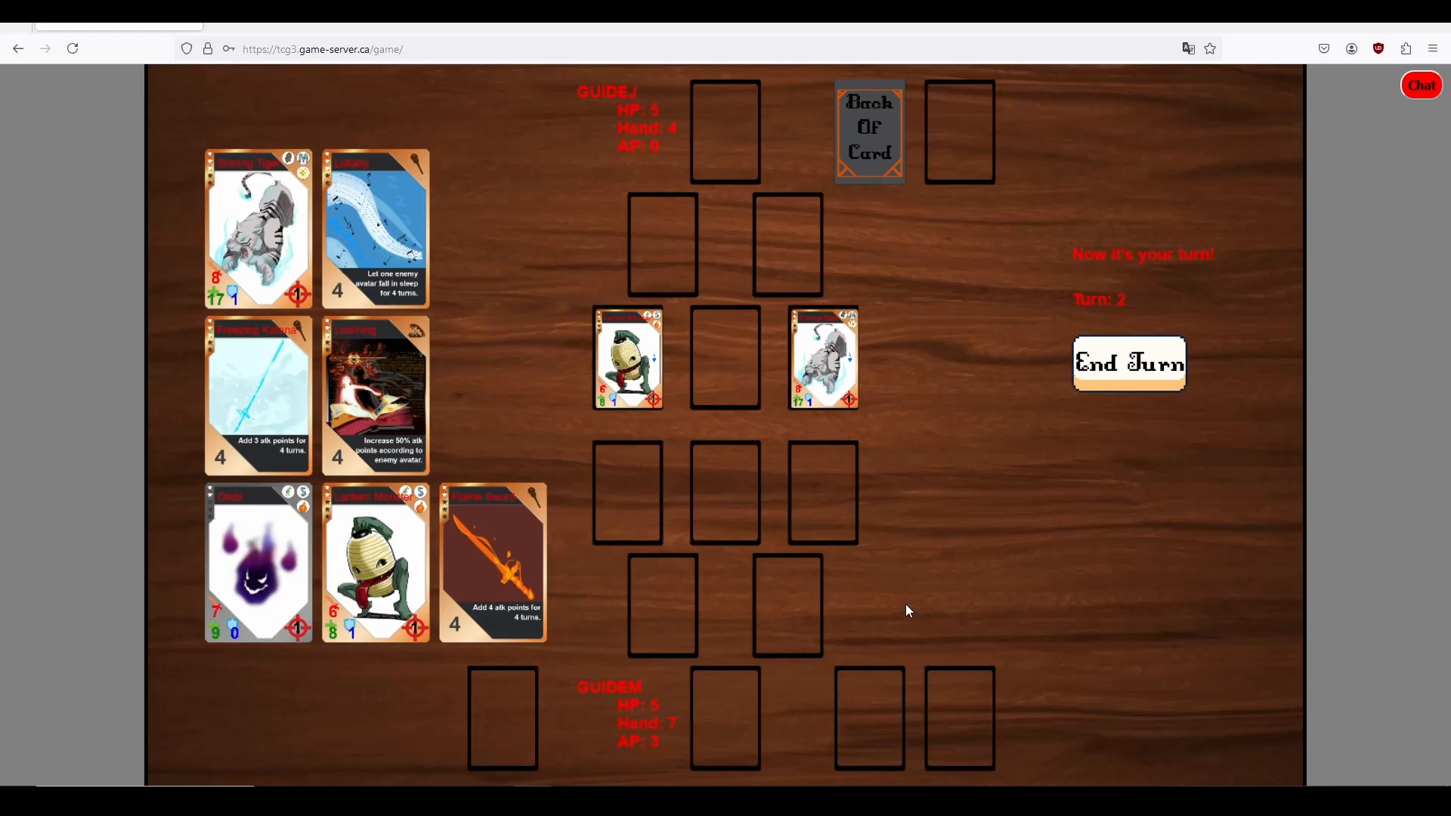
mouse_move(657, 529)
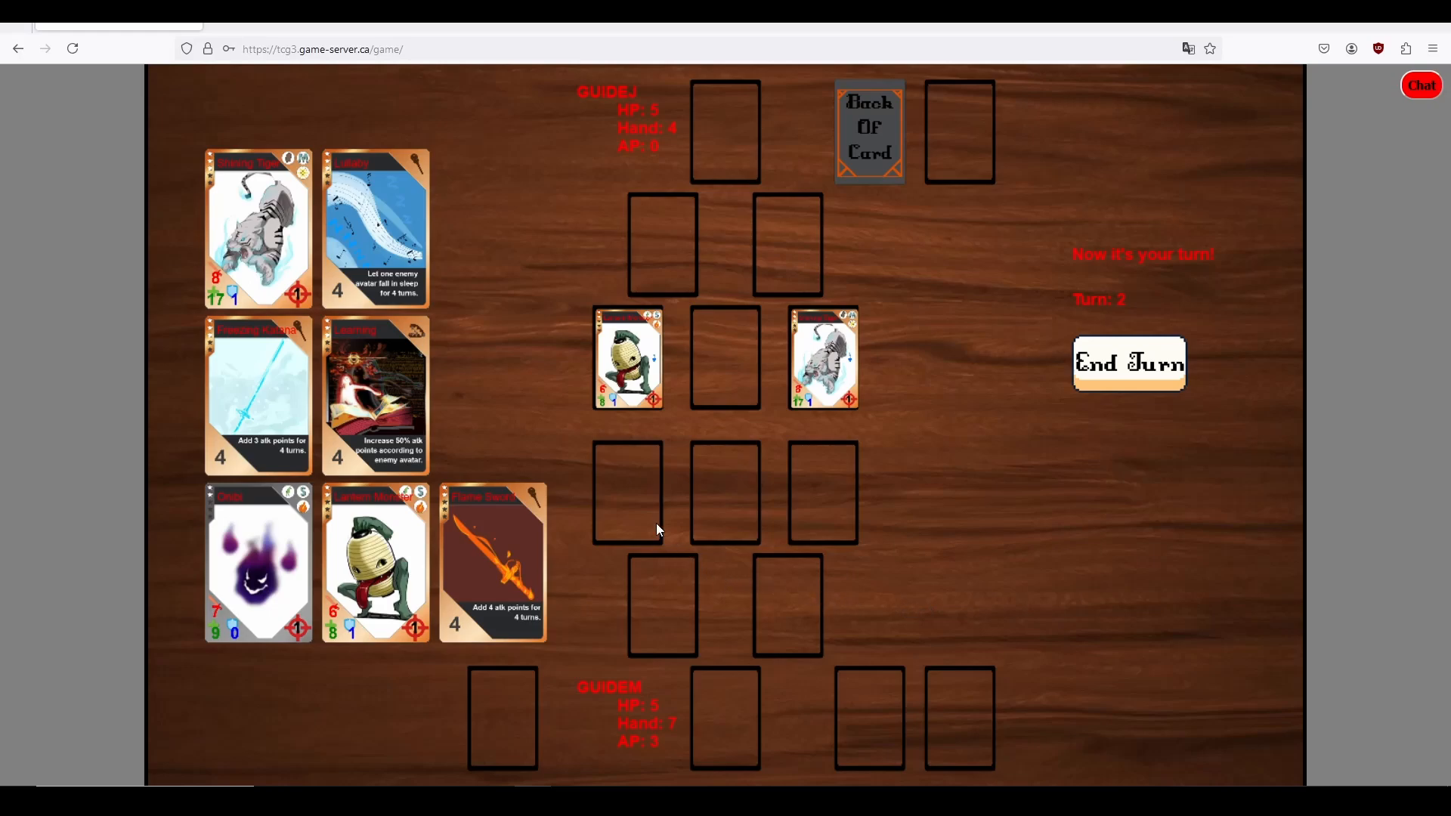
mouse_move(375, 698)
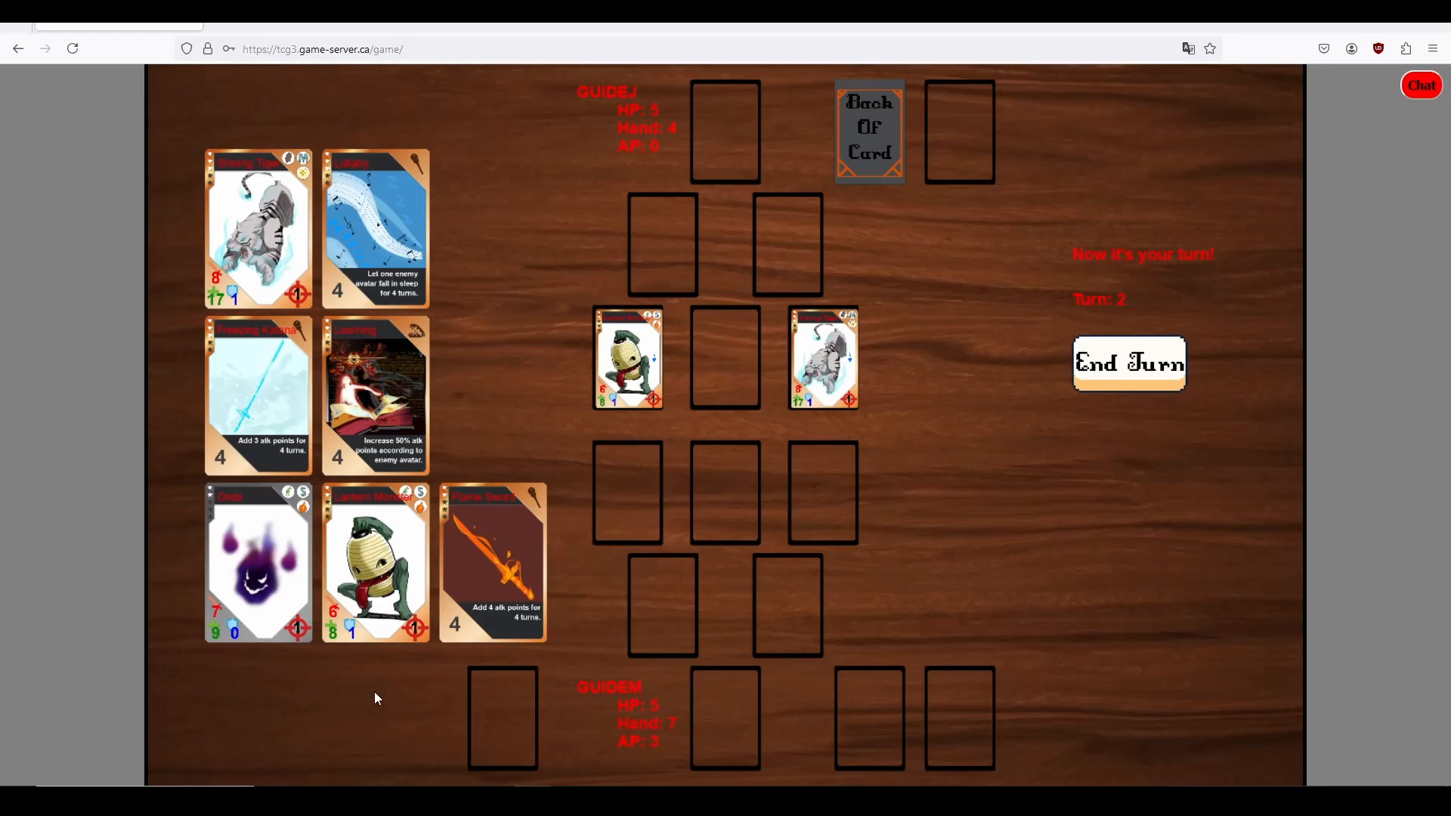
mouse_move(145, 432)
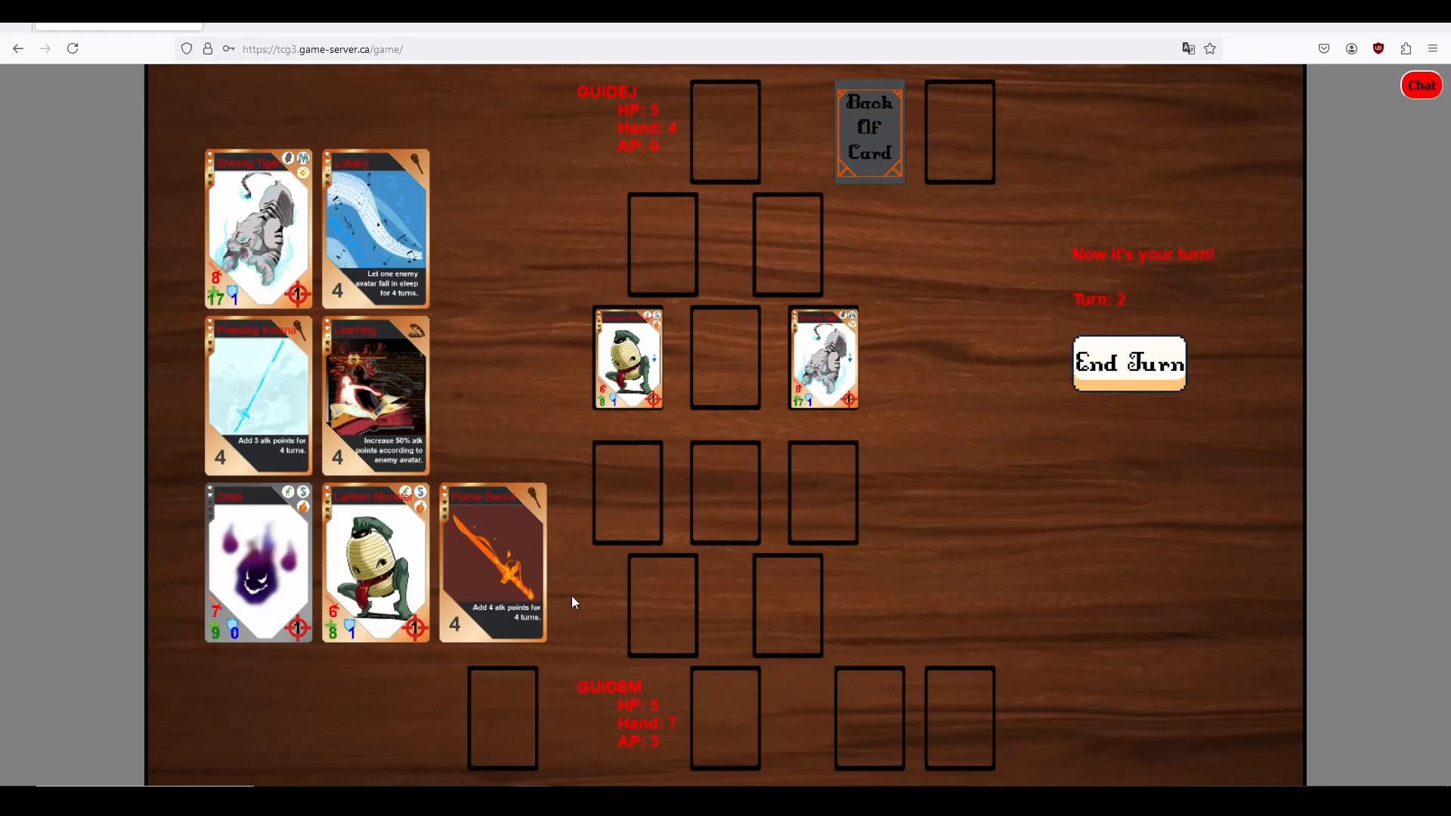
mouse_move(305, 99)
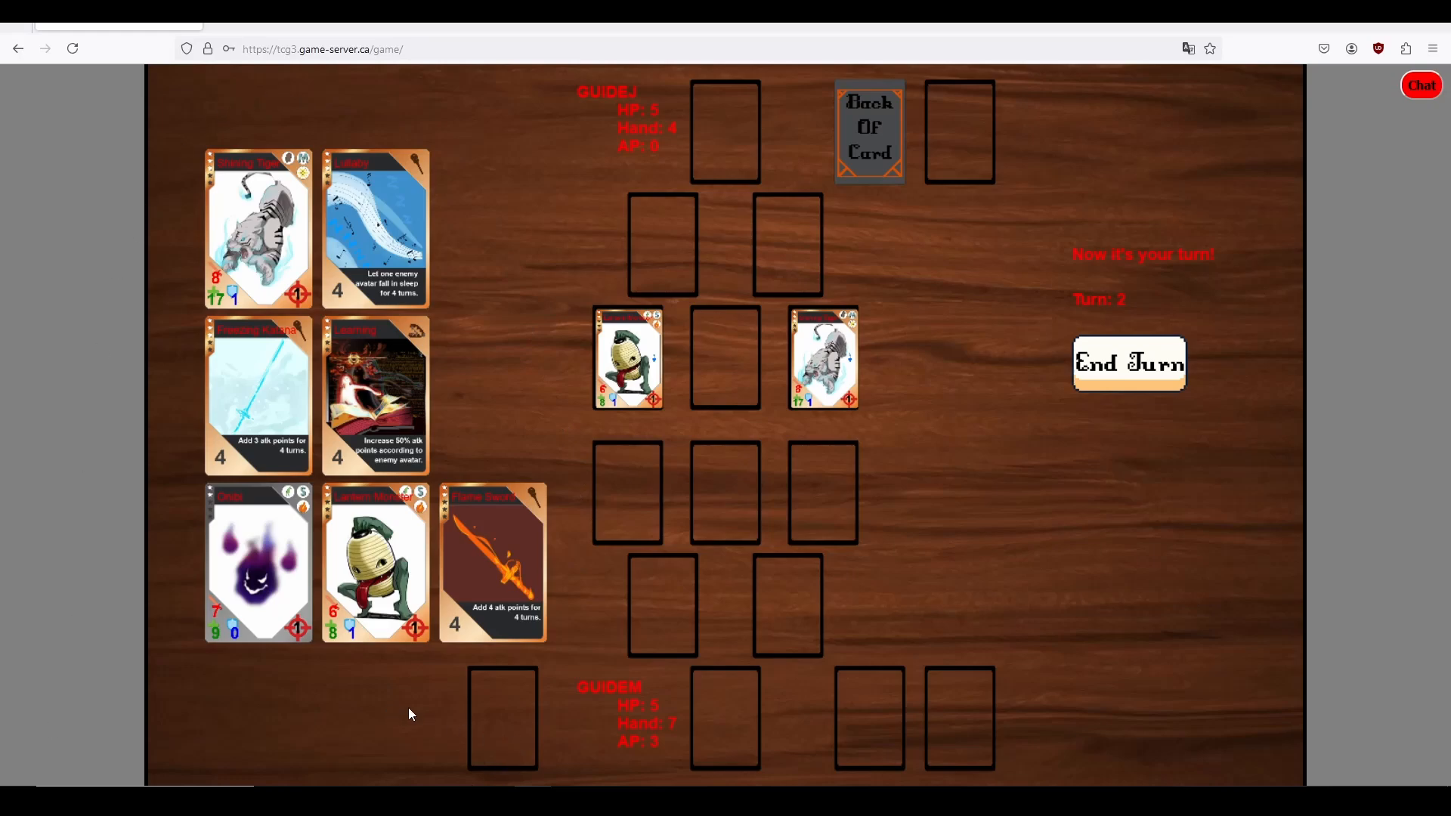
mouse_move(489, 727)
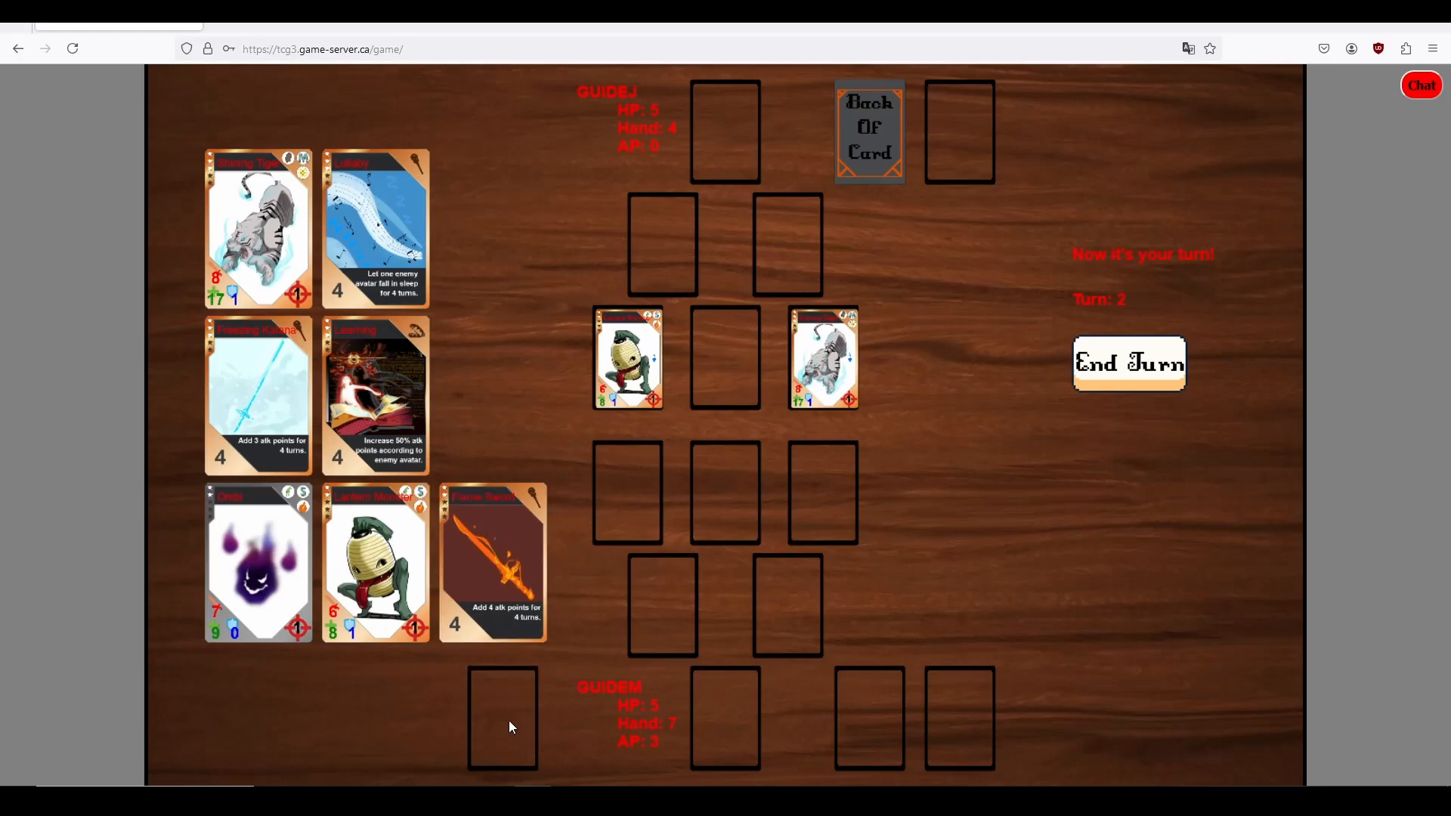
mouse_move(506, 721)
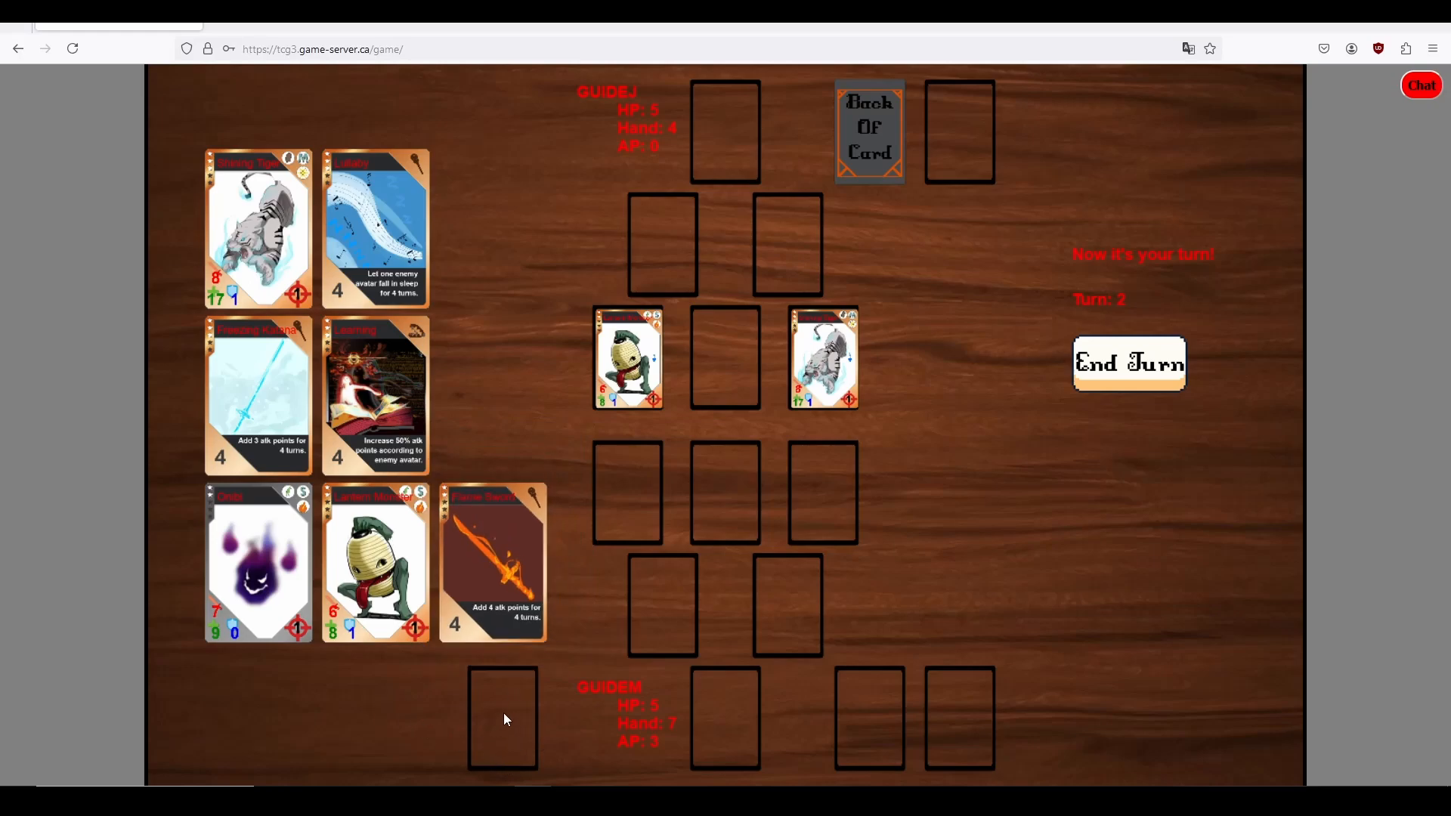
mouse_move(543, 720)
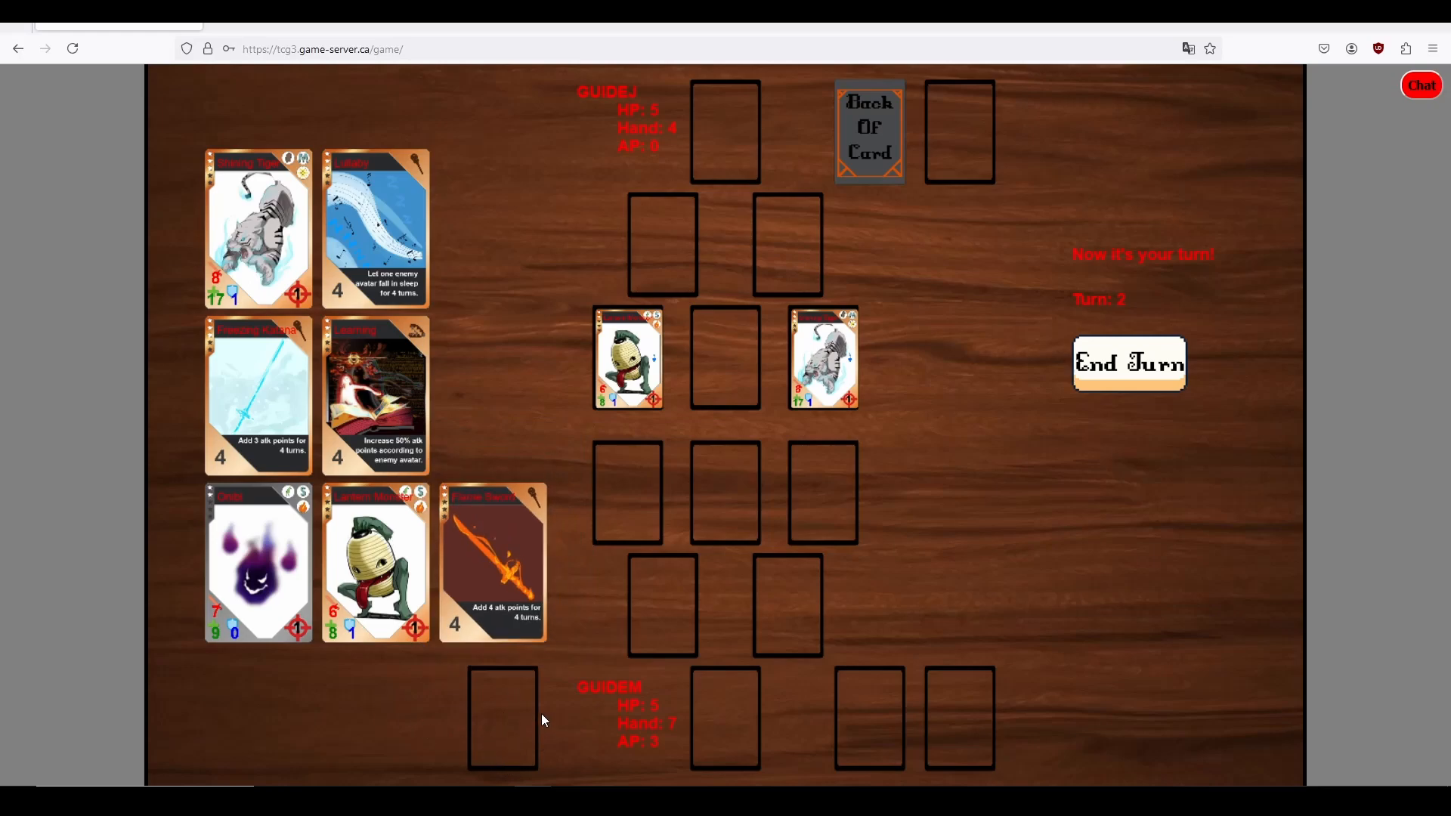
mouse_move(530, 740)
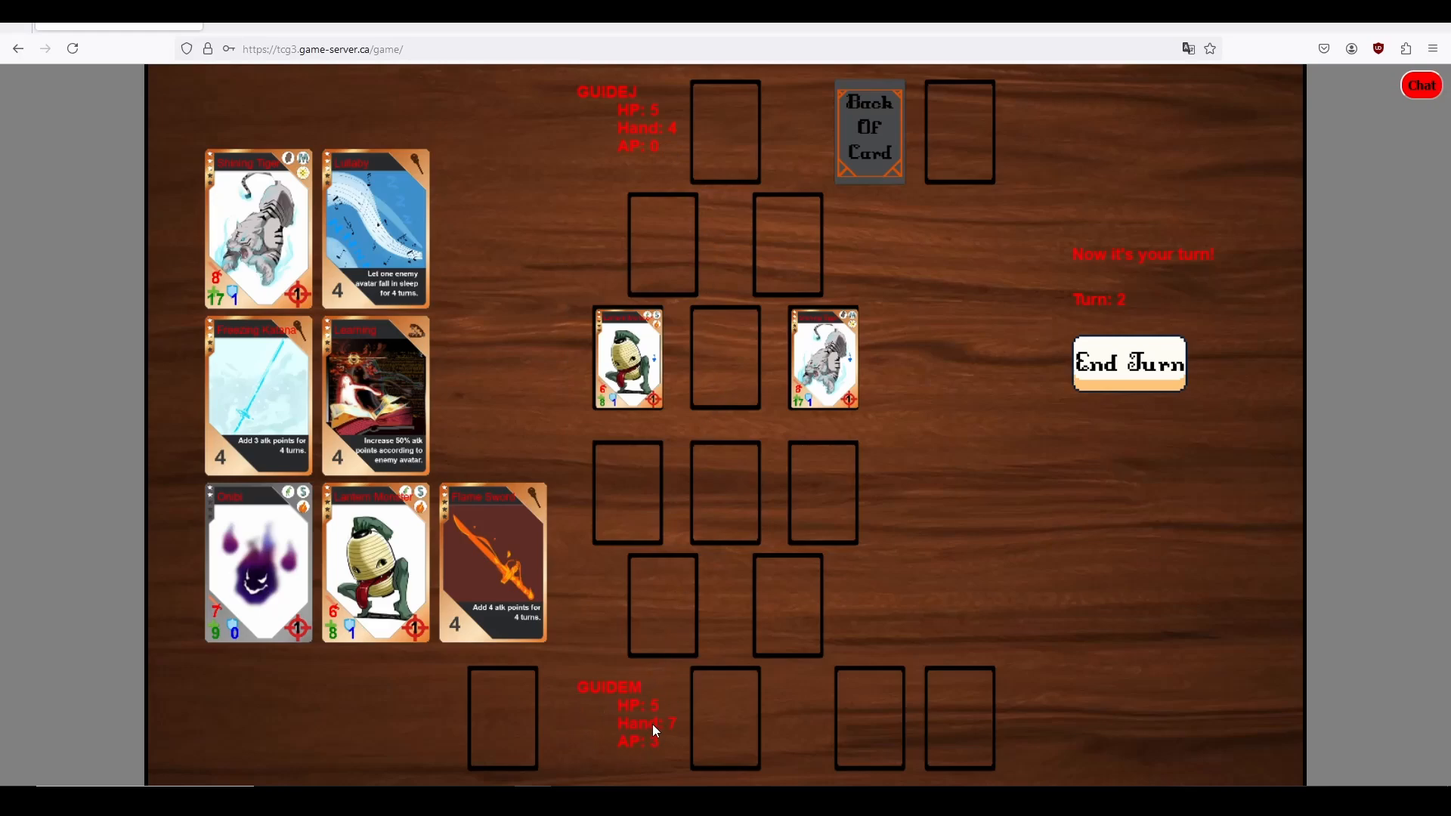
mouse_move(622, 710)
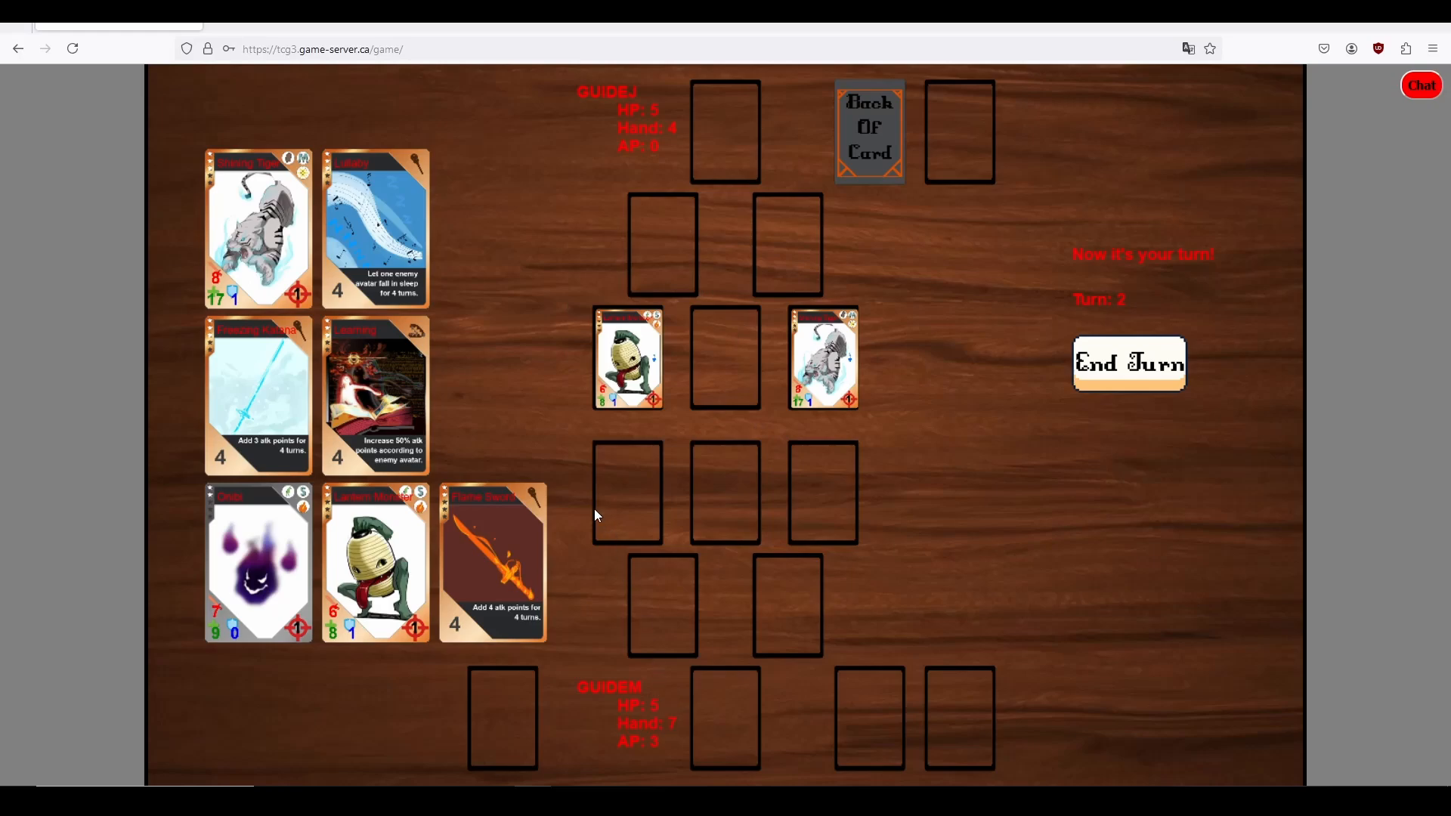
mouse_move(375, 395)
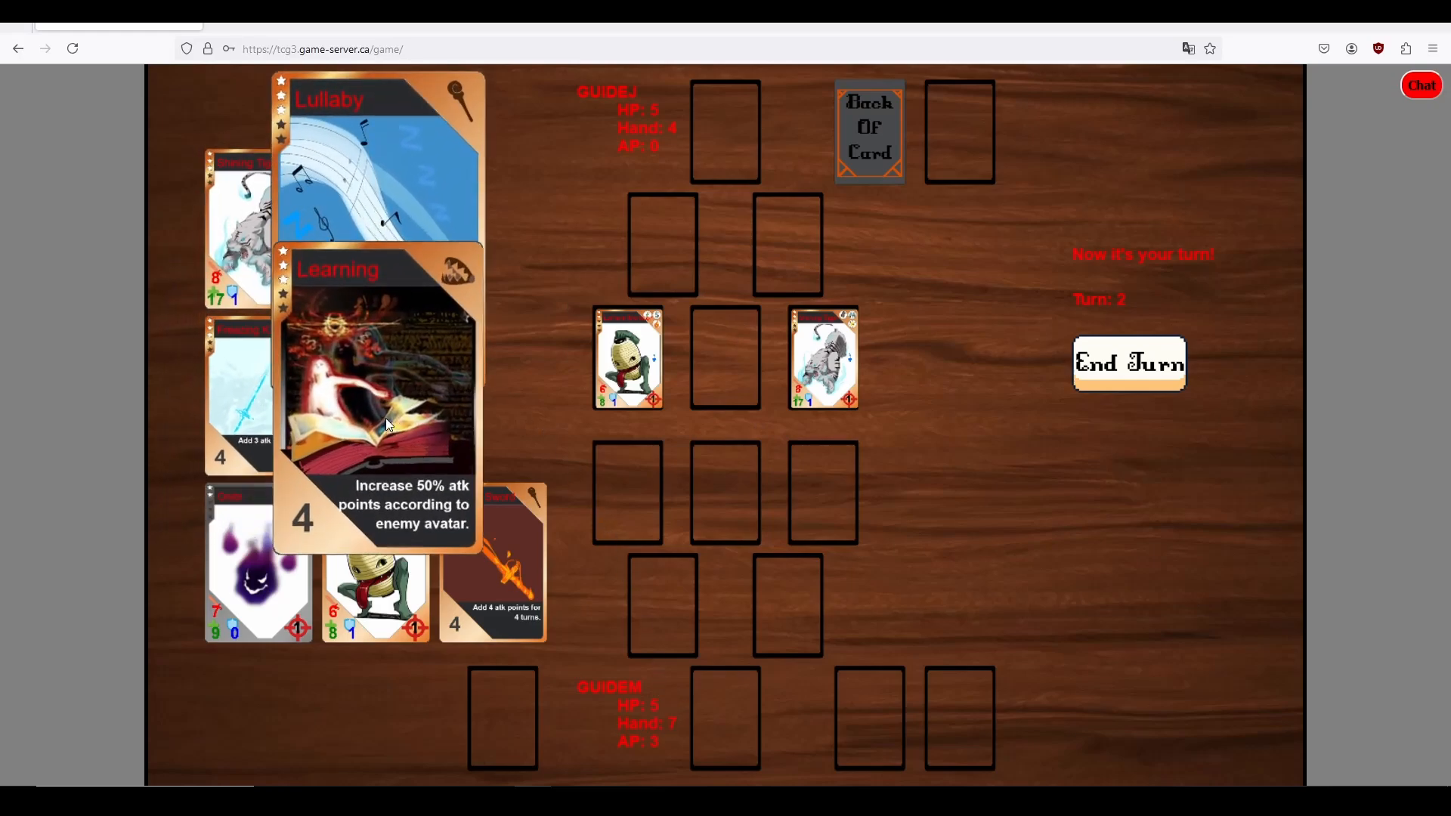
mouse_move(667, 145)
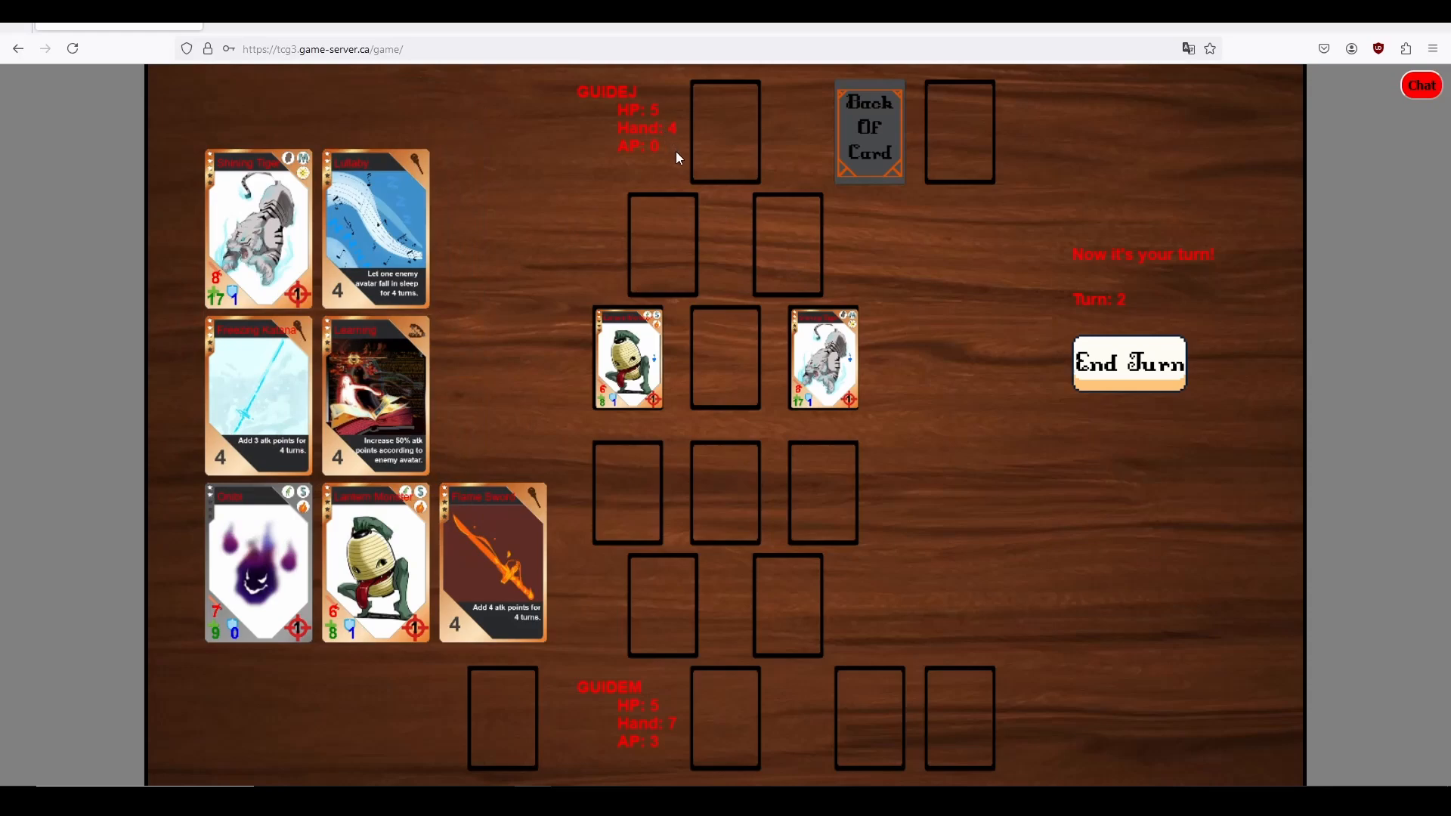
mouse_move(597, 219)
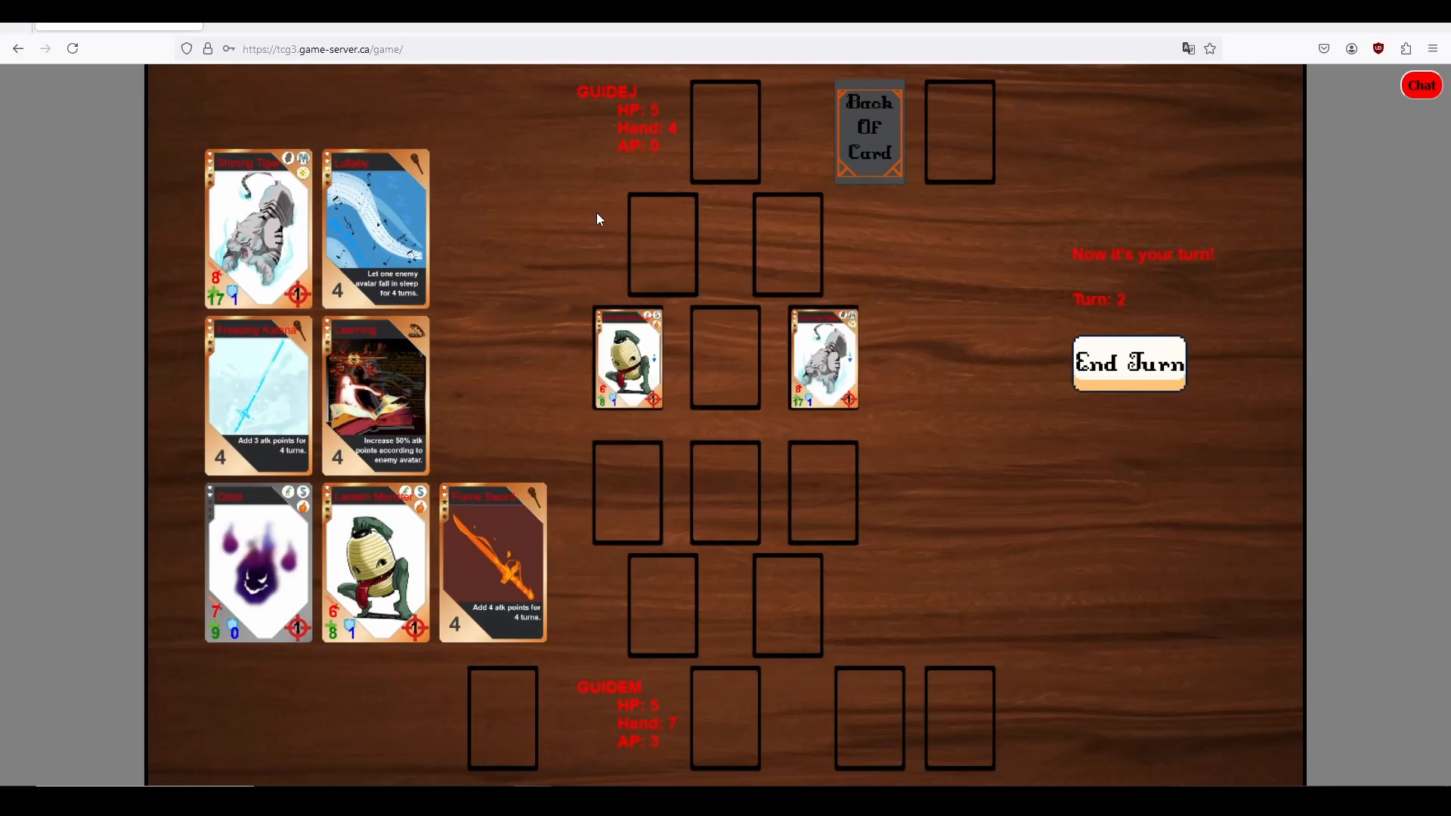
mouse_move(677, 728)
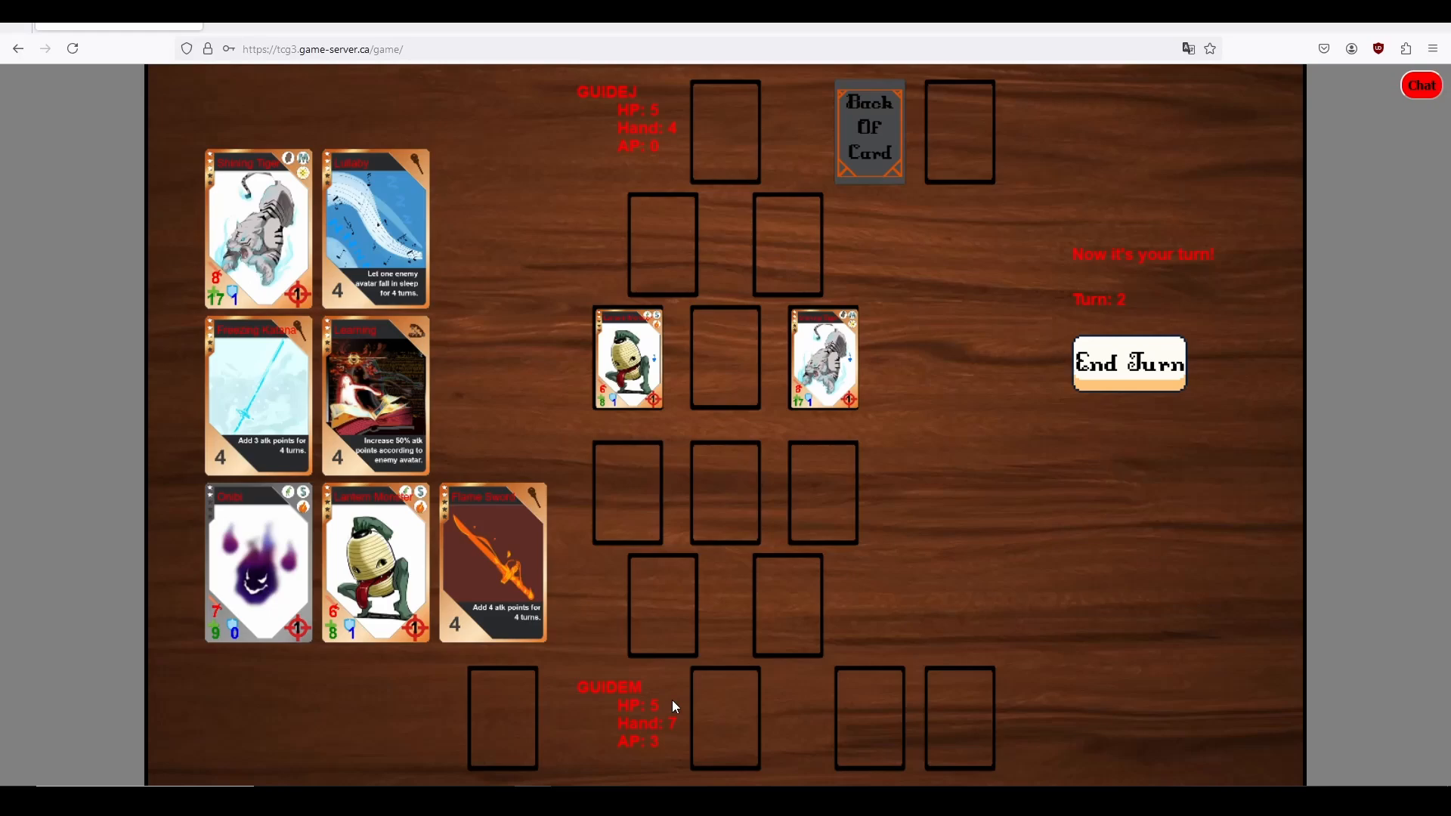
mouse_move(470, 708)
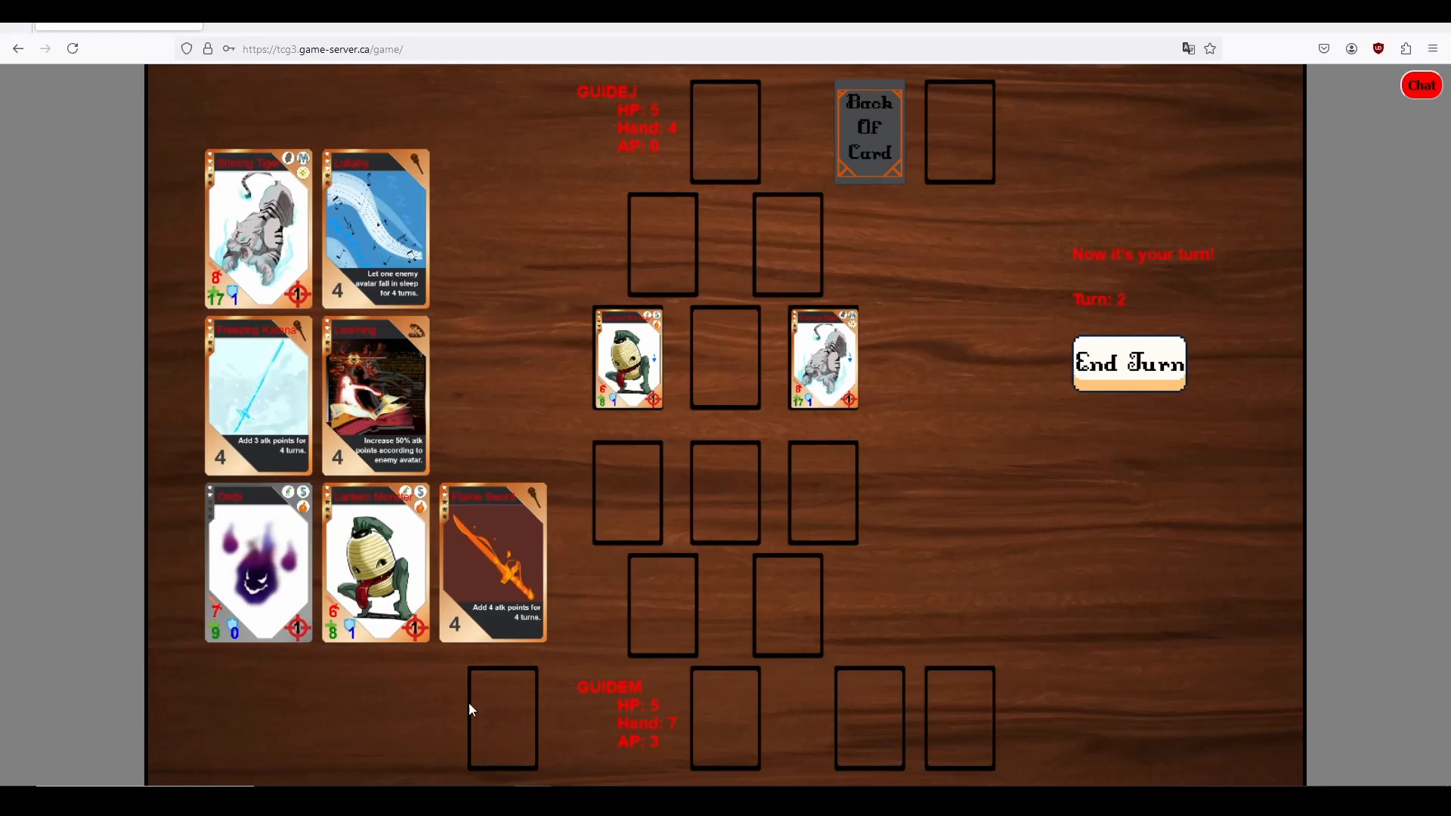
mouse_move(585, 676)
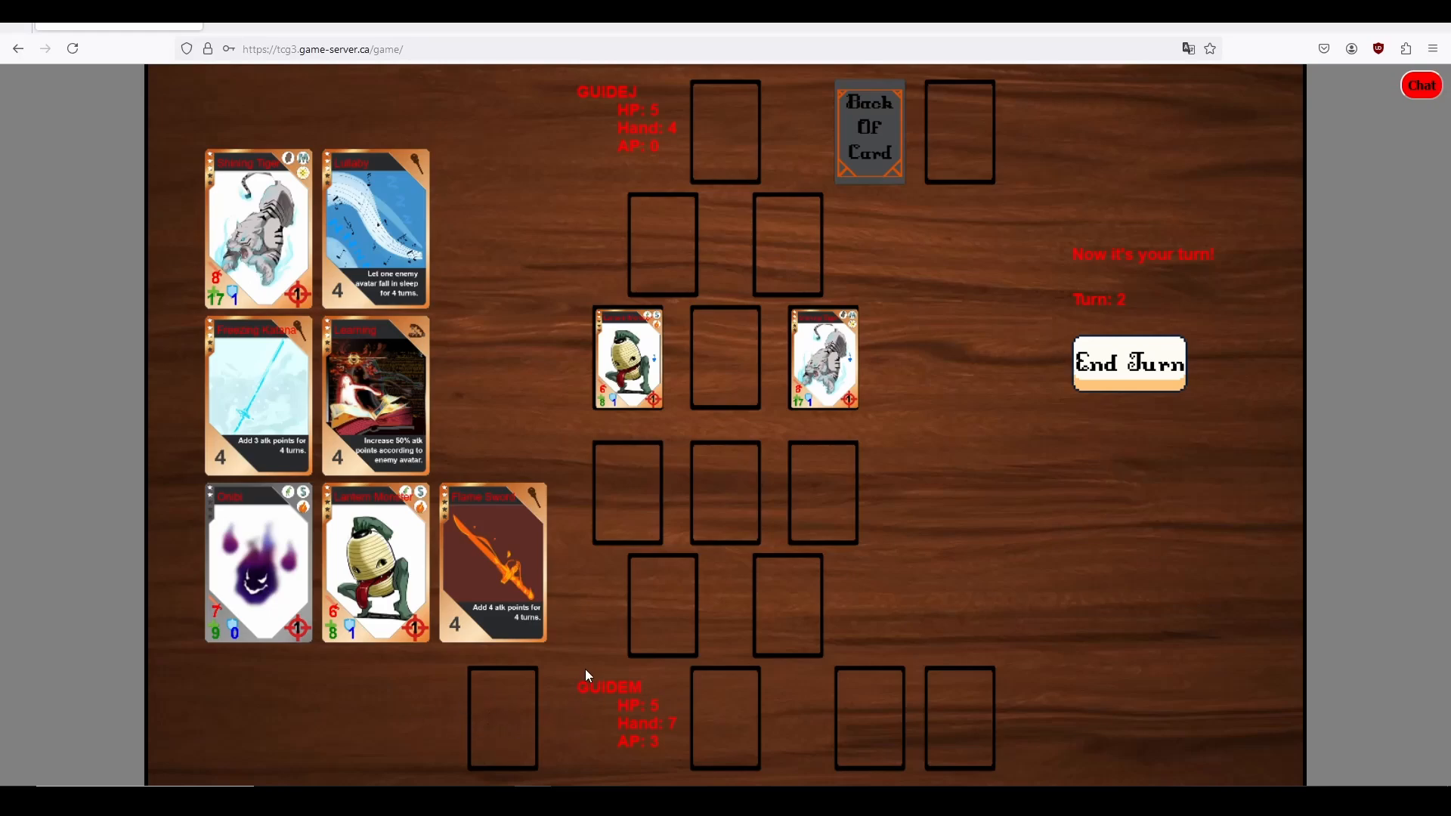
mouse_move(562, 704)
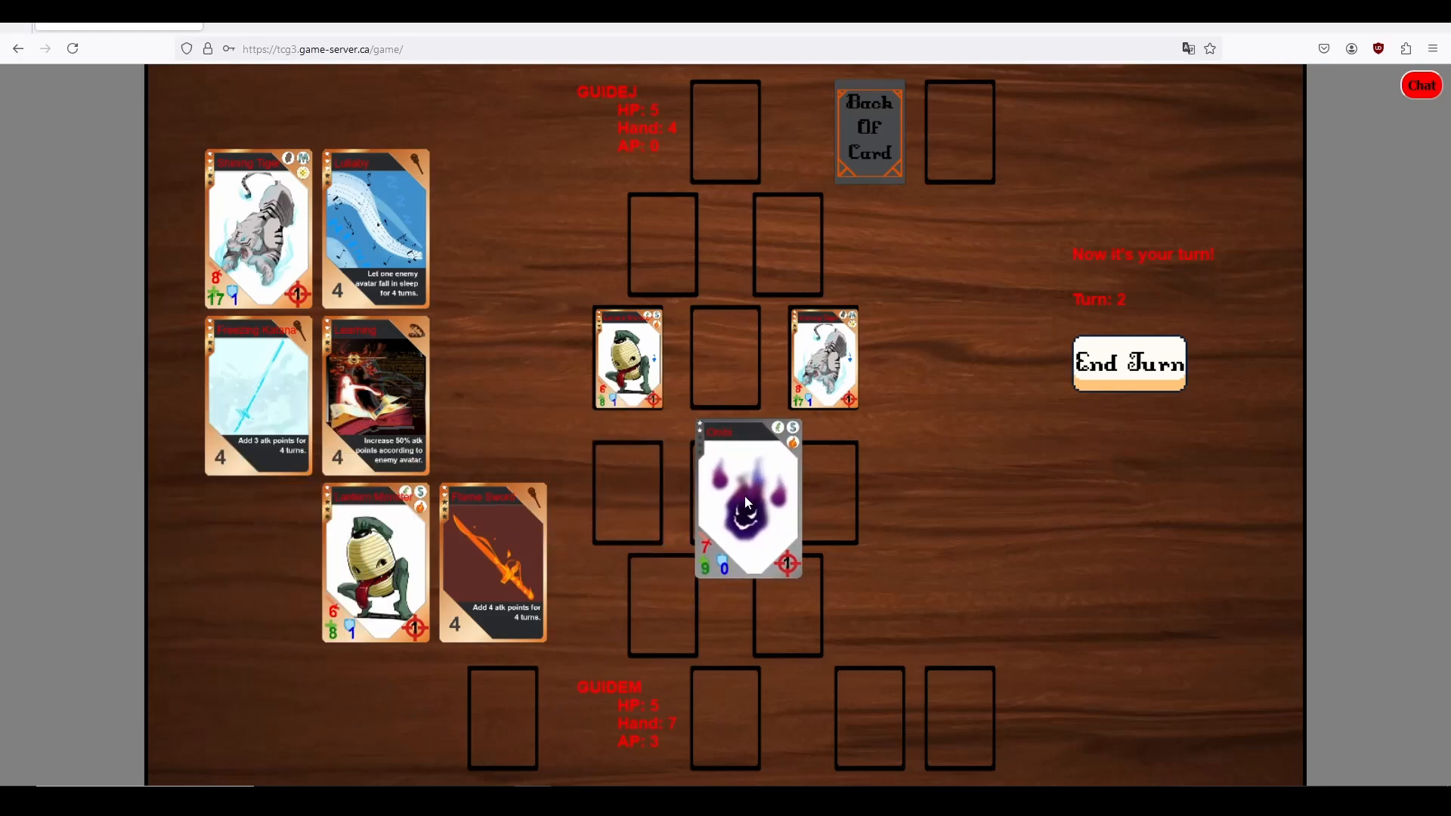
Step: Drag the purple ghost avatar card onto the middle field slot
drag(258, 396, 701, 452)
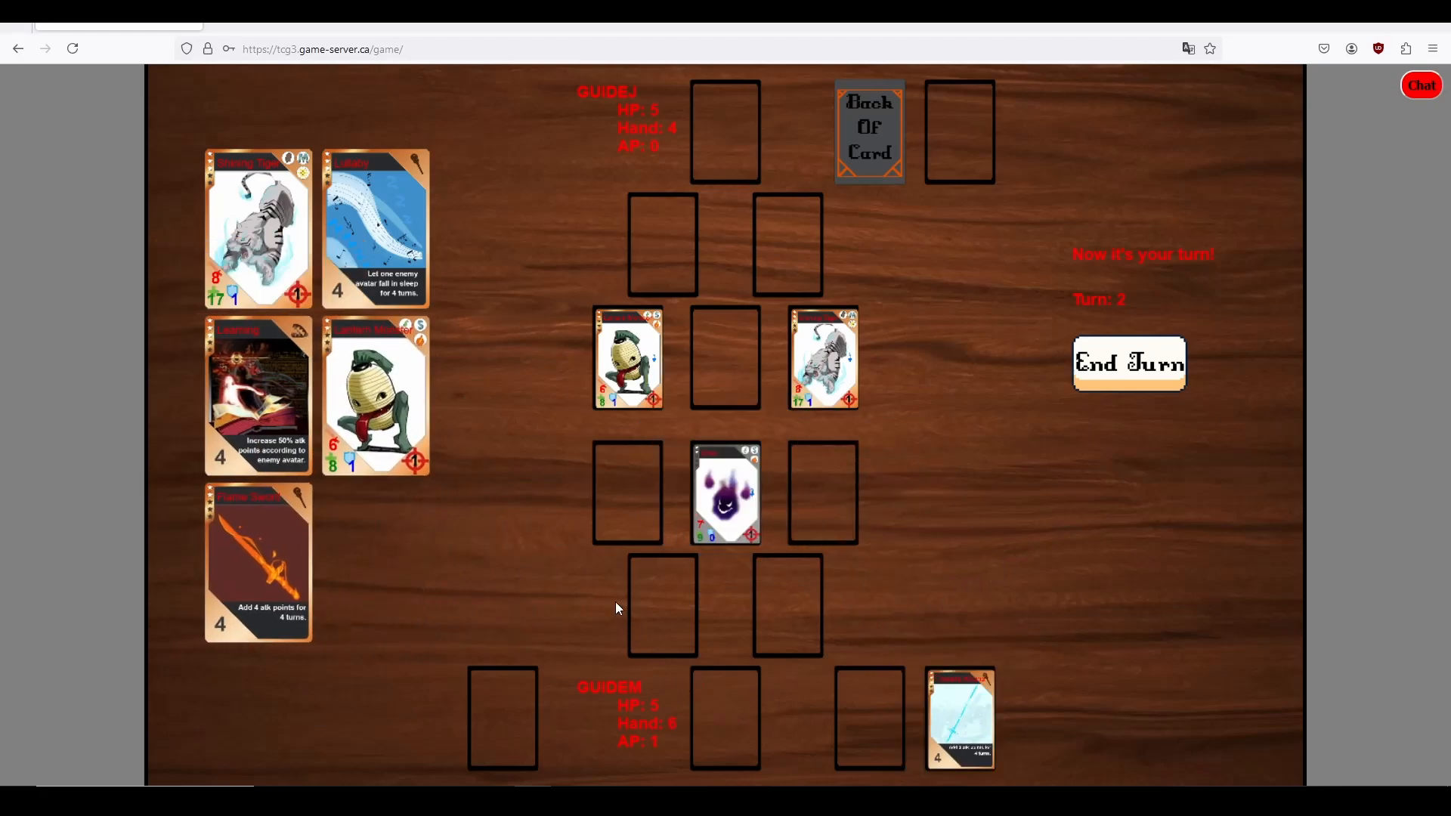
mouse_move(257, 396)
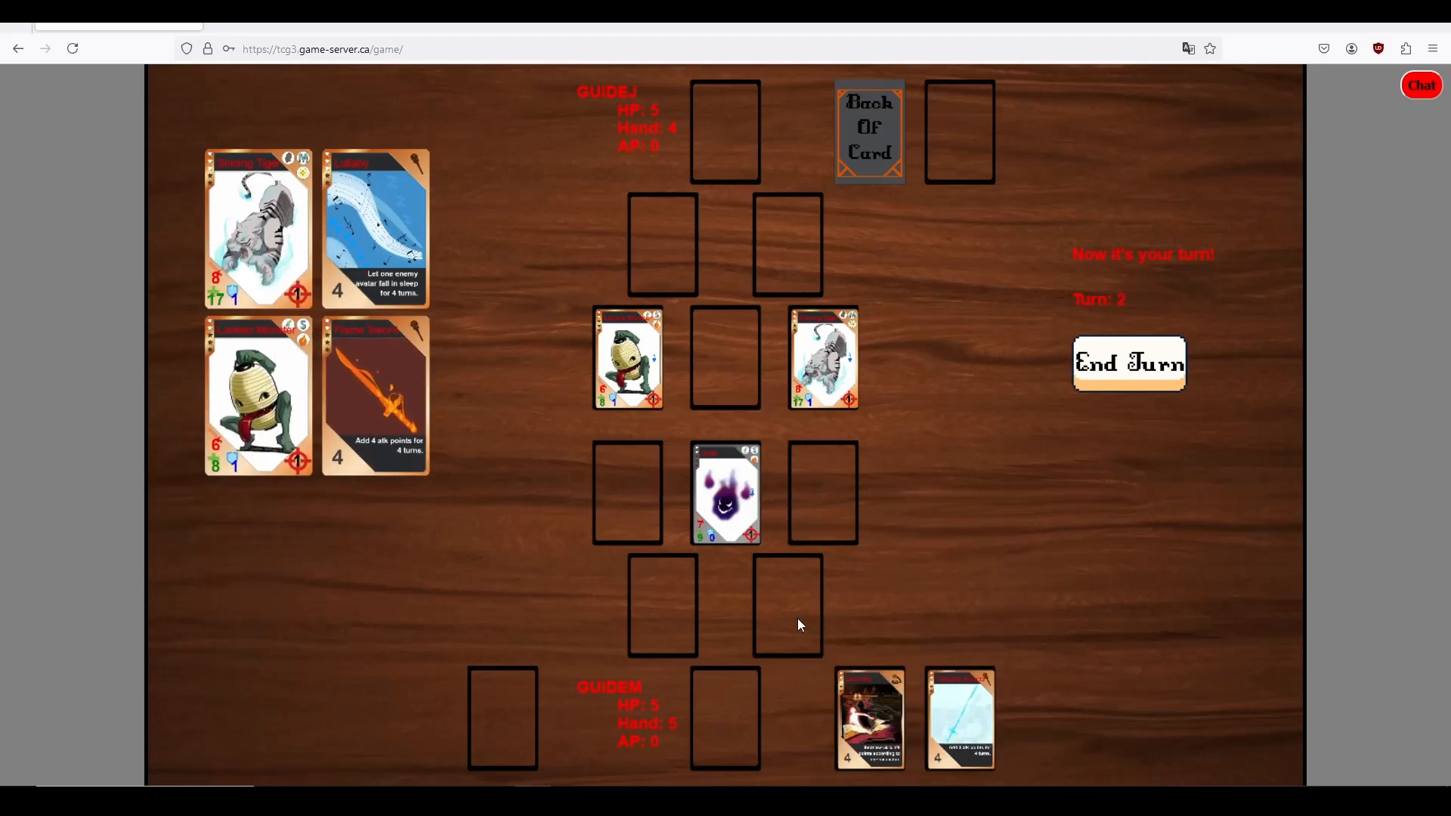
mouse_move(694, 656)
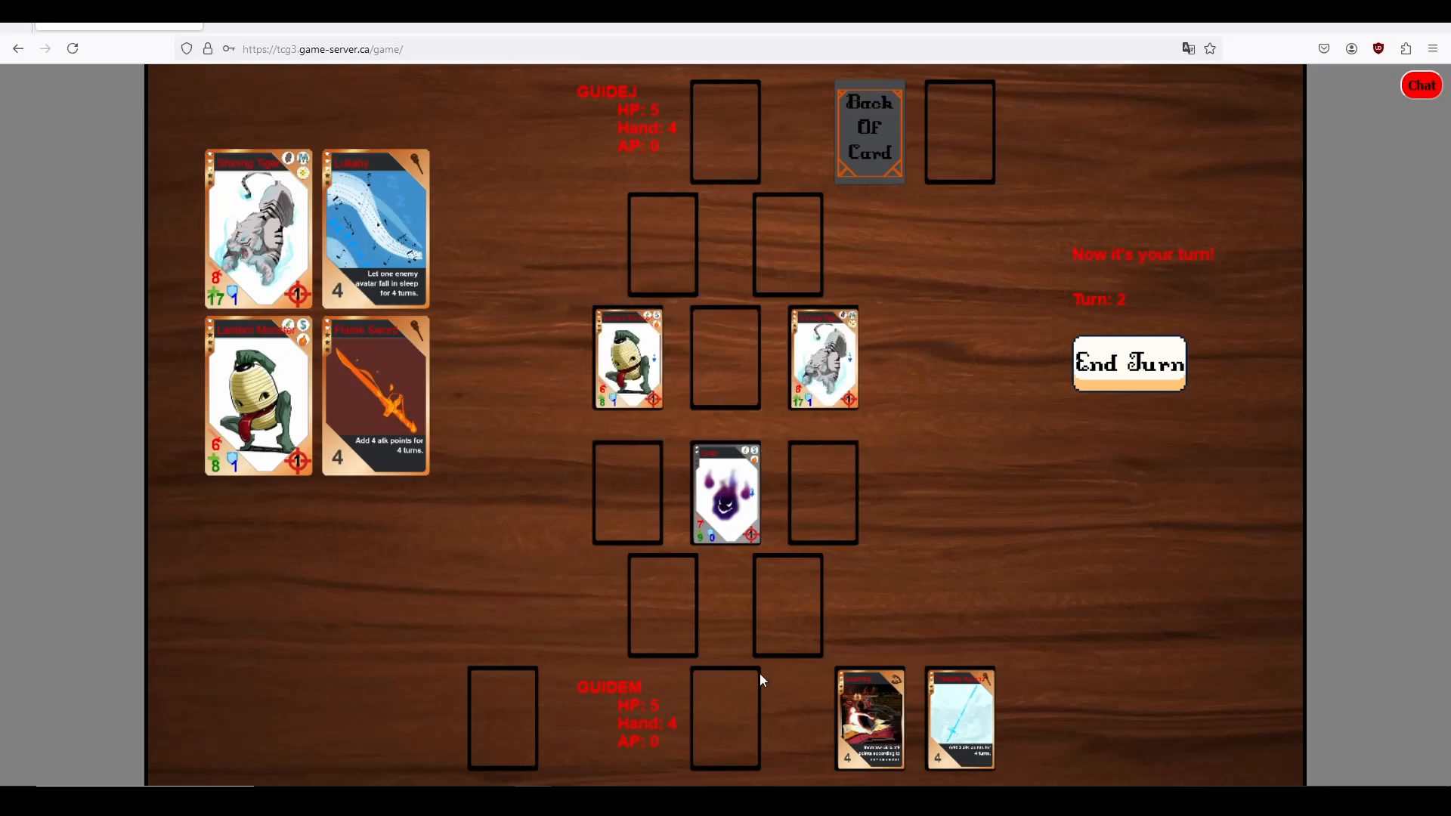
mouse_move(851, 199)
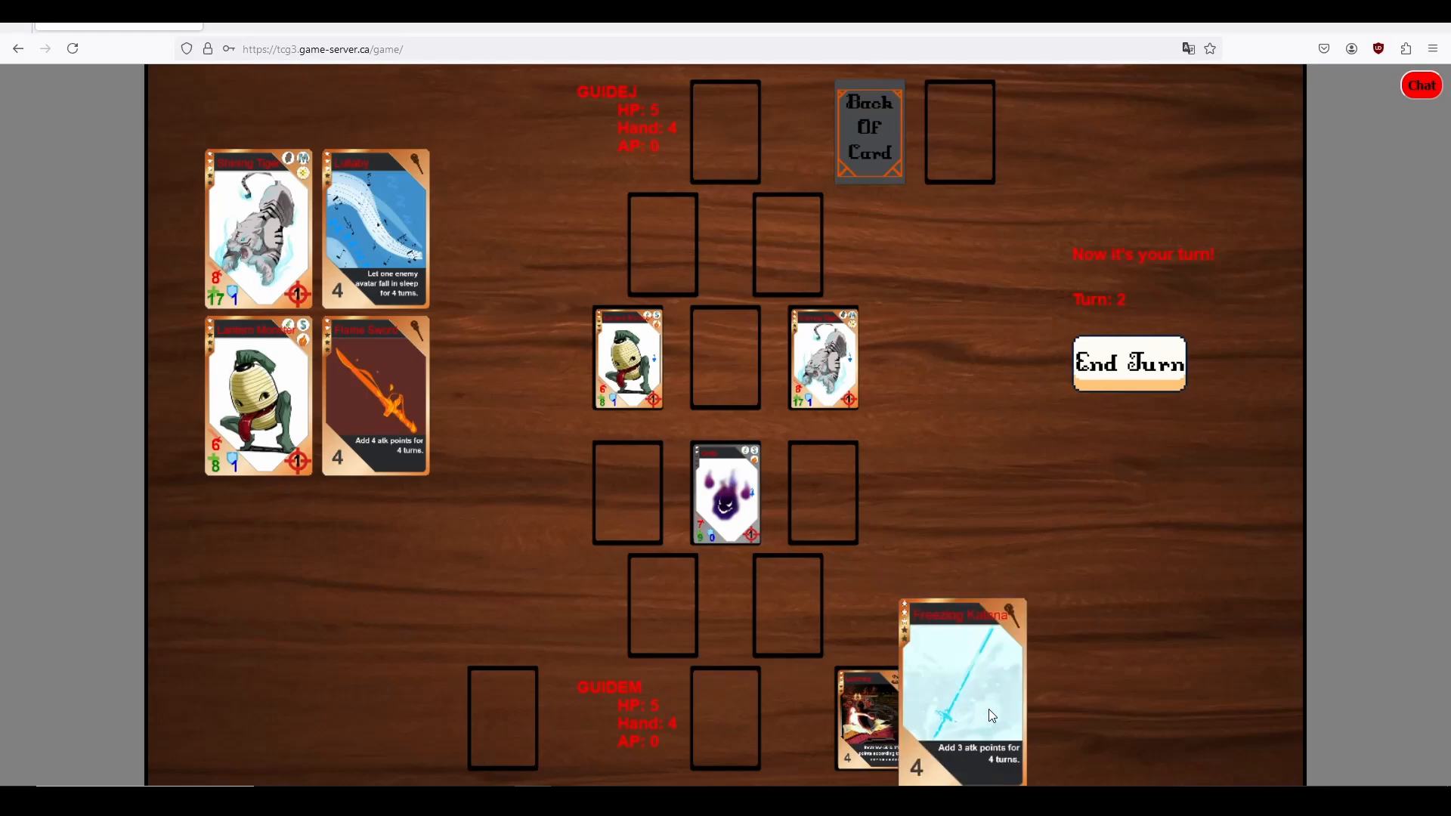
mouse_move(993, 710)
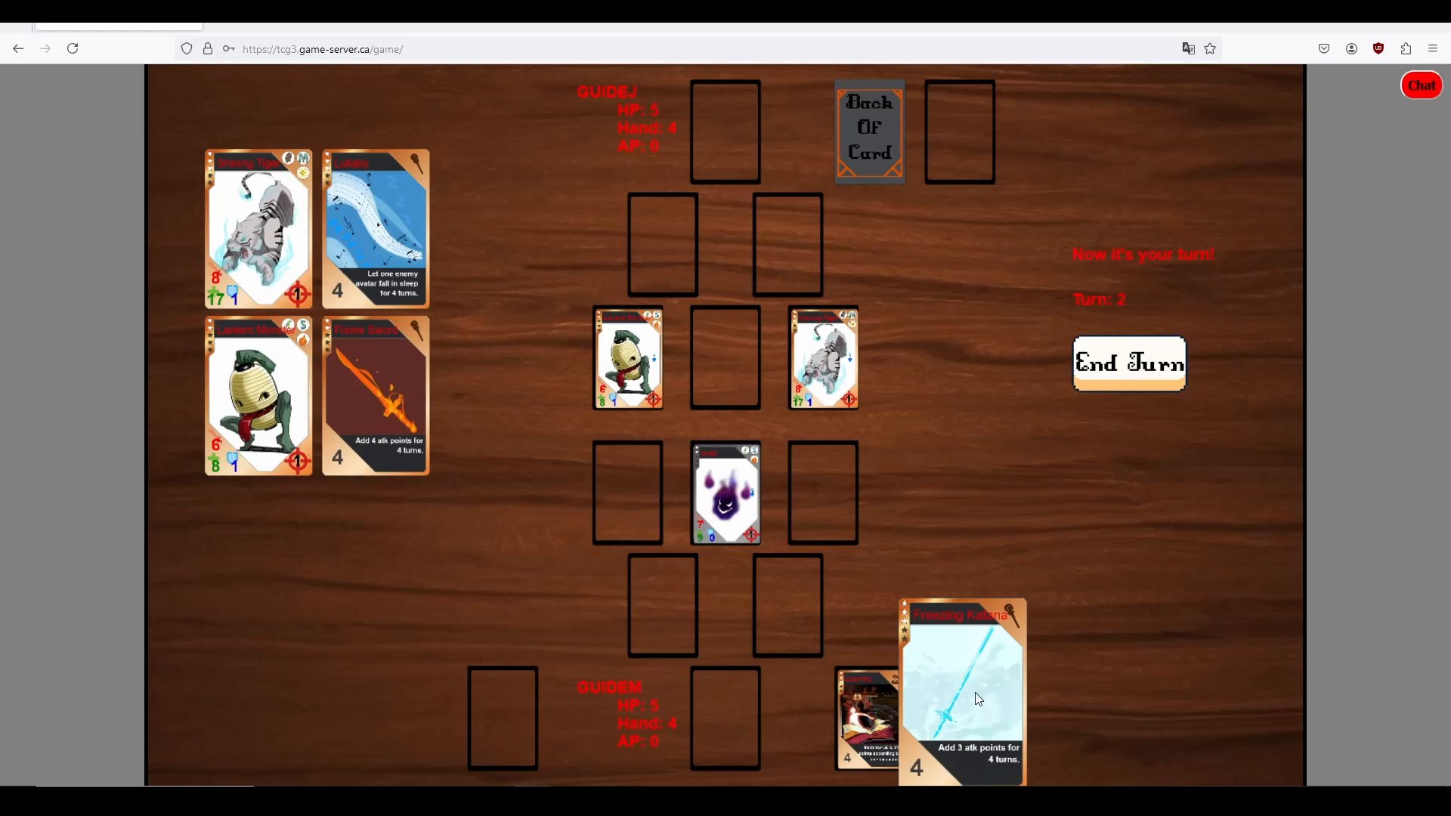
mouse_move(971, 664)
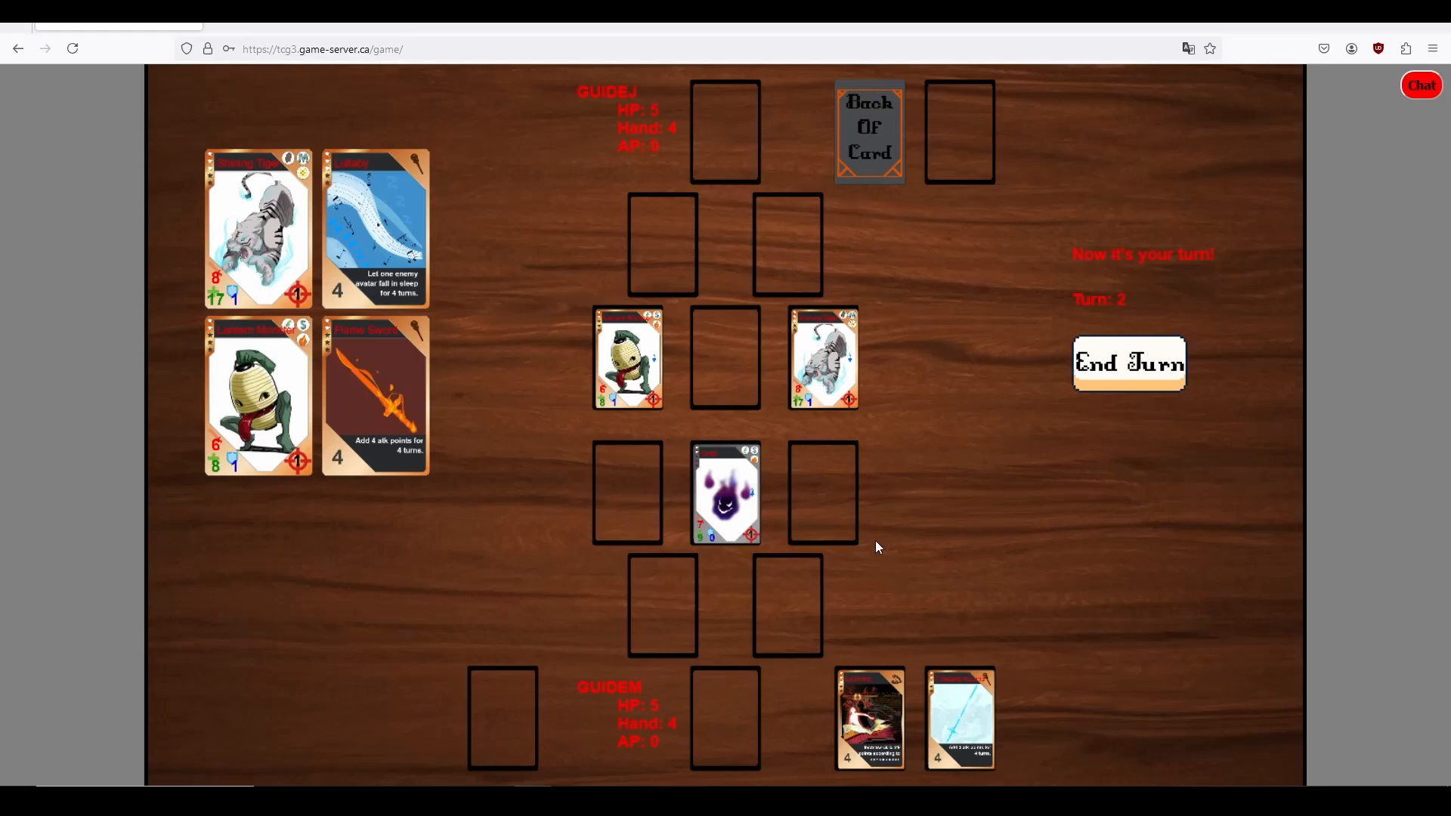
mouse_move(911, 281)
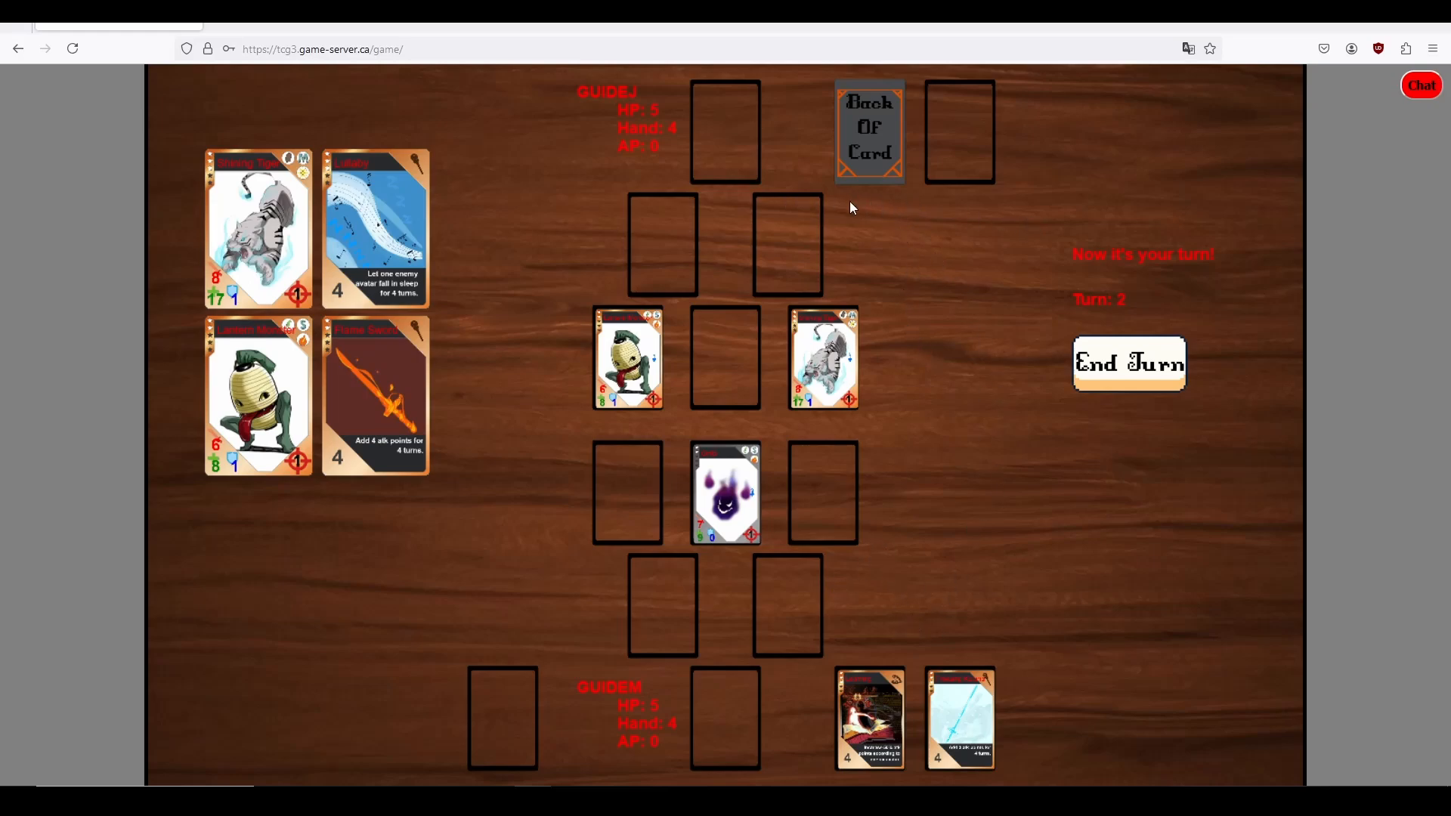
mouse_move(902, 218)
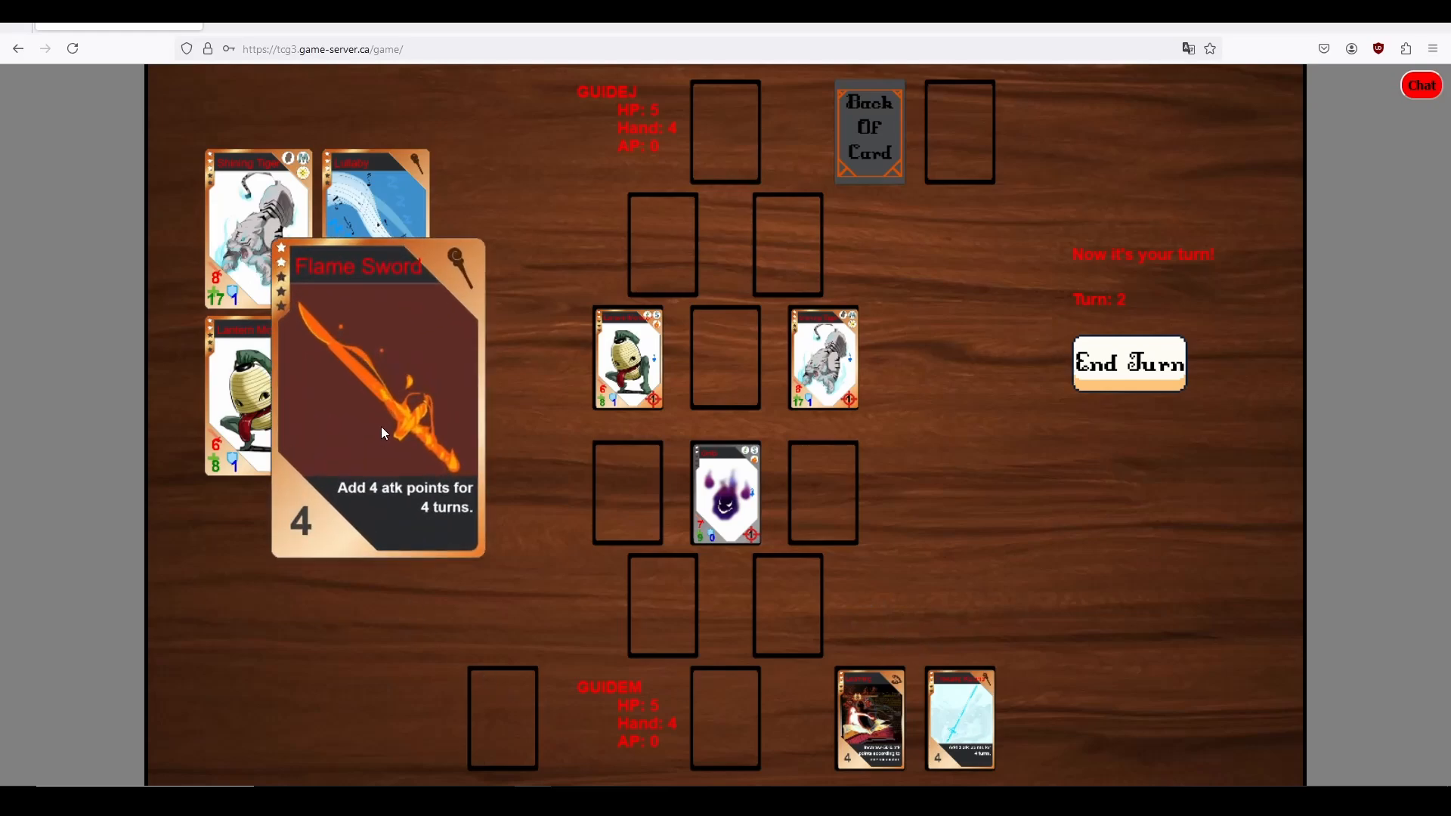
mouse_move(972, 638)
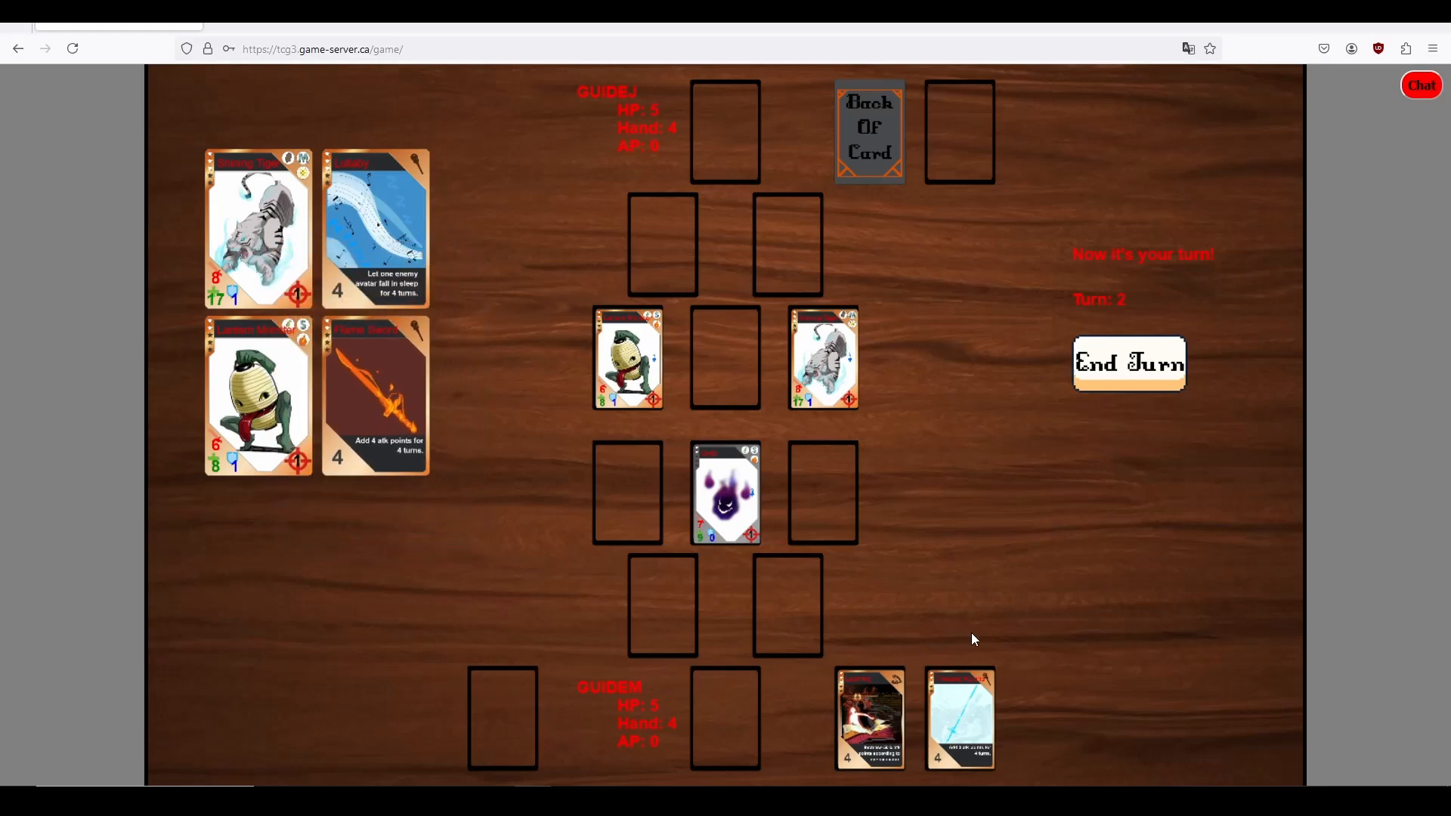
mouse_move(590, 583)
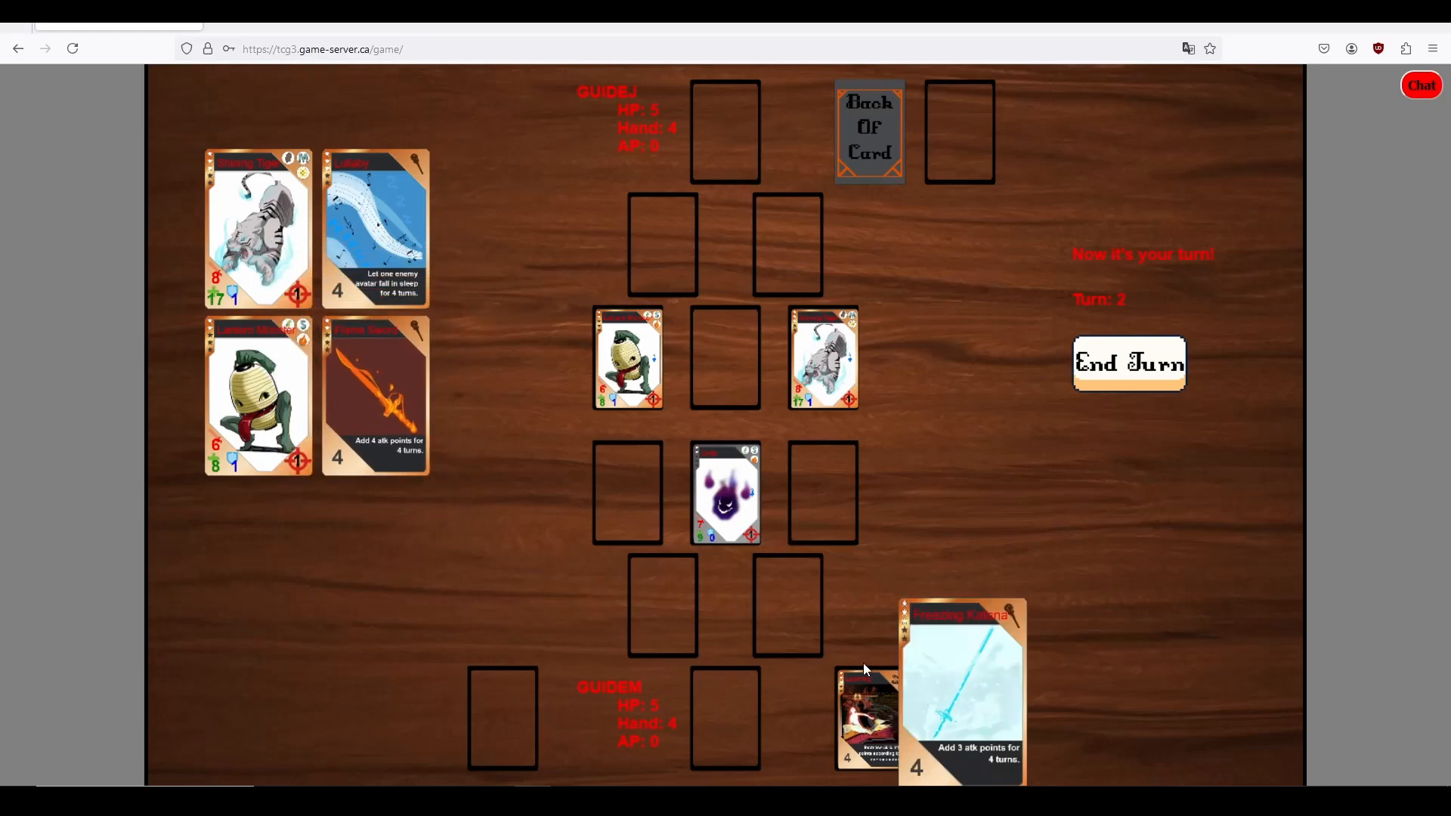
mouse_move(948, 688)
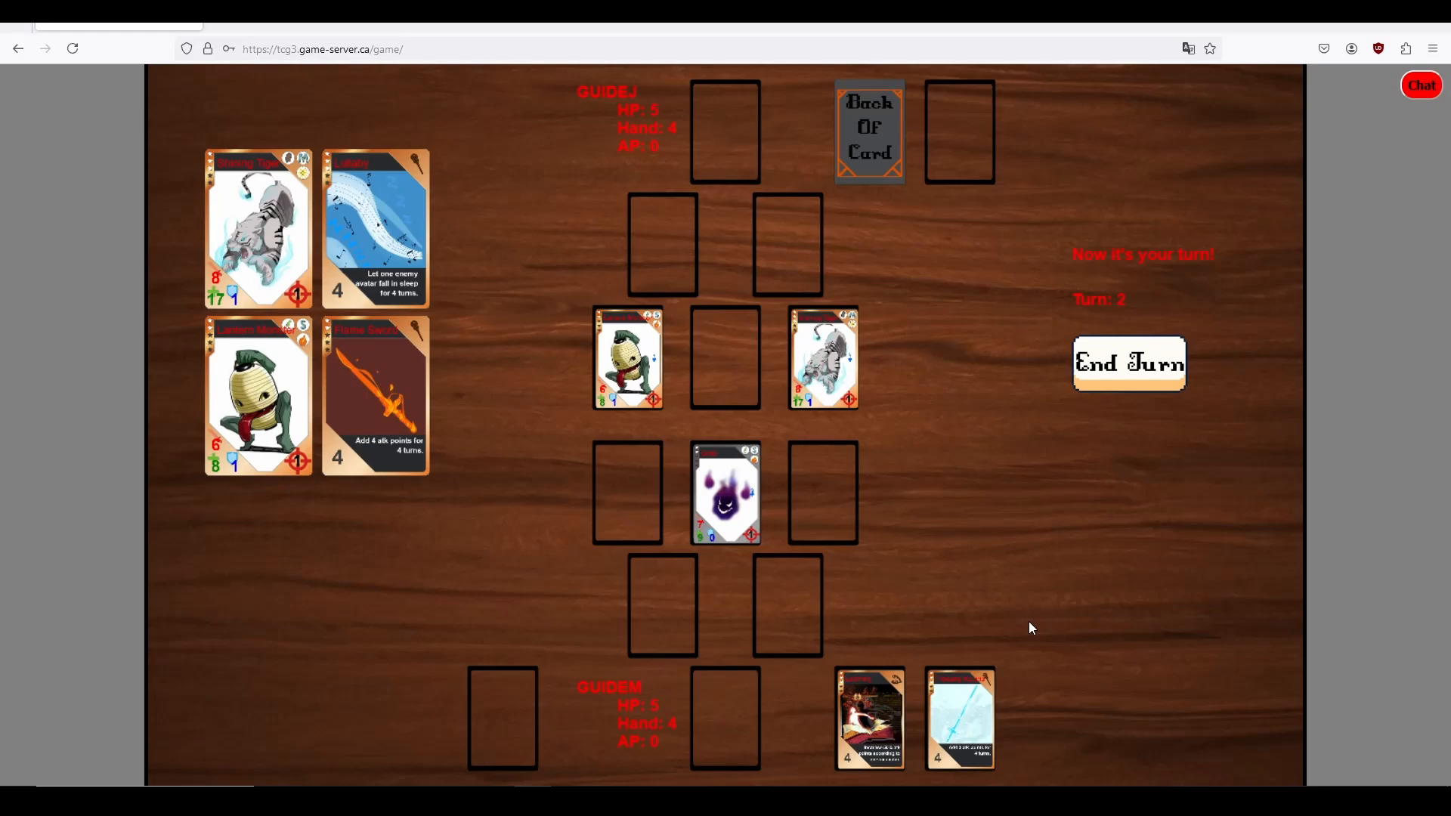
mouse_move(374, 393)
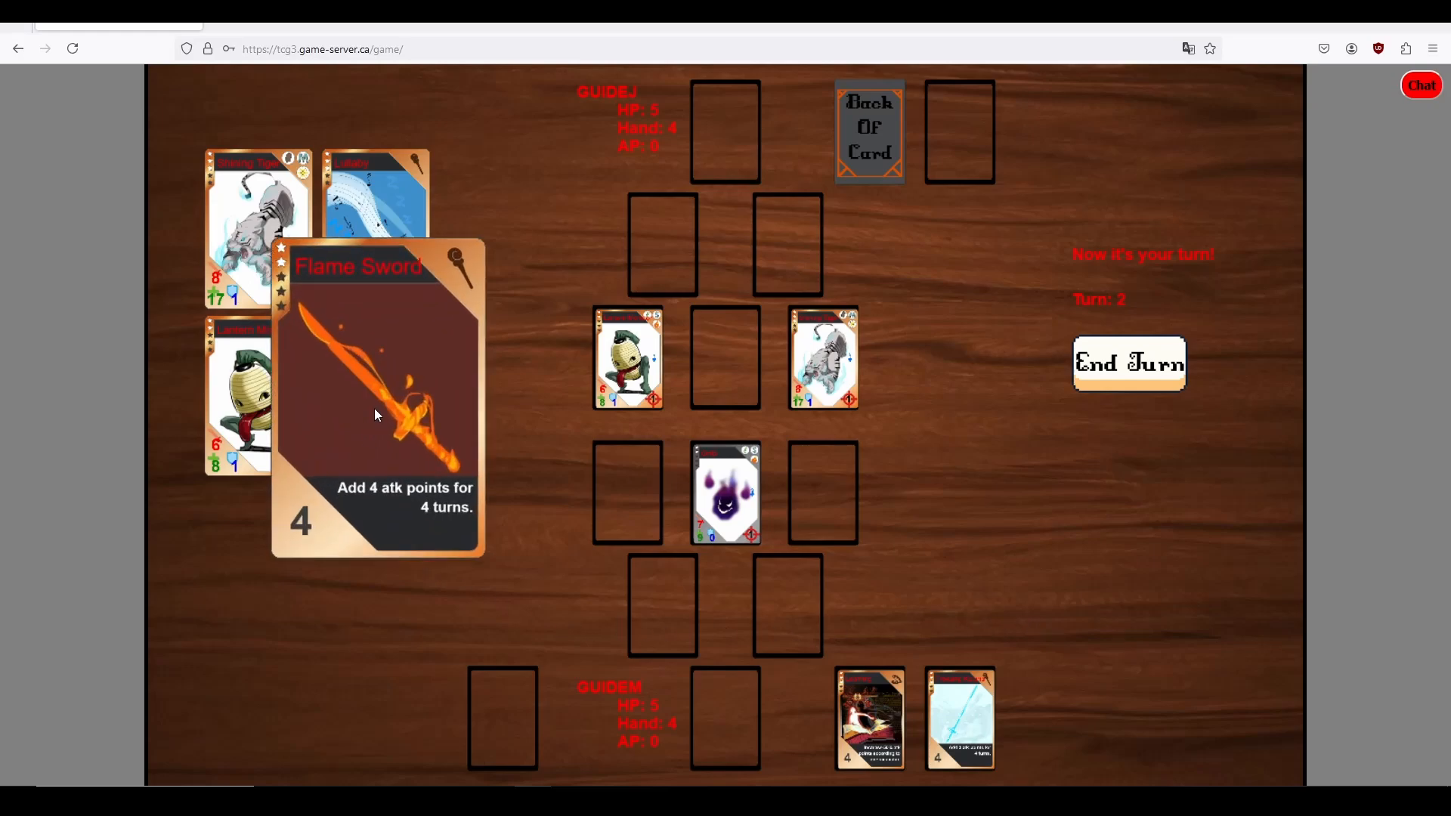
mouse_move(1198, 447)
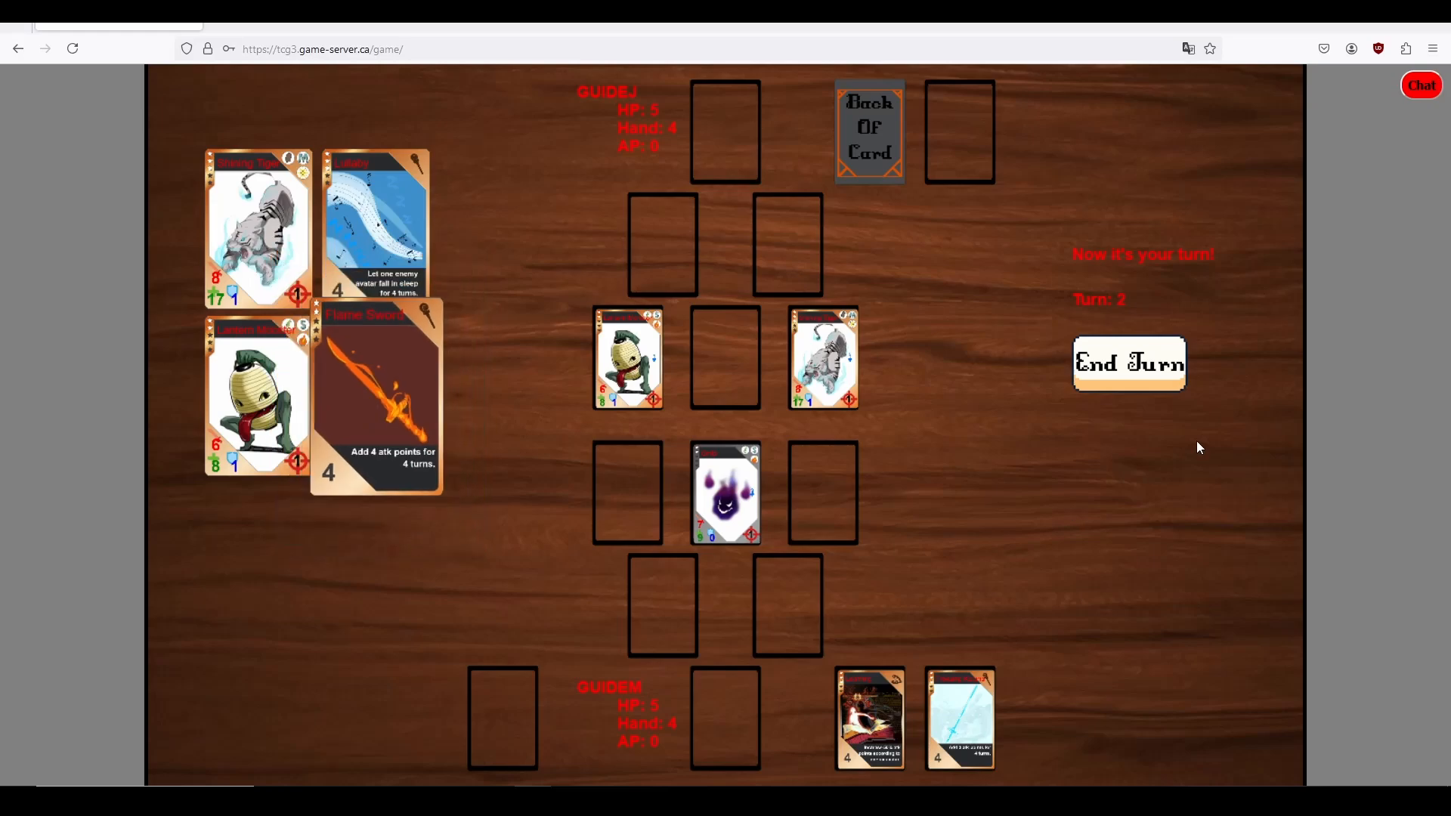
Step: End GuideM's turn 2 so GuideJ can play
click(1128, 362)
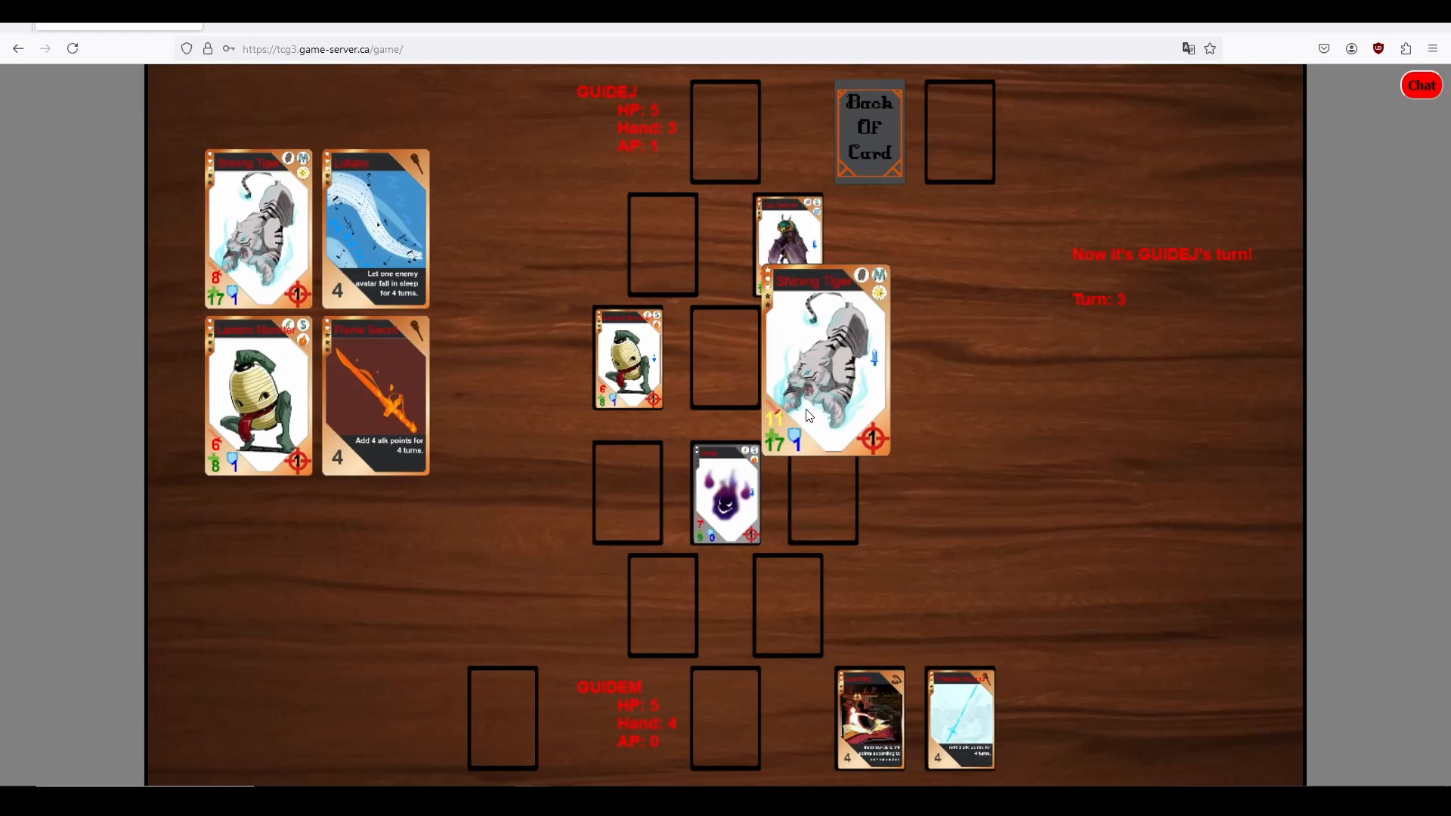
mouse_move(802, 417)
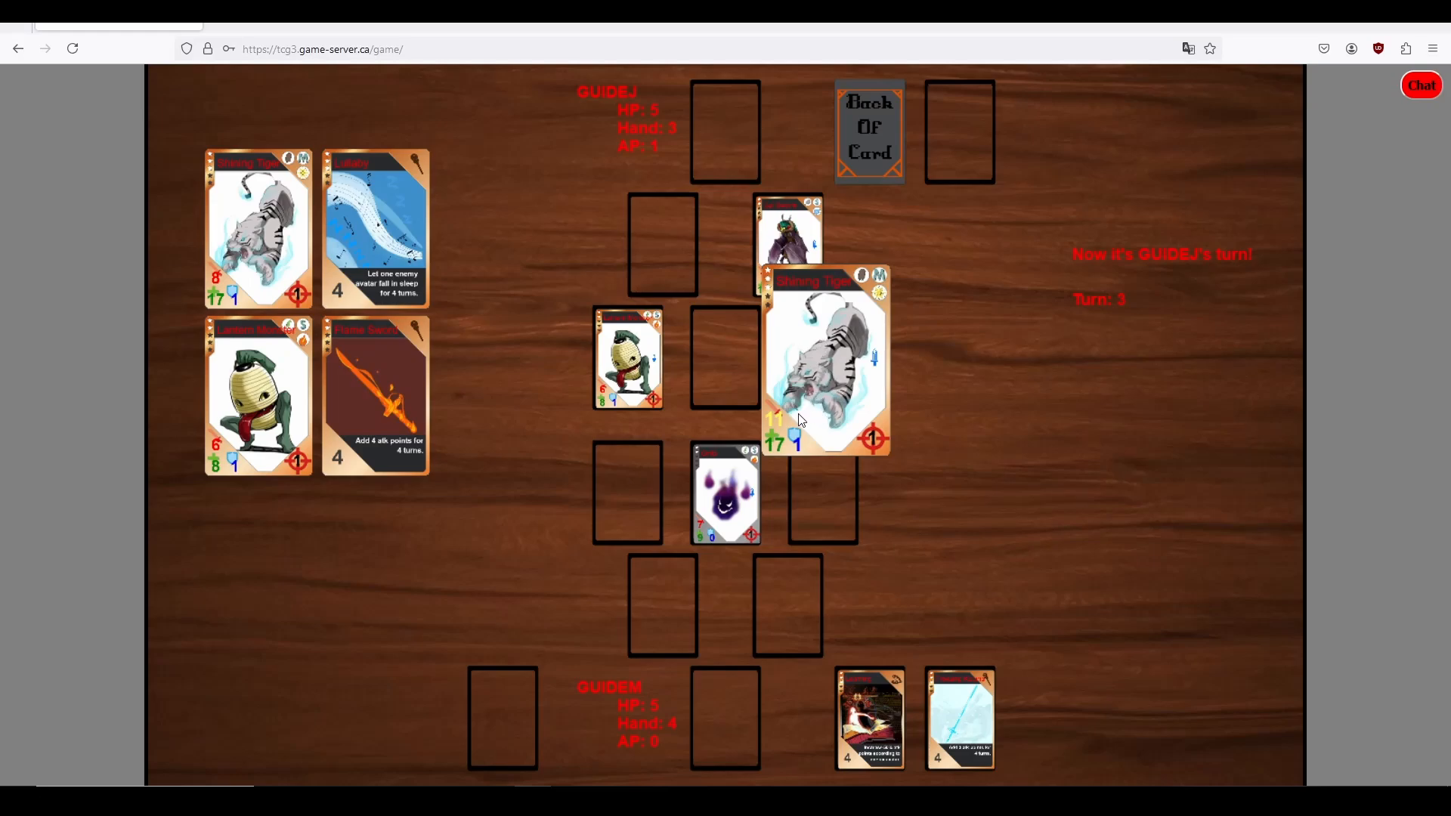
mouse_move(788, 416)
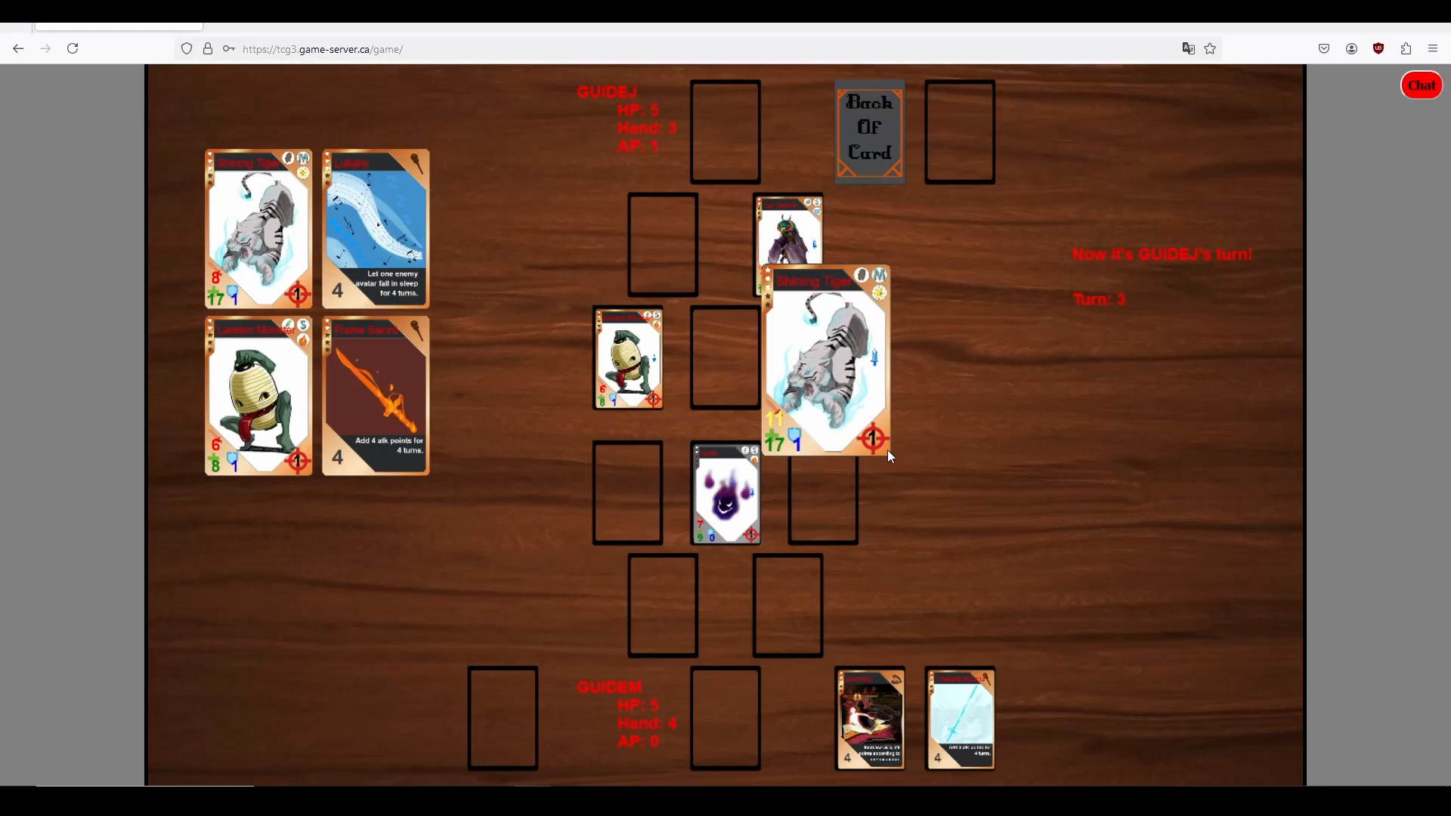
mouse_move(874, 445)
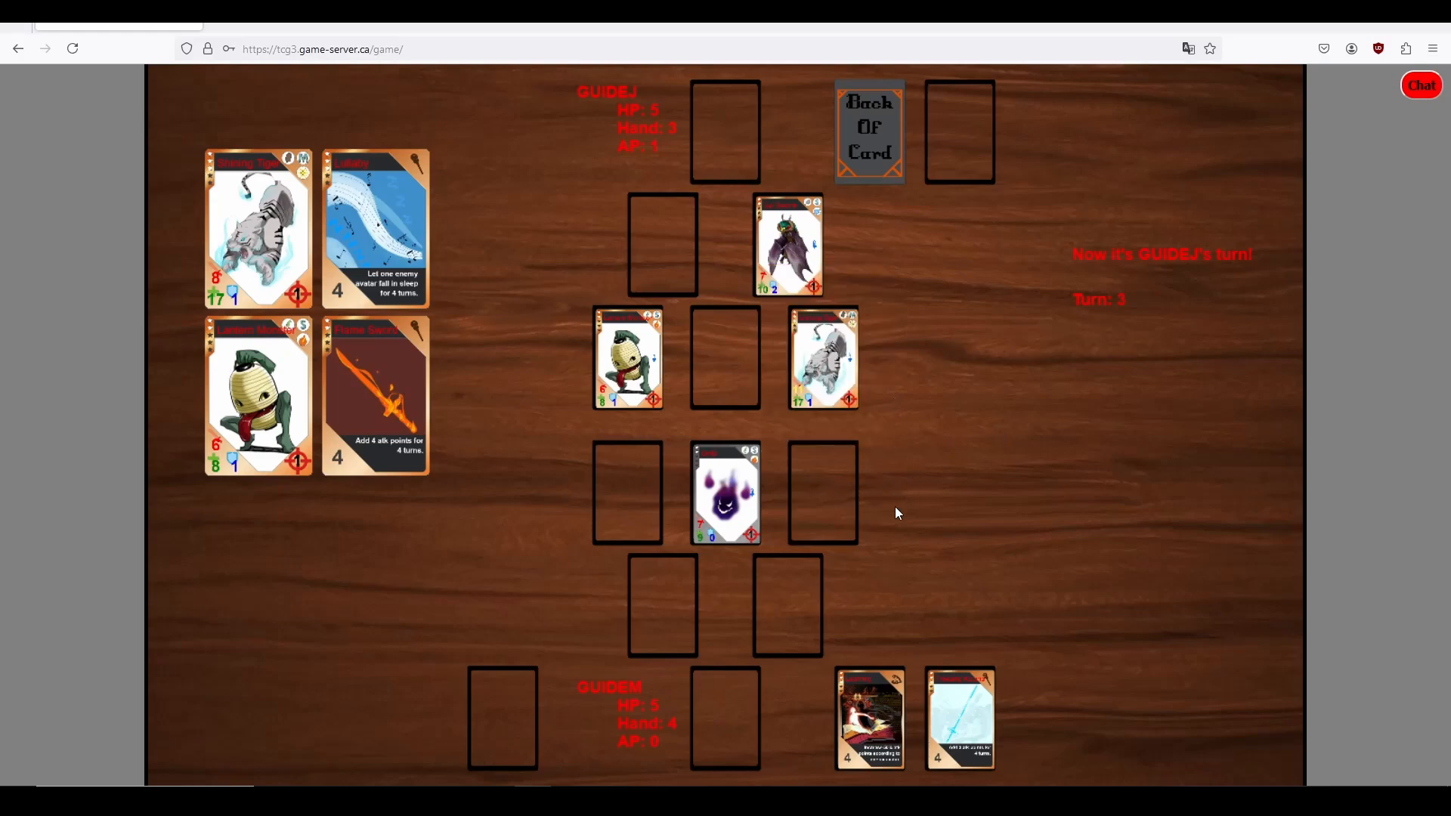
mouse_move(940, 324)
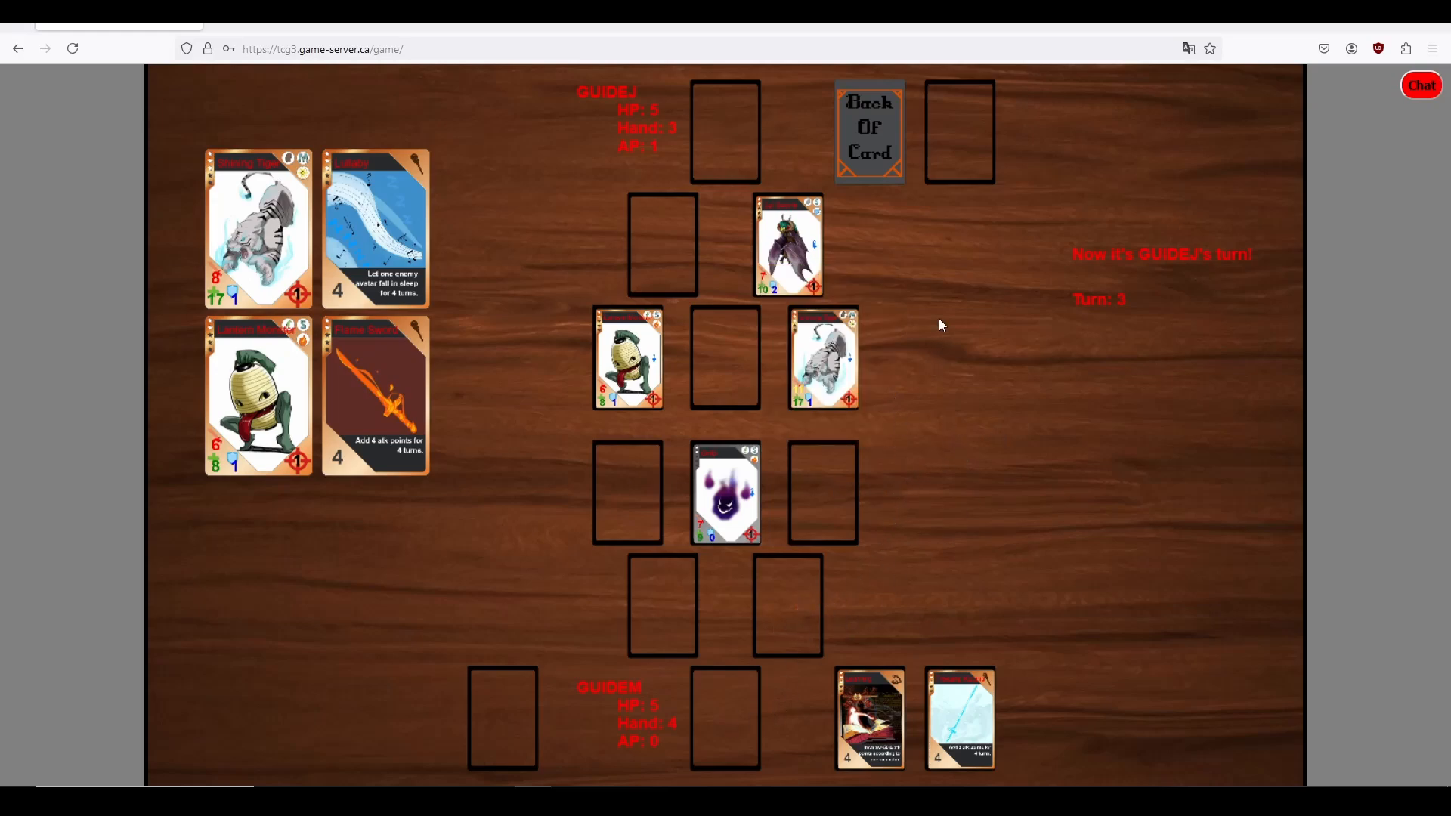
mouse_move(842, 237)
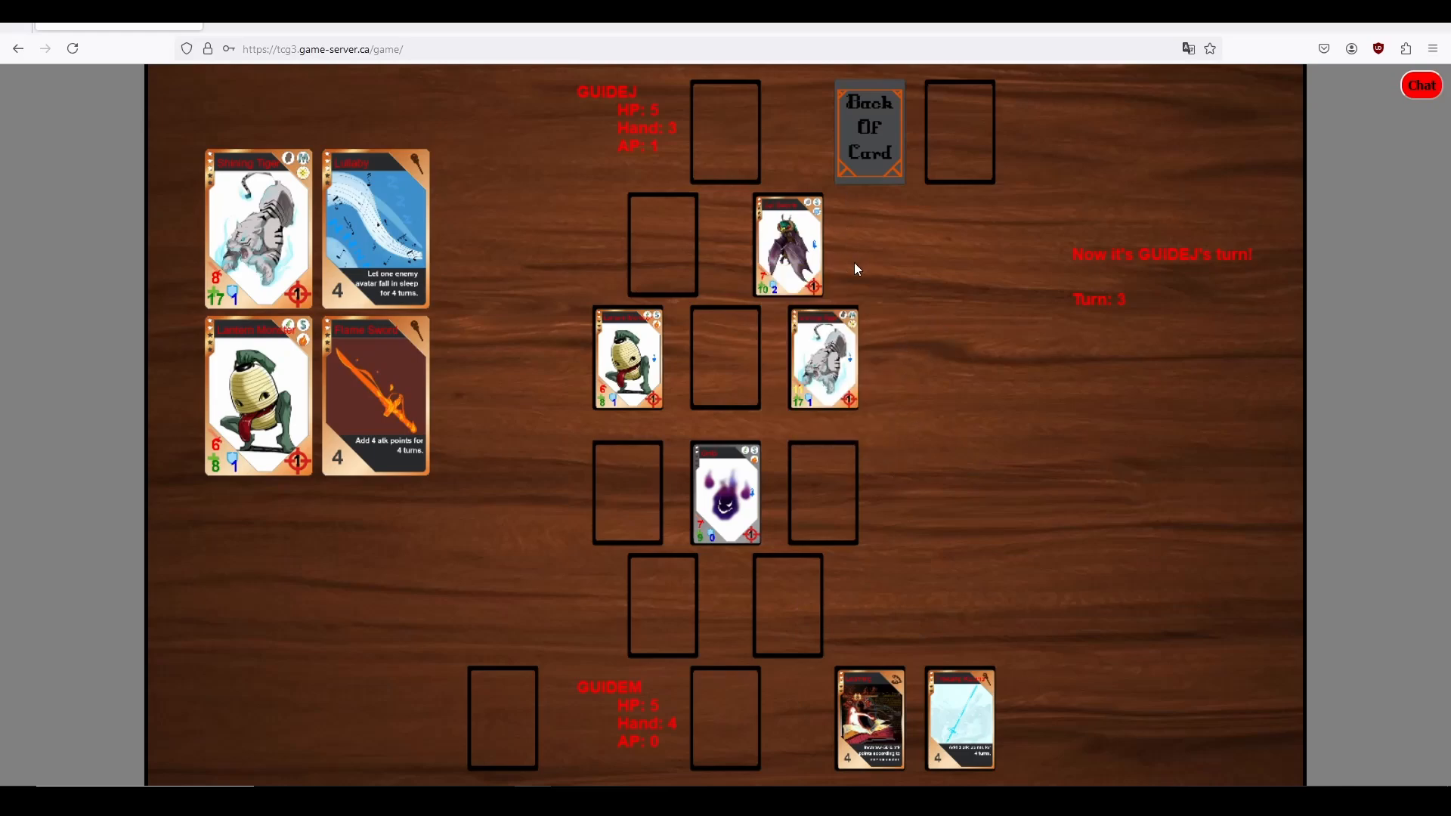
mouse_move(683, 371)
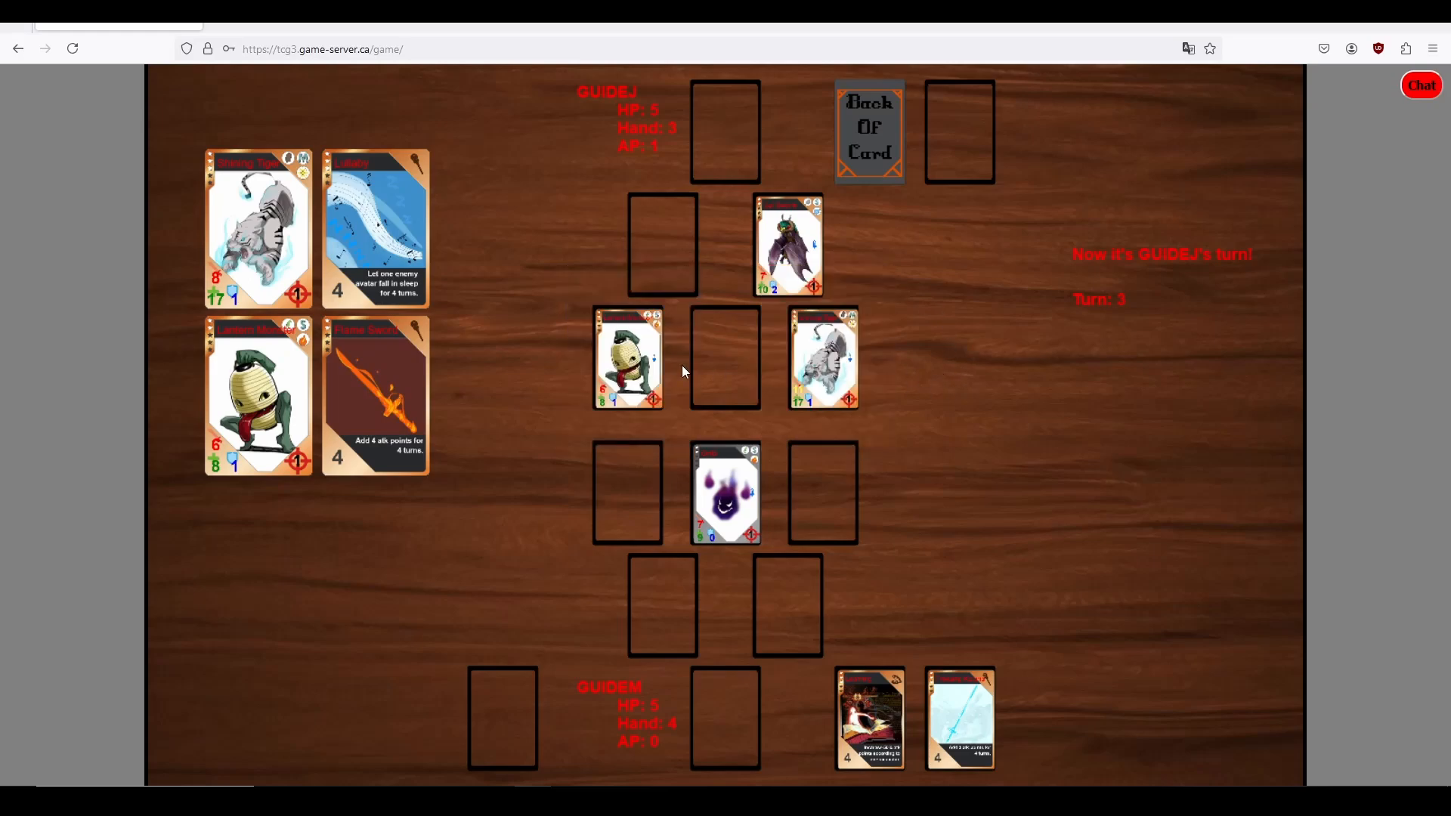
click(725, 490)
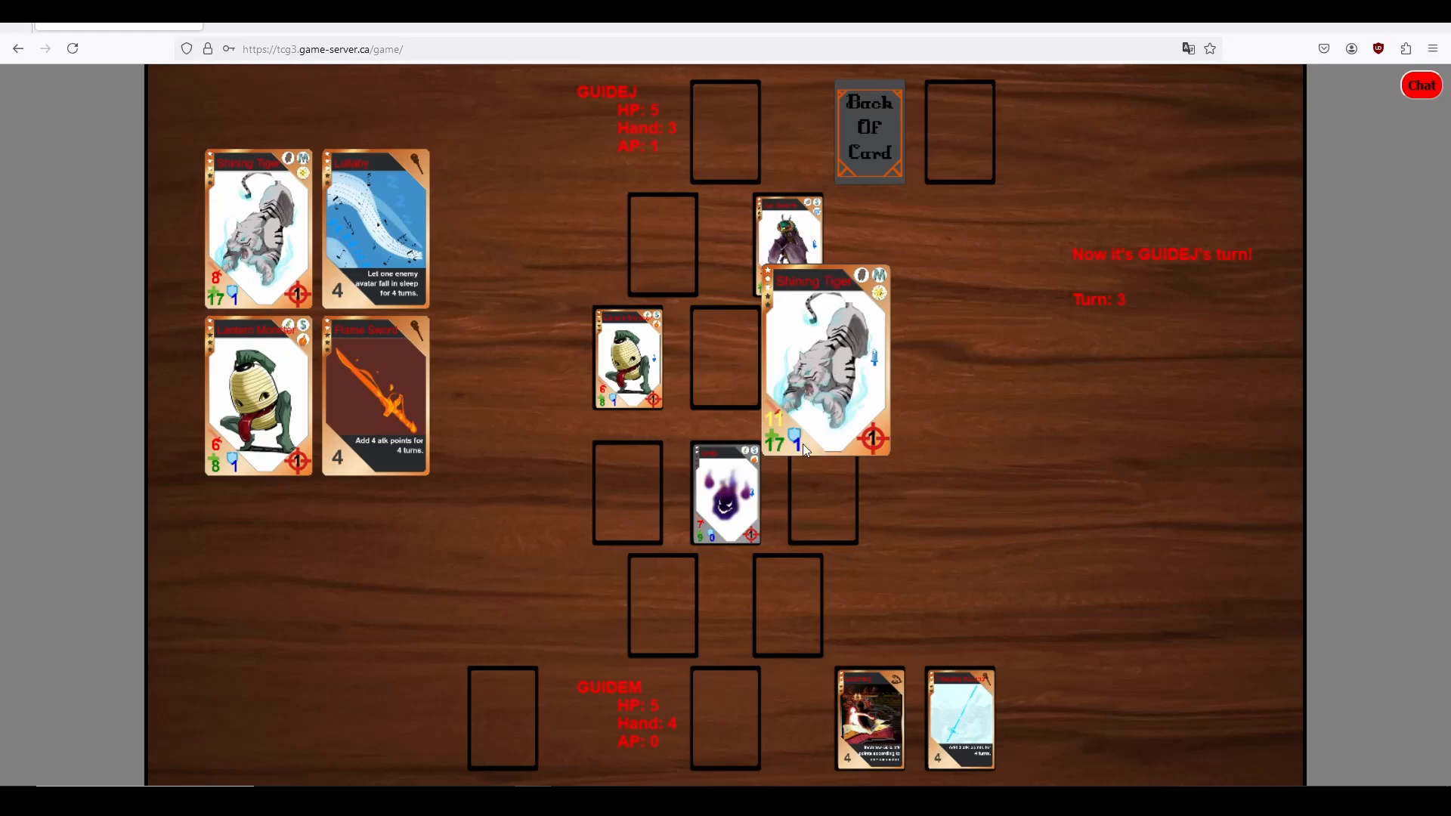
mouse_move(808, 450)
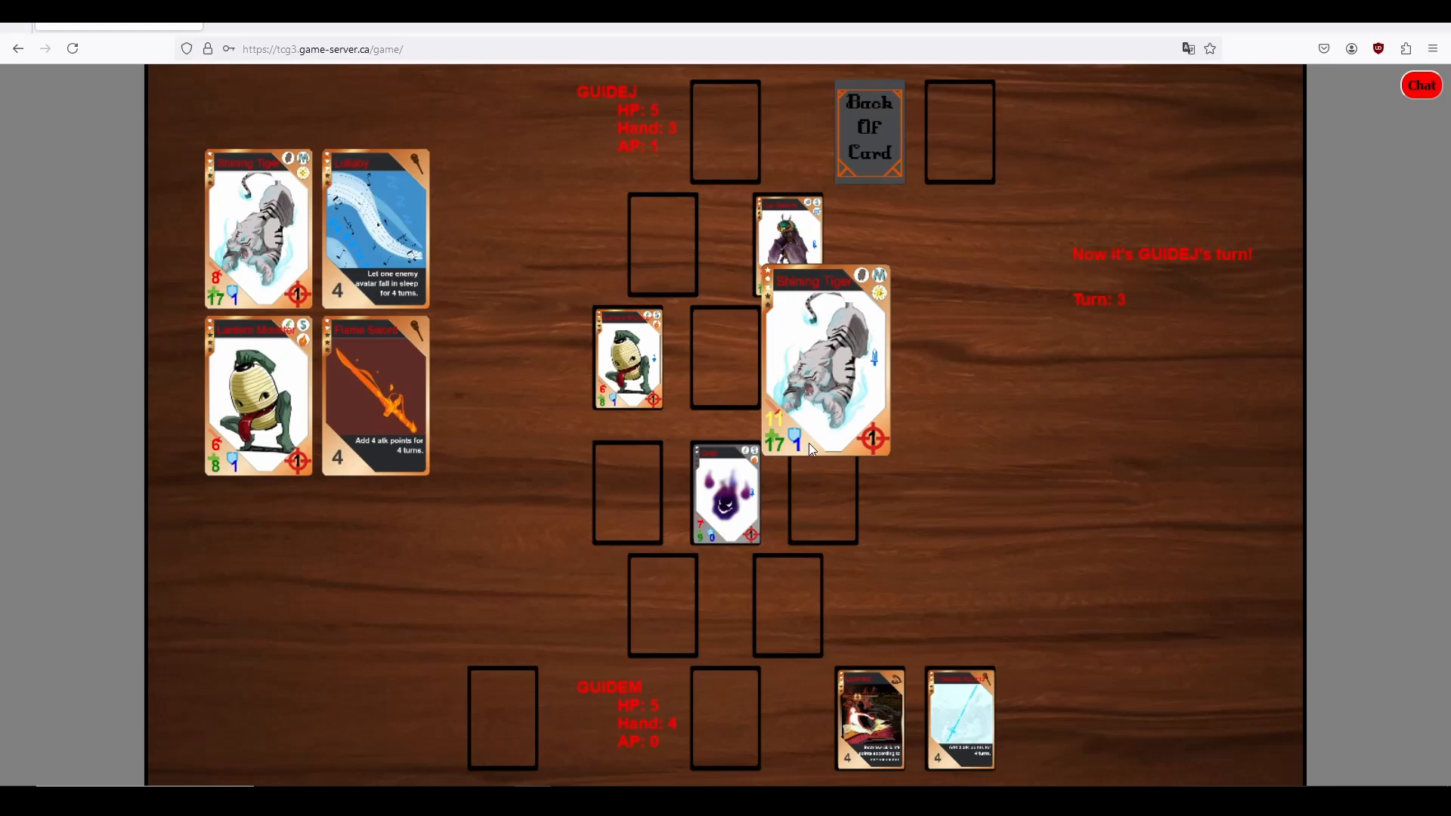
mouse_move(877, 359)
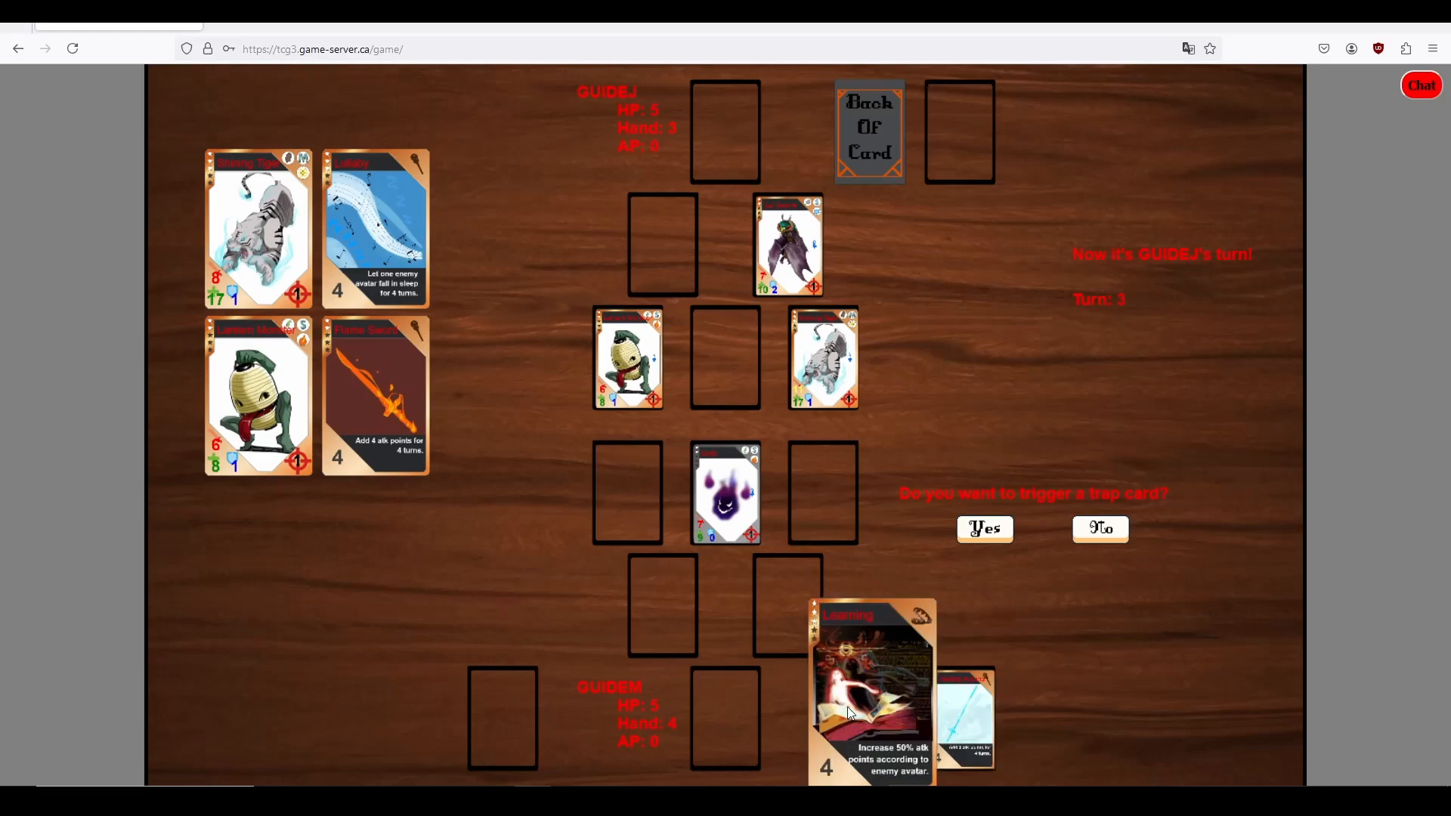
mouse_move(867, 704)
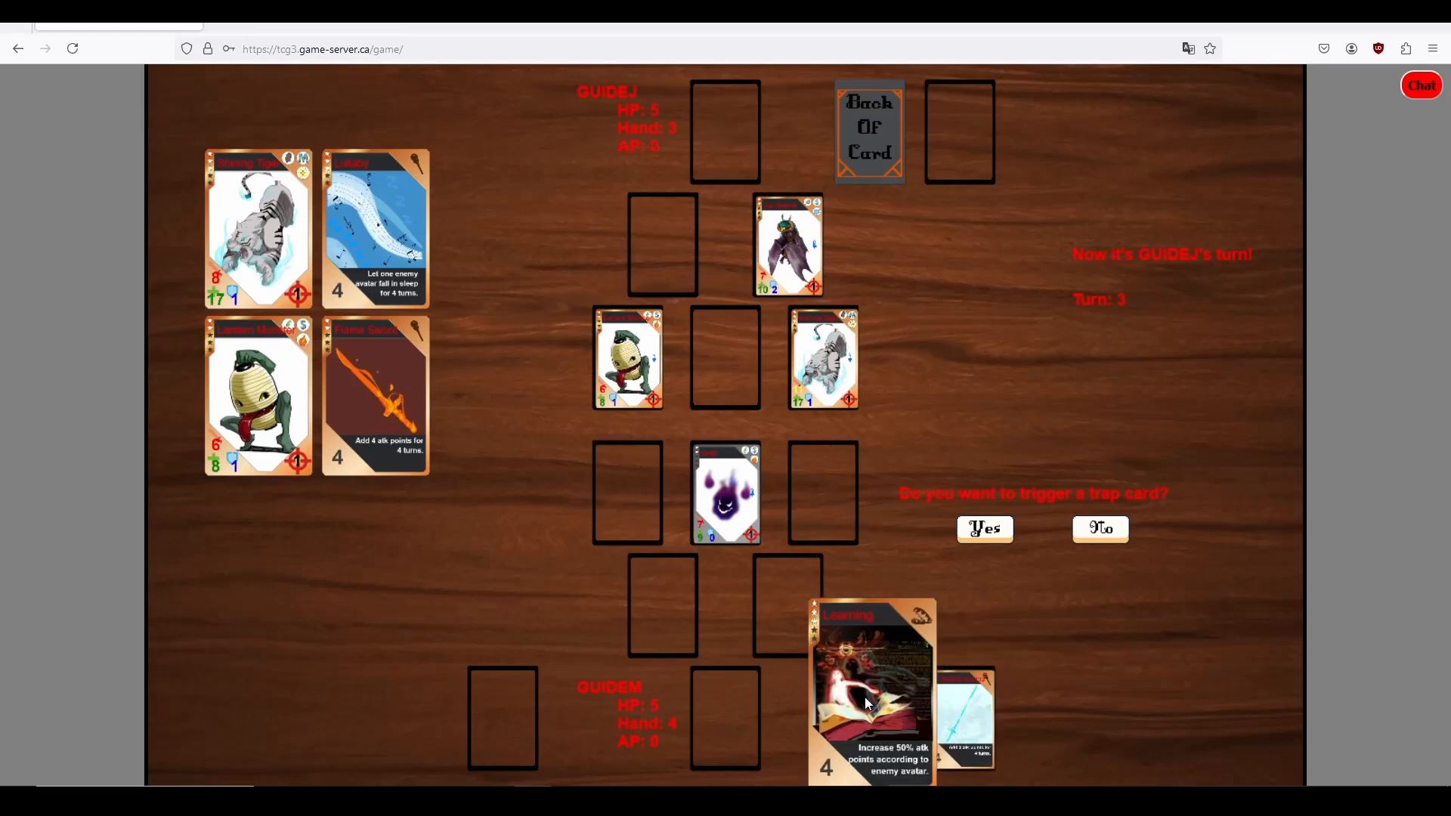
Step: Answer Yes to trigger the trap card against GuideJ's attack
click(984, 528)
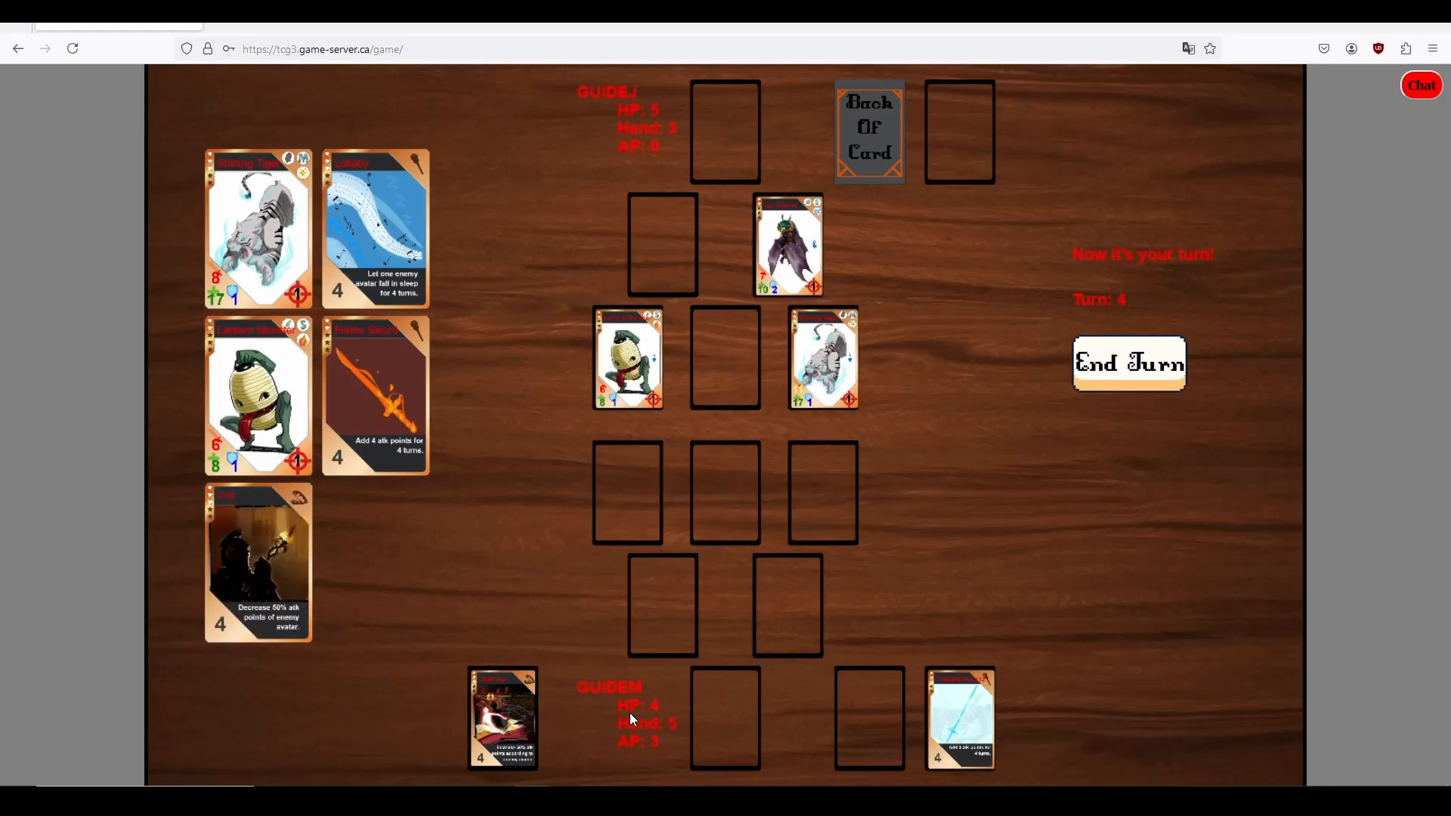
mouse_move(652, 709)
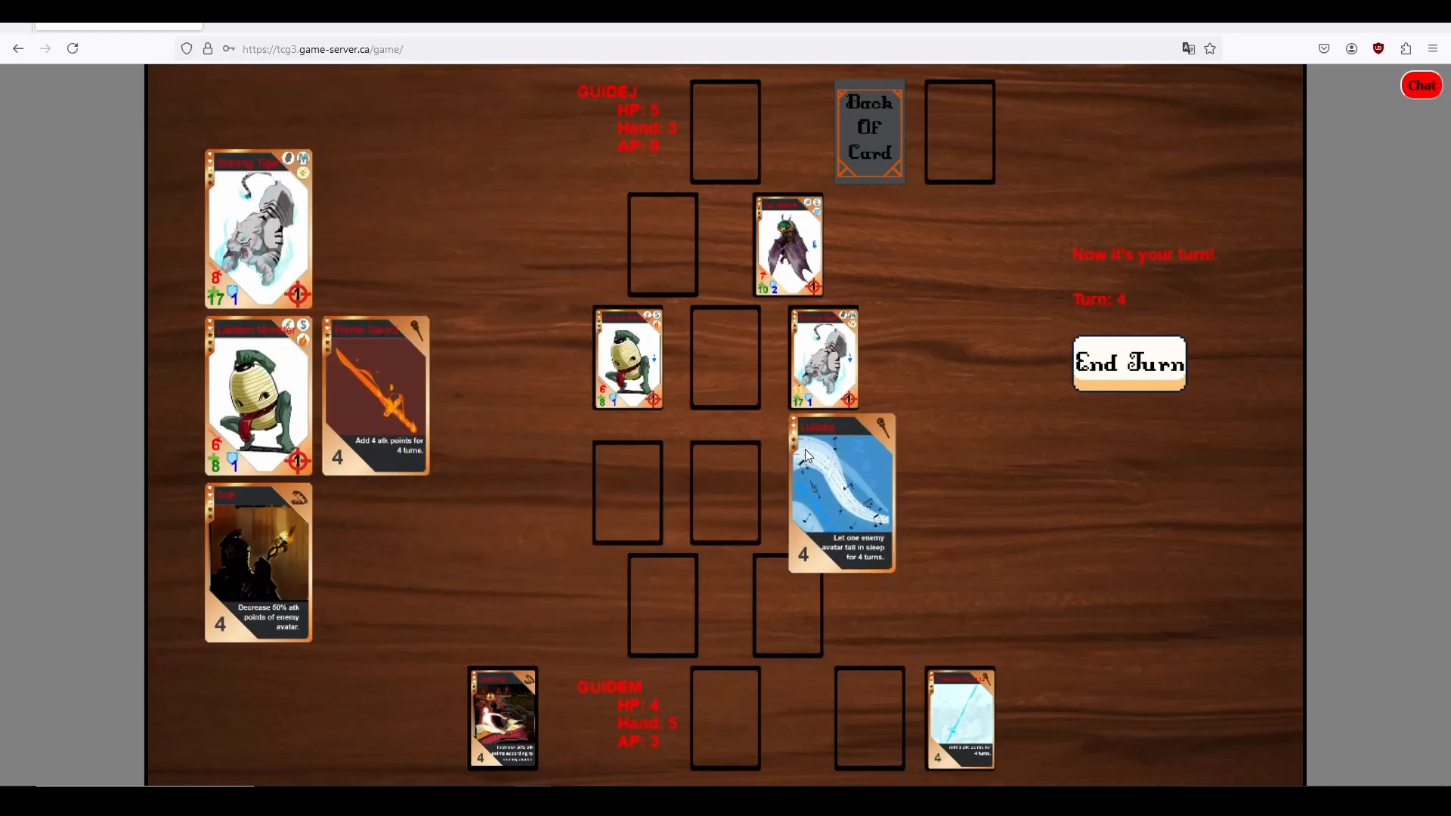
Step: Drag the Lullaby card onto an enemy avatar to put it to sleep
drag(840, 494, 726, 414)
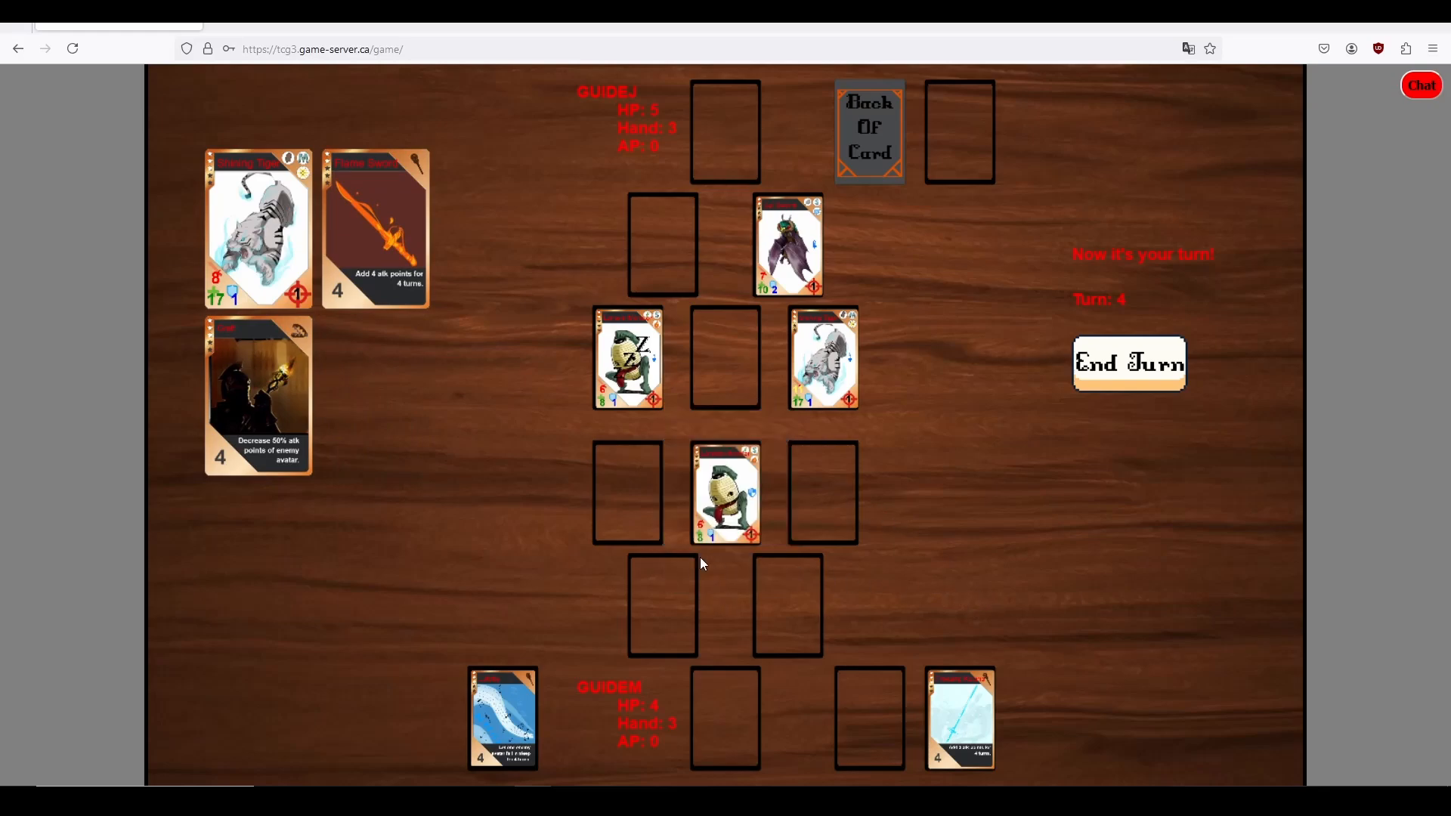
Step: Toggle the Lantern Monster in the avatar slot to defense mode
click(726, 494)
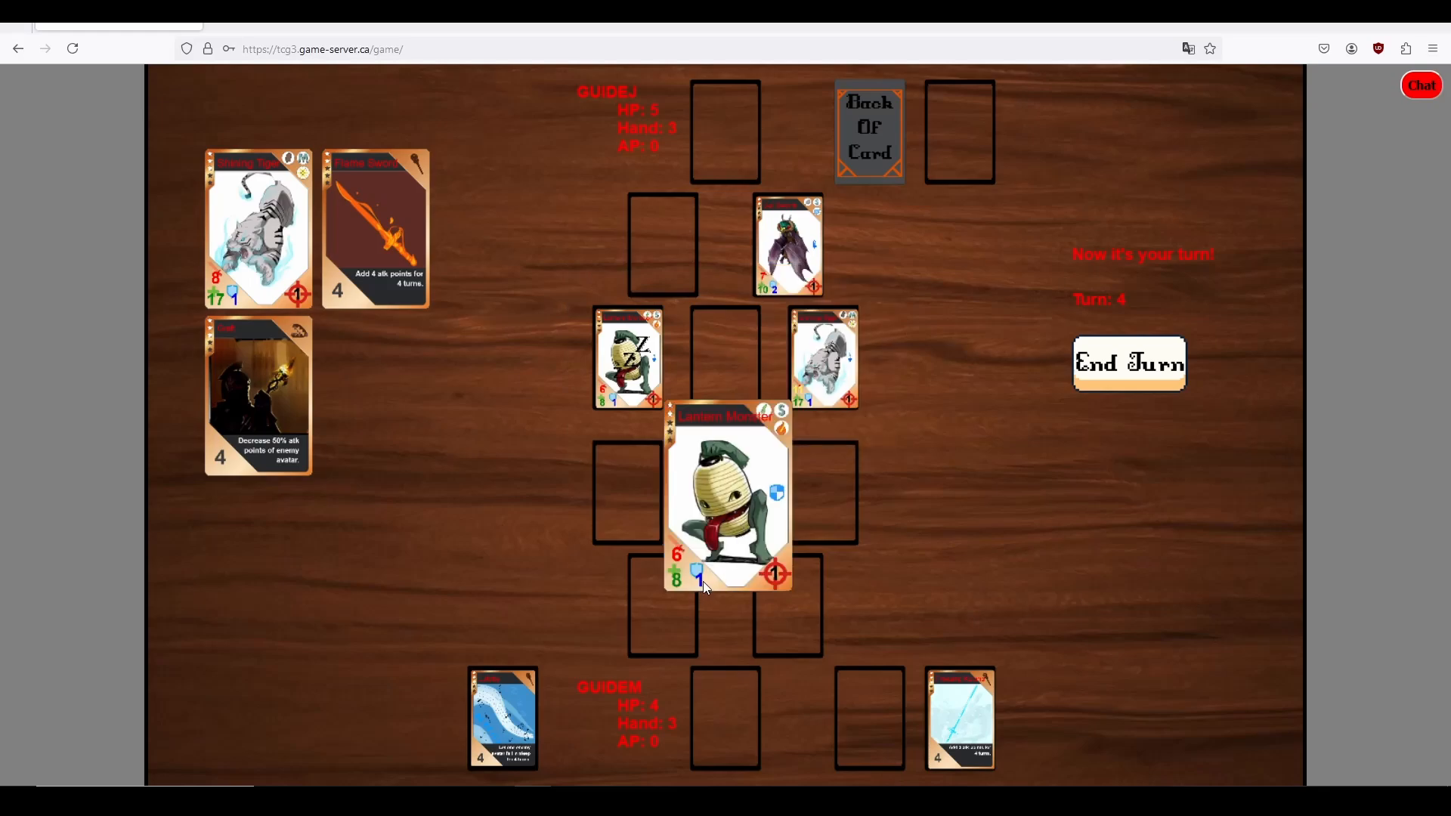
mouse_move(721, 523)
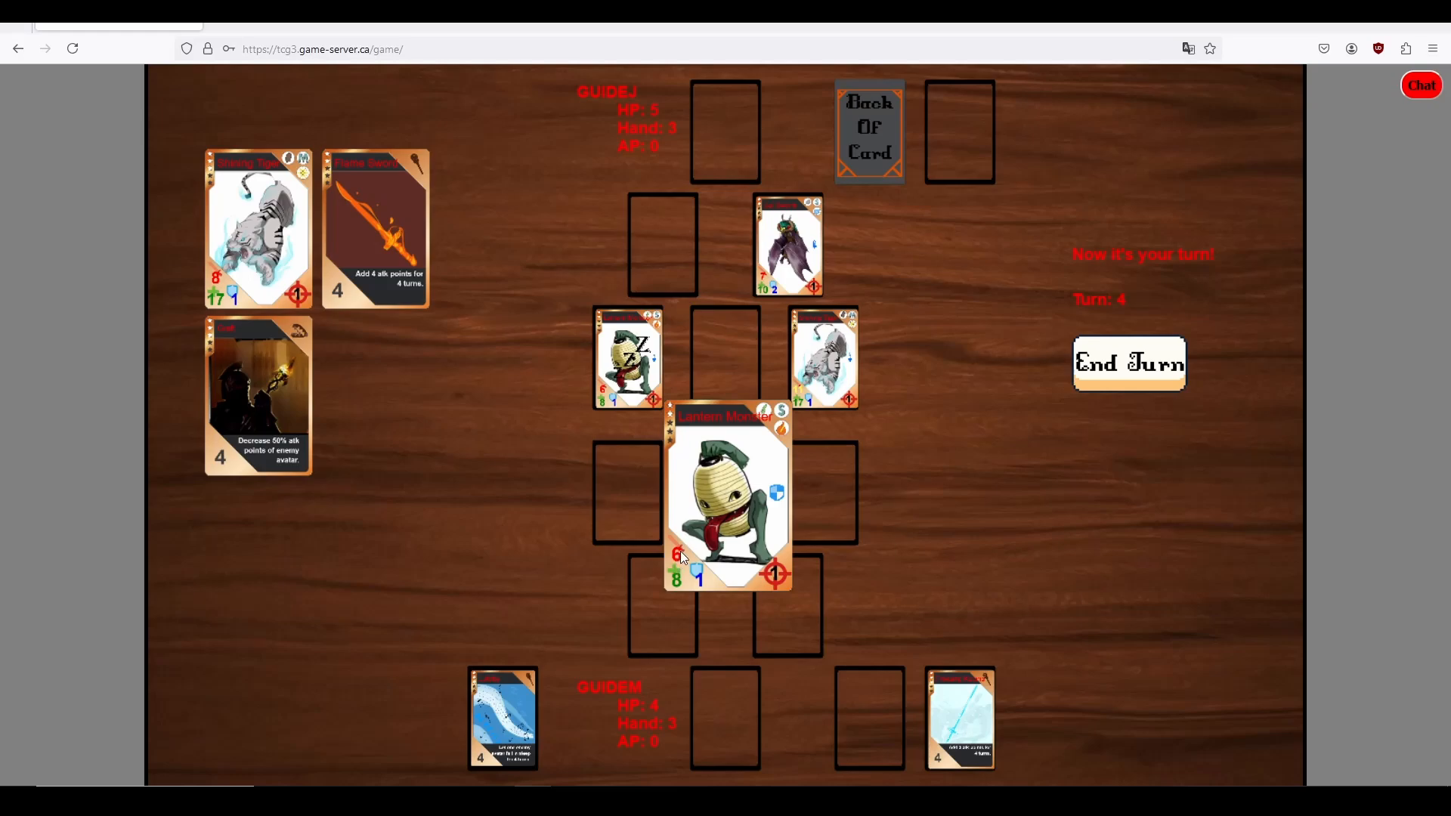
mouse_move(759, 593)
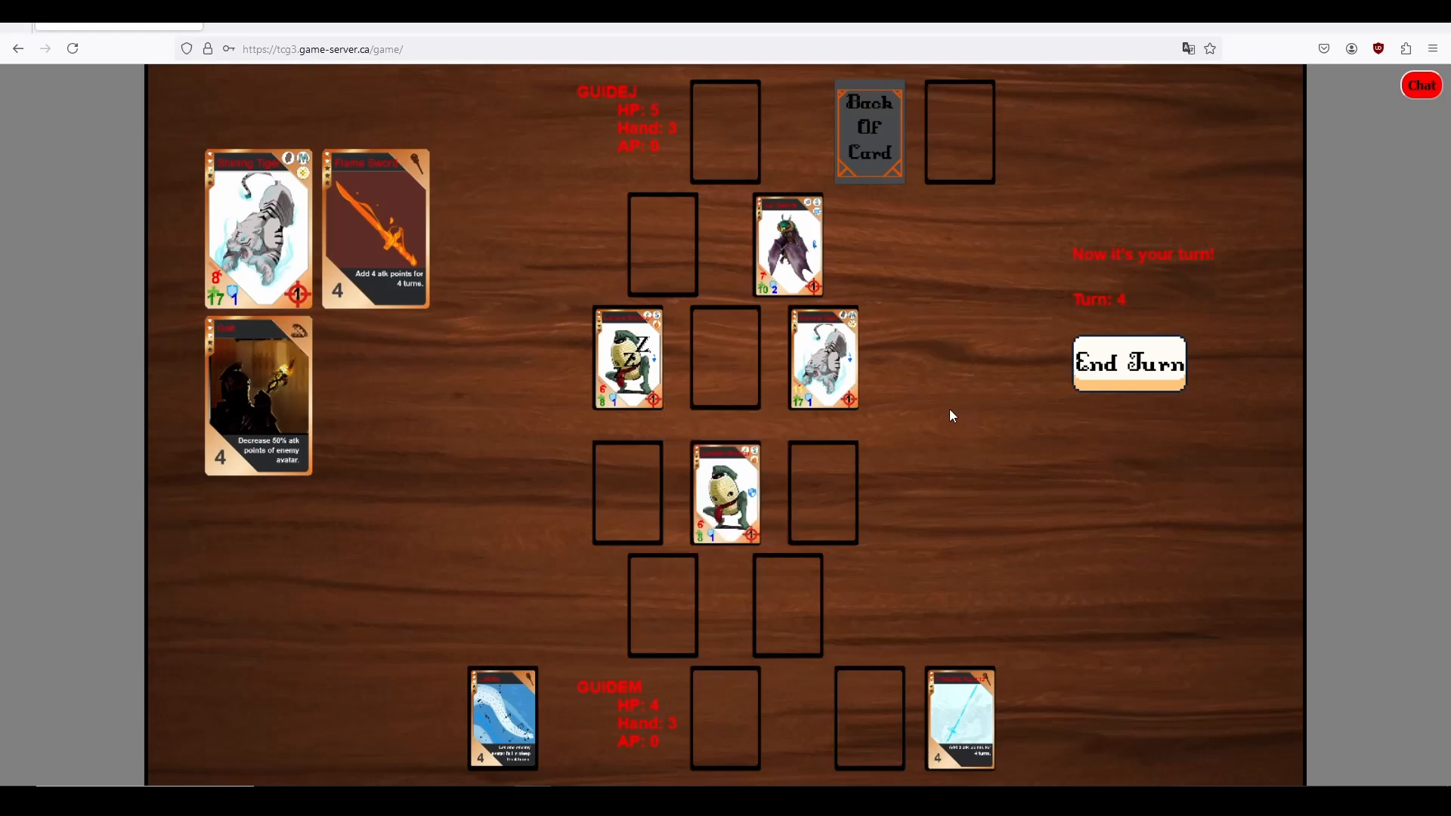
mouse_move(910, 566)
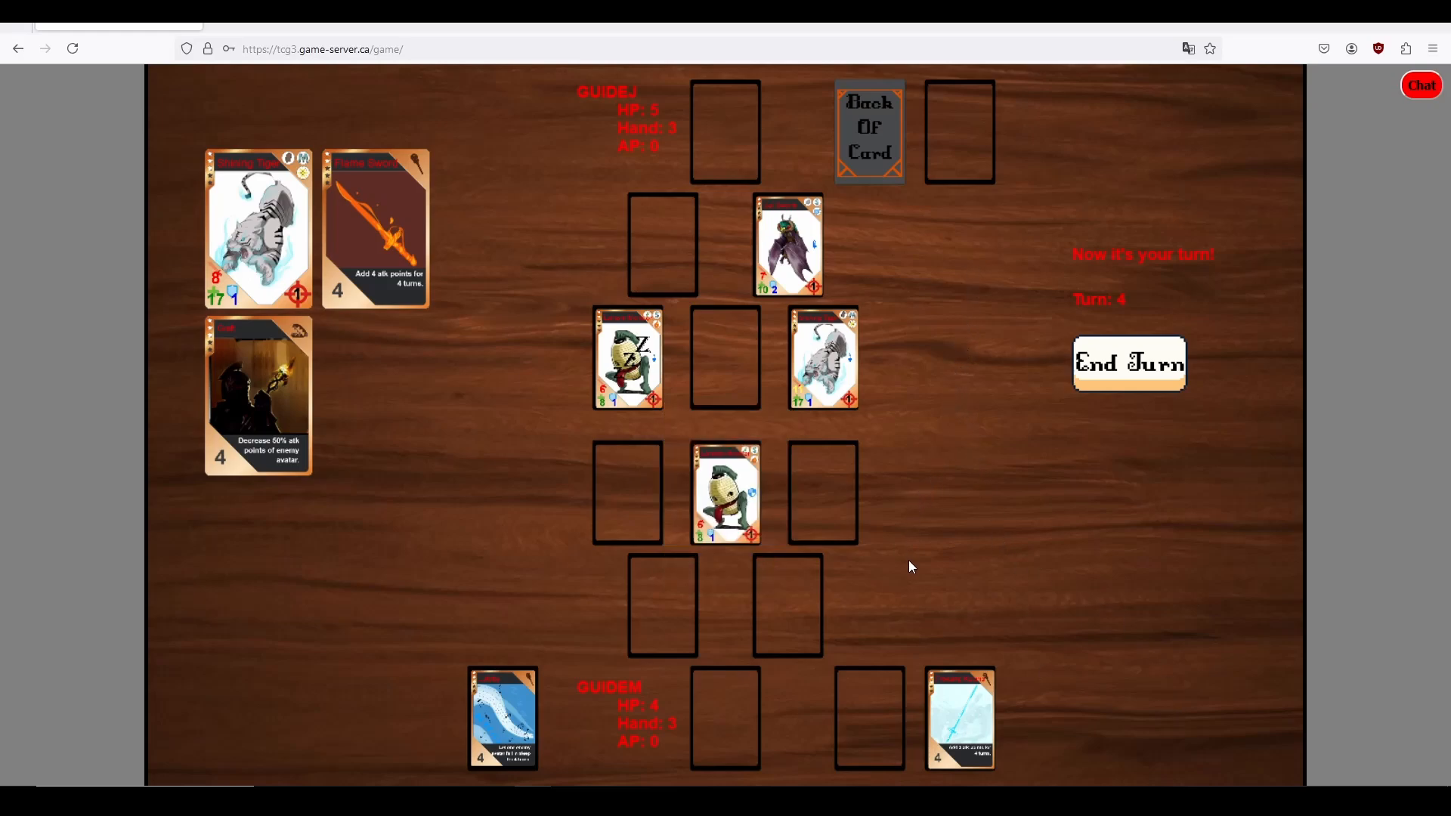
mouse_move(916, 522)
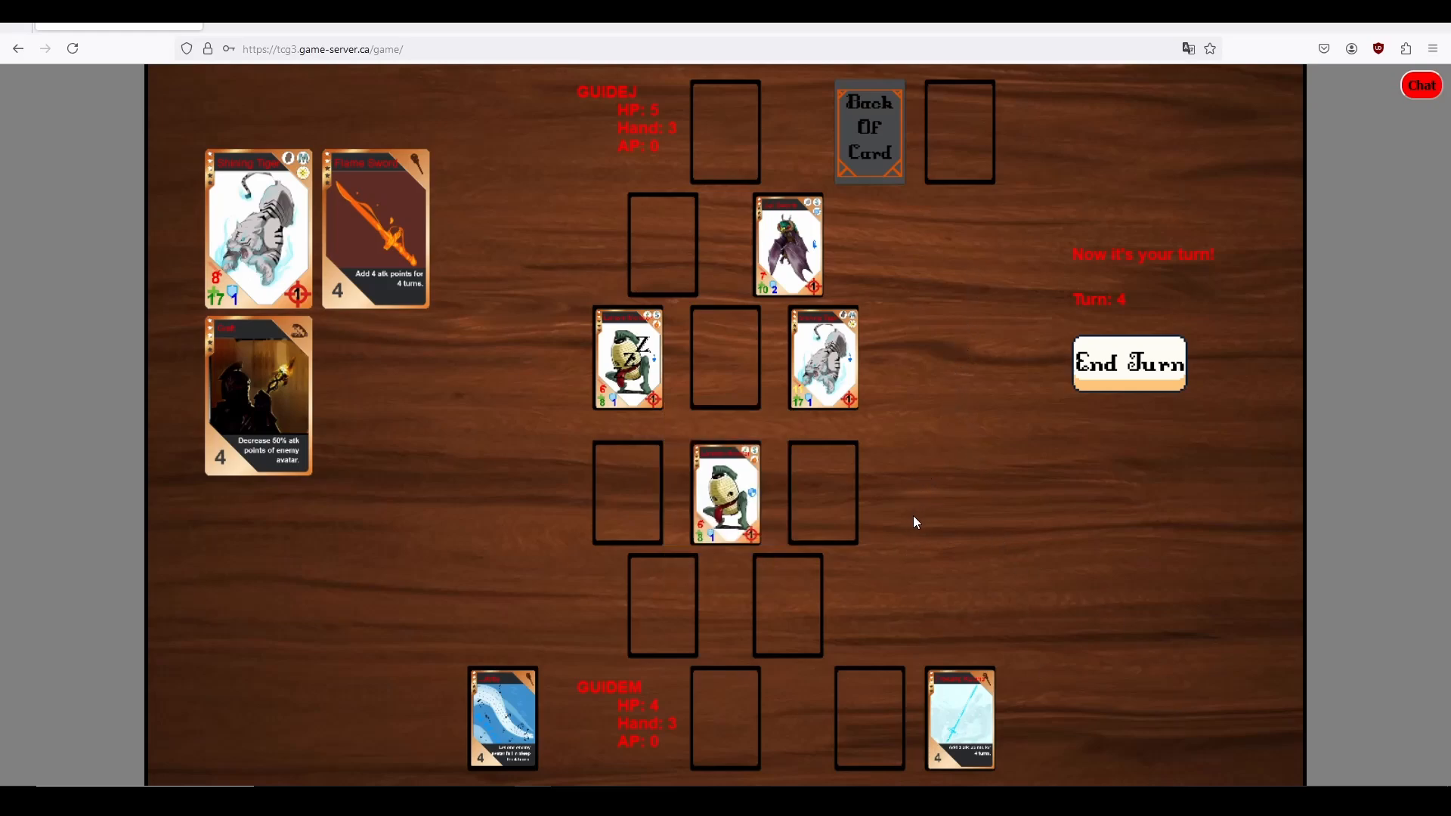
mouse_move(903, 554)
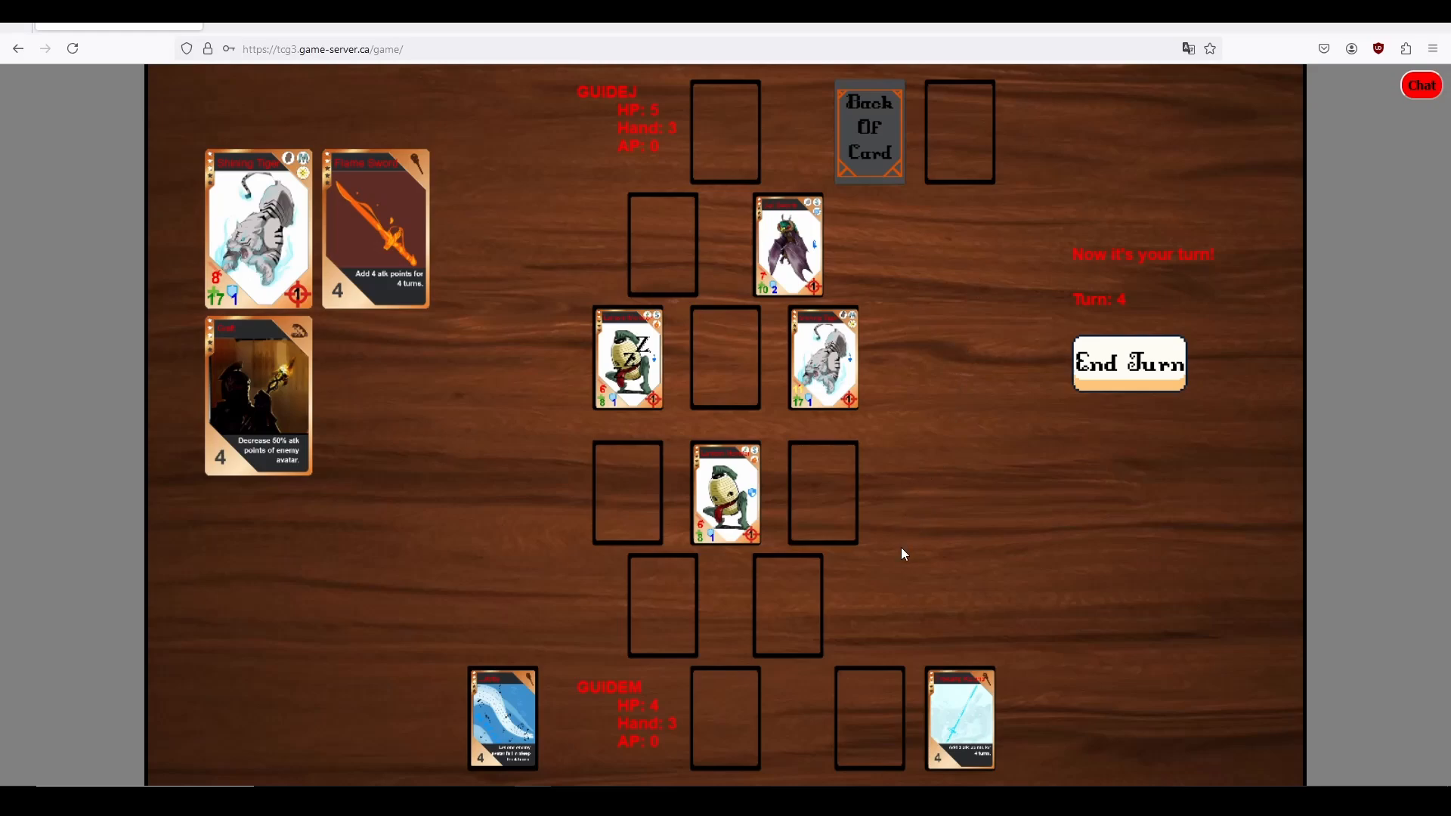
mouse_move(885, 502)
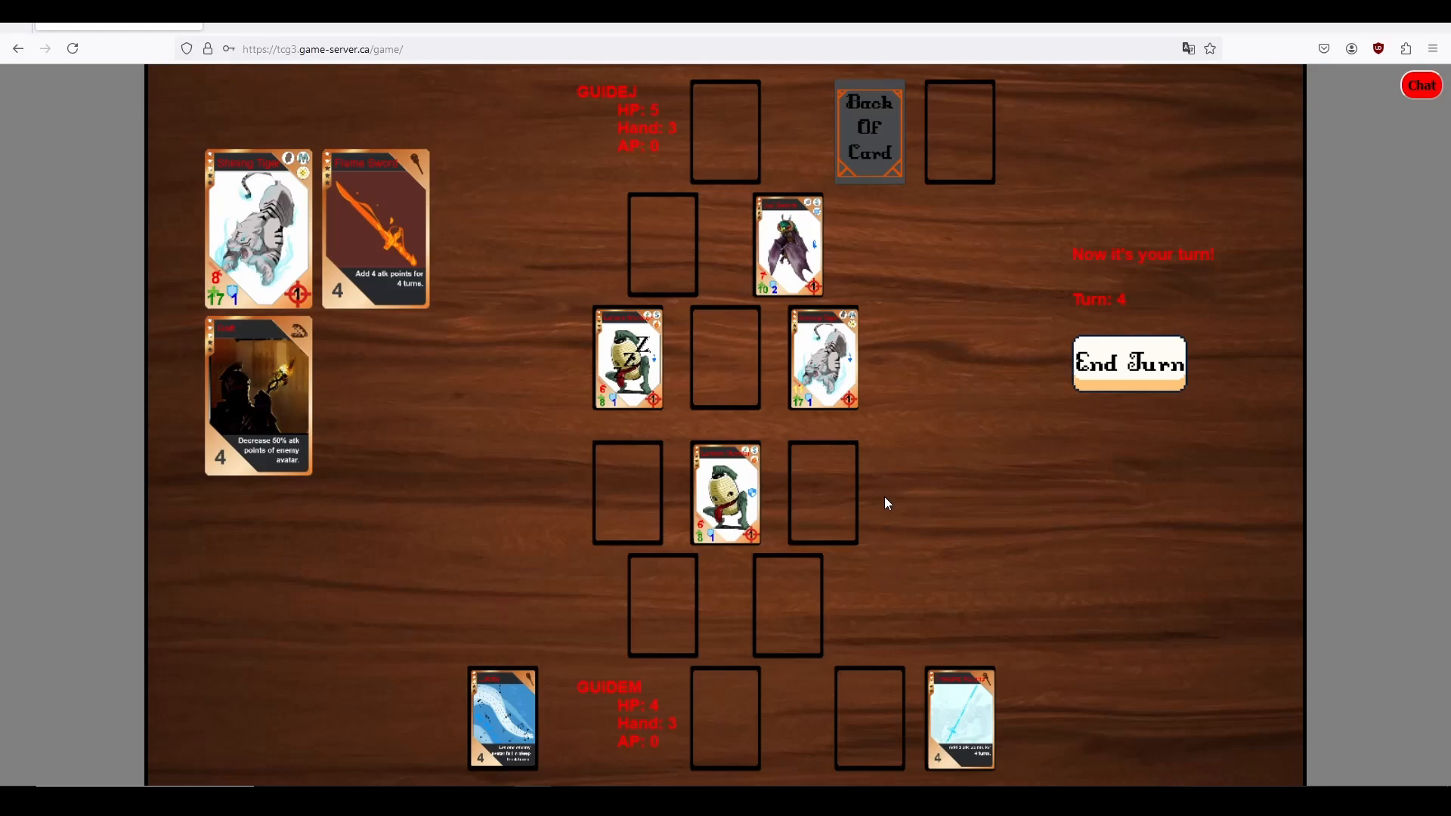
mouse_move(772, 665)
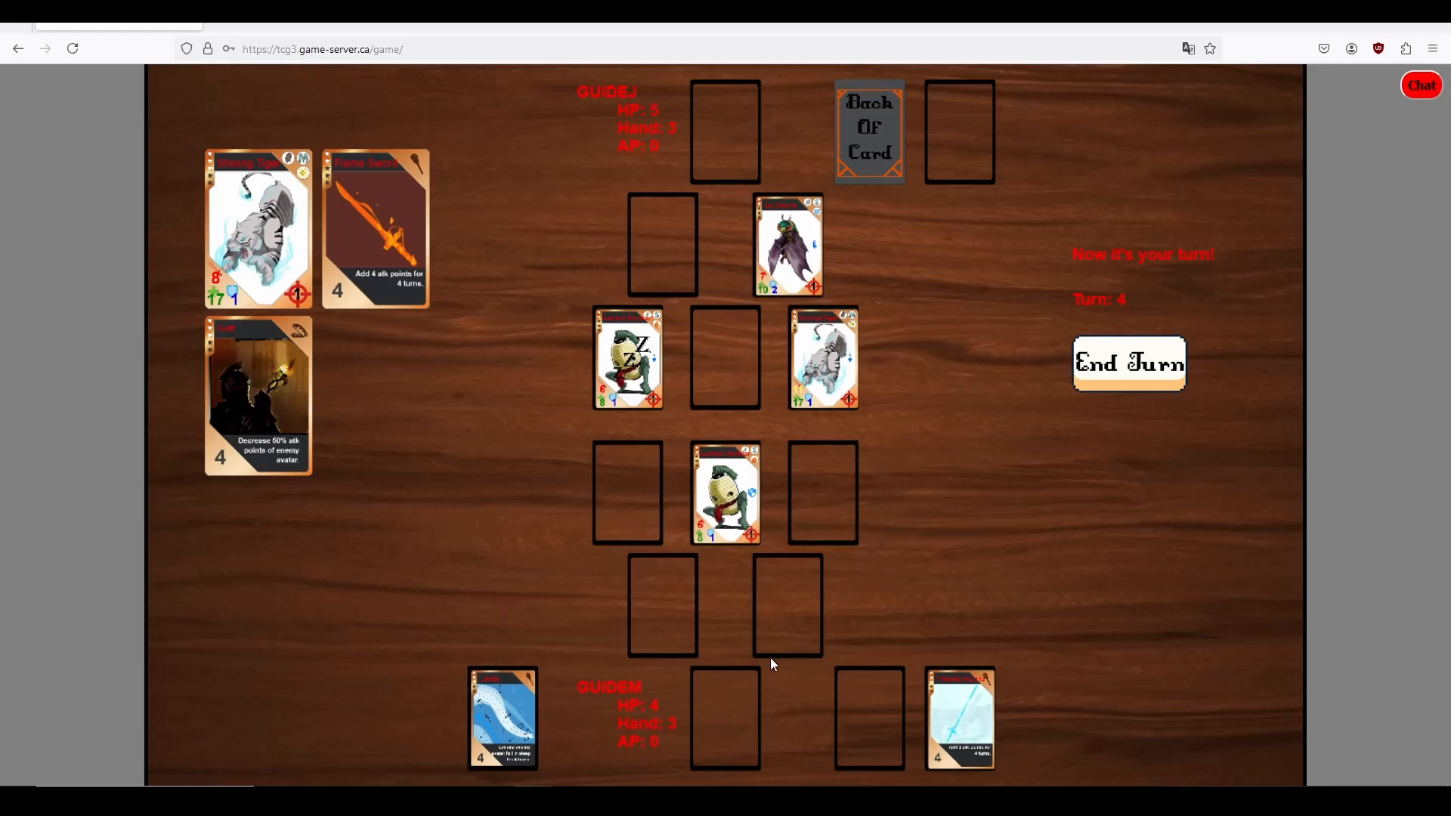